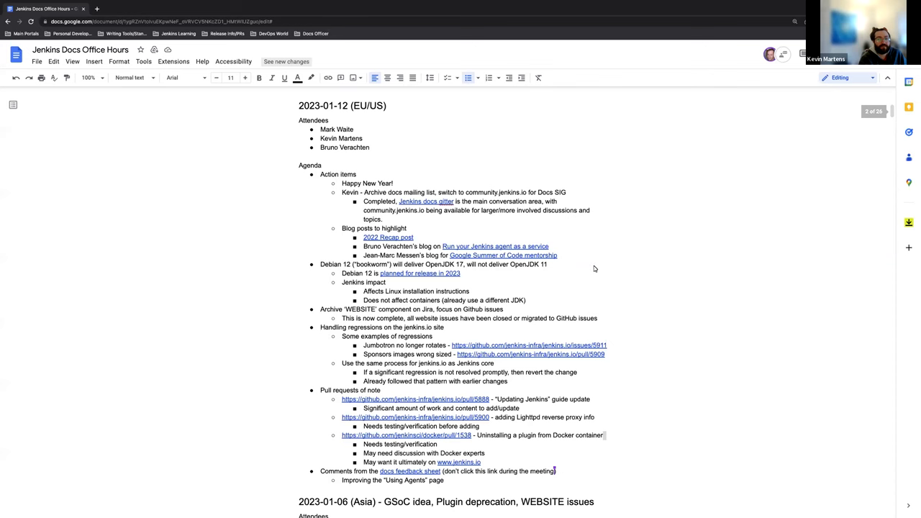
pyautogui.moveTo(645, 88)
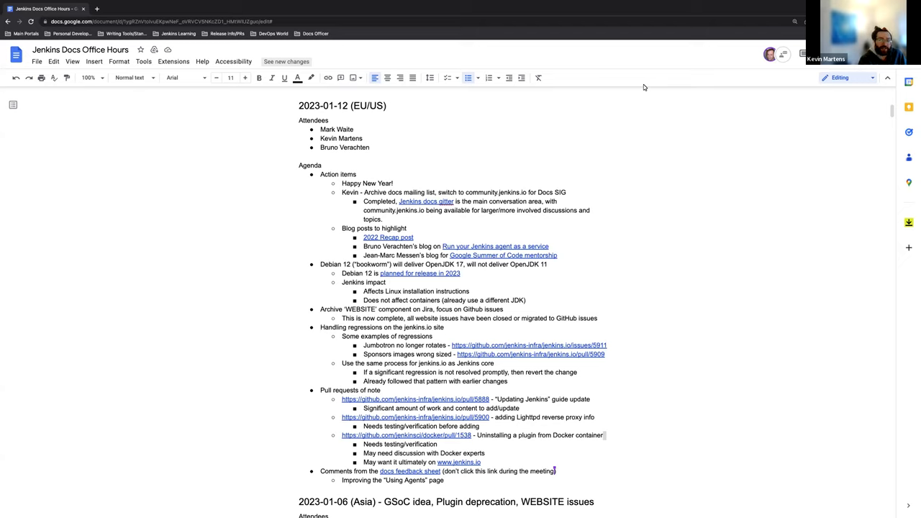
pyautogui.moveTo(599, 81)
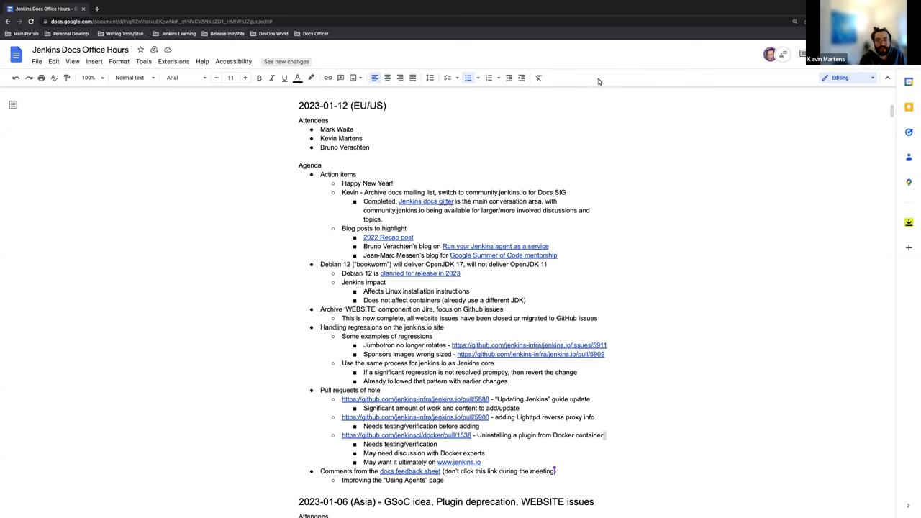
# Follow the Debian 12 'planned for release in 2023' link and read the bookworm freeze timeline
pyautogui.scroll(-3)
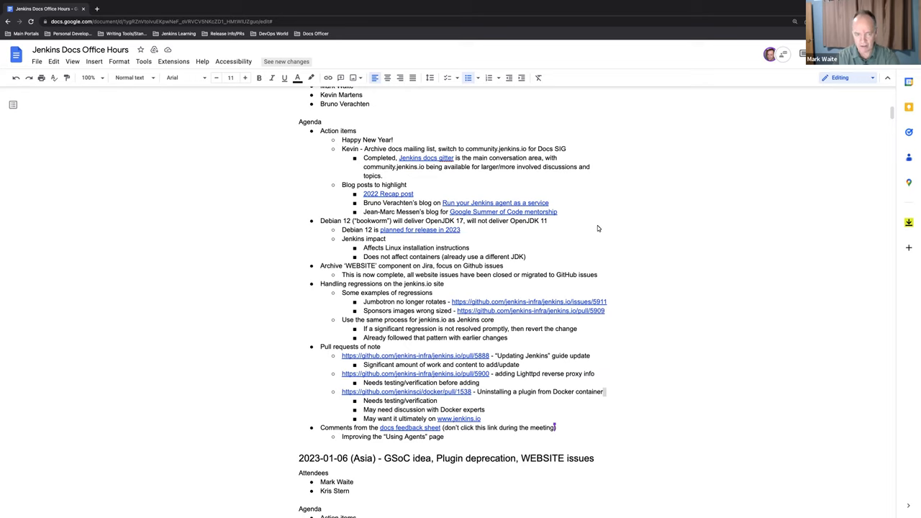
pyautogui.moveTo(395, 234)
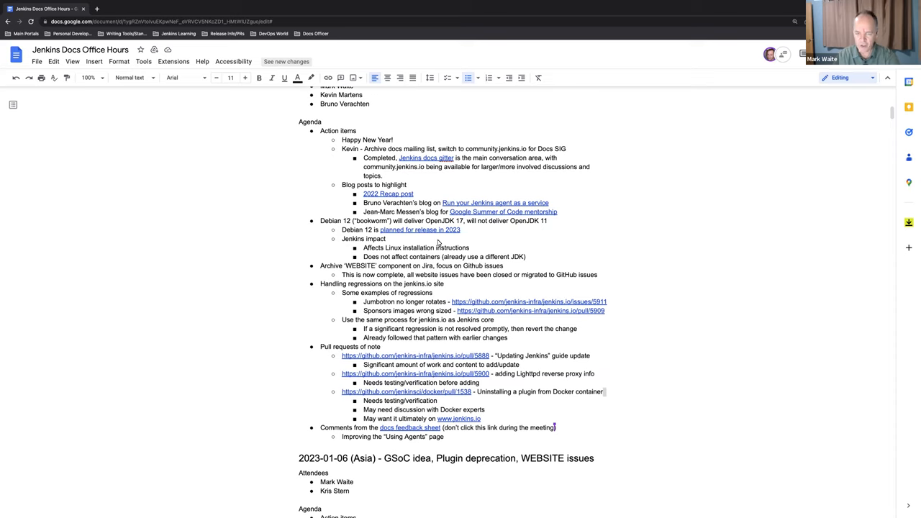
pyautogui.moveTo(478, 228)
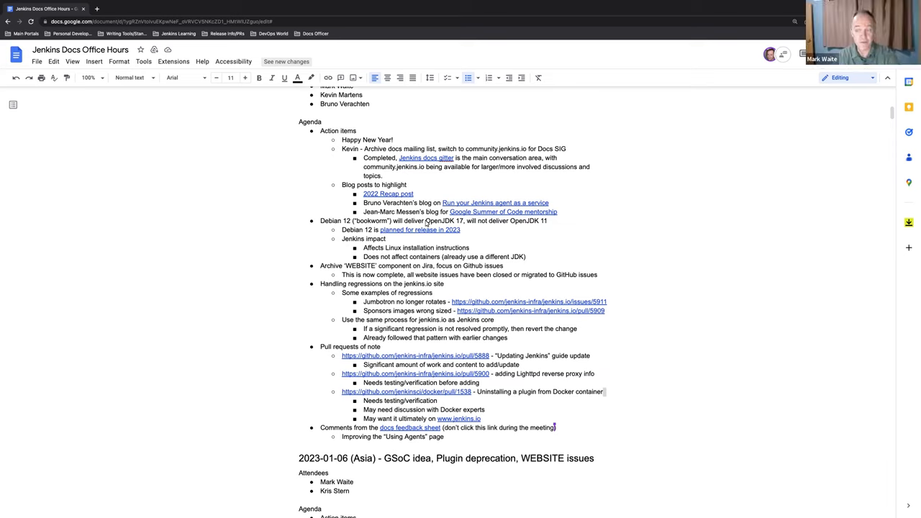
pyautogui.moveTo(550, 251)
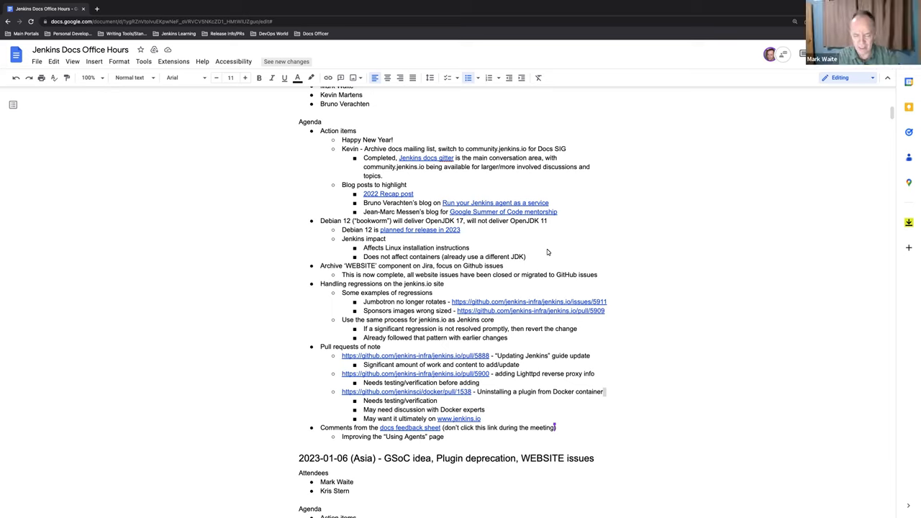
pyautogui.moveTo(433, 234)
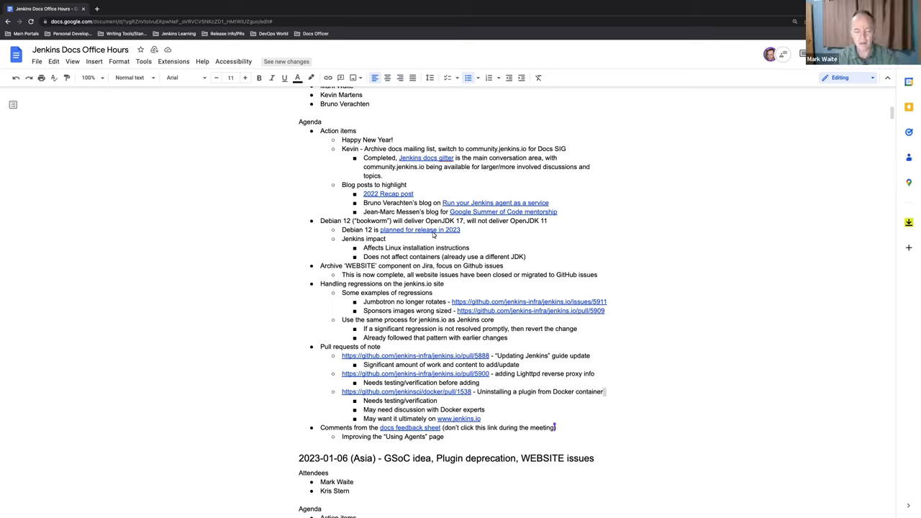
pyautogui.click(420, 230)
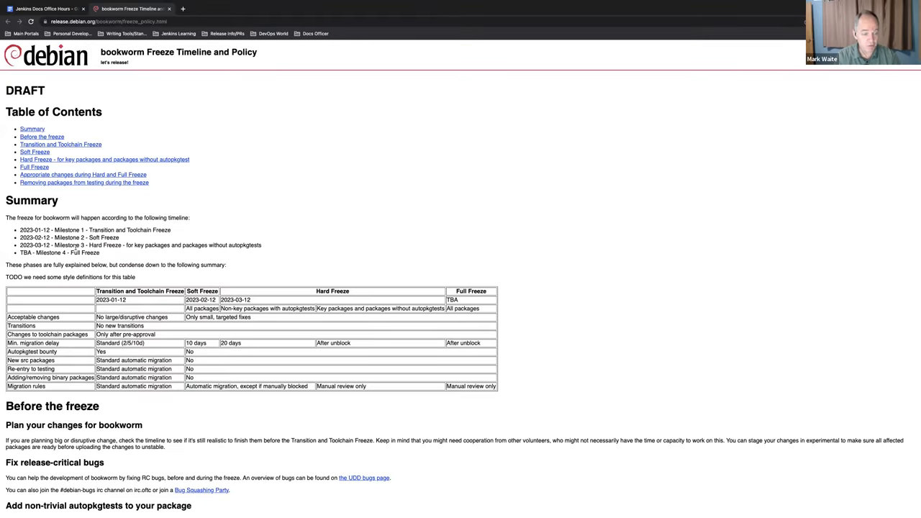
pyautogui.scroll(-3)
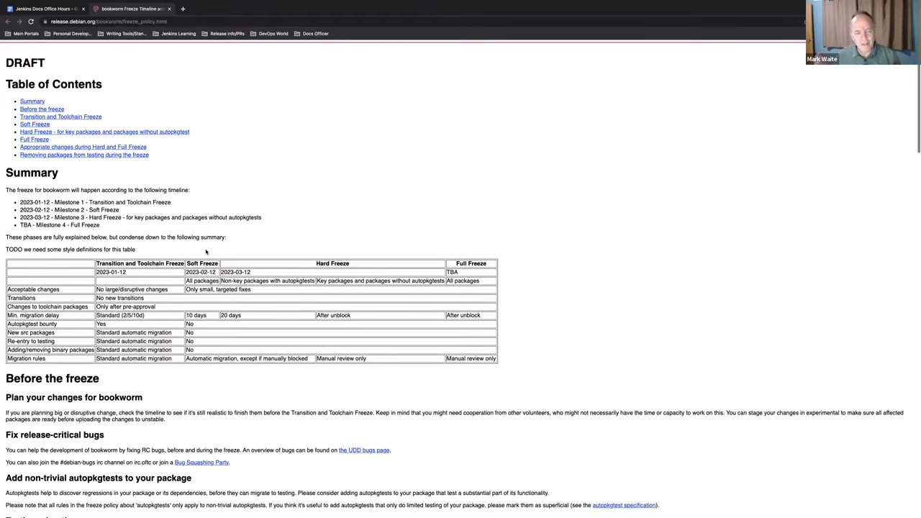
pyautogui.moveTo(316, 225)
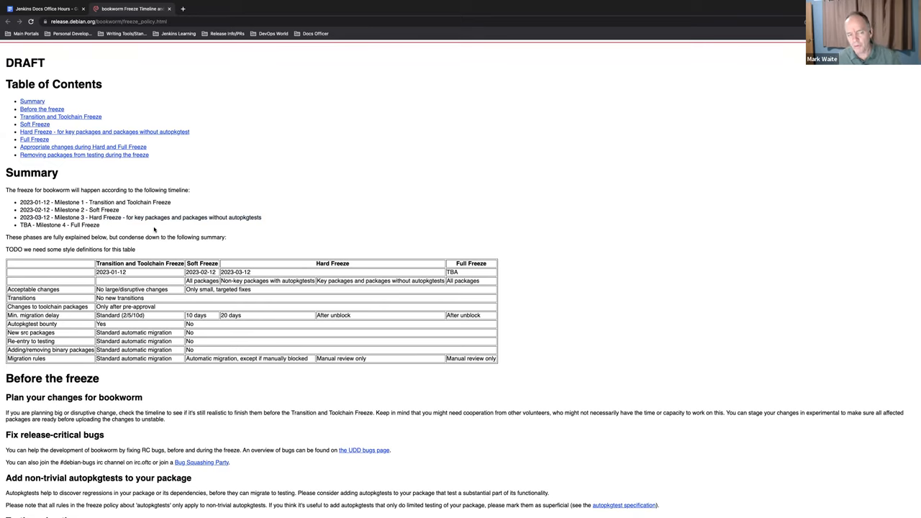
pyautogui.scroll(-3)
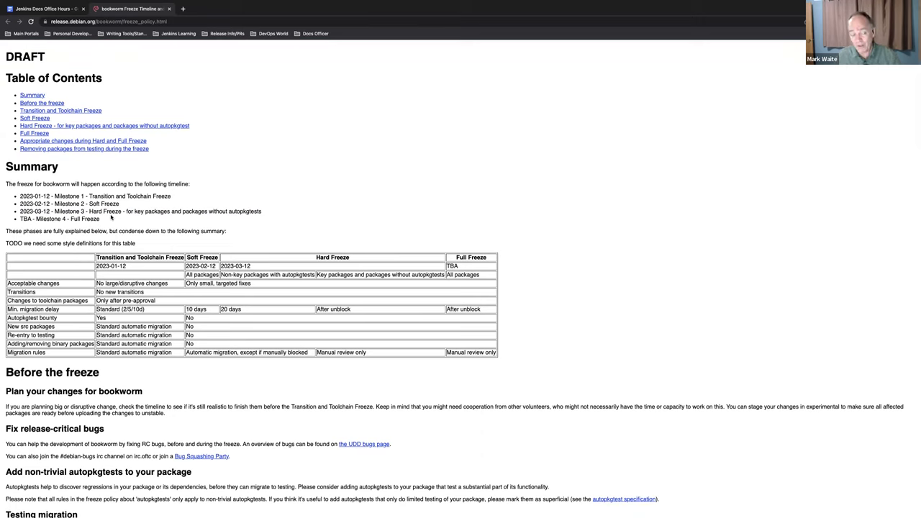
pyautogui.moveTo(208, 155)
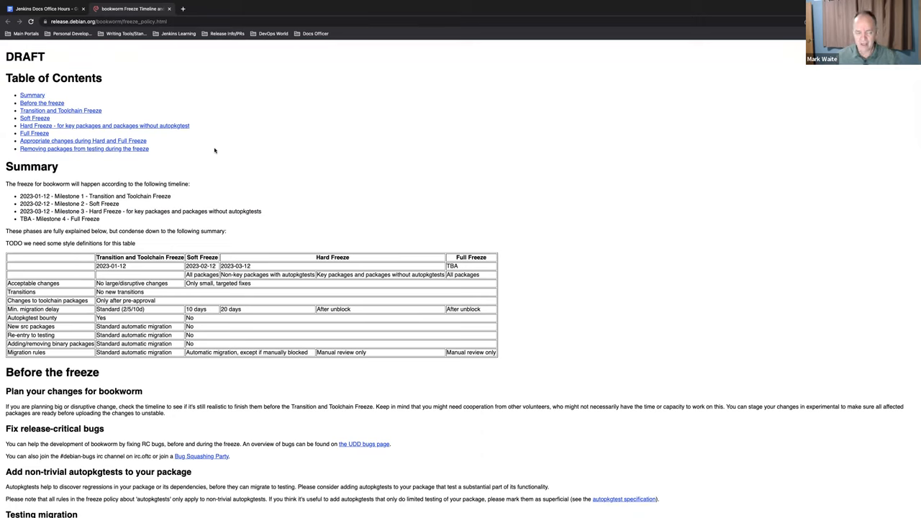
pyautogui.moveTo(239, 160)
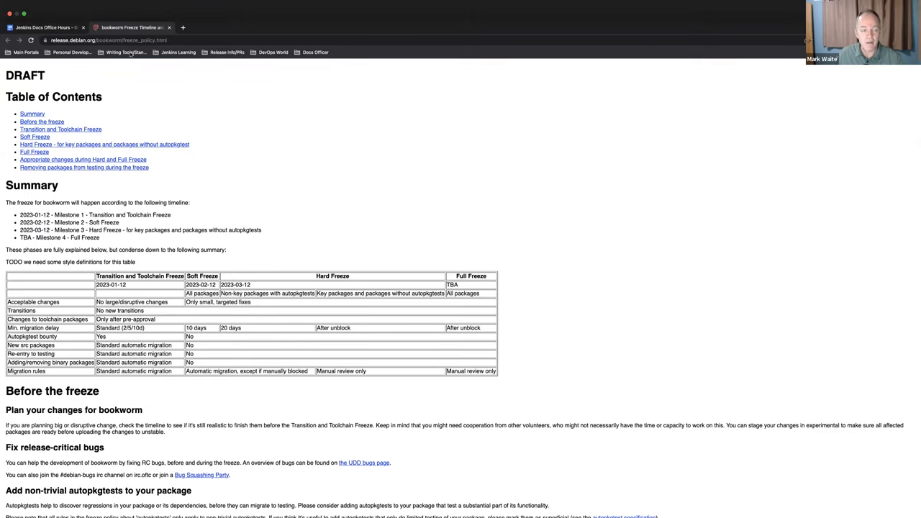
# Revisit the Jenkins Docs Office Hours notes briefly, then show the bookworm freeze page again
pyautogui.click(44, 9)
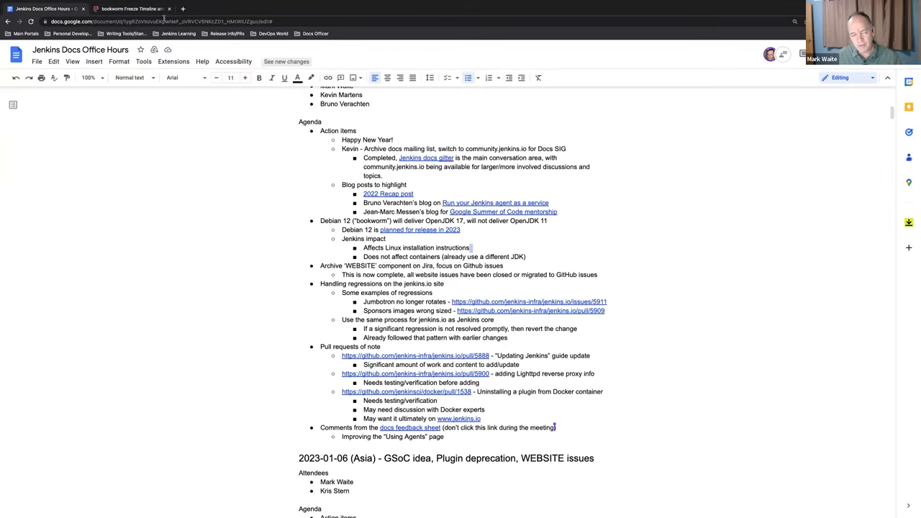
pyautogui.click(132, 9)
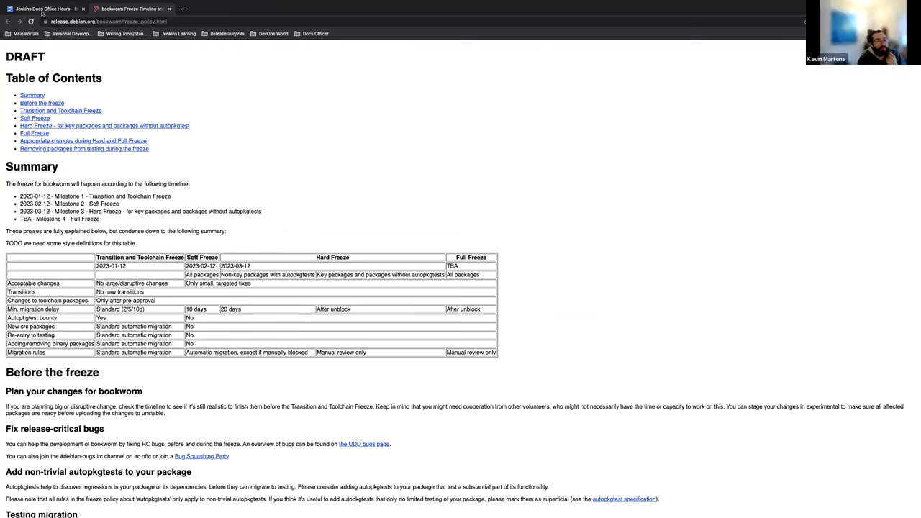
pyautogui.moveTo(43, 9)
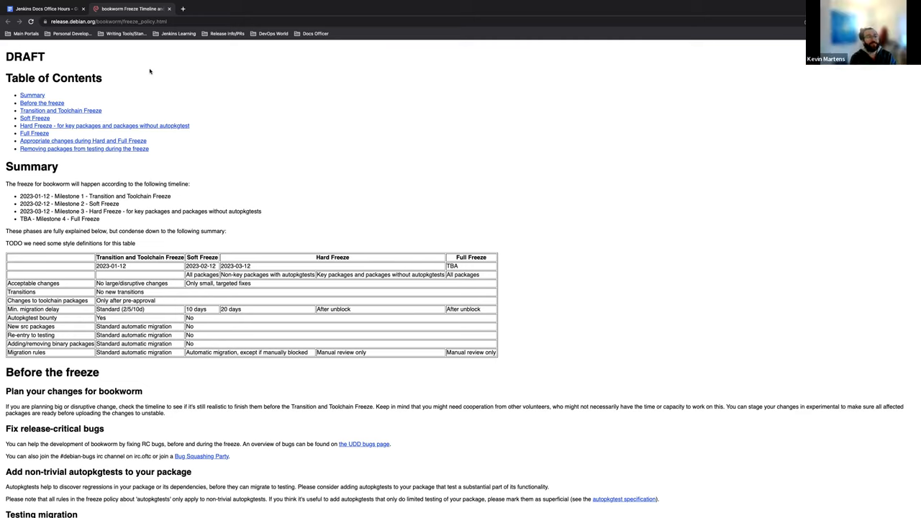
pyautogui.moveTo(182, 72)
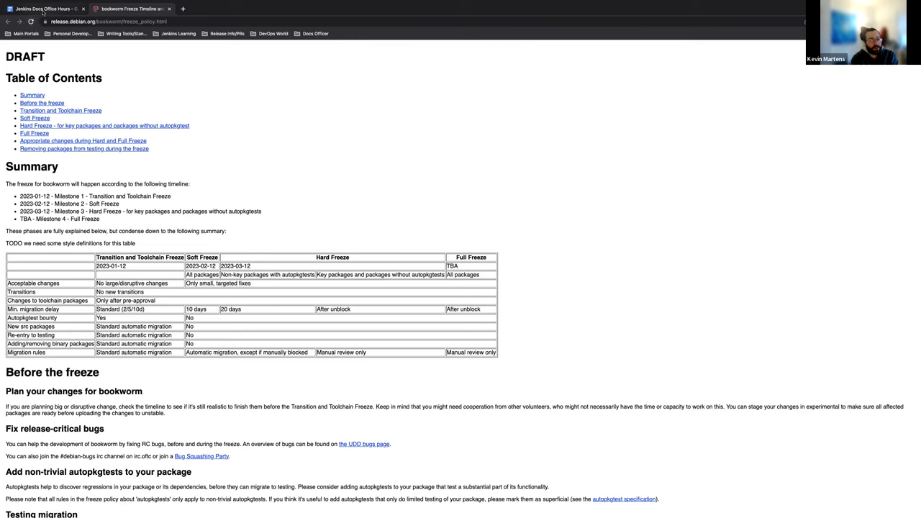
# Skim the 2023-01-12 agenda's regressions and pull request sections, ending back at the attendees list
pyautogui.click(46, 9)
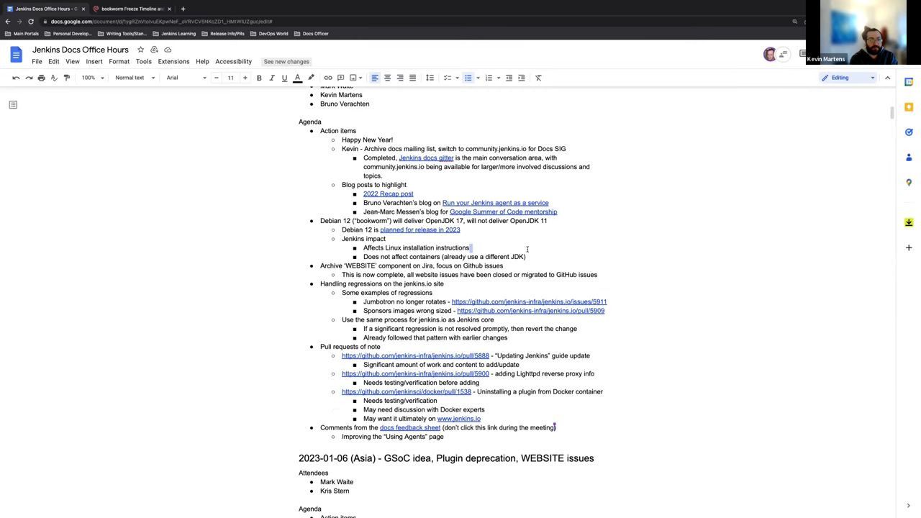
pyautogui.scroll(-3)
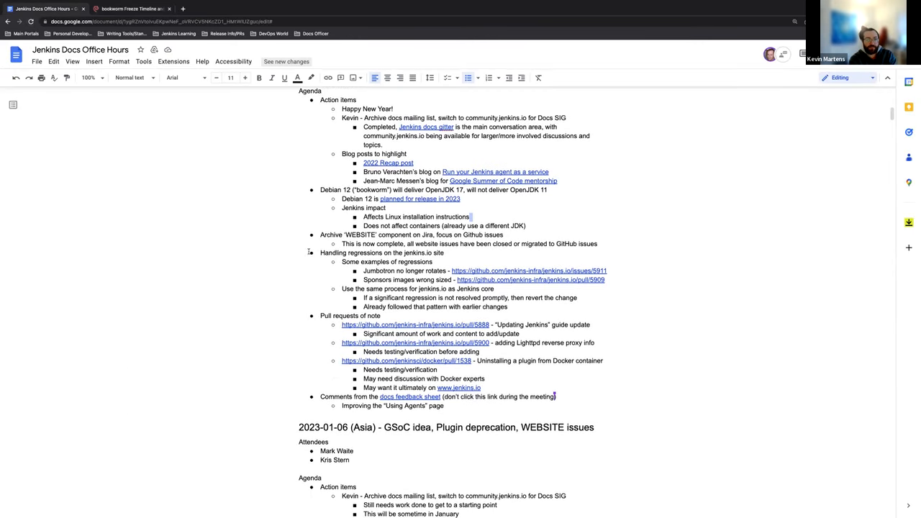
pyautogui.scroll(-3)
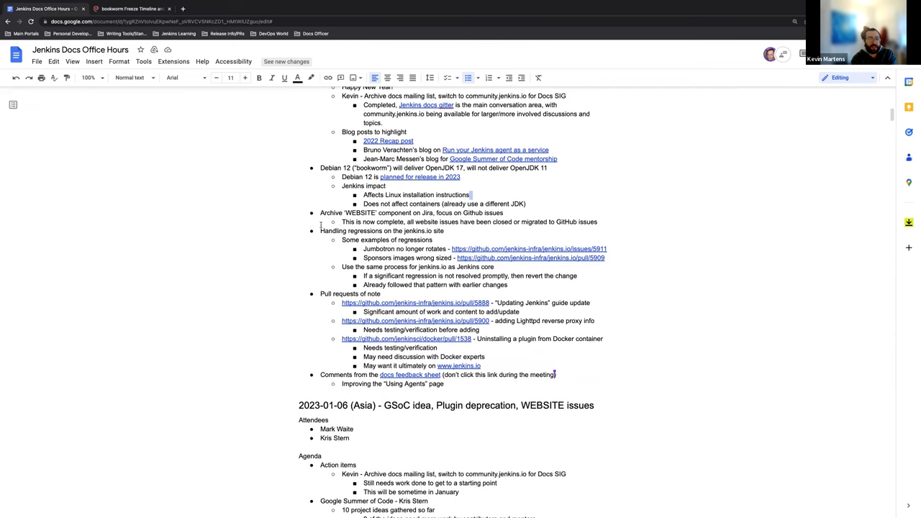
pyautogui.scroll(-3)
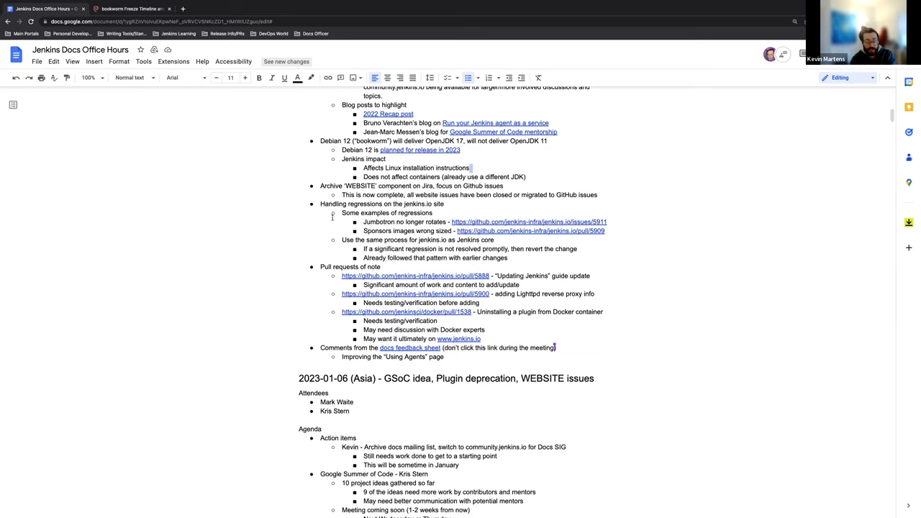
pyautogui.scroll(-3)
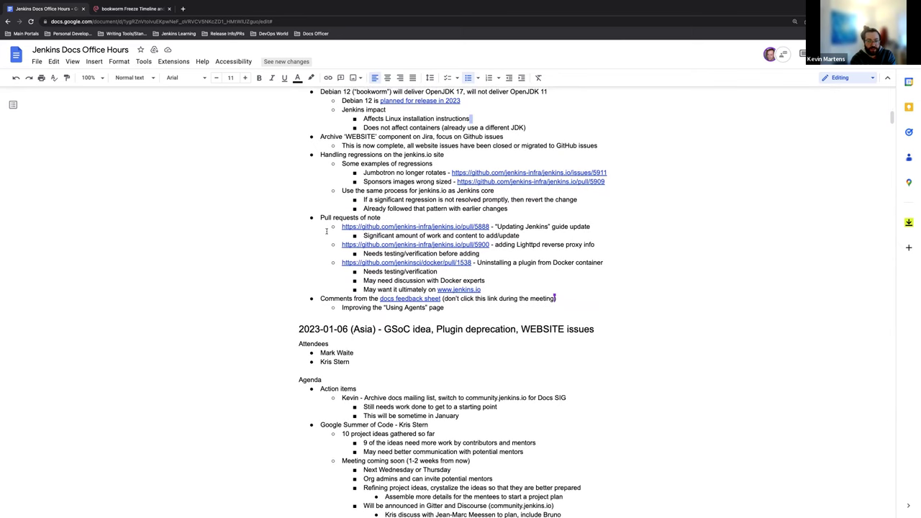
pyautogui.scroll(-3)
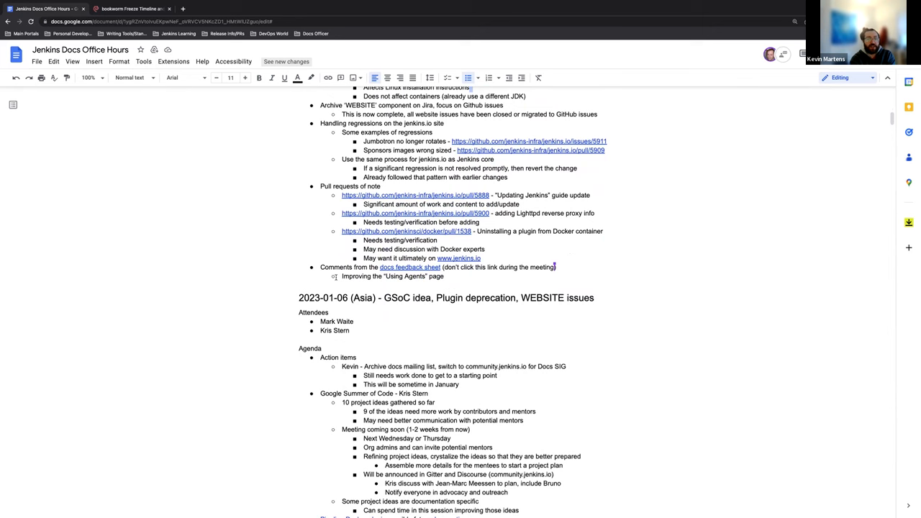
pyautogui.scroll(3)
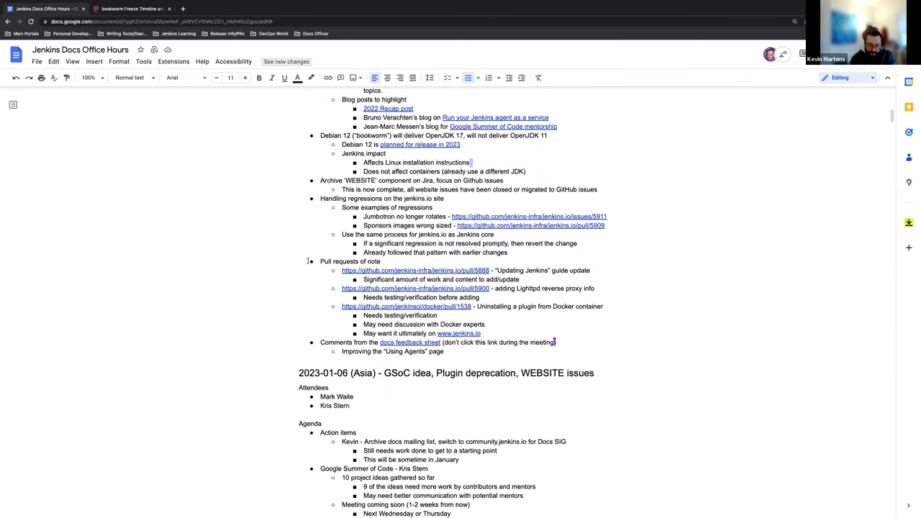
pyautogui.scroll(3)
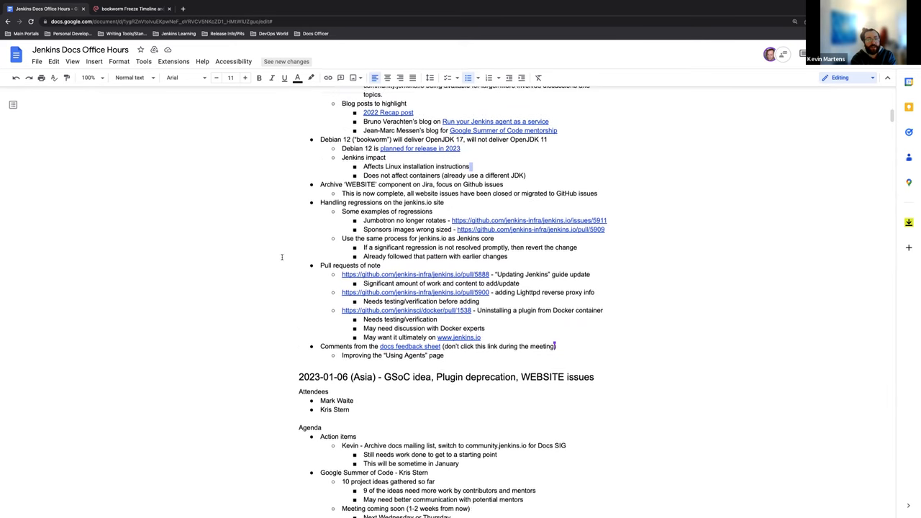
pyautogui.scroll(3)
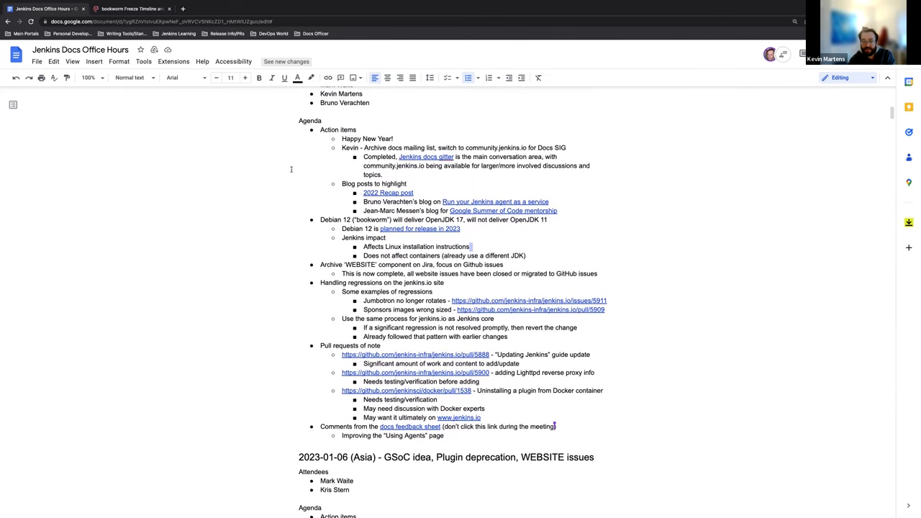
pyautogui.scroll(3)
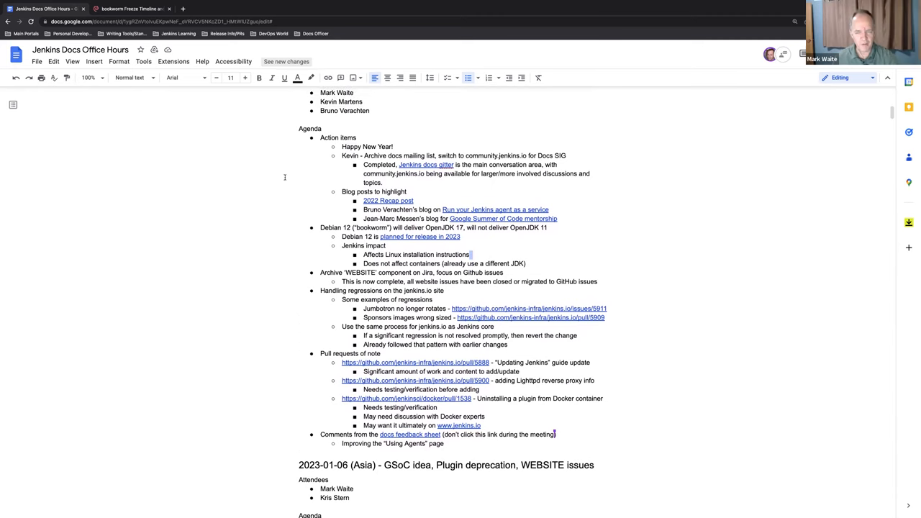
pyautogui.moveTo(648, 221)
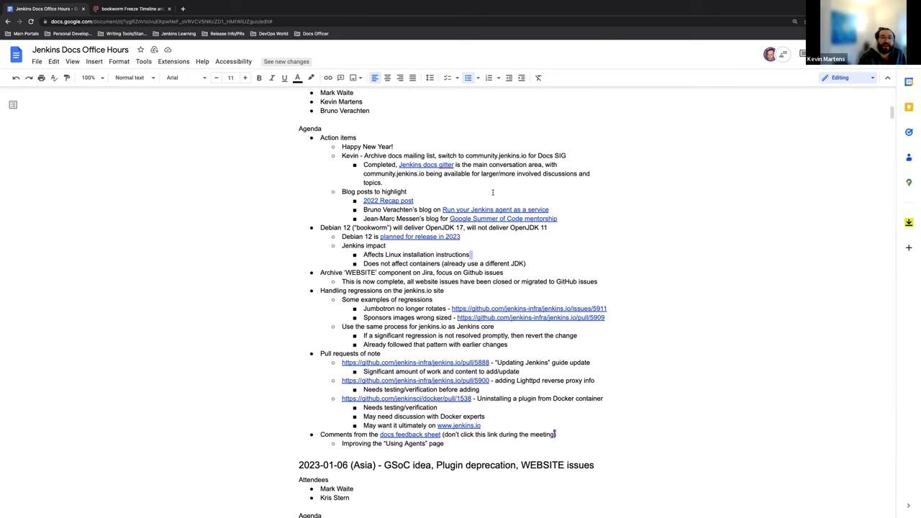
pyautogui.moveTo(517, 184)
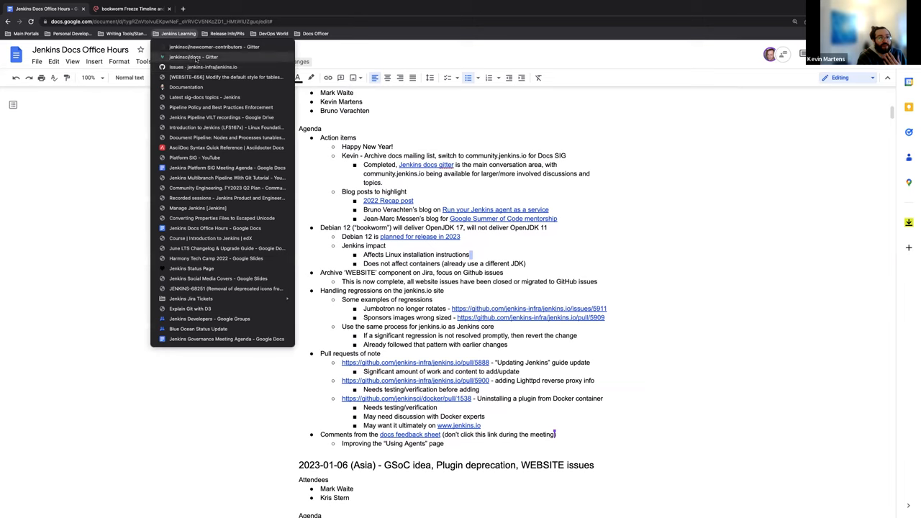
# Select the jenkinsci/docs Gitter room showing office hours announcements and agenda links
pyautogui.click(193, 58)
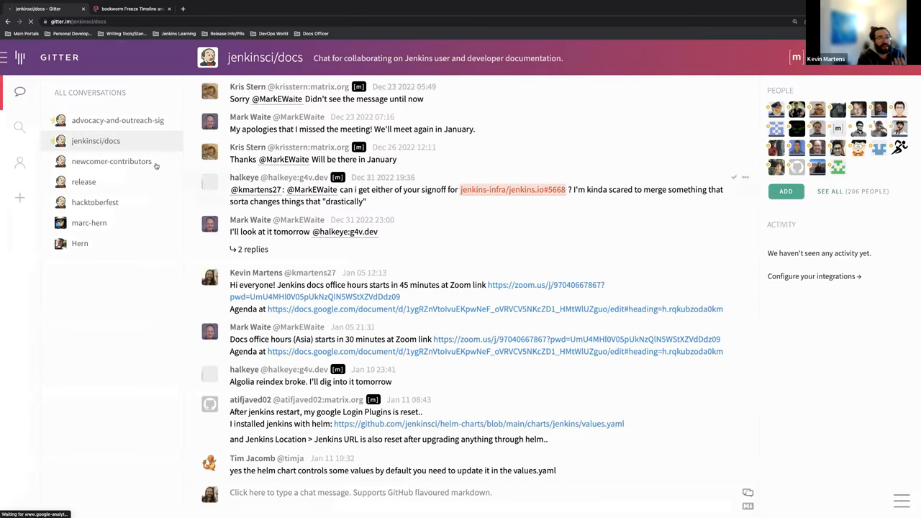
pyautogui.moveTo(414, 219)
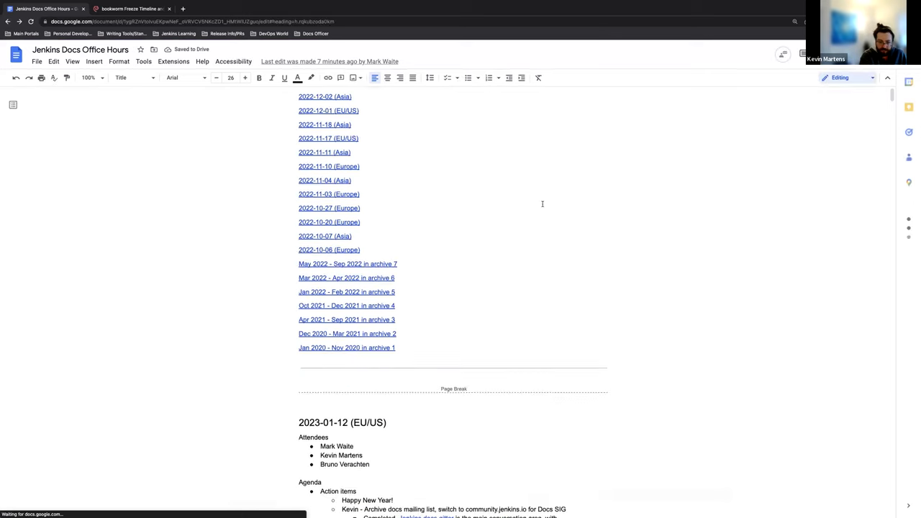
# Scroll the office hours notes down to the 2023-01-12 (EU/US) section
pyautogui.scroll(-3)
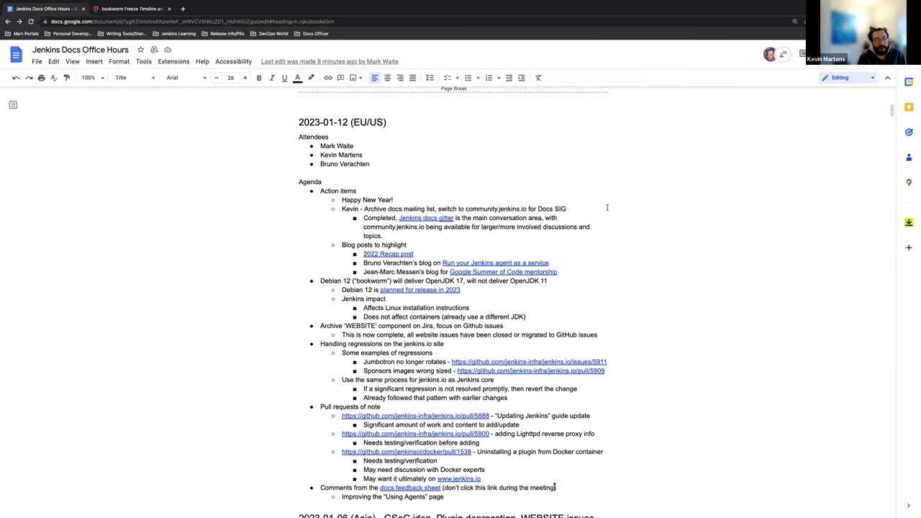
pyautogui.moveTo(606, 216)
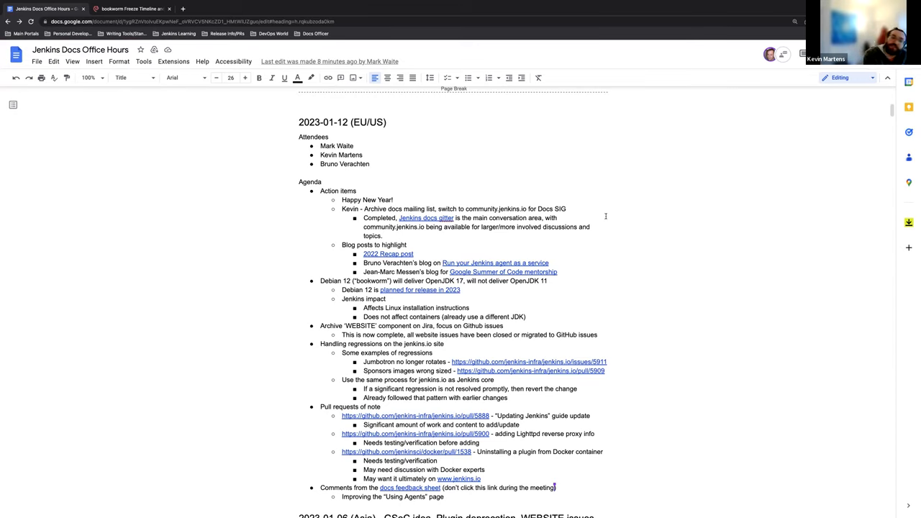
pyautogui.scroll(-3)
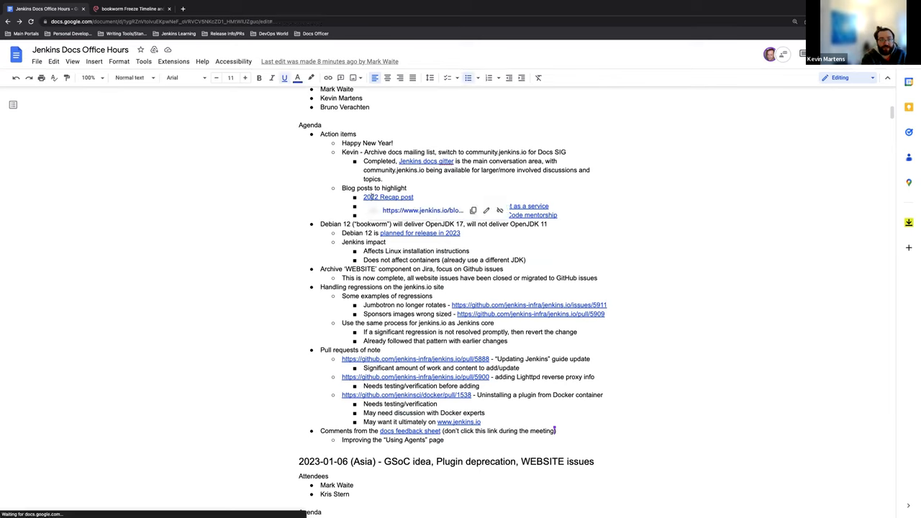
# Read the Jenkins 2022 Recap post through its Security, Infrastructure, Platform Modernization and Localization sections
pyautogui.click(388, 196)
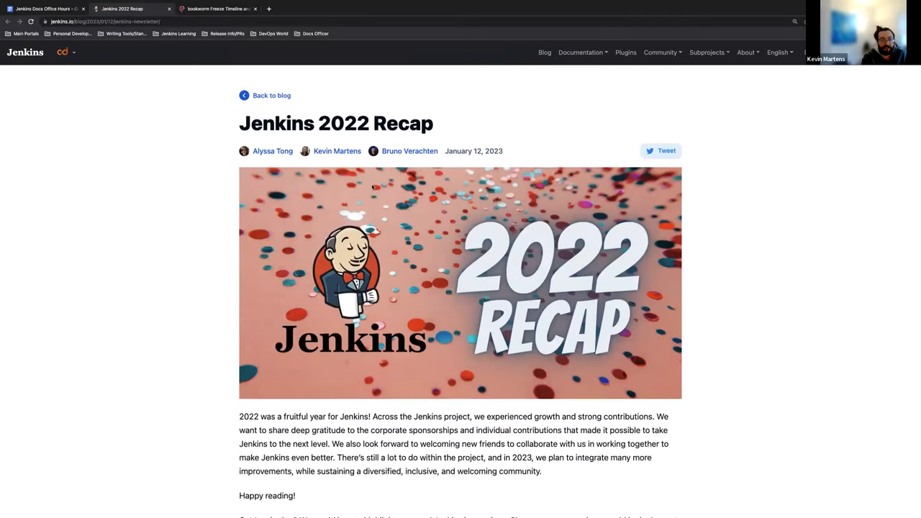
pyautogui.scroll(-3)
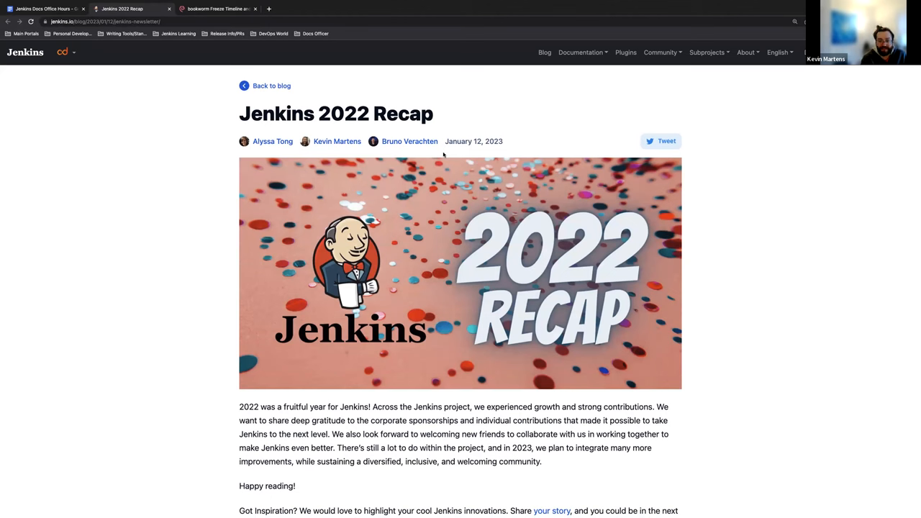
pyautogui.scroll(-3)
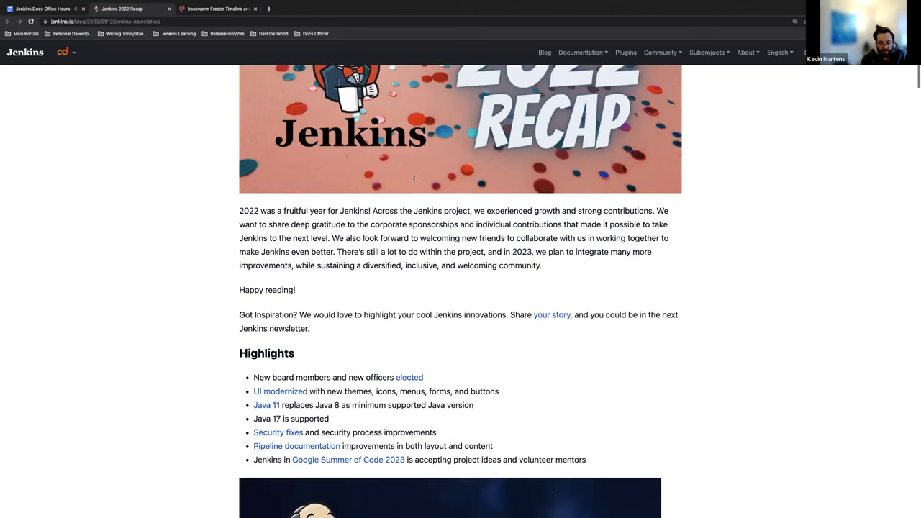
pyautogui.scroll(-3)
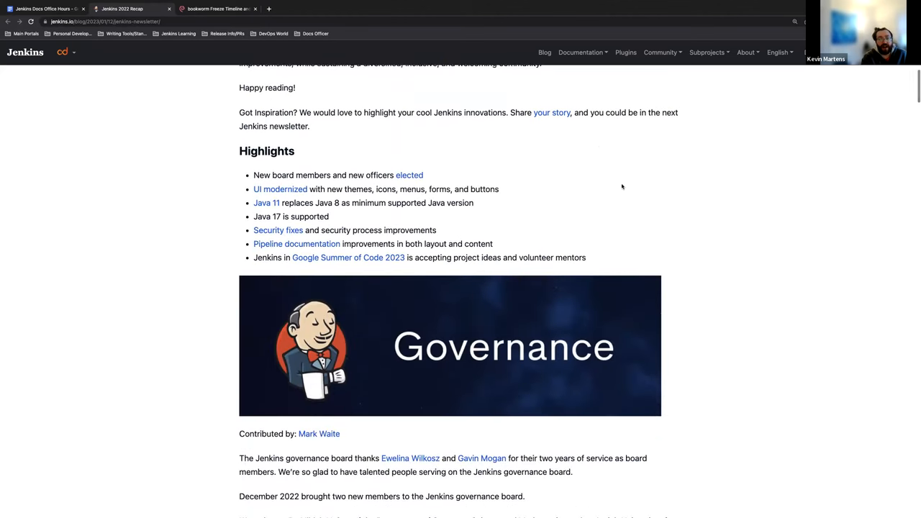
pyautogui.scroll(-3)
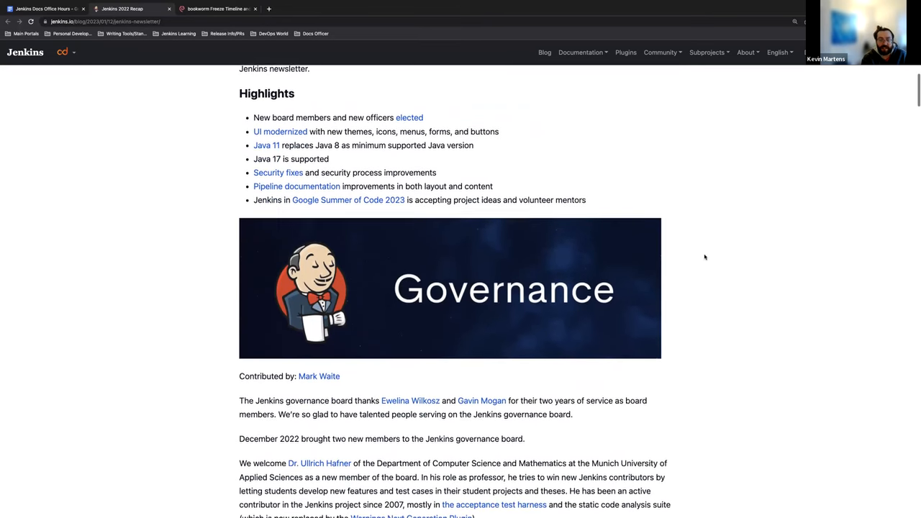
pyautogui.scroll(-3)
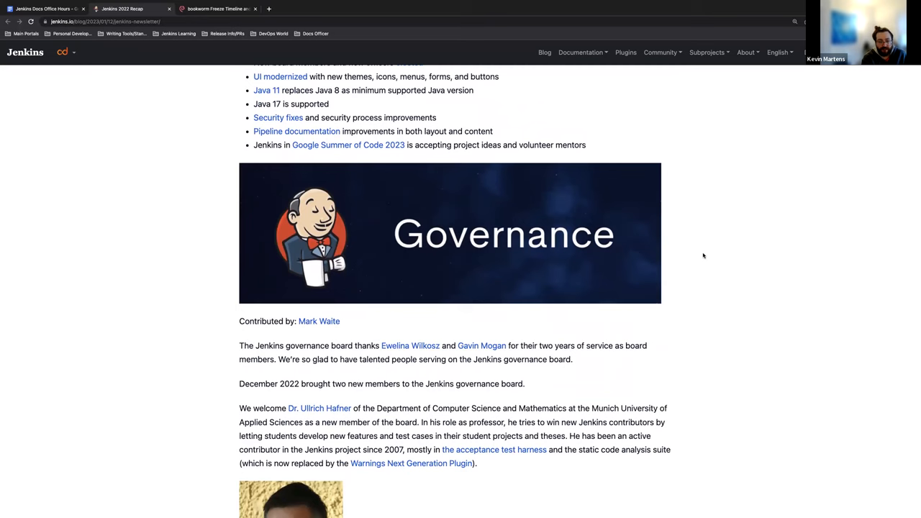
pyautogui.scroll(-3)
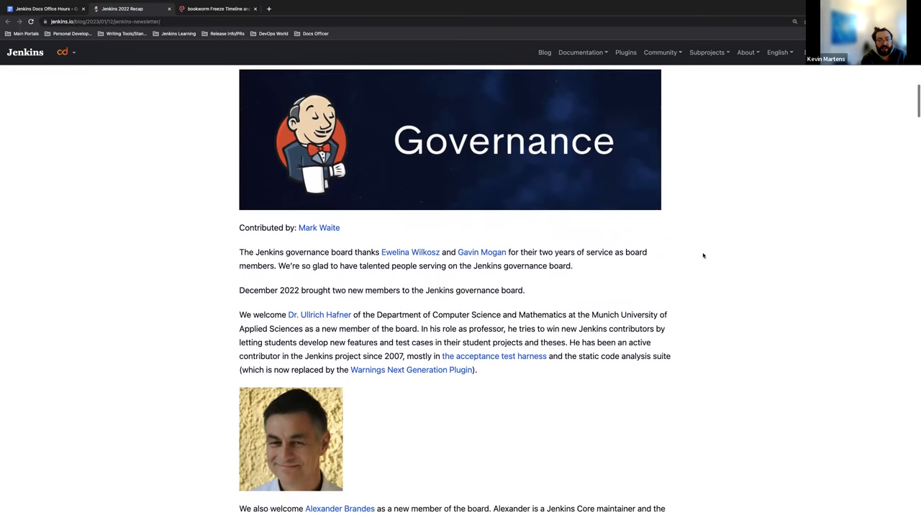
pyautogui.scroll(-3)
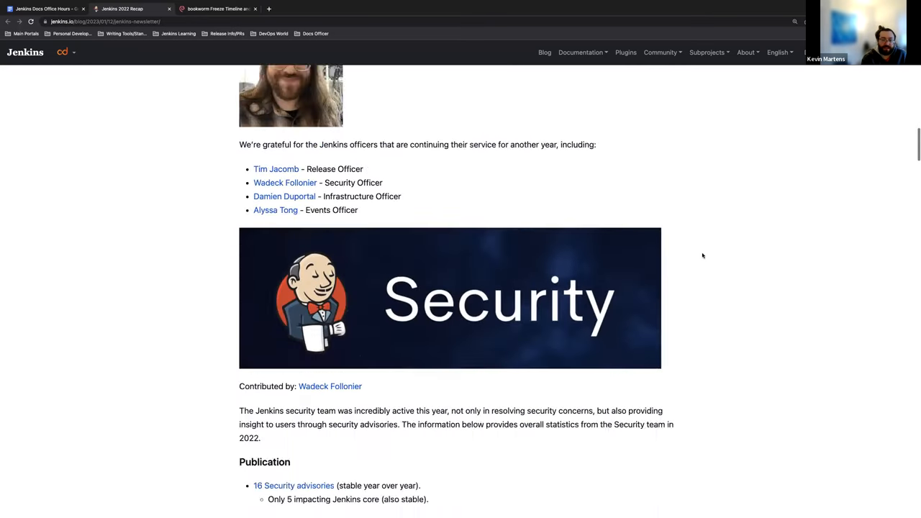
pyautogui.scroll(-3)
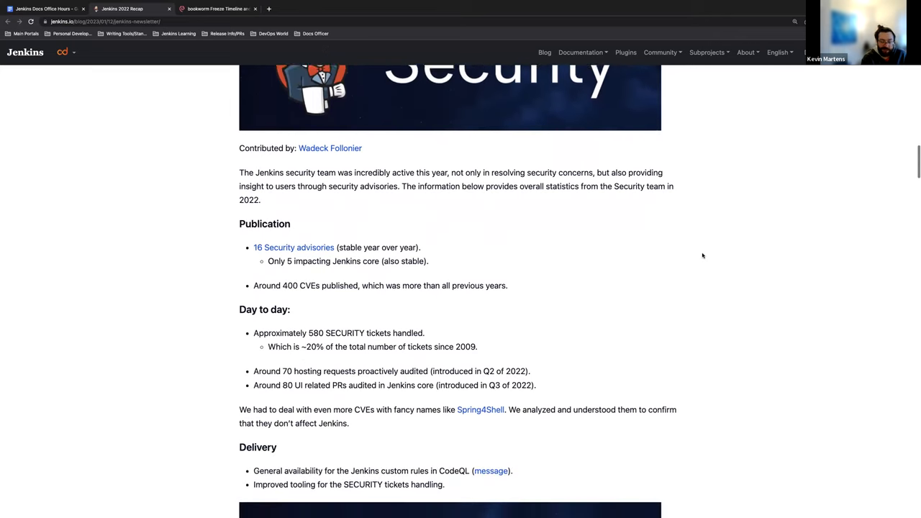
pyautogui.scroll(-3)
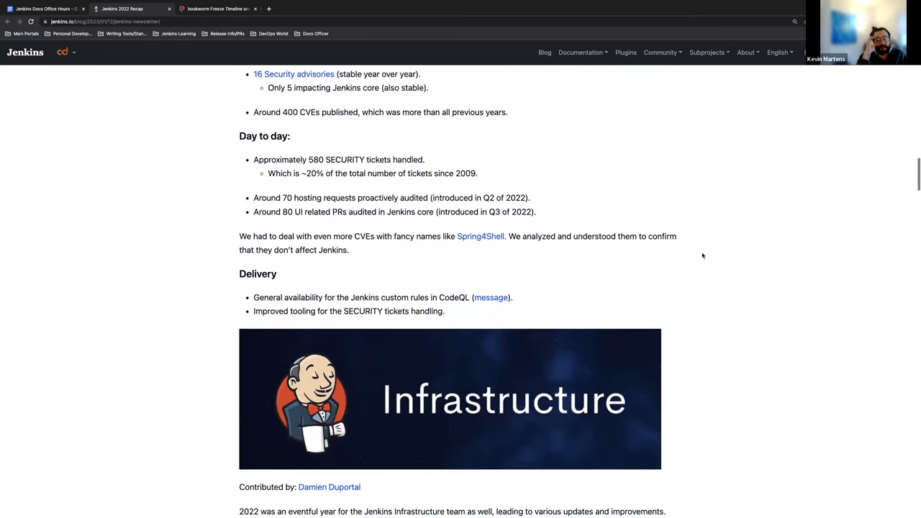
pyautogui.scroll(-3)
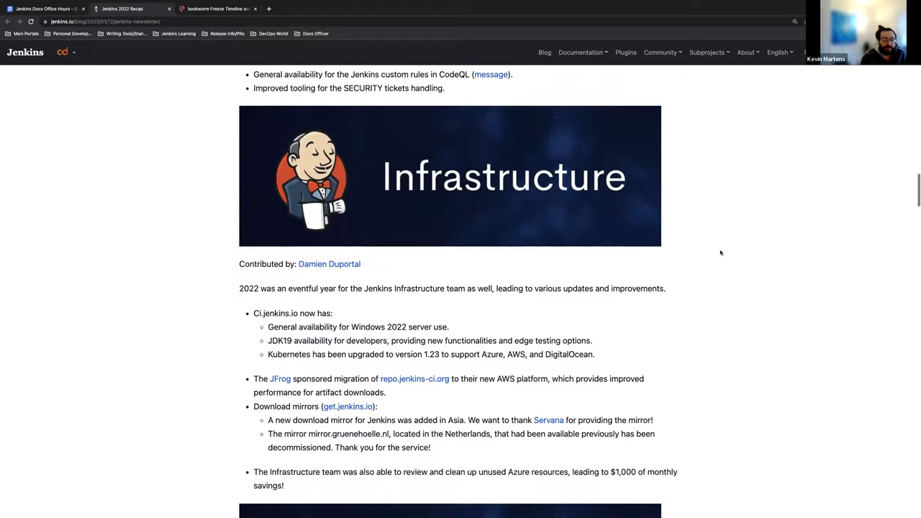
pyautogui.scroll(-3)
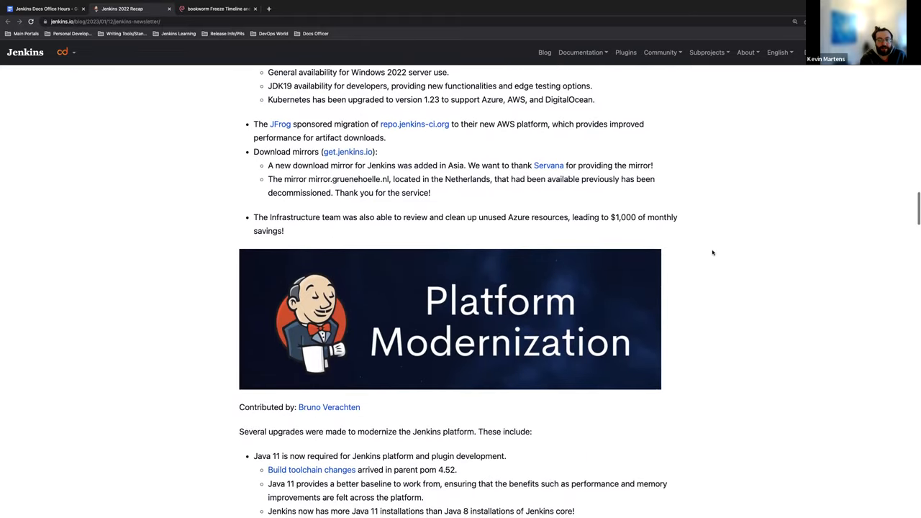
pyautogui.scroll(-3)
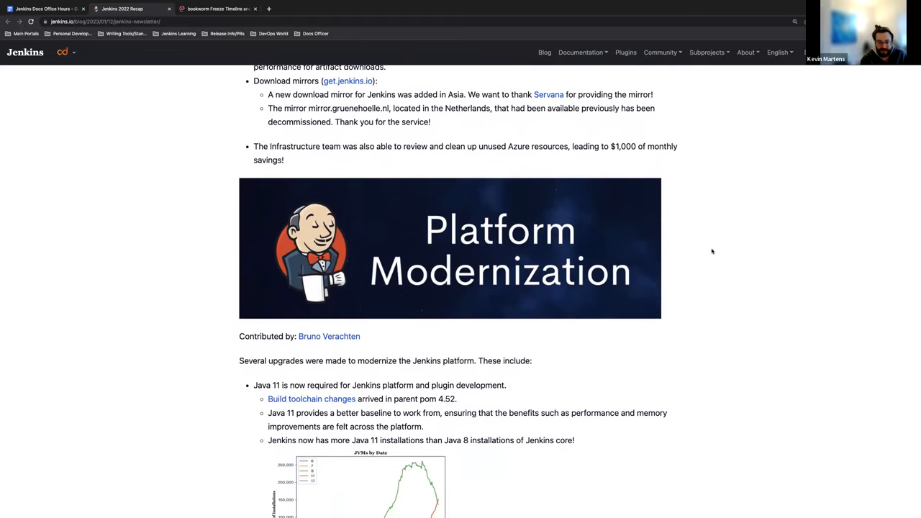
pyautogui.scroll(-3)
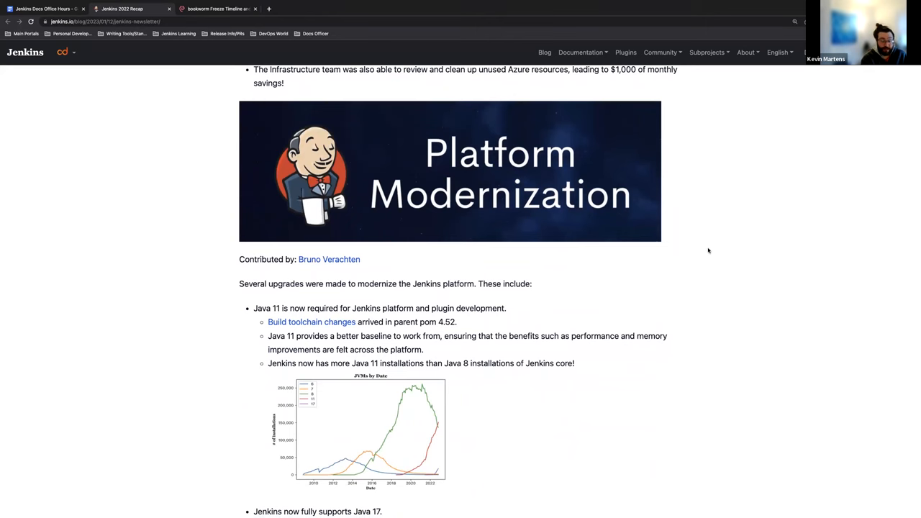
pyautogui.scroll(-3)
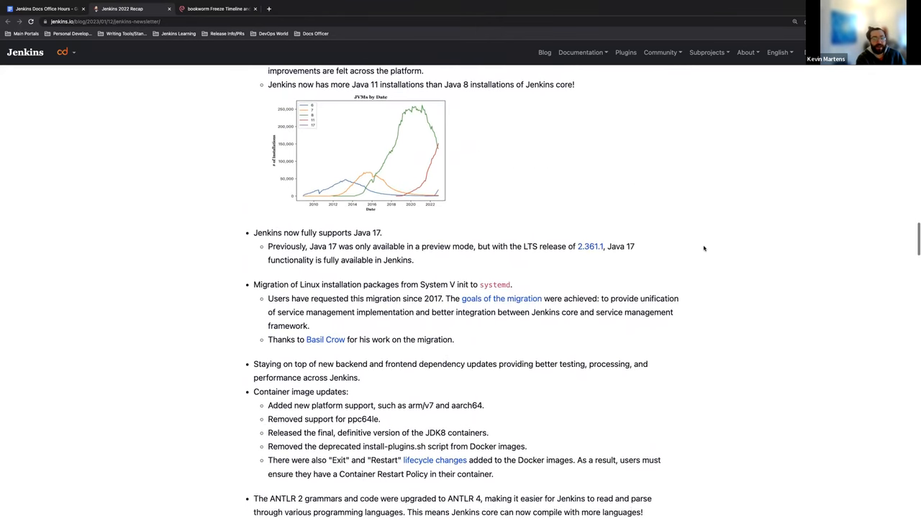
pyautogui.scroll(-3)
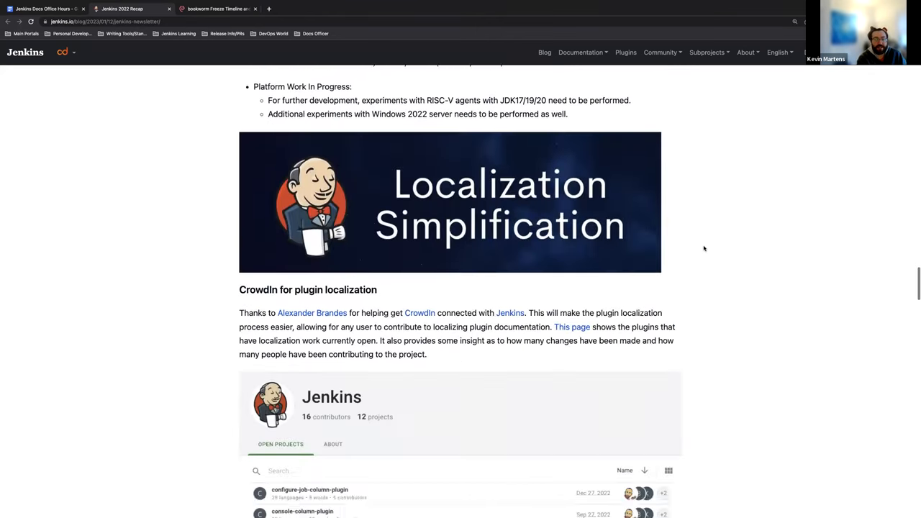
pyautogui.scroll(-3)
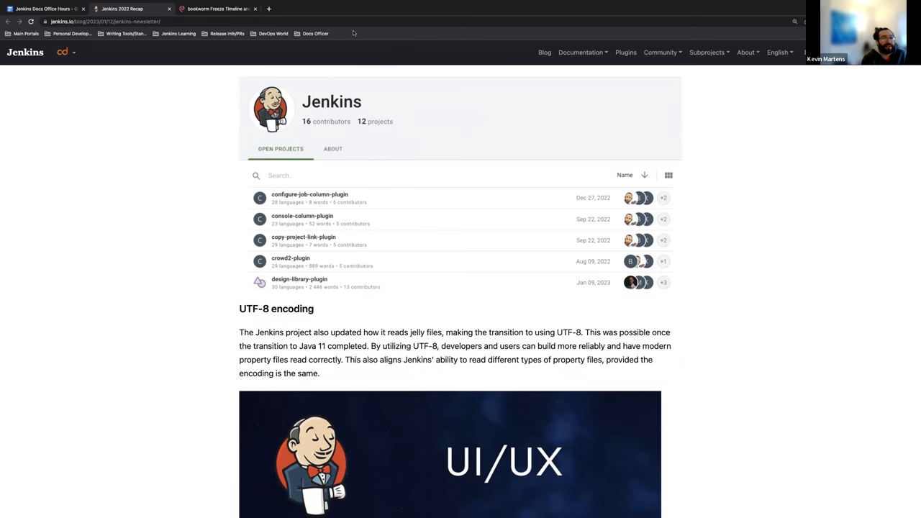
# View Bruno Verachten's 'Run your Jenkins agent as a service' post, then return to the agenda notes
pyautogui.click(43, 8)
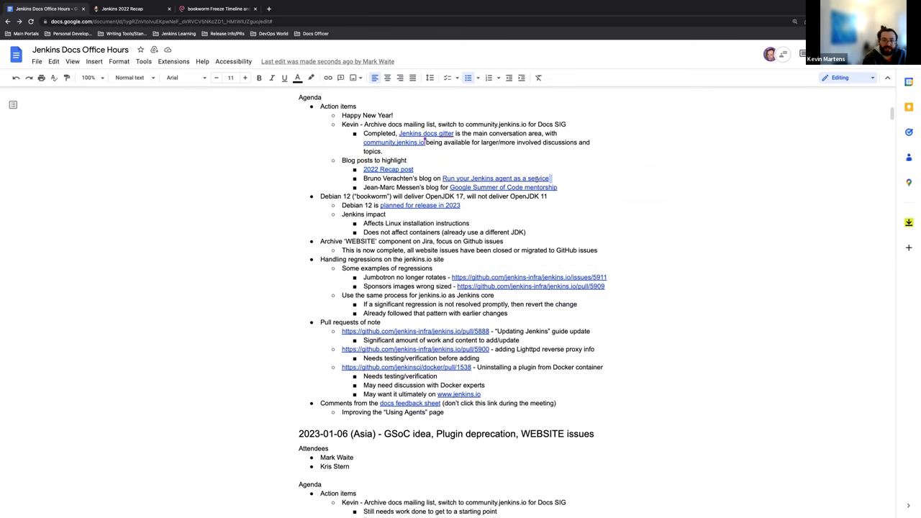
pyautogui.click(495, 178)
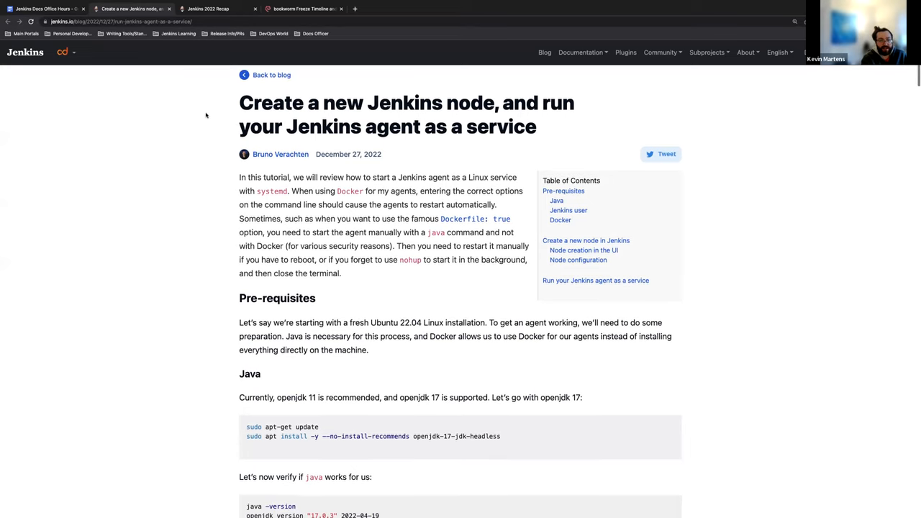
pyautogui.scroll(-3)
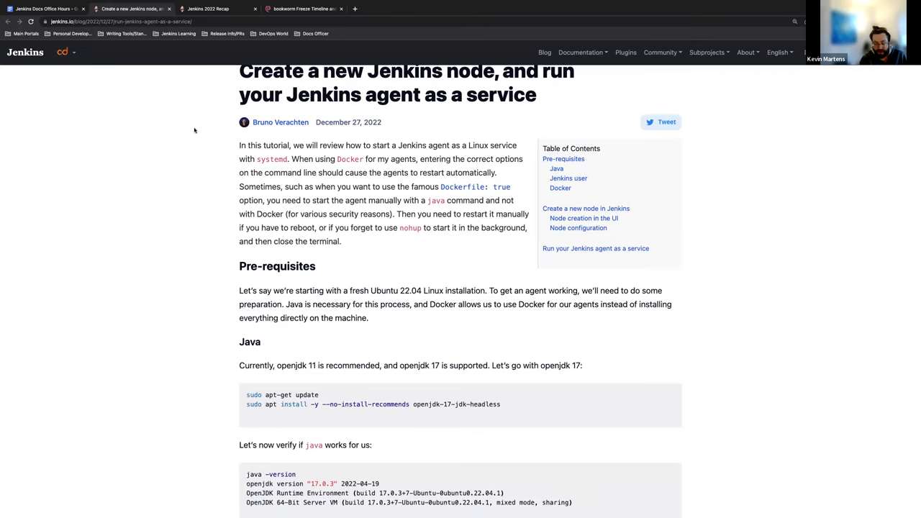
pyautogui.click(44, 8)
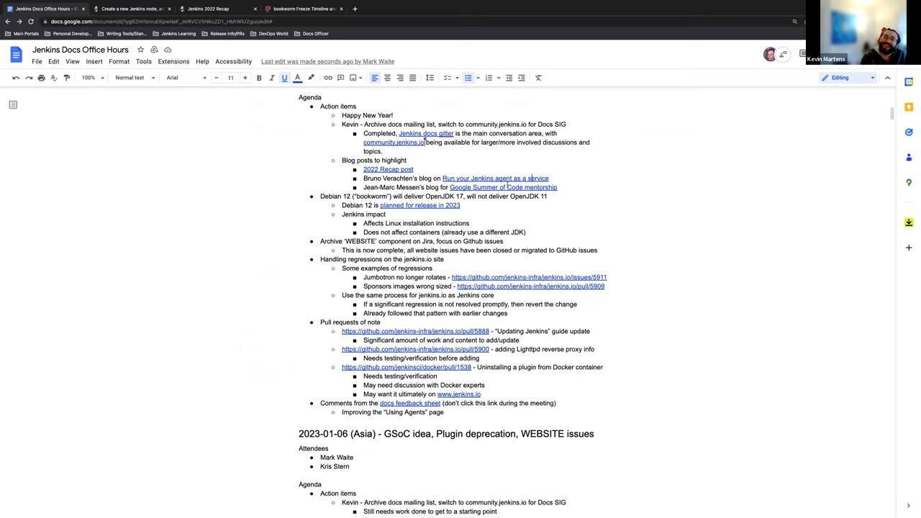
pyautogui.moveTo(688, 199)
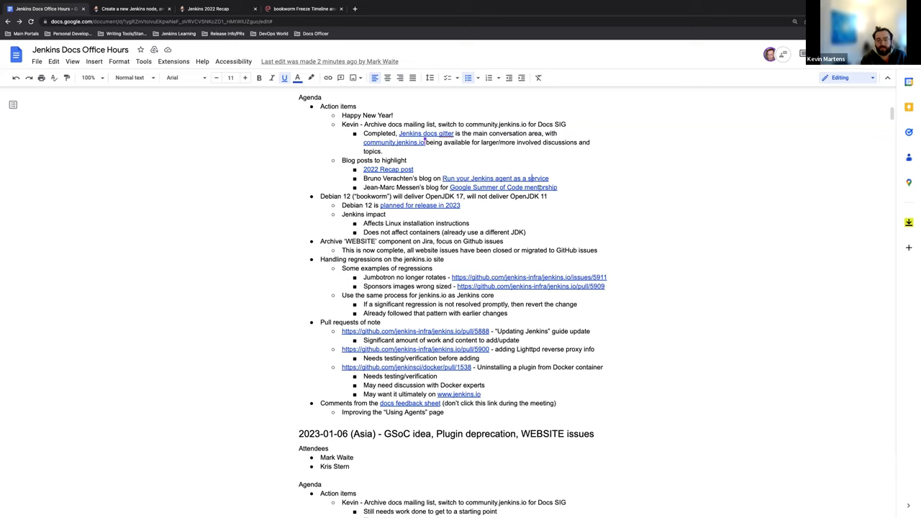
# Read the GSoC 'Tis the Season to Give the Gift of Mentorship post, then return to the agenda notes
pyautogui.click(504, 187)
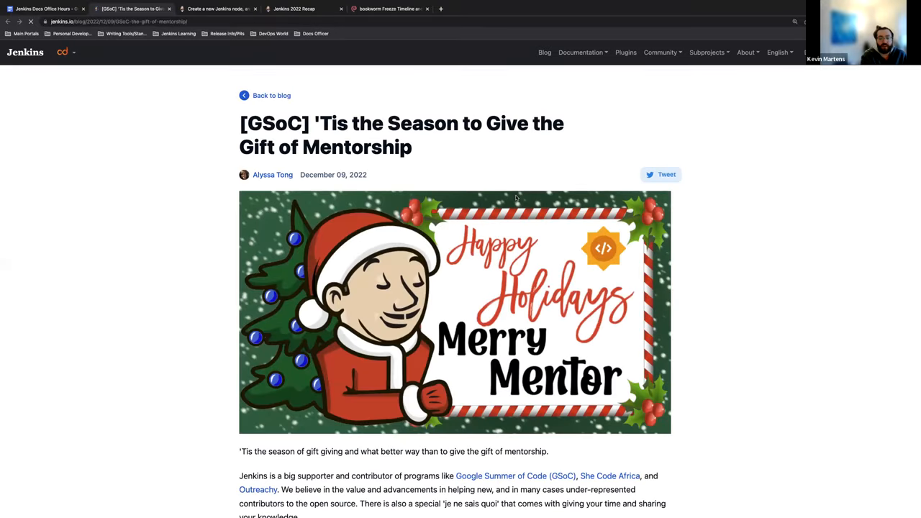
pyautogui.scroll(-3)
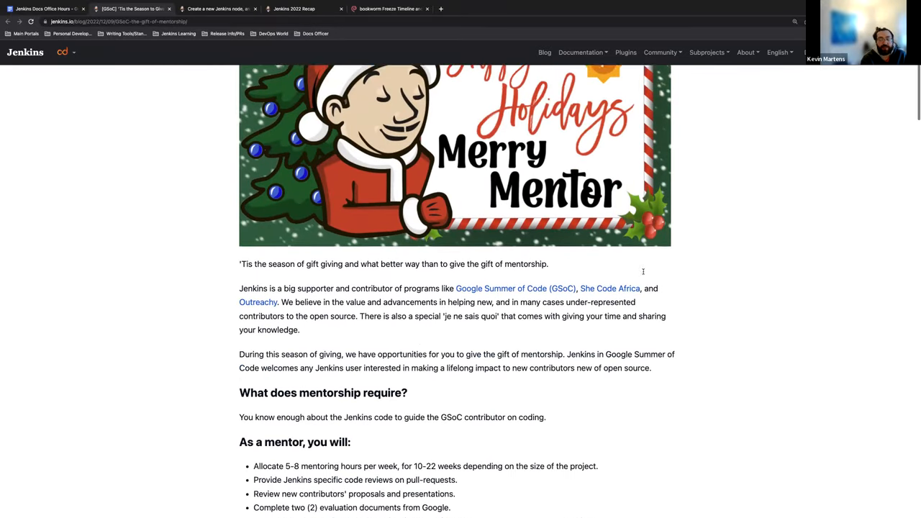
pyautogui.scroll(-3)
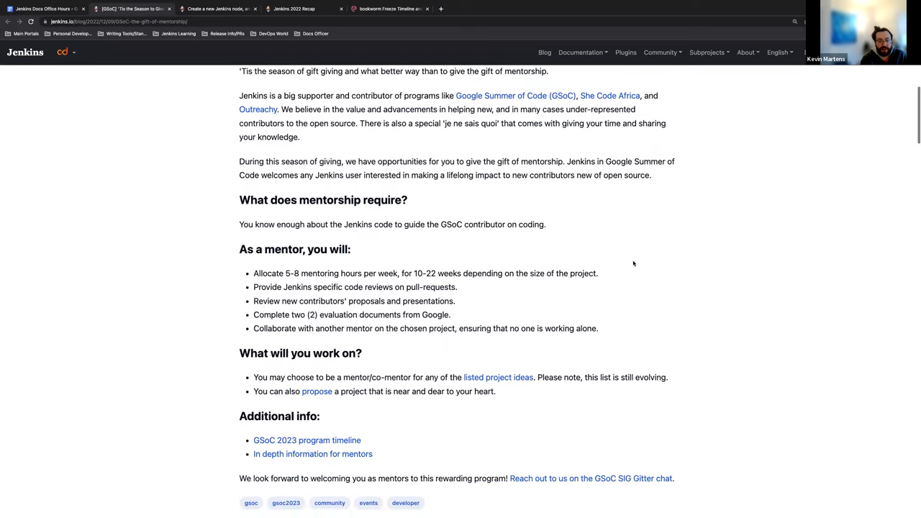
pyautogui.scroll(-3)
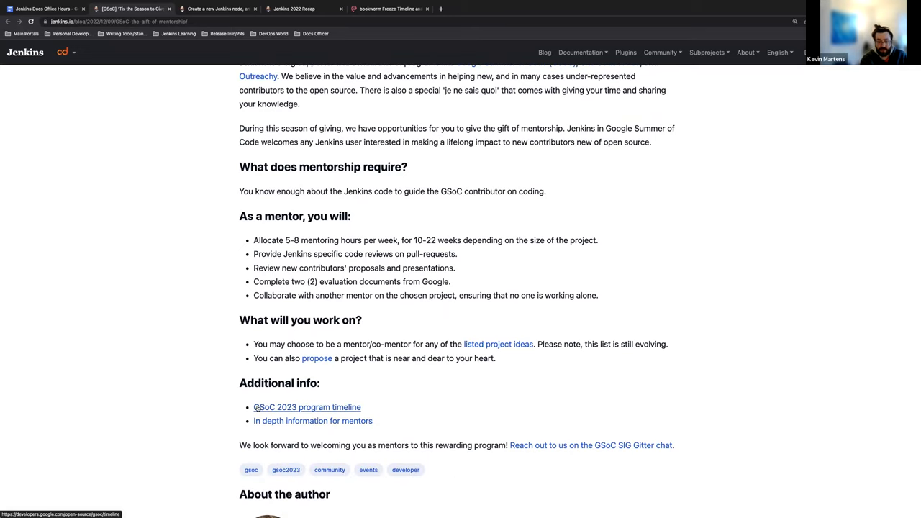
pyautogui.scroll(3)
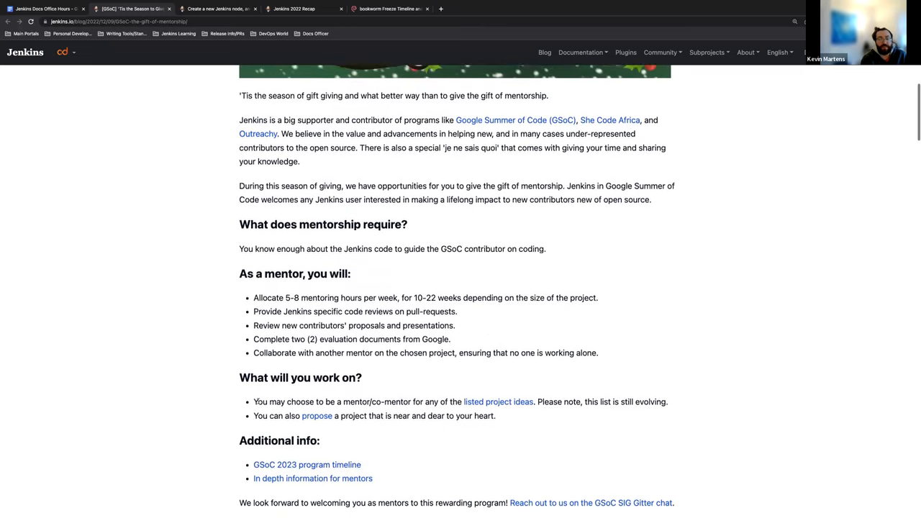
pyautogui.scroll(3)
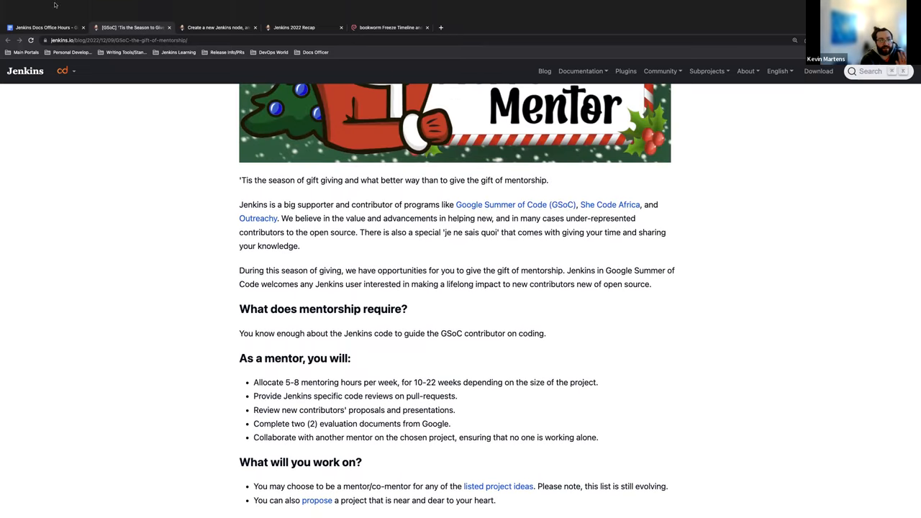
pyautogui.click(45, 8)
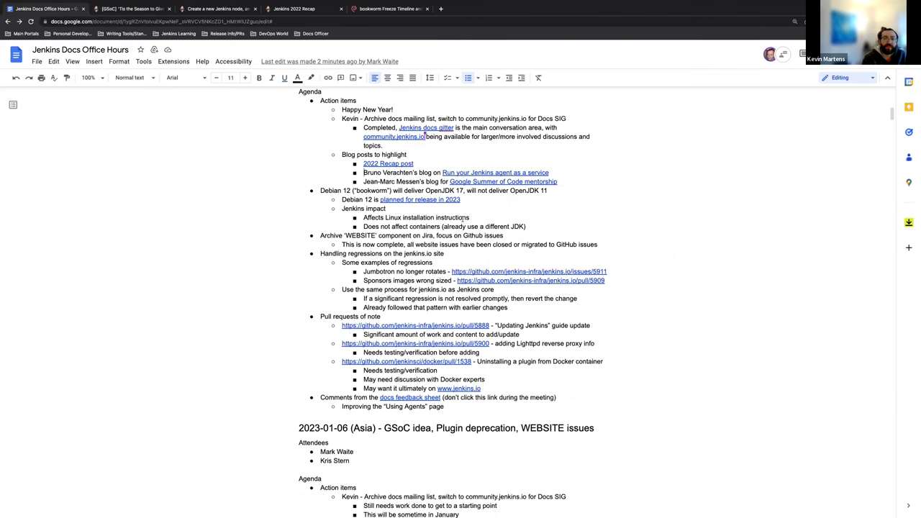
# Review the regressions and pull requests notes down to the jenkins.io pull/5909 jumbotron scaling link
pyautogui.scroll(-3)
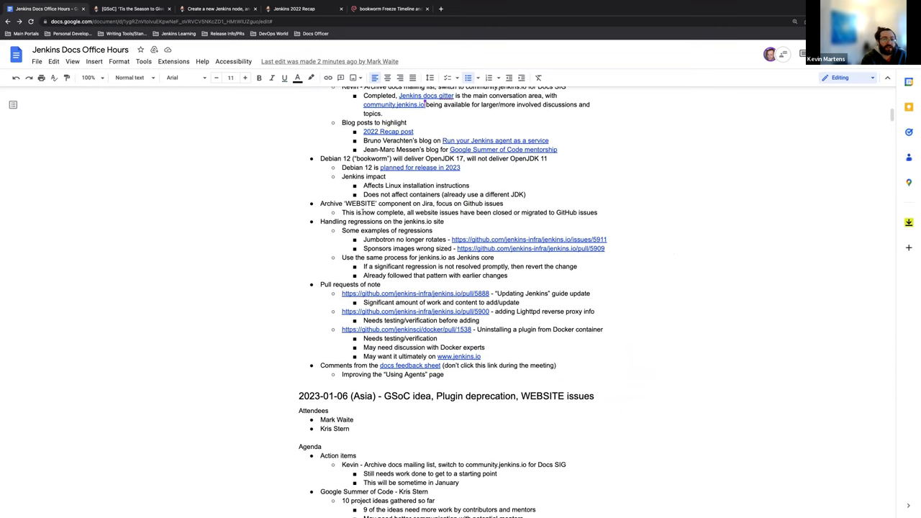
pyautogui.scroll(-3)
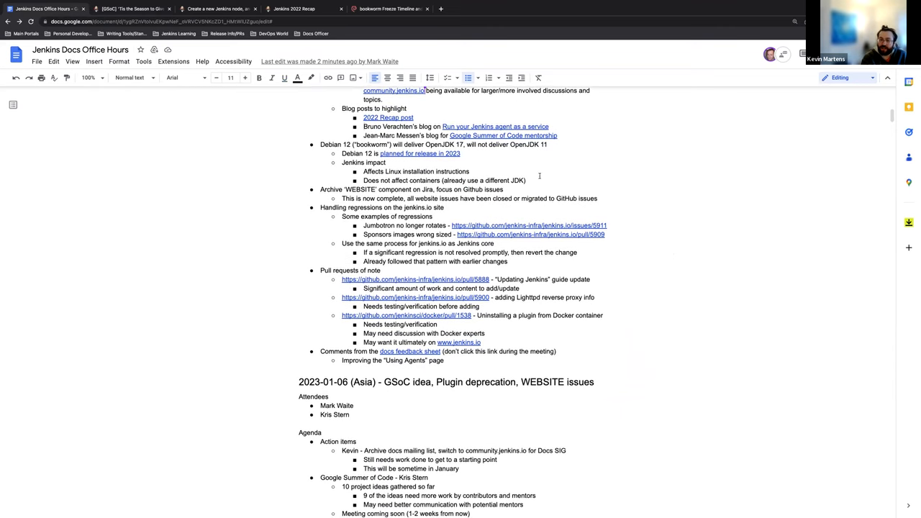
pyautogui.moveTo(536, 185)
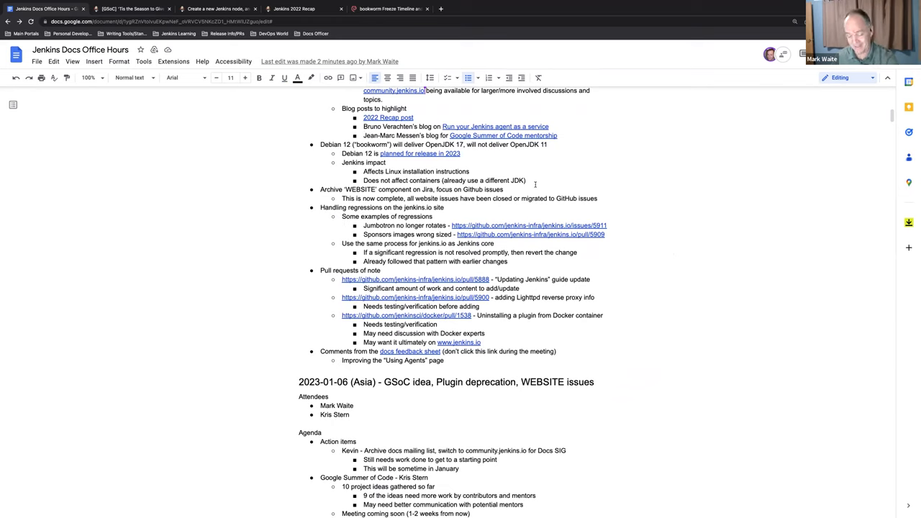
pyautogui.moveTo(542, 187)
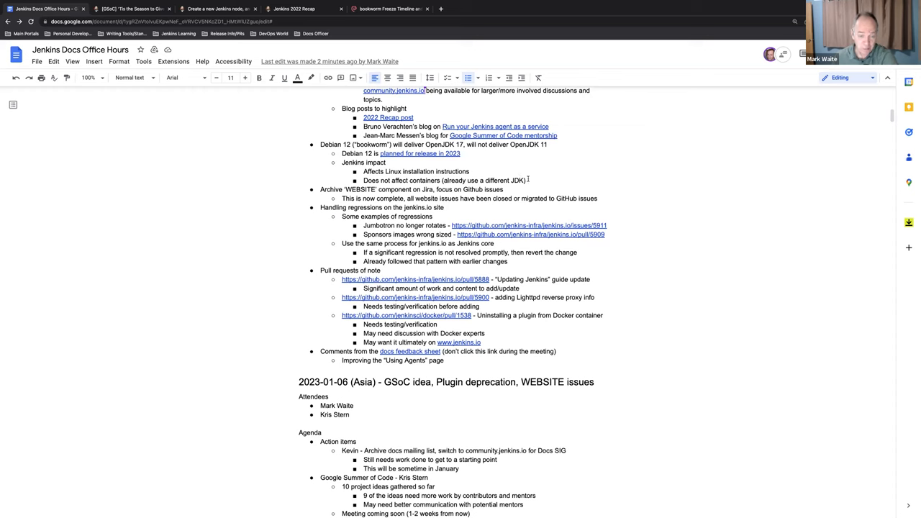
pyautogui.scroll(-3)
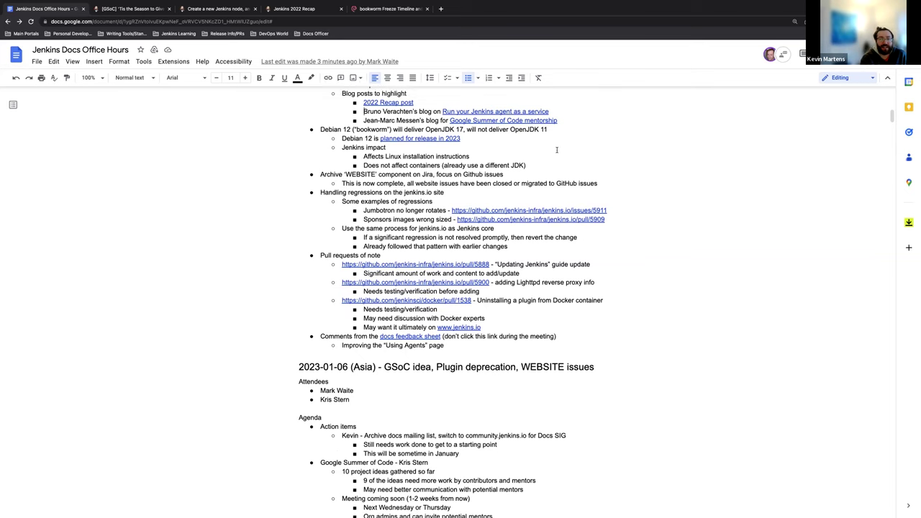
pyautogui.scroll(3)
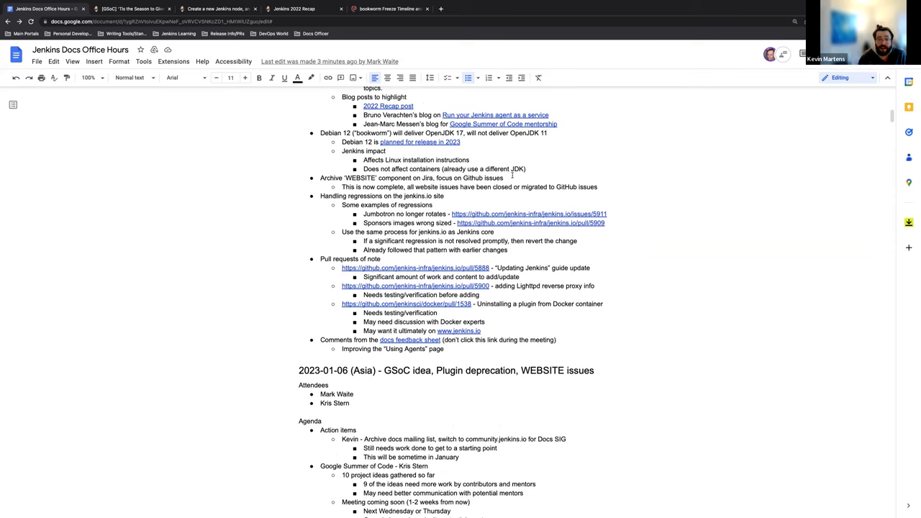
pyautogui.moveTo(481, 187)
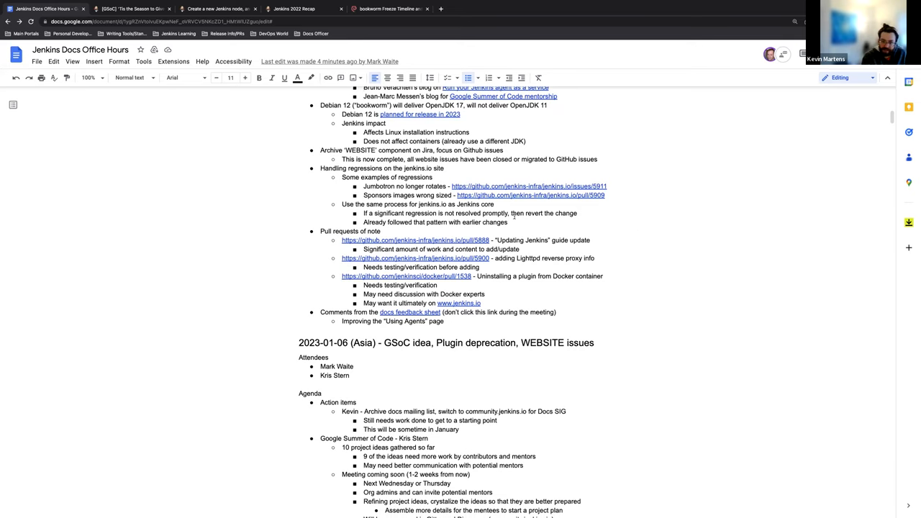
pyautogui.scroll(-3)
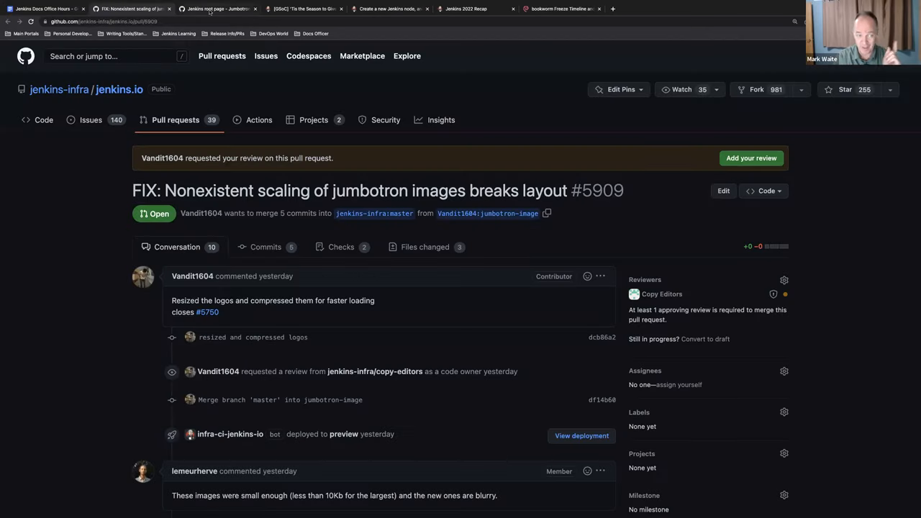
# Review GitHub issue #5911 about the Jumbotron no longer rotating panels
pyautogui.click(219, 8)
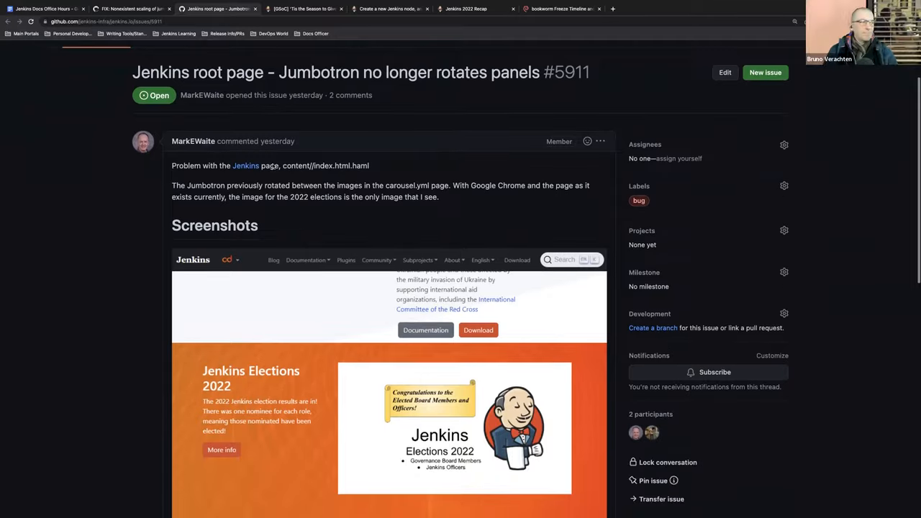
pyautogui.scroll(-3)
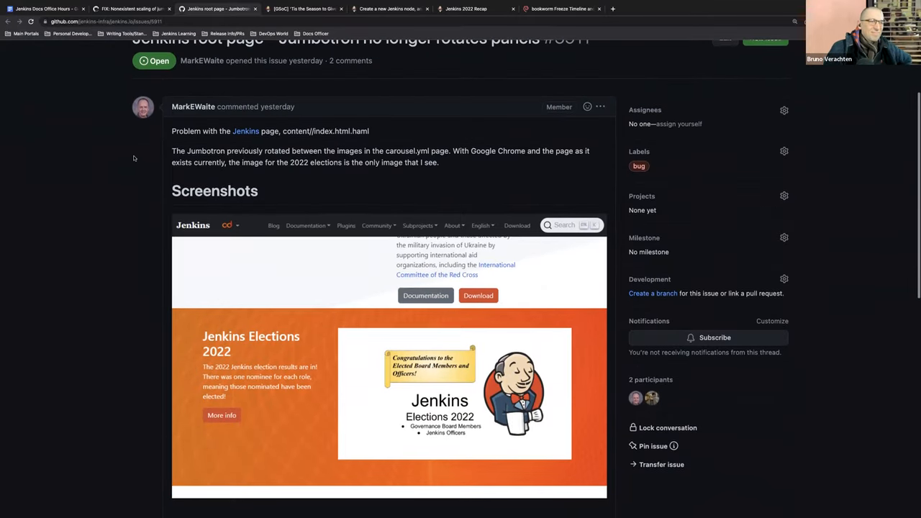
pyautogui.scroll(-3)
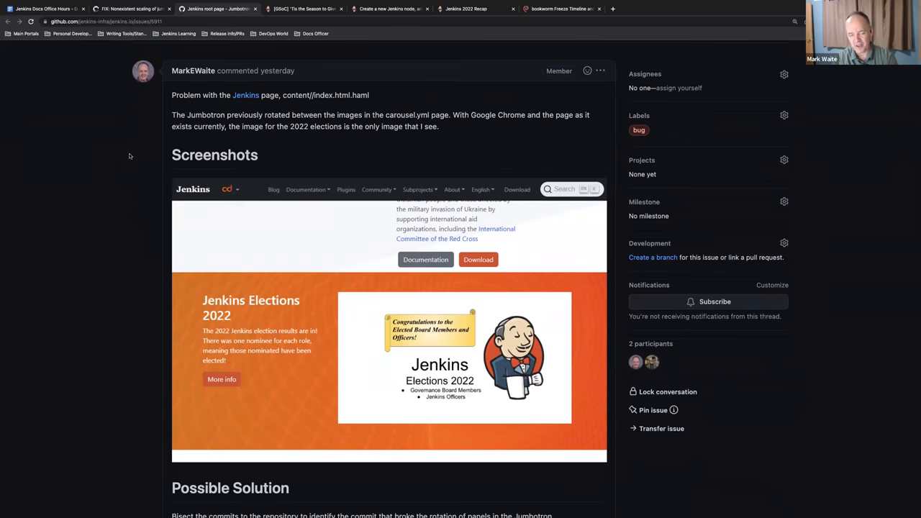
pyautogui.moveTo(360, 367)
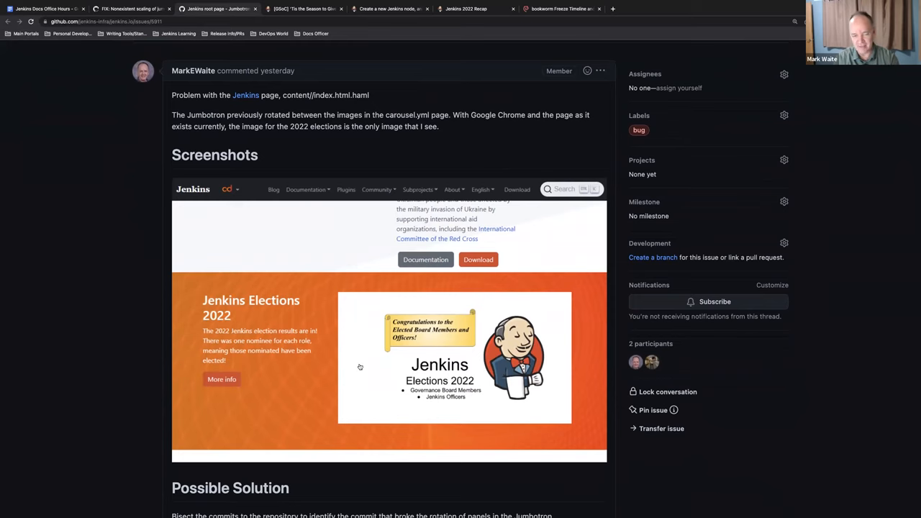
pyautogui.scroll(-3)
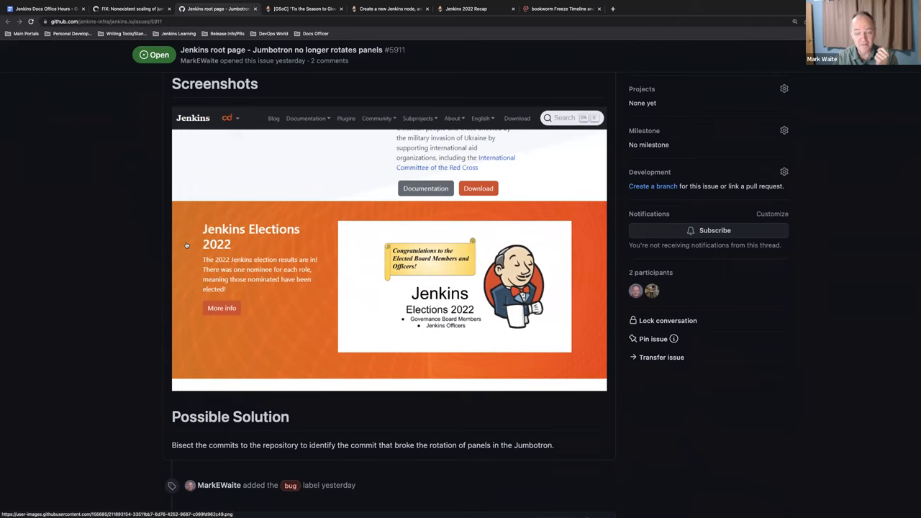
pyautogui.moveTo(9, 208)
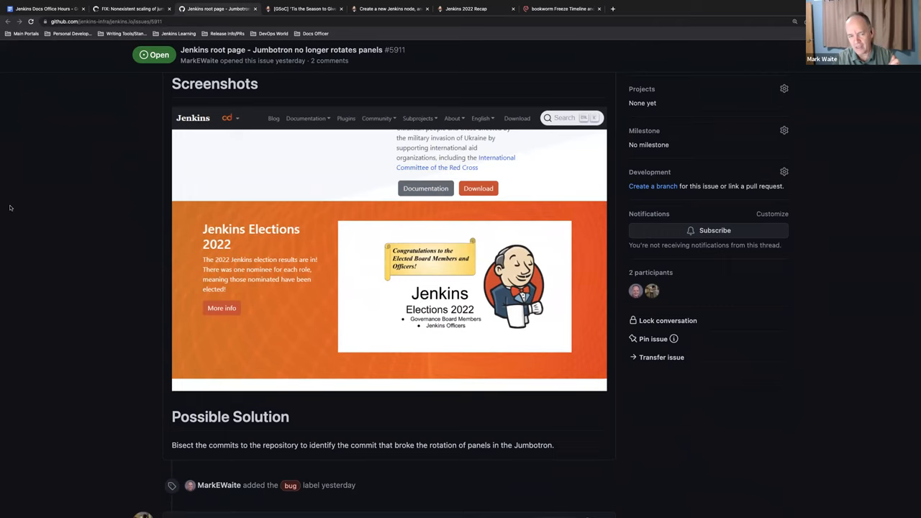
pyautogui.scroll(-3)
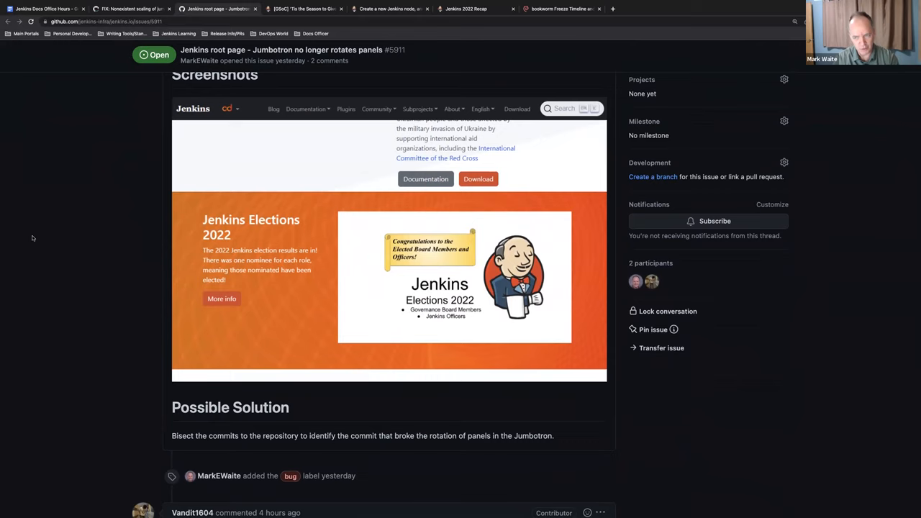
pyautogui.moveTo(78, 246)
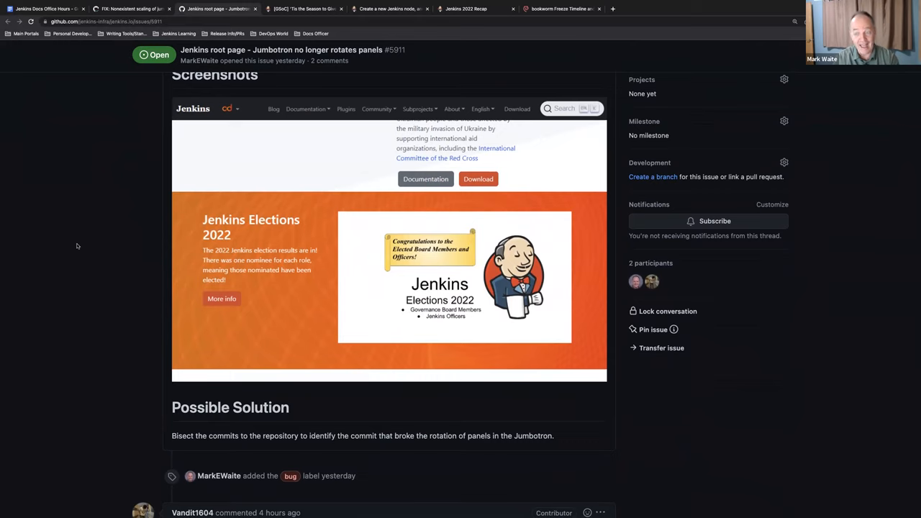
pyautogui.scroll(-3)
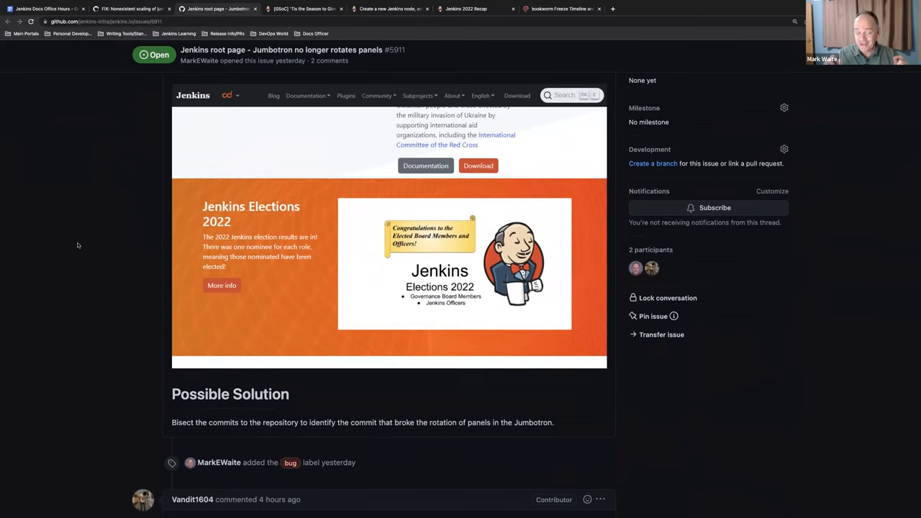
pyautogui.scroll(3)
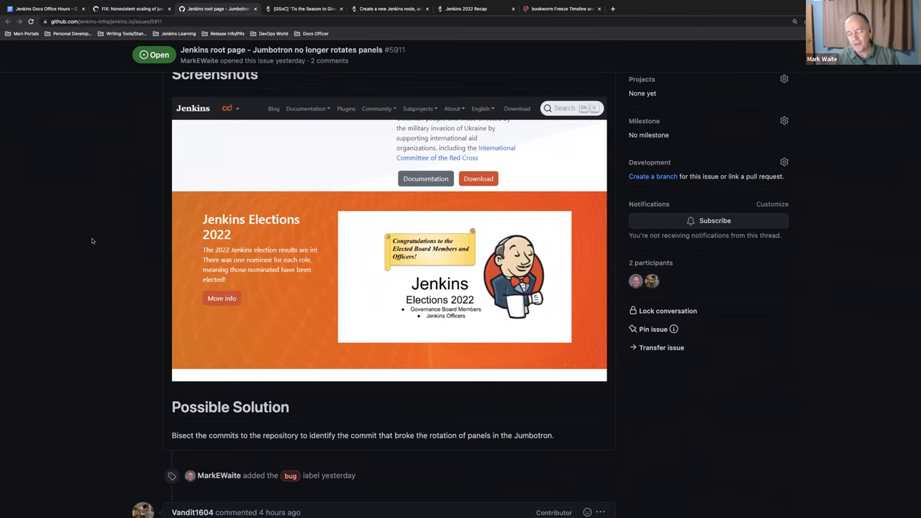
pyautogui.scroll(3)
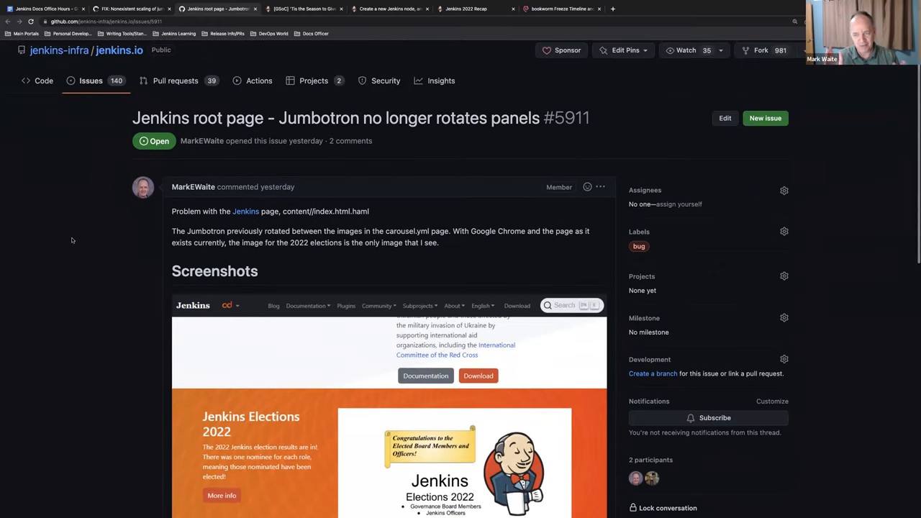
pyautogui.scroll(-3)
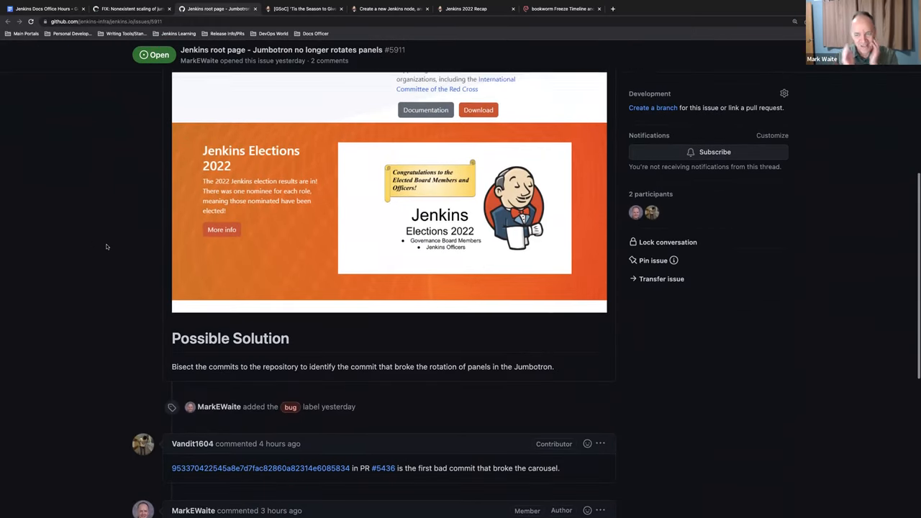
pyautogui.scroll(3)
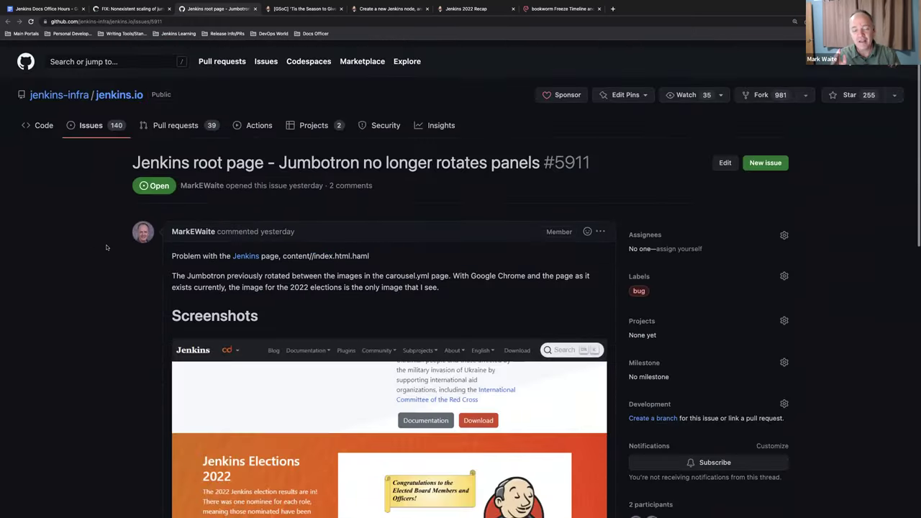
pyautogui.scroll(-3)
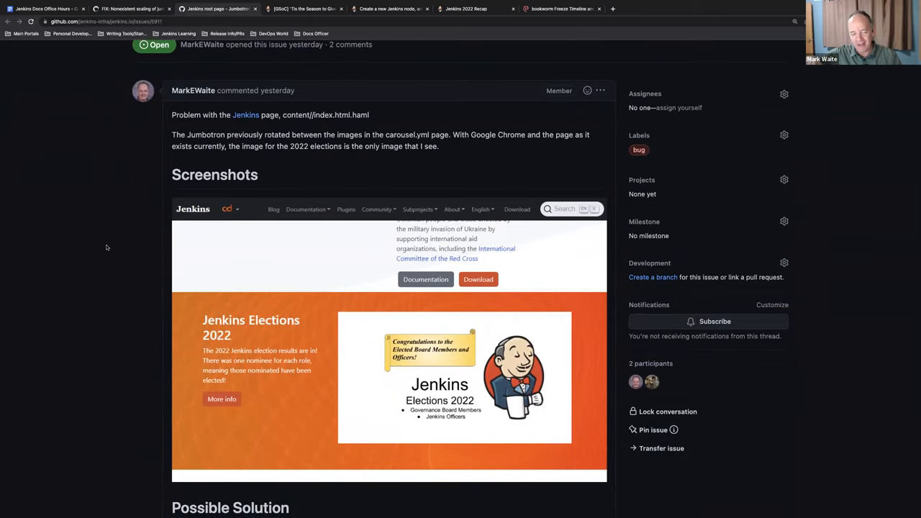
pyautogui.scroll(-3)
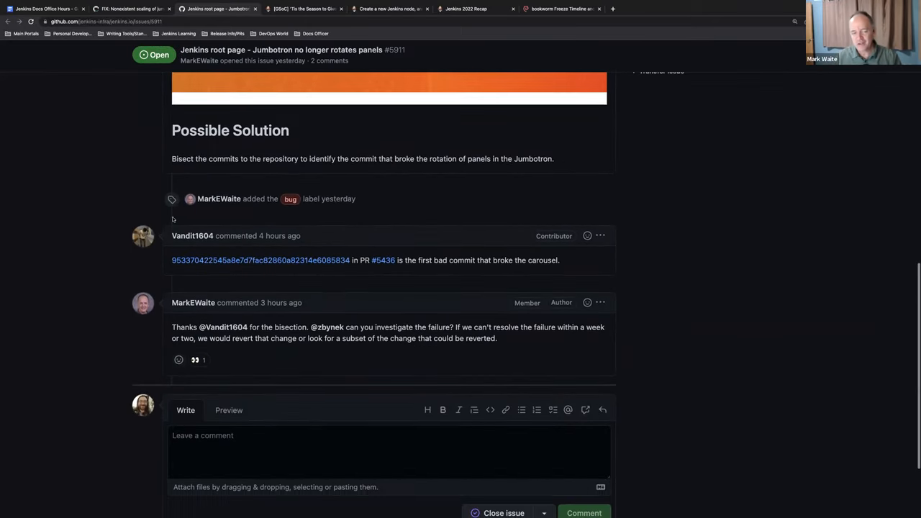
pyautogui.moveTo(193, 236)
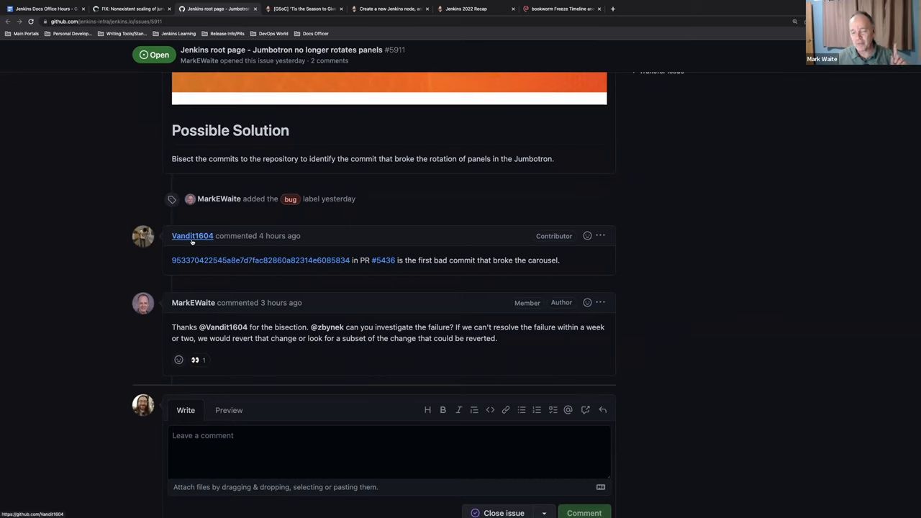
pyautogui.moveTo(322, 239)
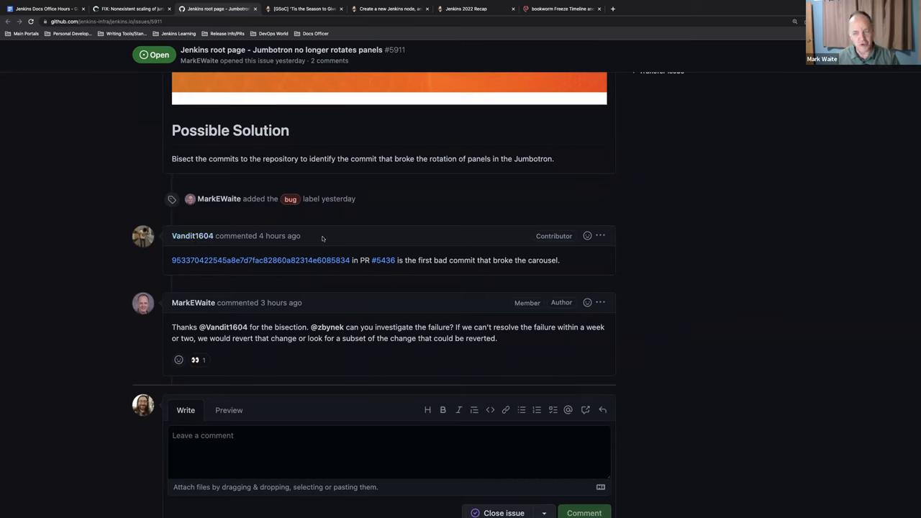
pyautogui.moveTo(349, 266)
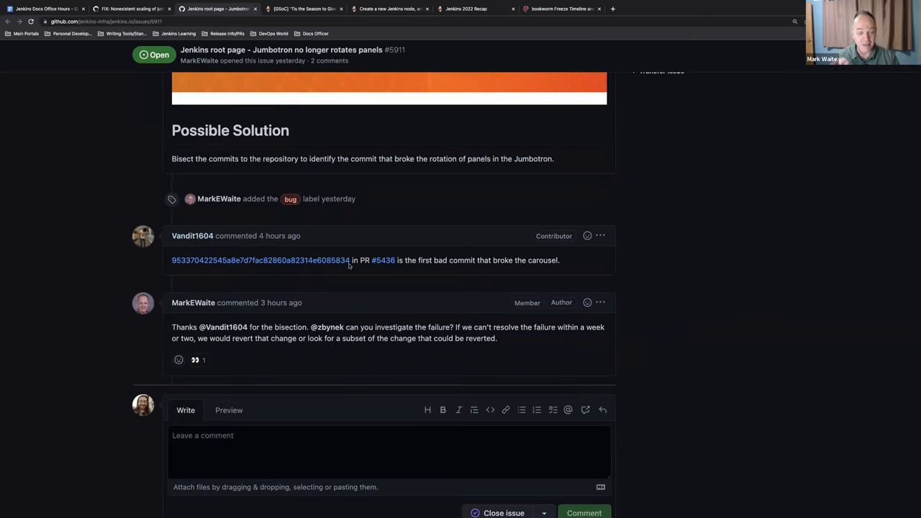
pyautogui.moveTo(383, 282)
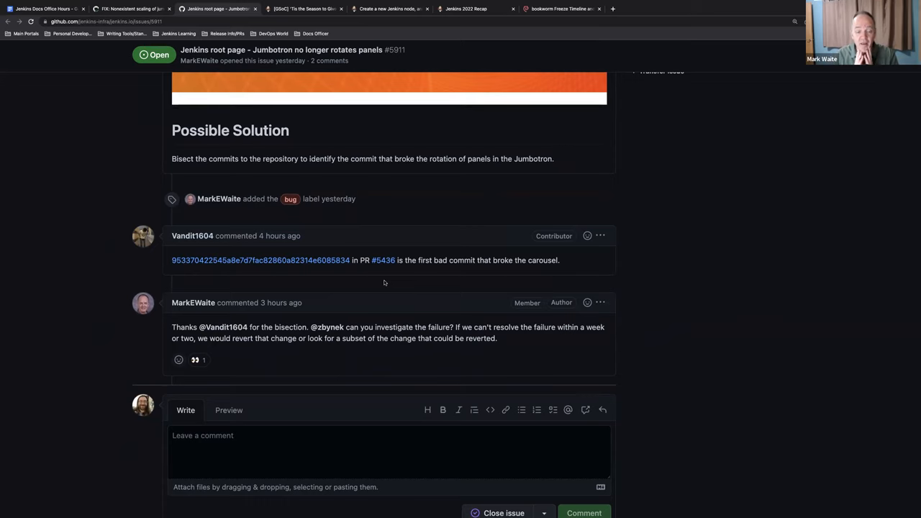
pyautogui.moveTo(383, 185)
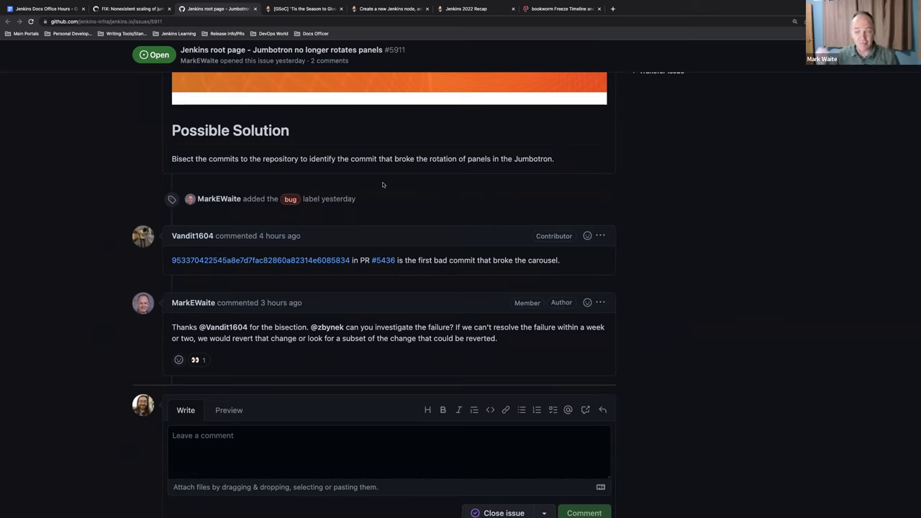
pyautogui.moveTo(354, 184)
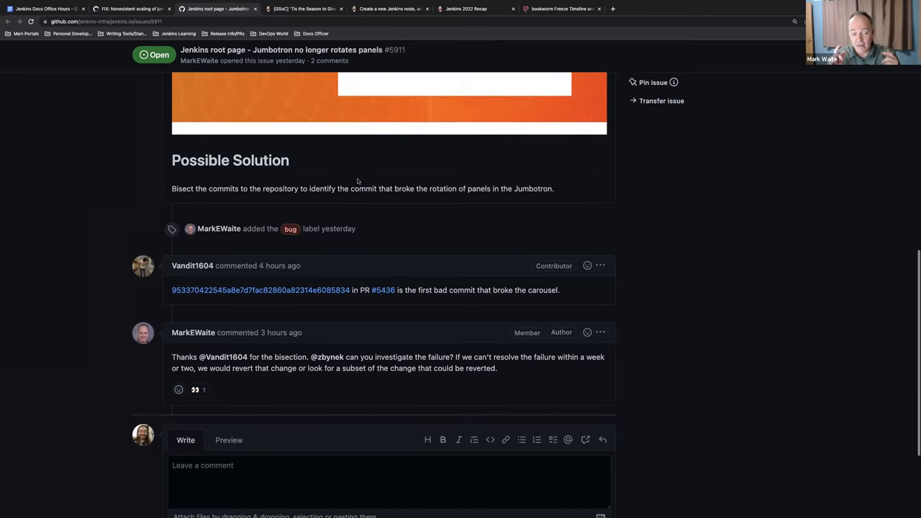
# Finish issue #5911, then read the conversation on pull request #5909 fixing jumbotron image scaling
pyautogui.scroll(3)
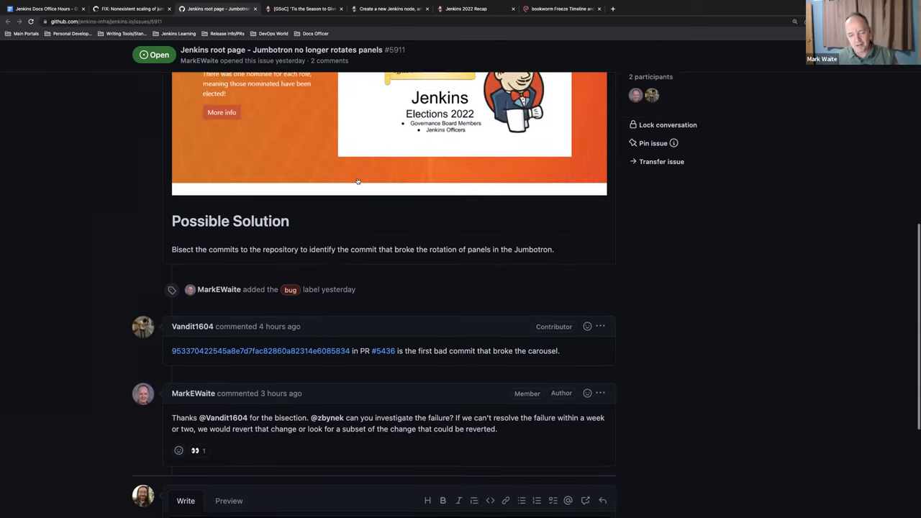
pyautogui.scroll(3)
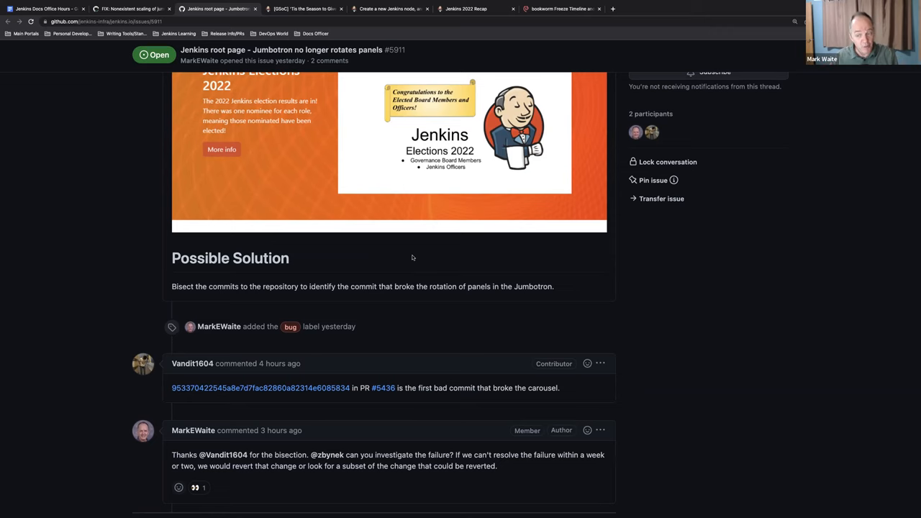
pyautogui.scroll(3)
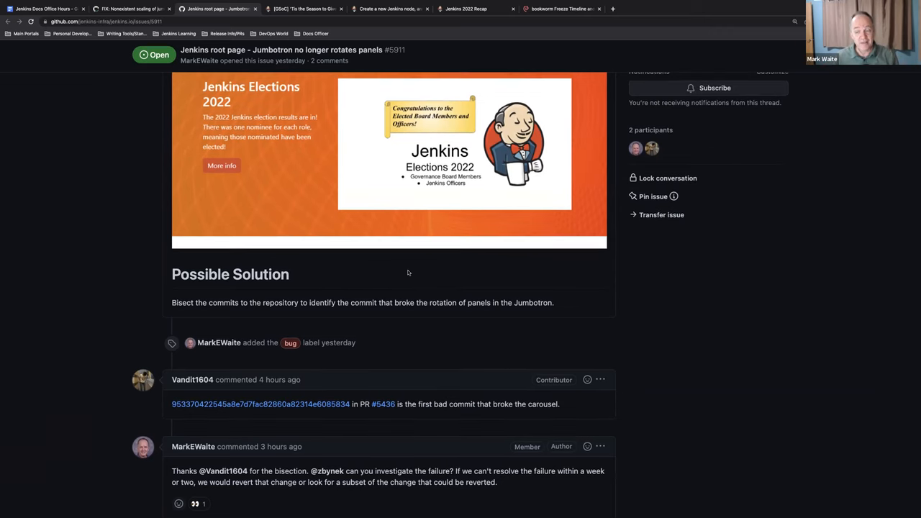
pyautogui.scroll(-3)
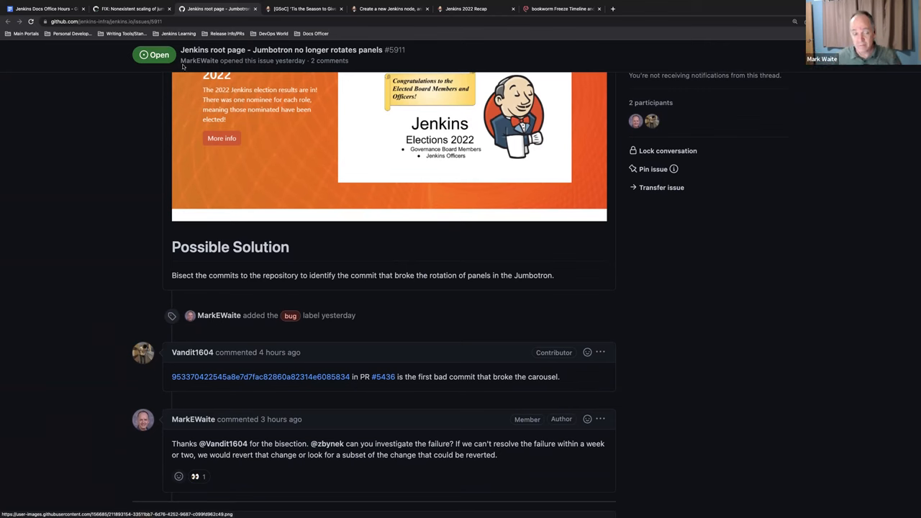
pyautogui.click(130, 9)
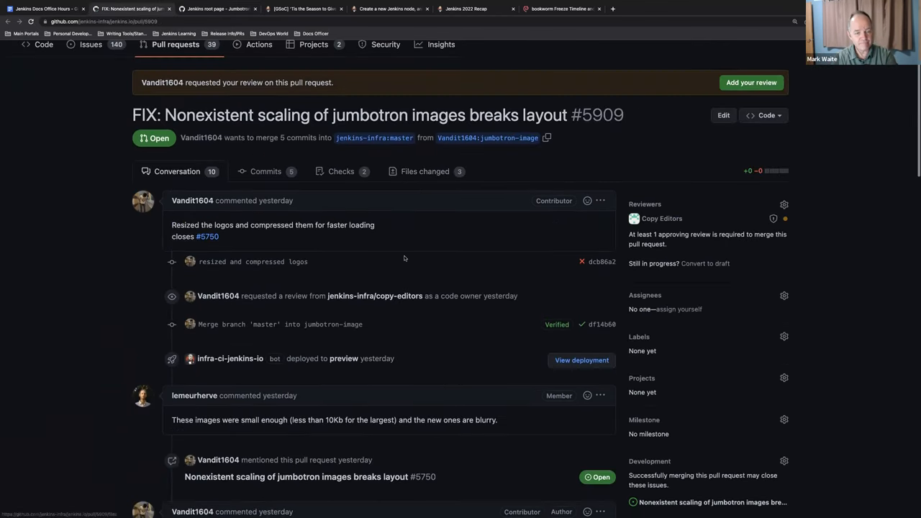
pyautogui.scroll(-3)
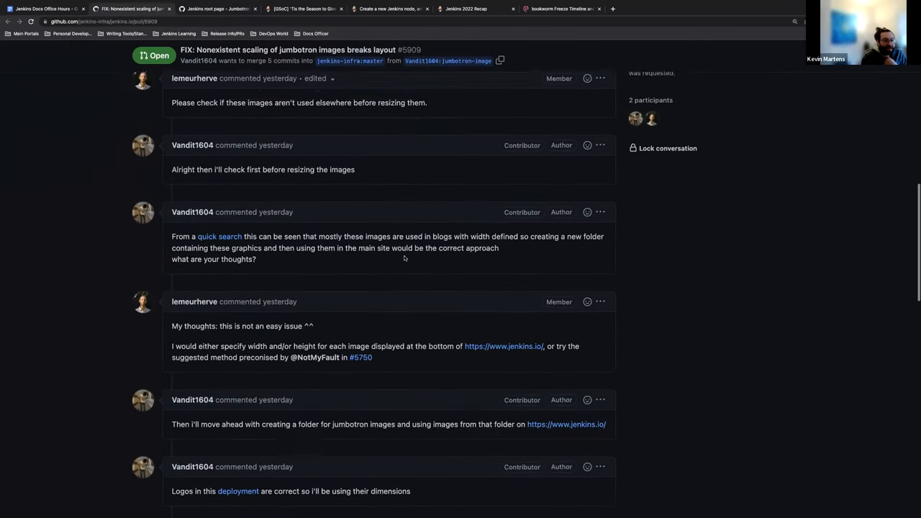
pyautogui.scroll(-3)
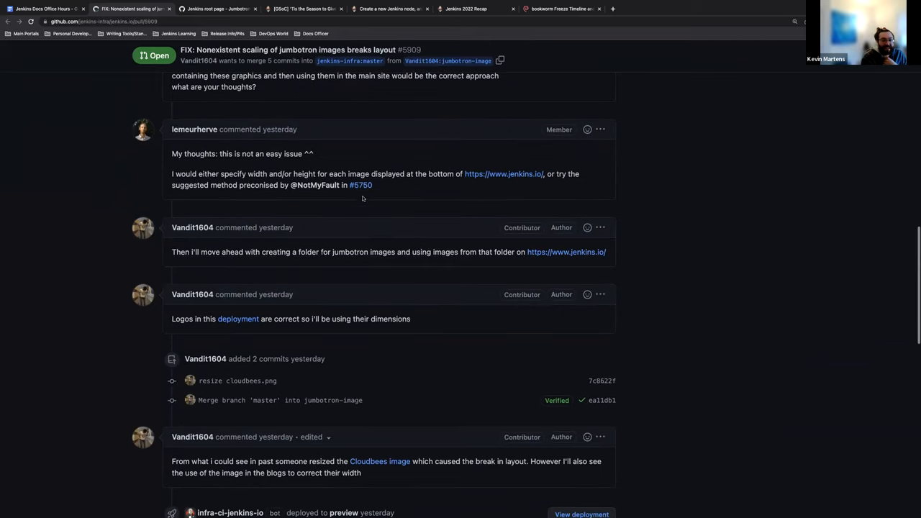
# Bring up linked issue #5750 on nonexistent jumbotron image scaling and read its description
pyautogui.click(360, 184)
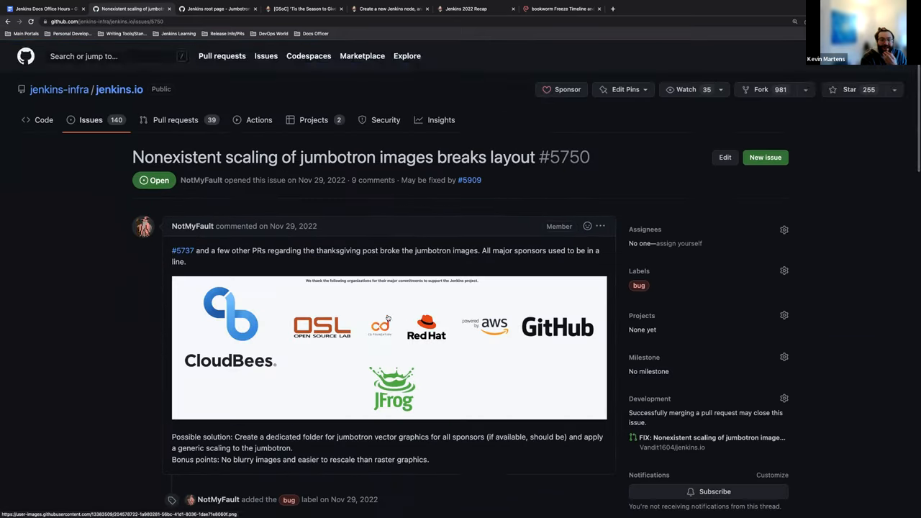
pyautogui.scroll(-3)
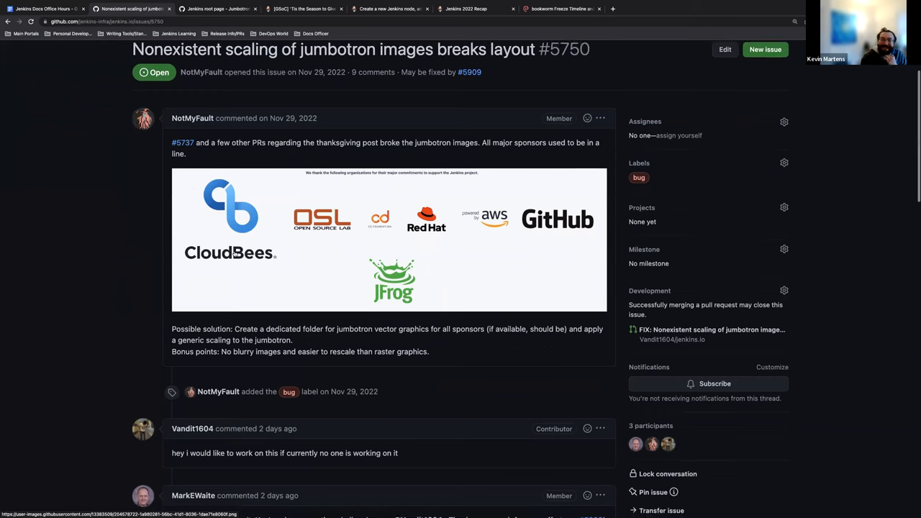
pyautogui.scroll(-3)
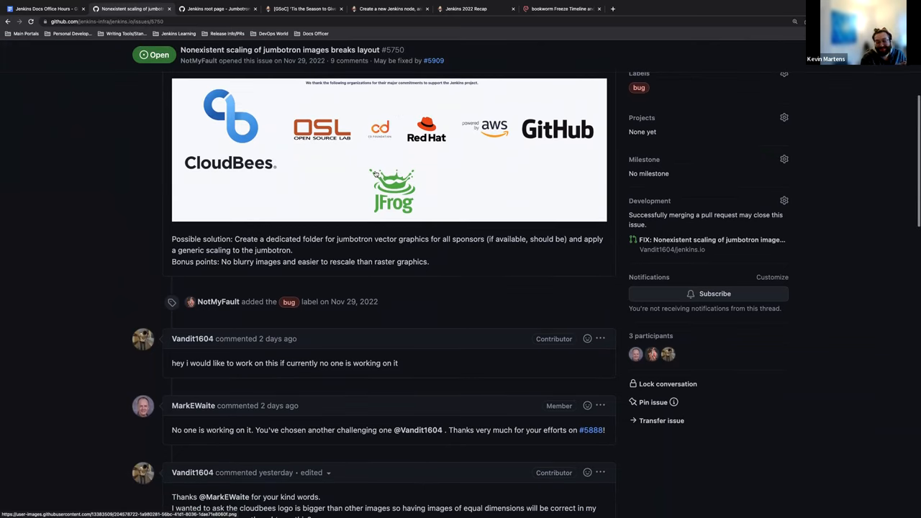
pyautogui.scroll(-3)
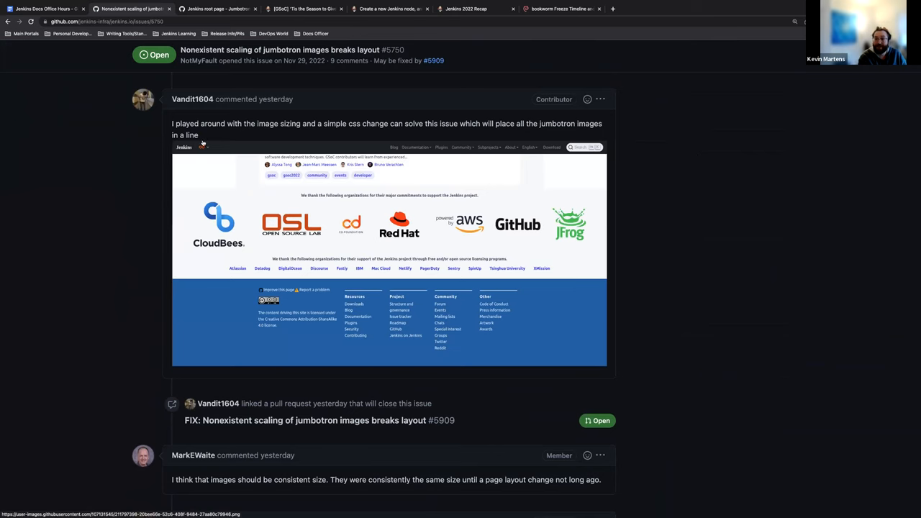
pyautogui.scroll(-3)
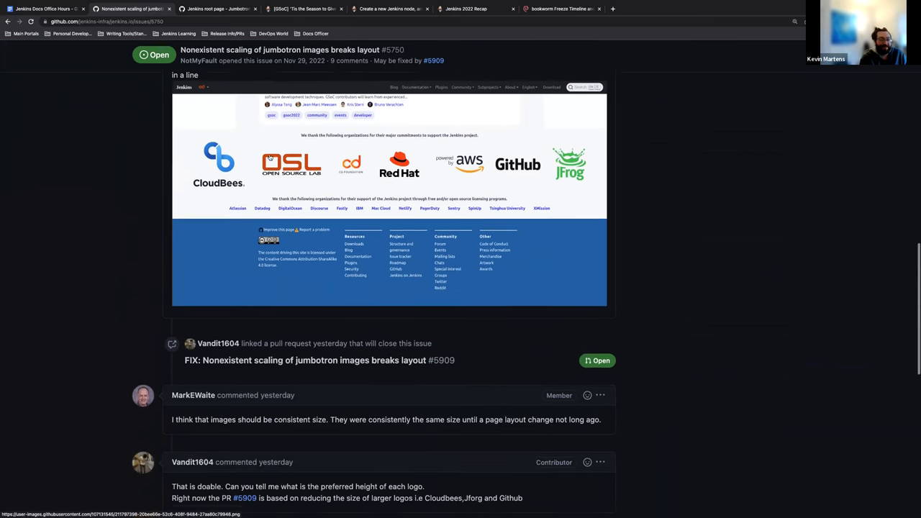
pyautogui.scroll(-3)
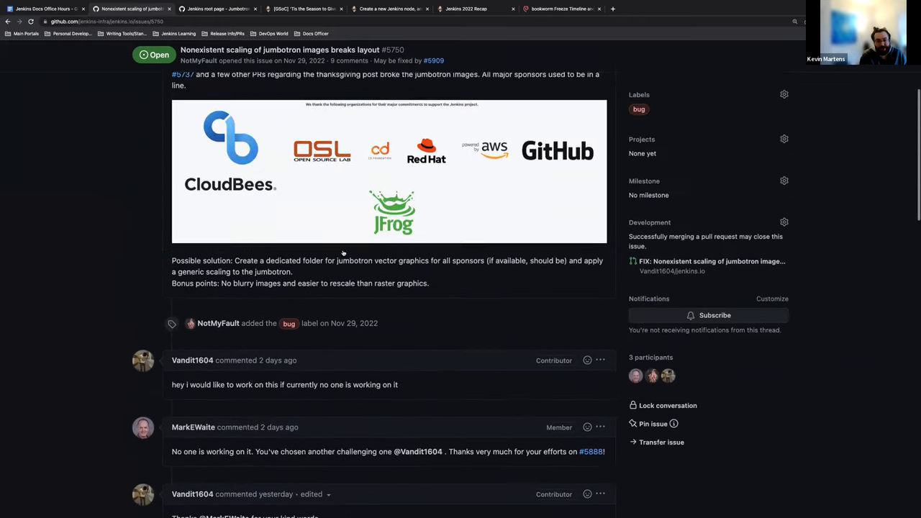
pyautogui.scroll(3)
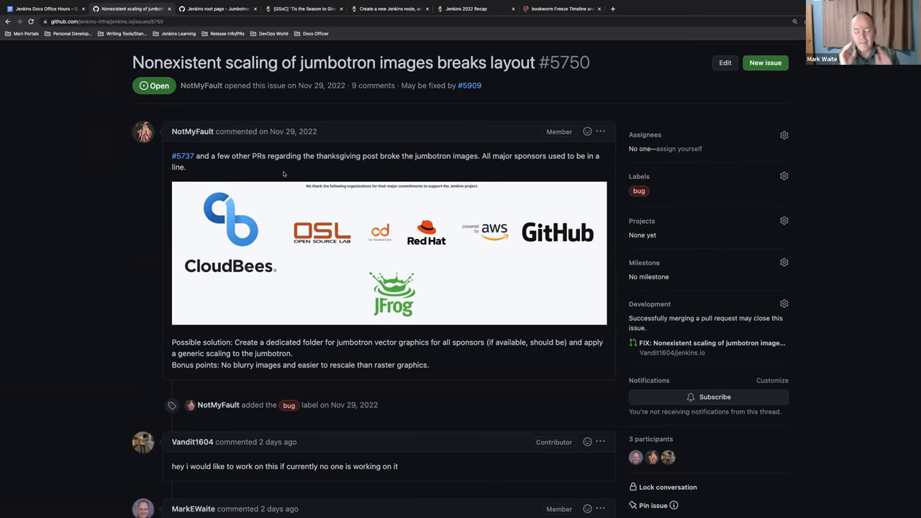
# Review the rest of the #5750 comment thread about logo sizing
pyautogui.scroll(-3)
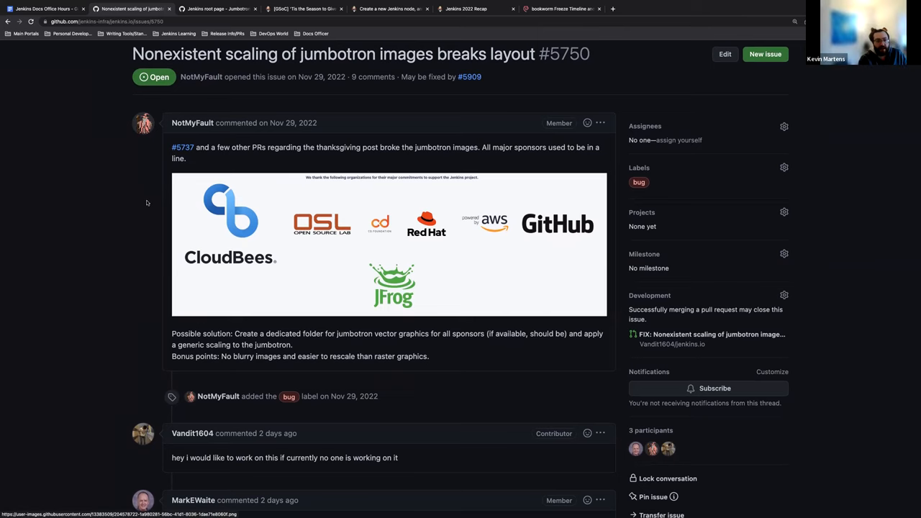
pyautogui.moveTo(121, 189)
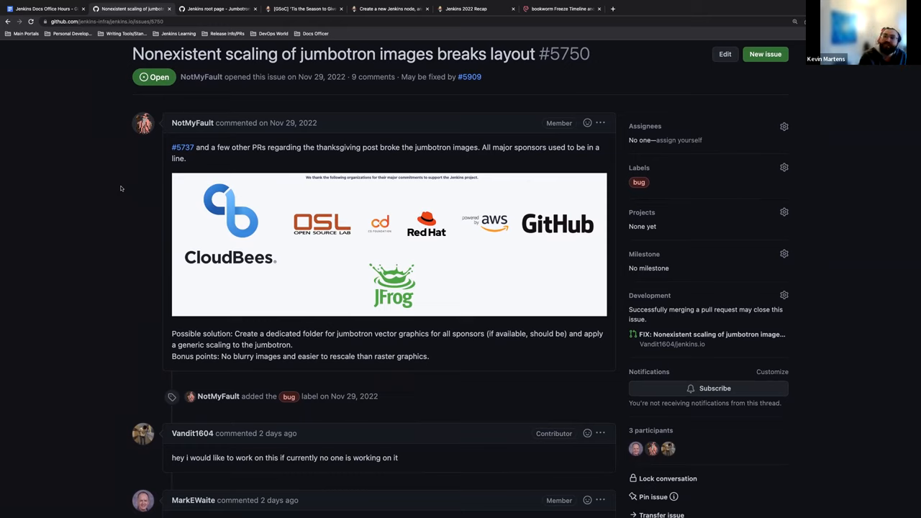
pyautogui.moveTo(112, 129)
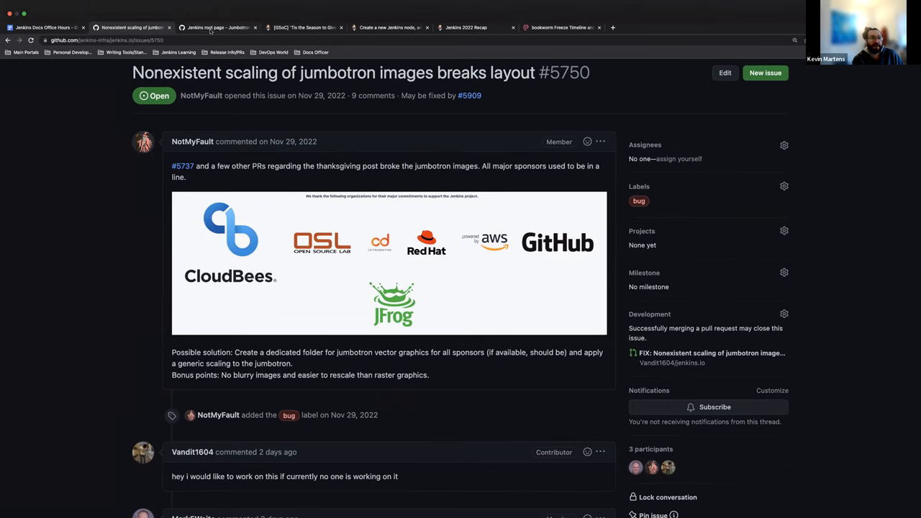
pyautogui.scroll(-3)
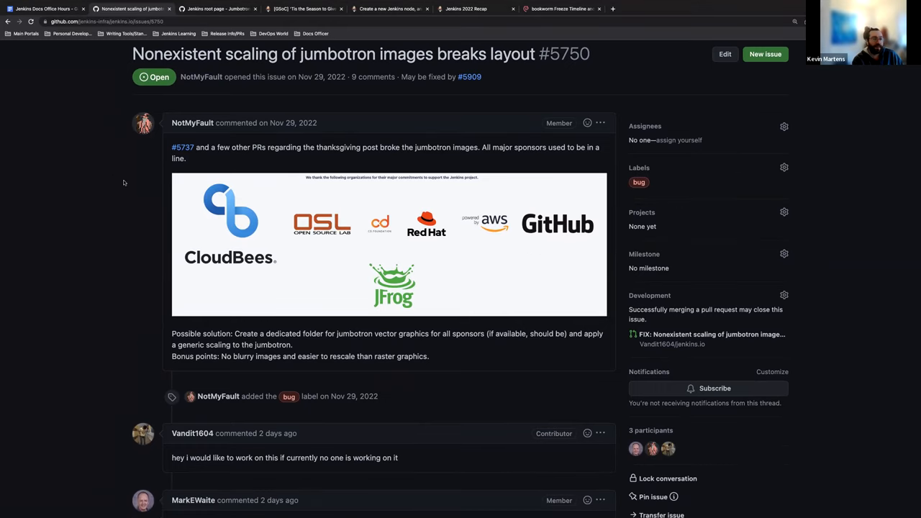
pyautogui.moveTo(129, 164)
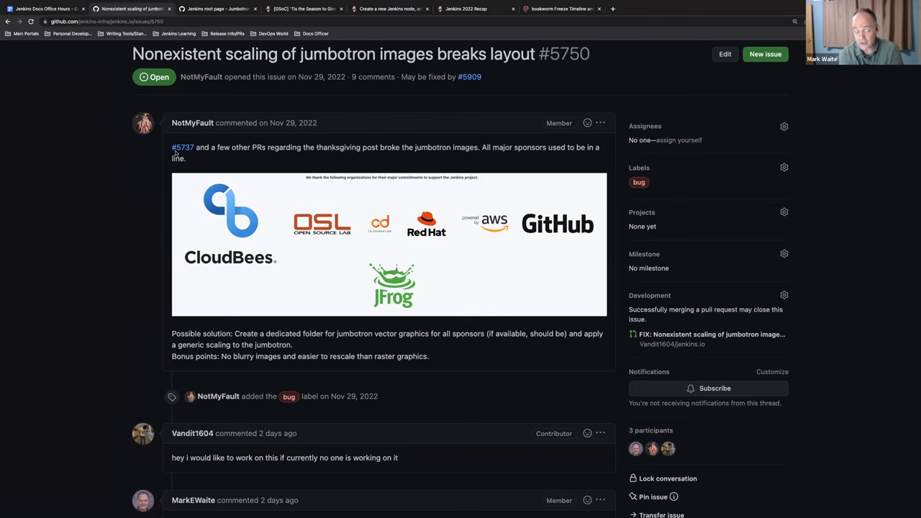
pyautogui.scroll(-3)
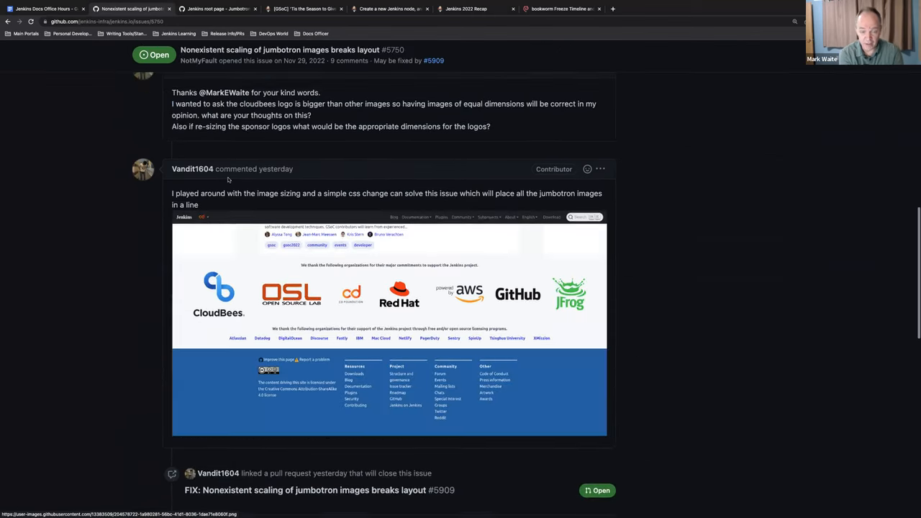
pyautogui.scroll(-3)
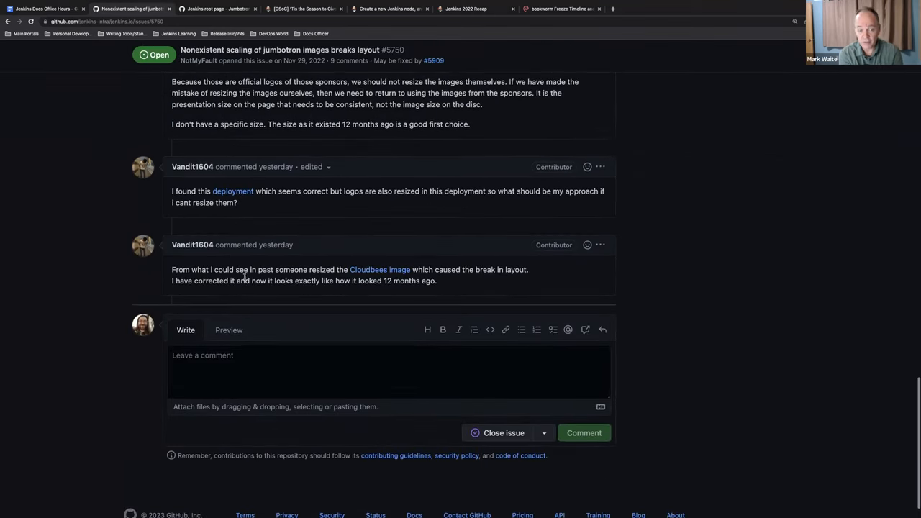
pyautogui.scroll(3)
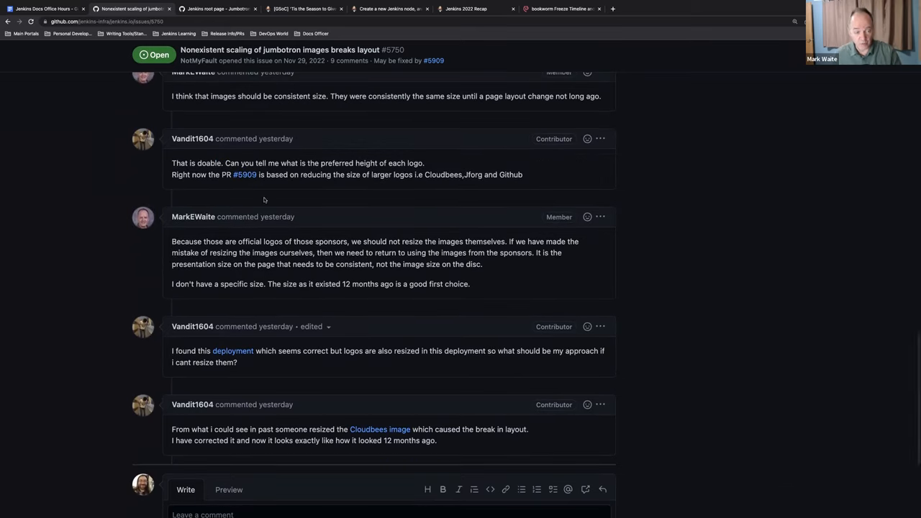
pyautogui.scroll(-3)
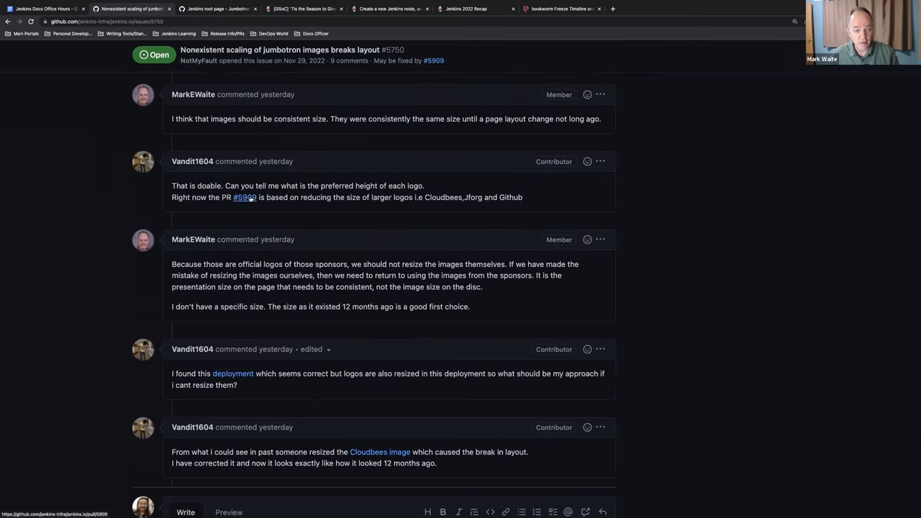
pyautogui.click(245, 197)
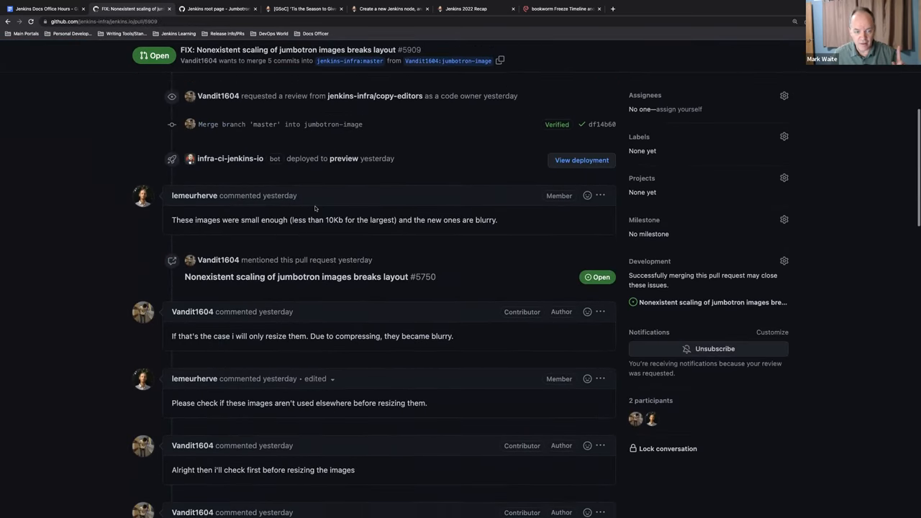
pyautogui.scroll(-3)
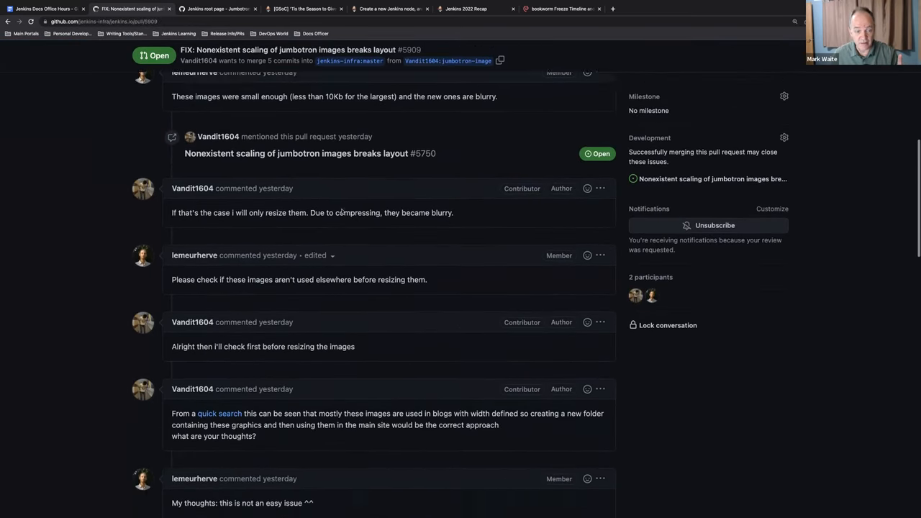
pyautogui.scroll(-3)
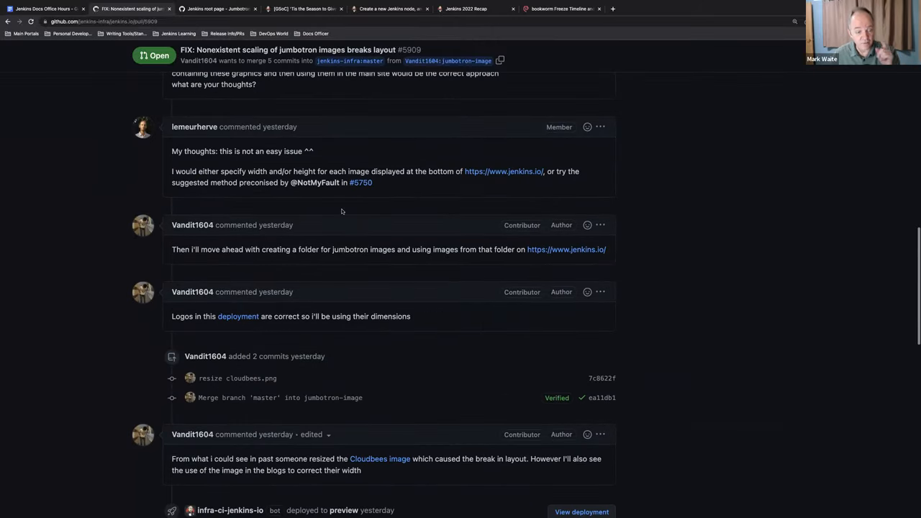
pyautogui.scroll(-3)
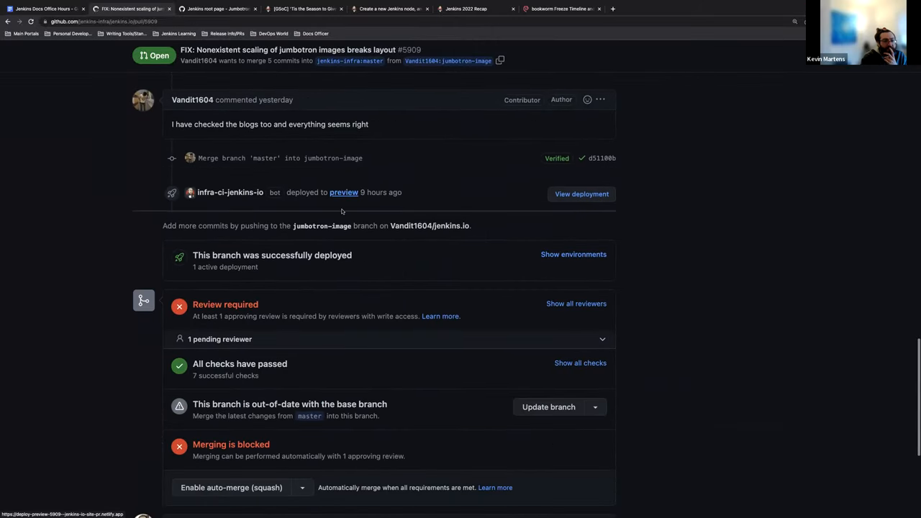
pyautogui.scroll(3)
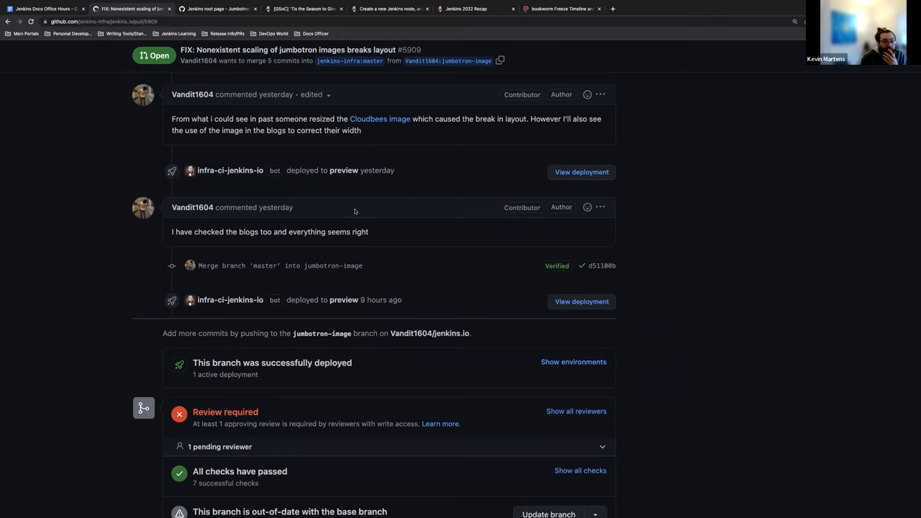
pyautogui.scroll(-3)
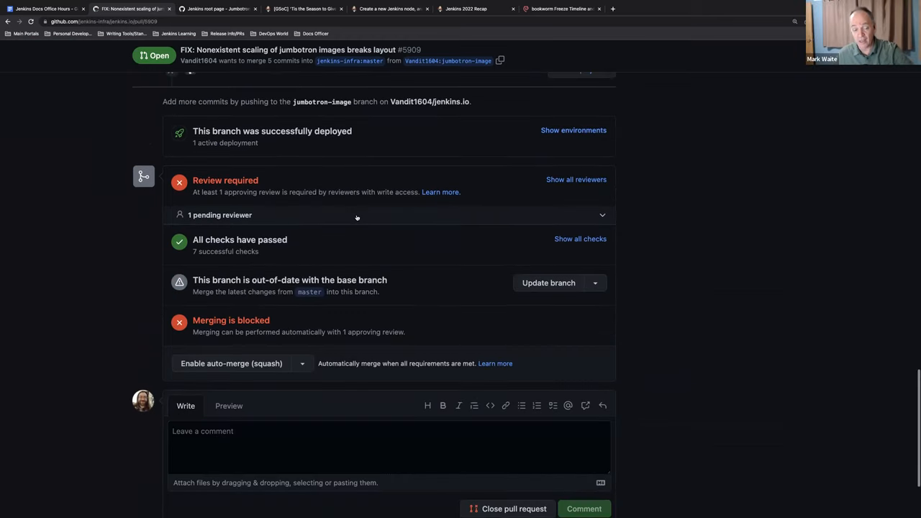
pyautogui.scroll(3)
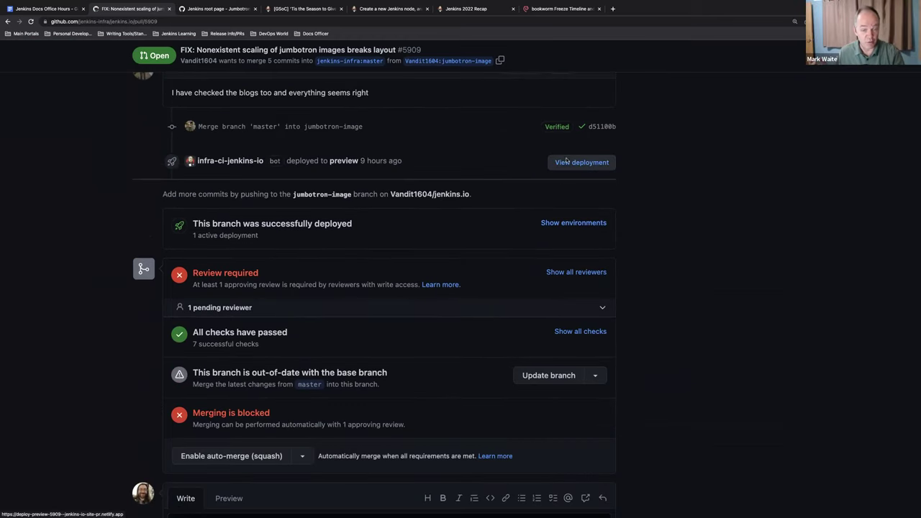
pyautogui.scroll(3)
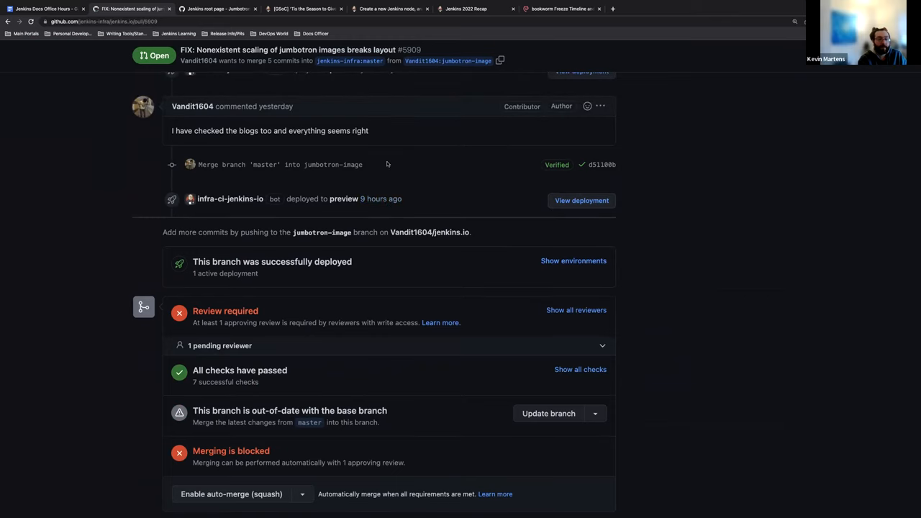
# View the PR #5909 deploy preview down to the sponsor logos, then return to the PR
pyautogui.click(581, 200)
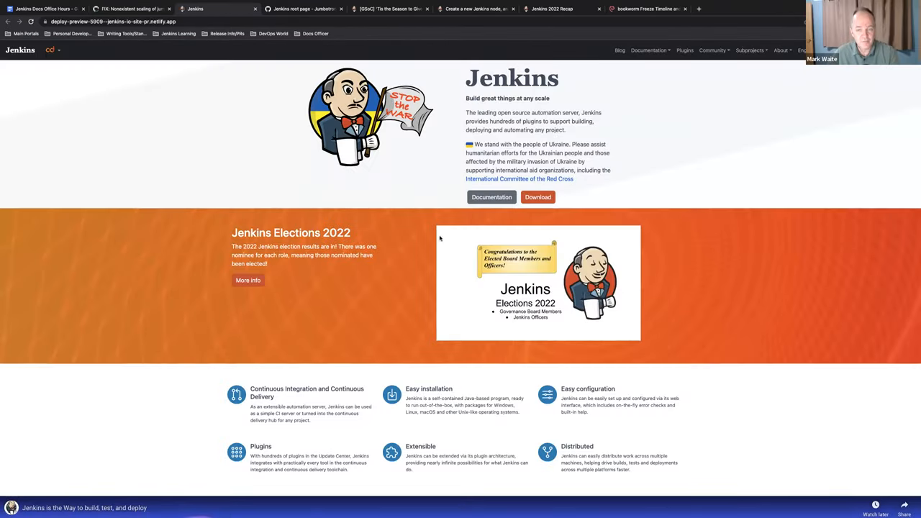
pyautogui.scroll(-3)
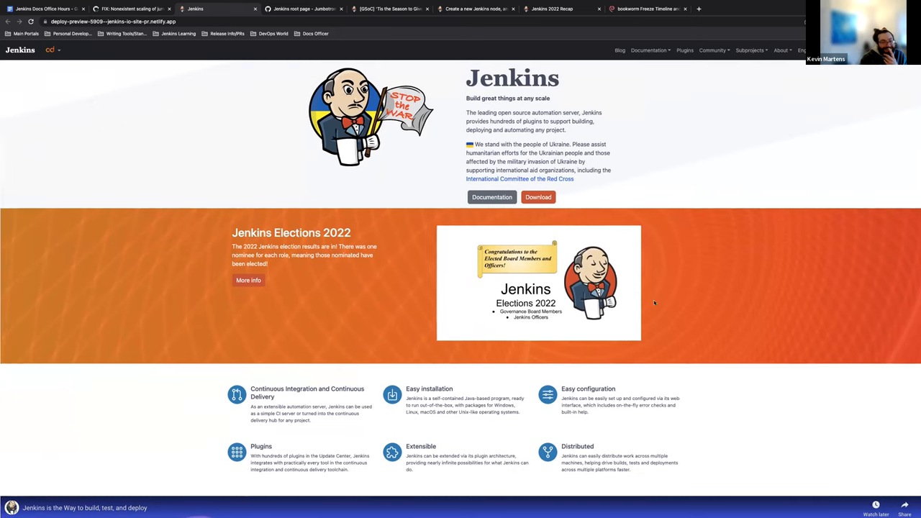
pyautogui.scroll(-3)
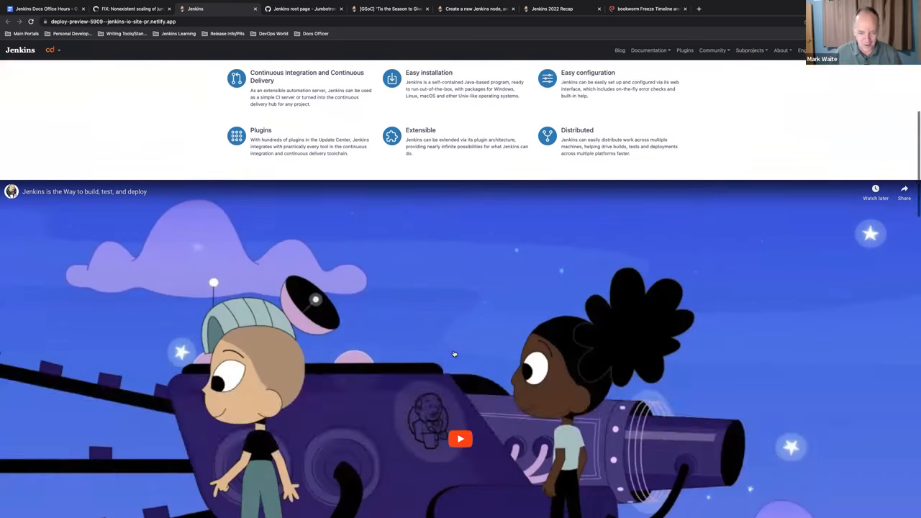
pyautogui.scroll(-3)
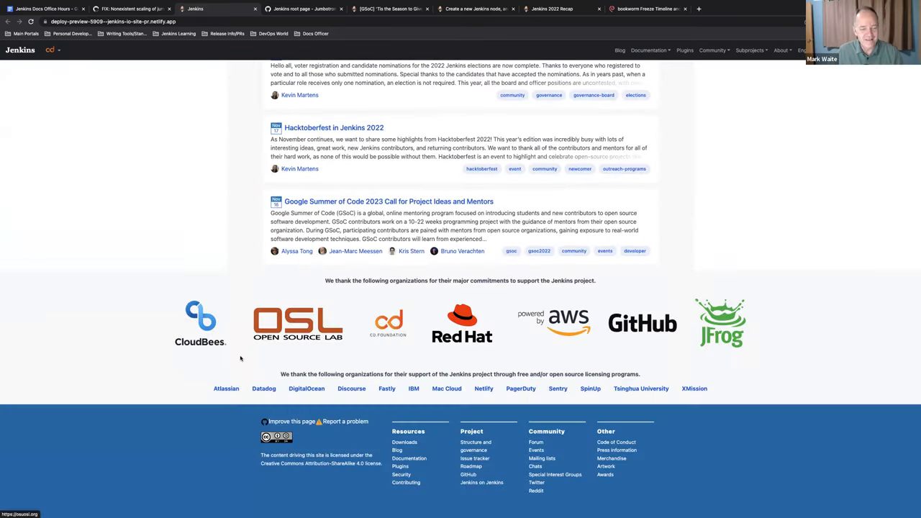
pyautogui.moveTo(869, 328)
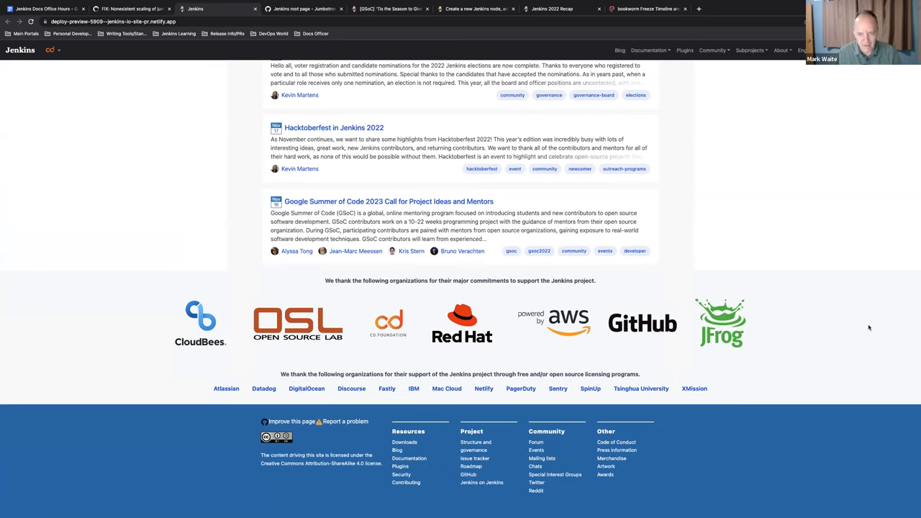
pyautogui.moveTo(864, 326)
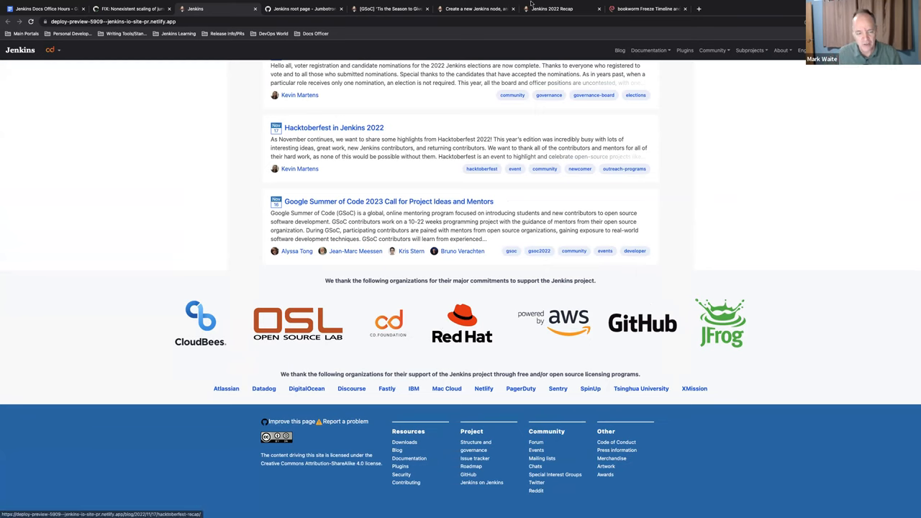
pyautogui.click(130, 8)
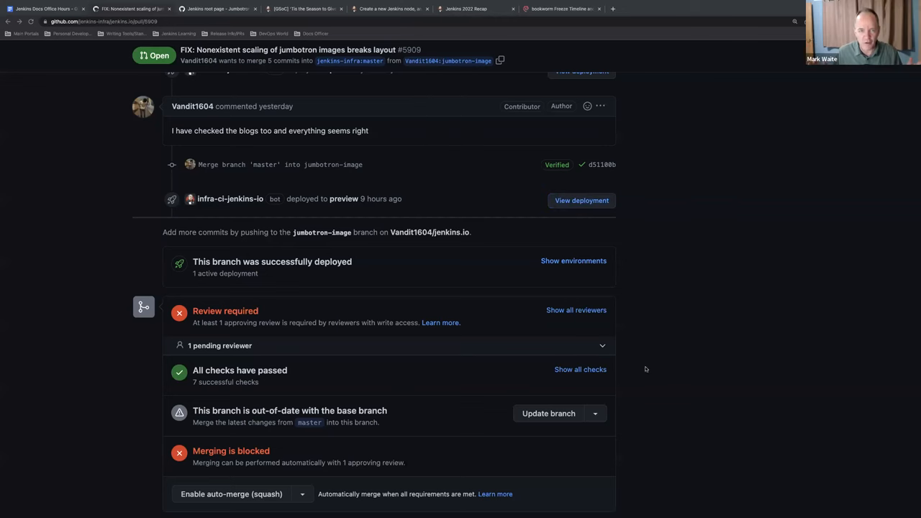
pyautogui.moveTo(712, 490)
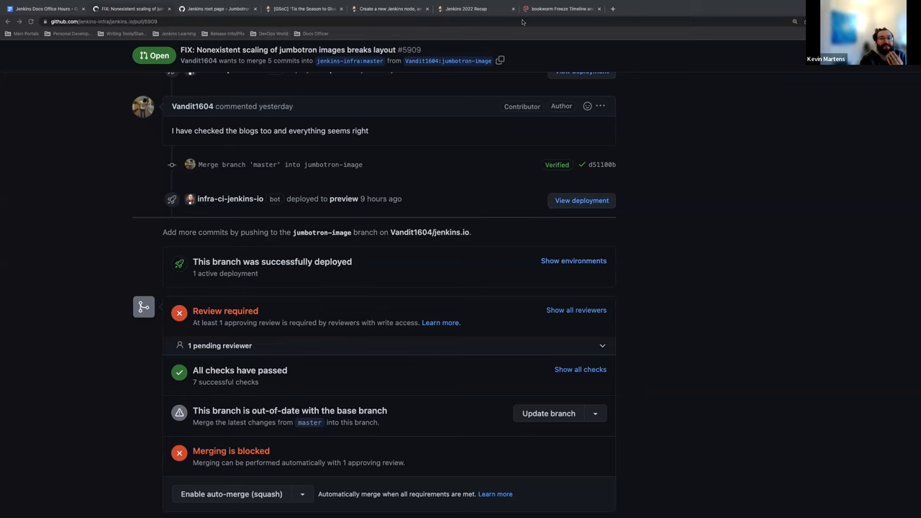
pyautogui.moveTo(199, 68)
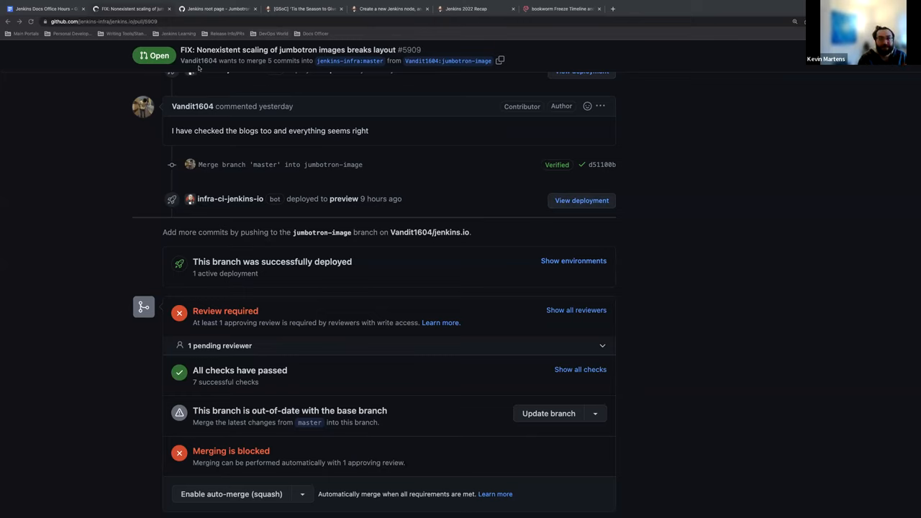
pyautogui.moveTo(251, 68)
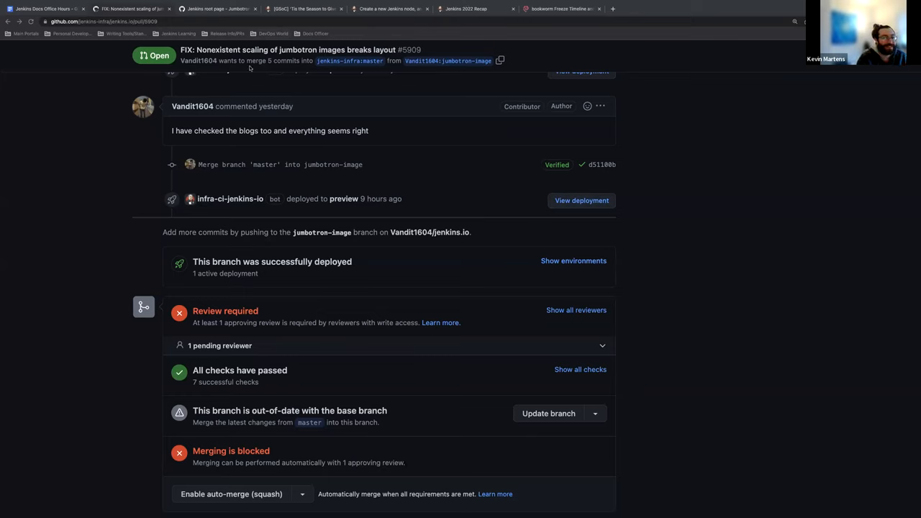
pyautogui.moveTo(328, 43)
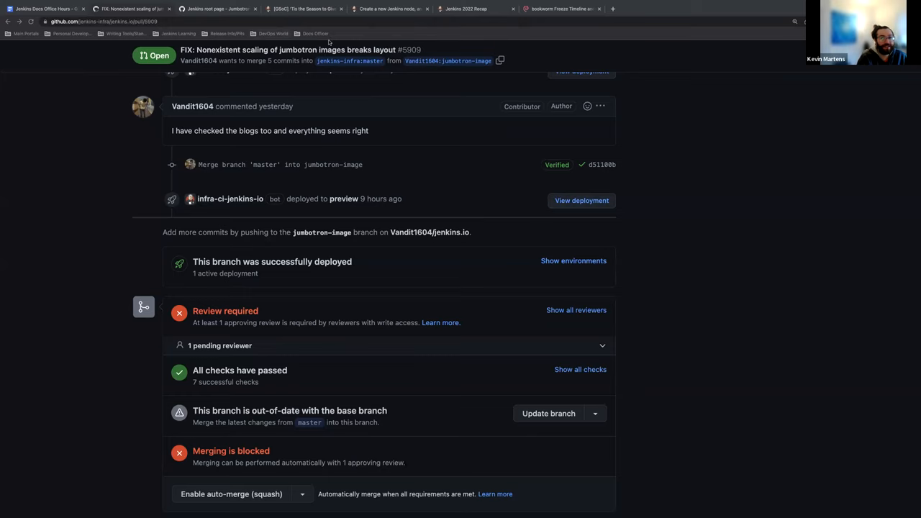
pyautogui.moveTo(241, 29)
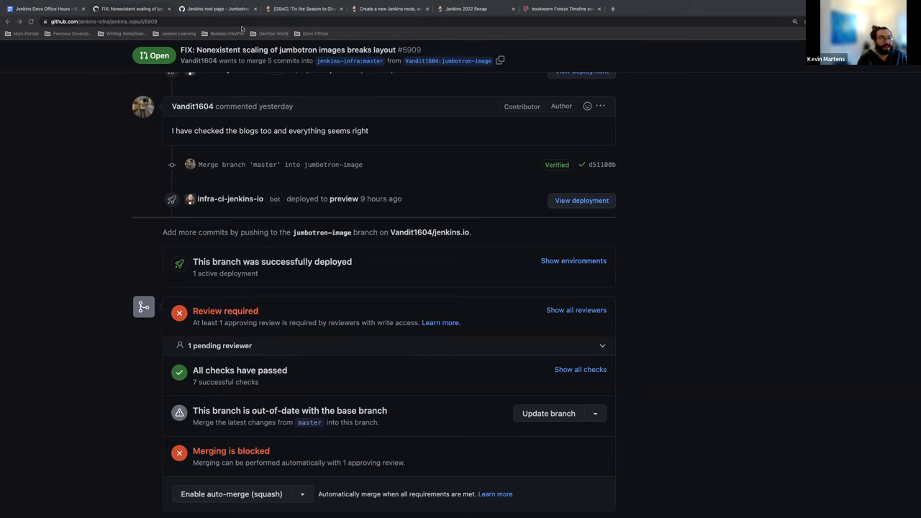
pyautogui.moveTo(285, 88)
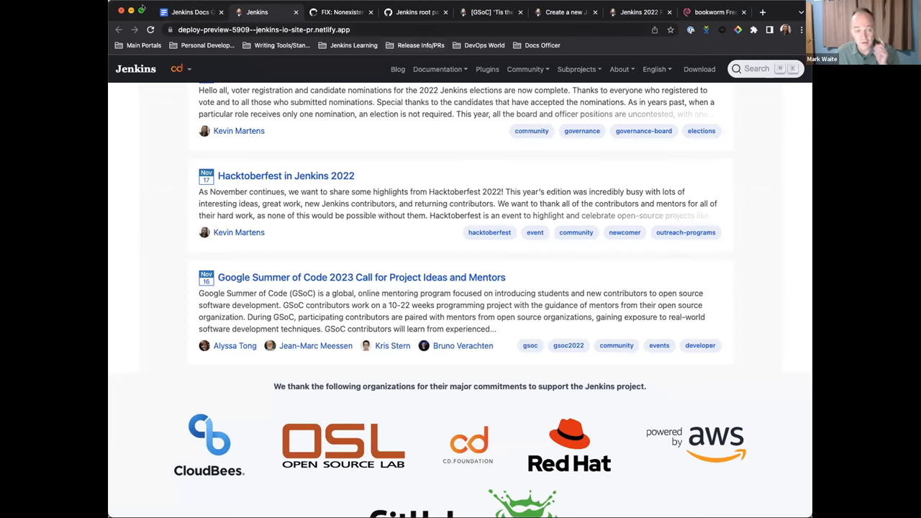
pyautogui.scroll(-3)
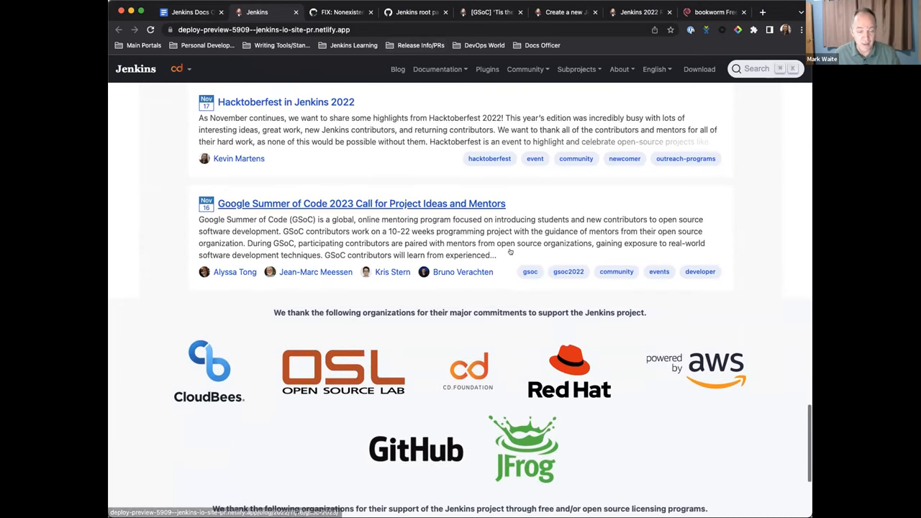
pyautogui.moveTo(510, 252)
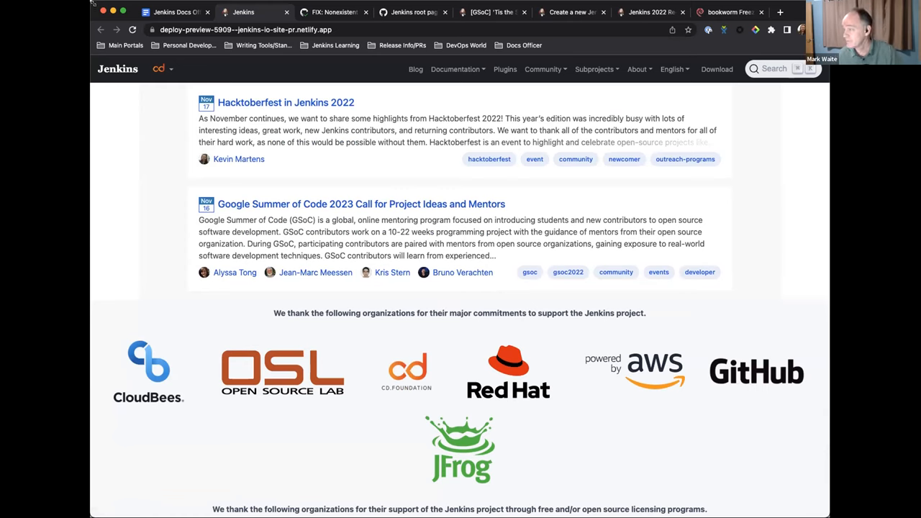
pyautogui.moveTo(665, 328)
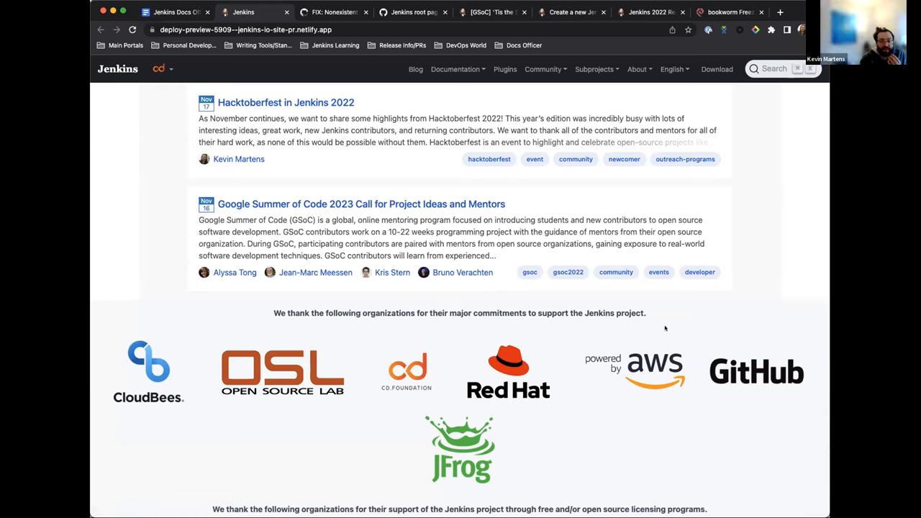
pyautogui.moveTo(790, 417)
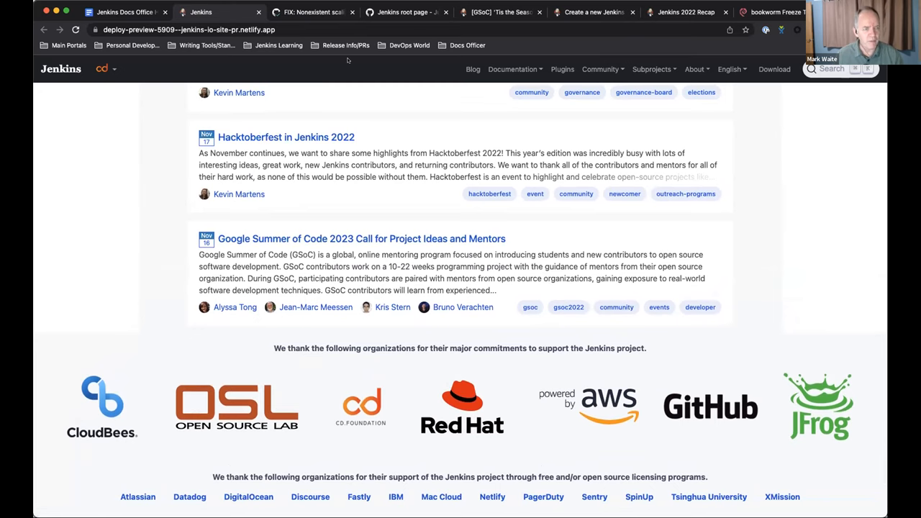
pyautogui.scroll(-3)
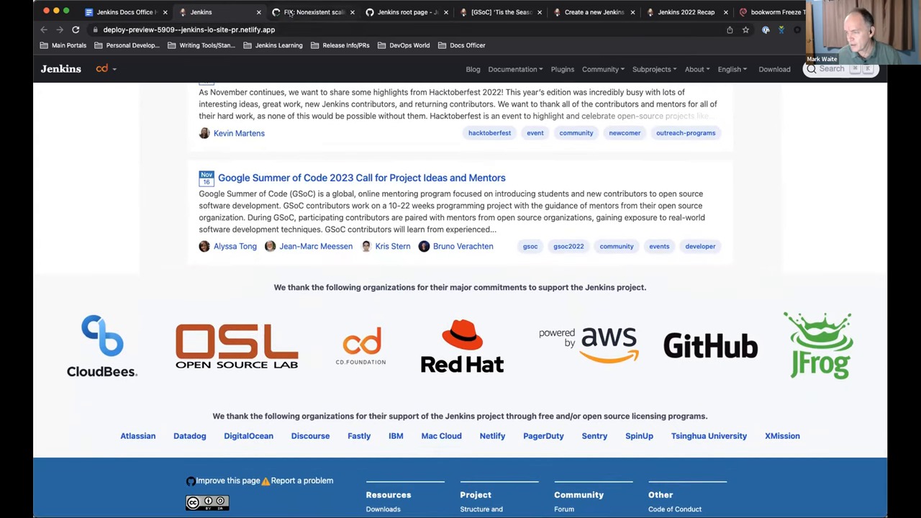
# Return to pull request #5909 from the preview and look over its conversation
pyautogui.click(309, 11)
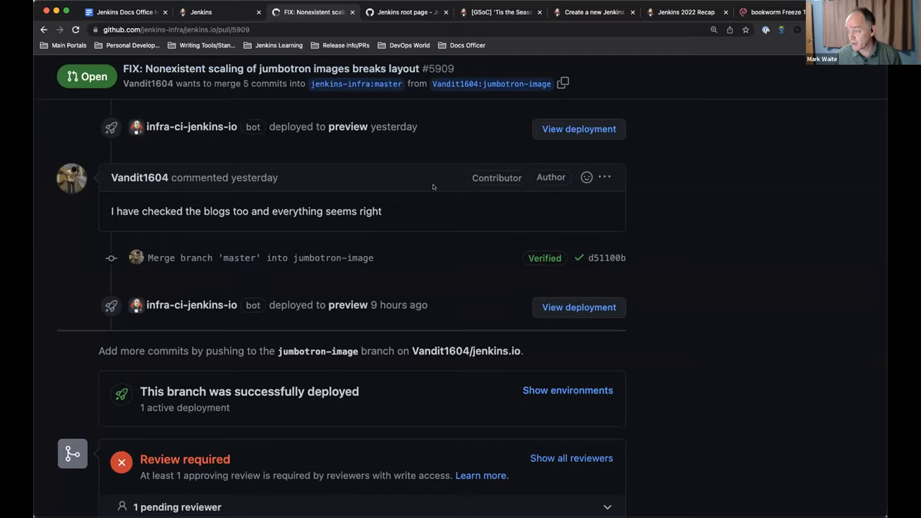
pyautogui.scroll(-3)
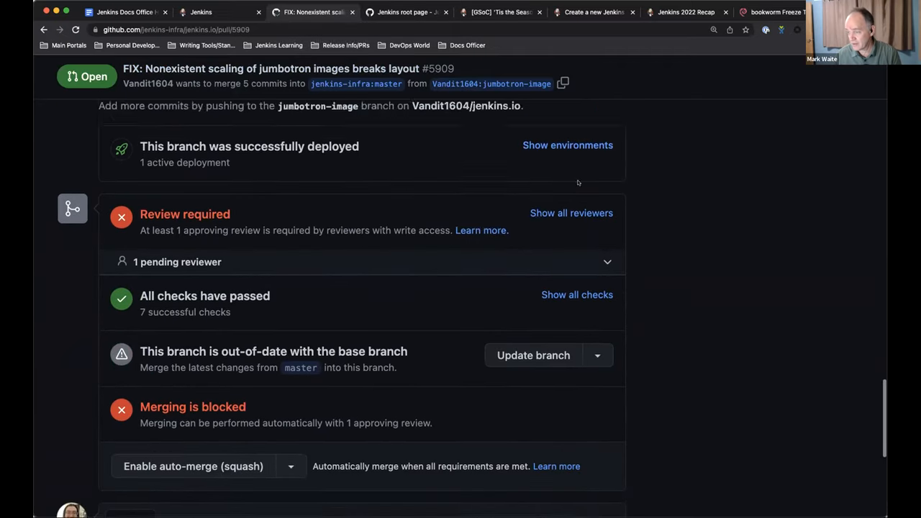
pyautogui.scroll(3)
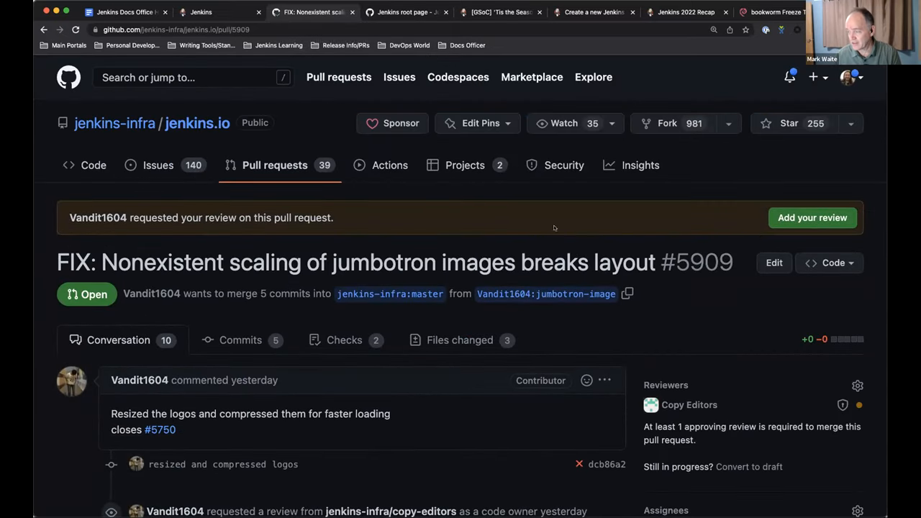
pyautogui.scroll(-3)
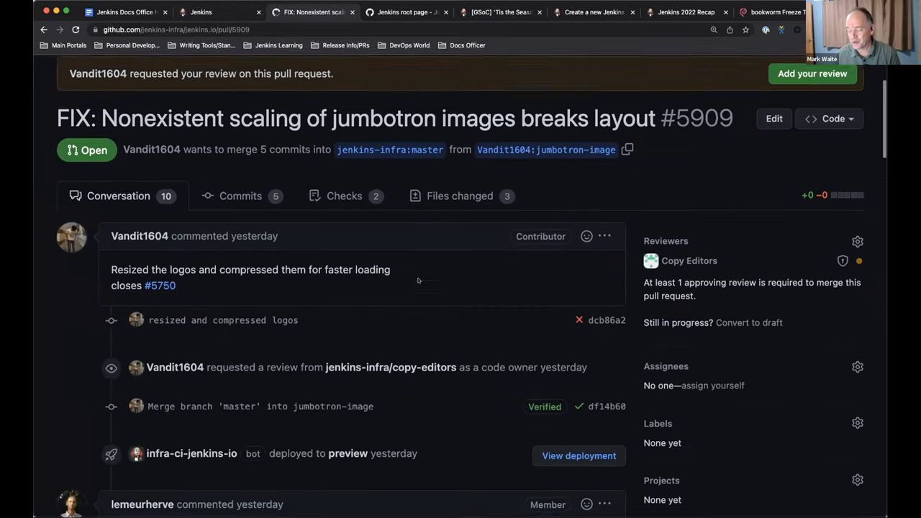
# Inspect the resized sponsor logo image diffs under Files changed
pyautogui.click(460, 196)
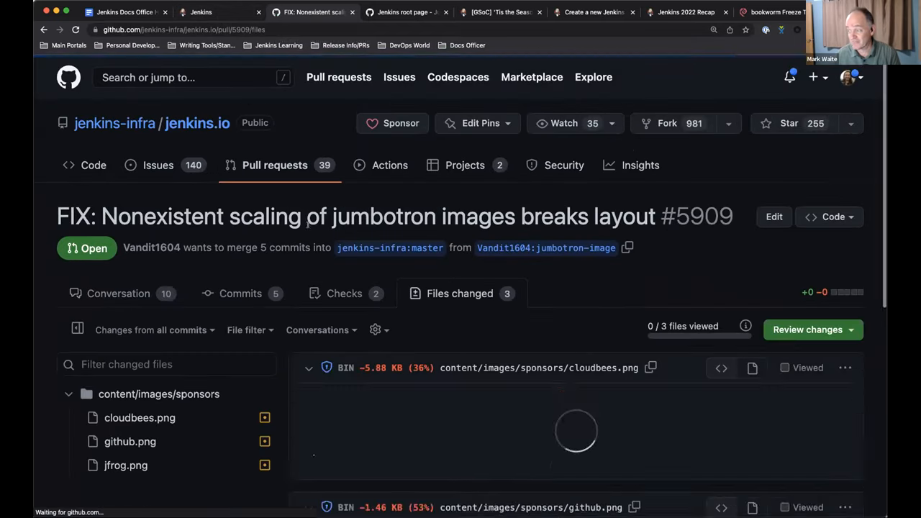
pyautogui.scroll(-3)
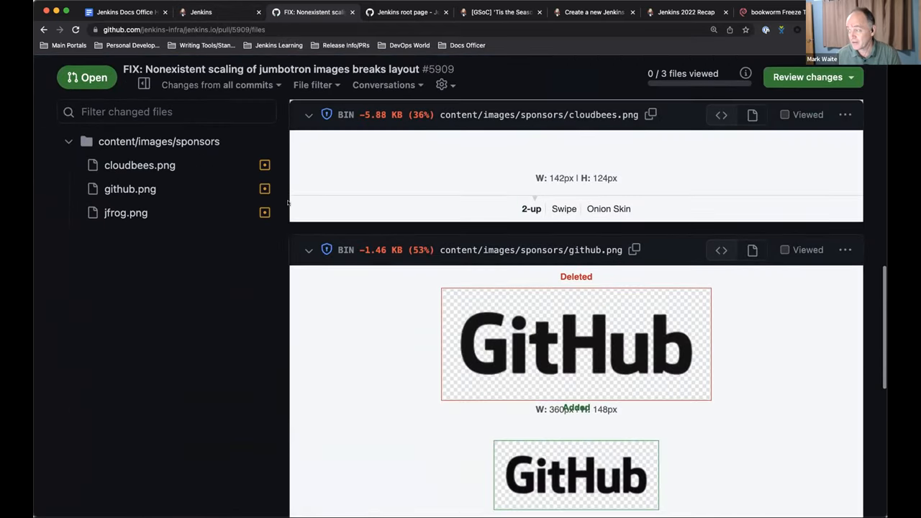
pyautogui.scroll(3)
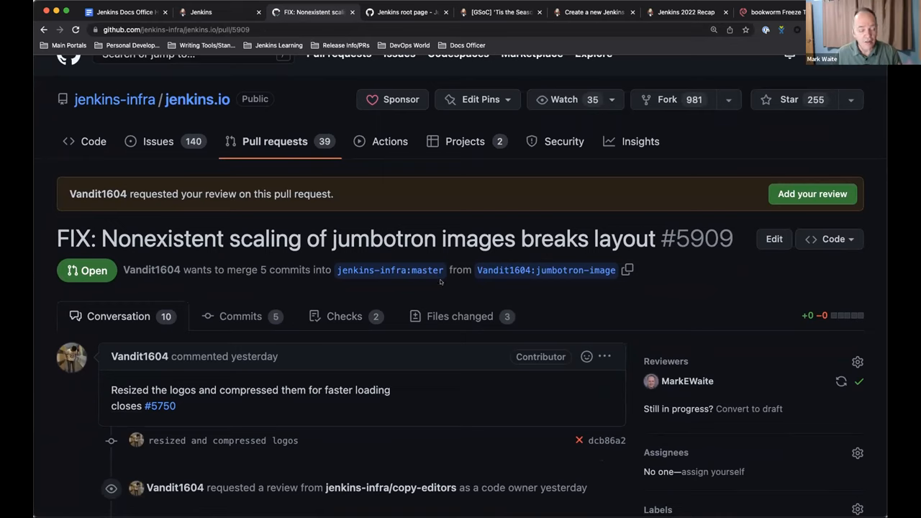
pyautogui.scroll(3)
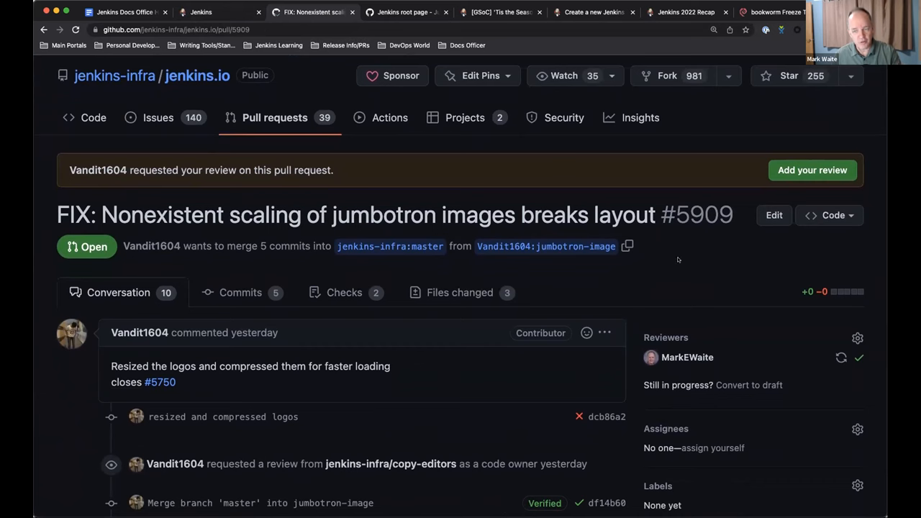
pyautogui.scroll(-3)
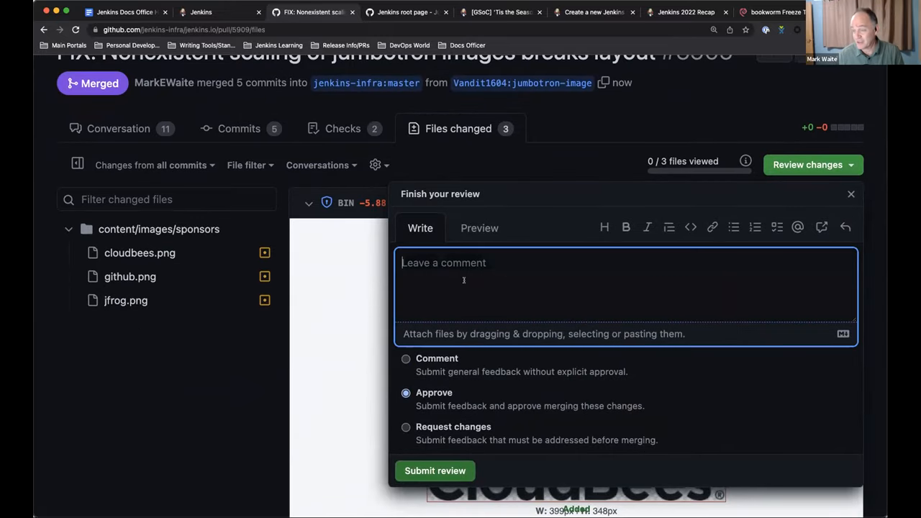
# Dismiss the unfinished review form on merged PR #5909 and scroll back up
pyautogui.click(852, 193)
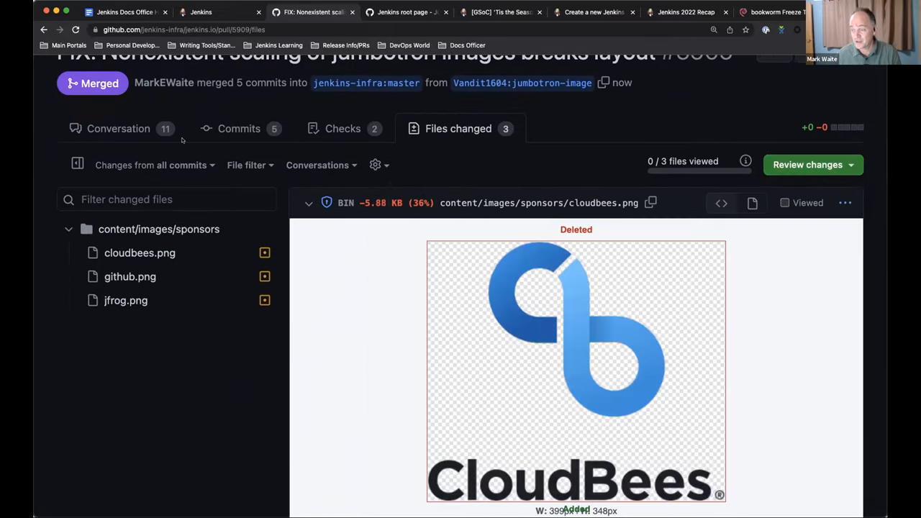
pyautogui.scroll(3)
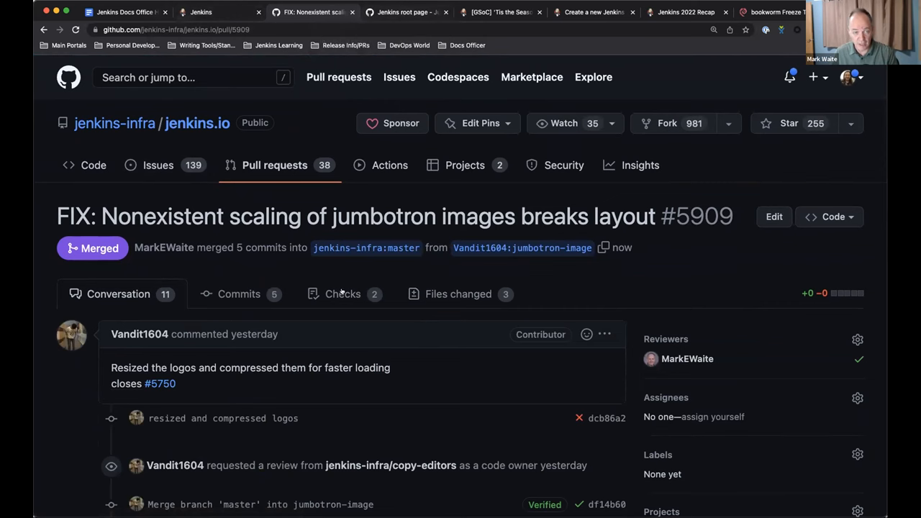
pyautogui.scroll(-3)
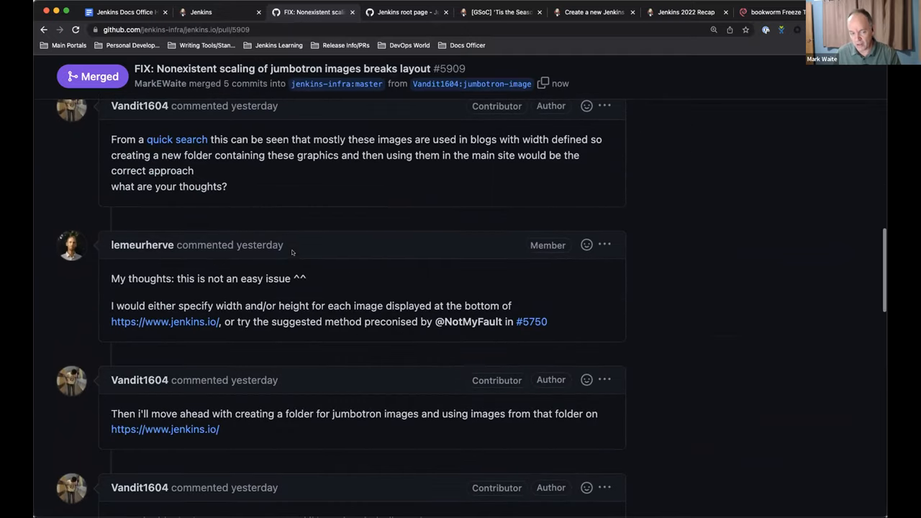
pyautogui.scroll(-3)
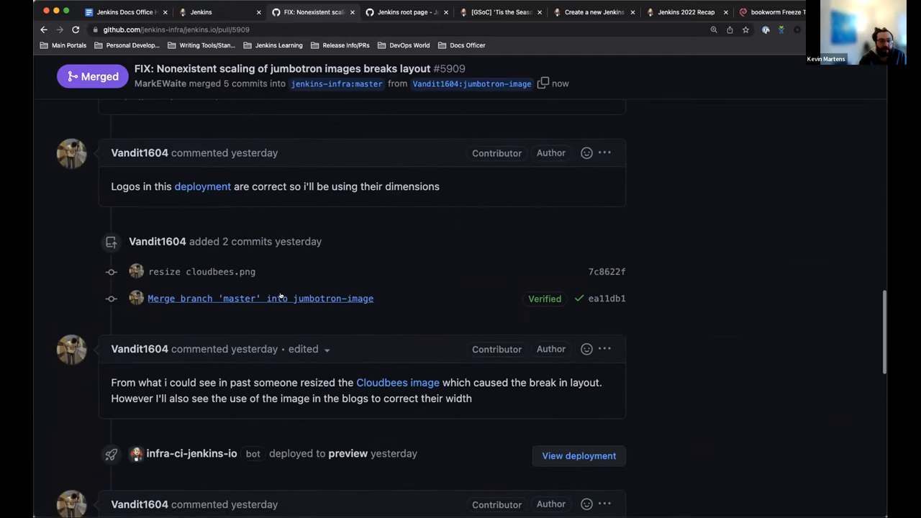
pyautogui.scroll(-3)
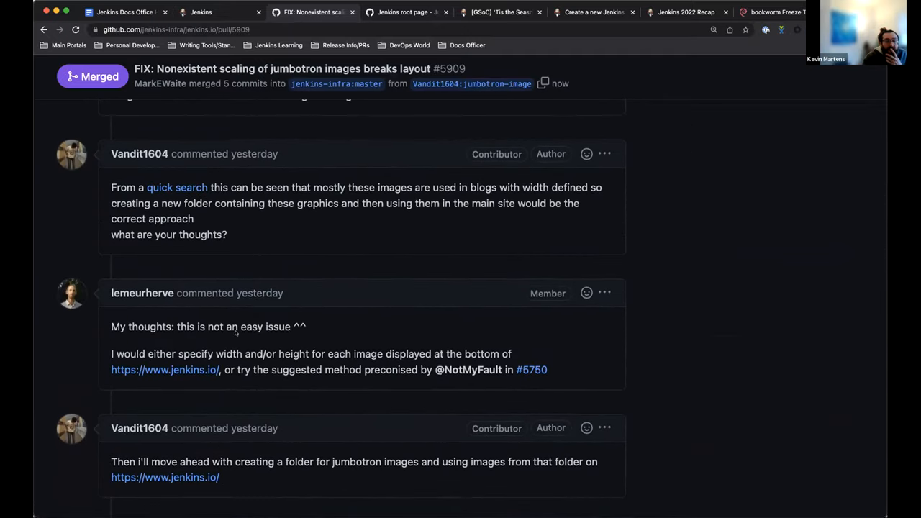
pyautogui.scroll(-3)
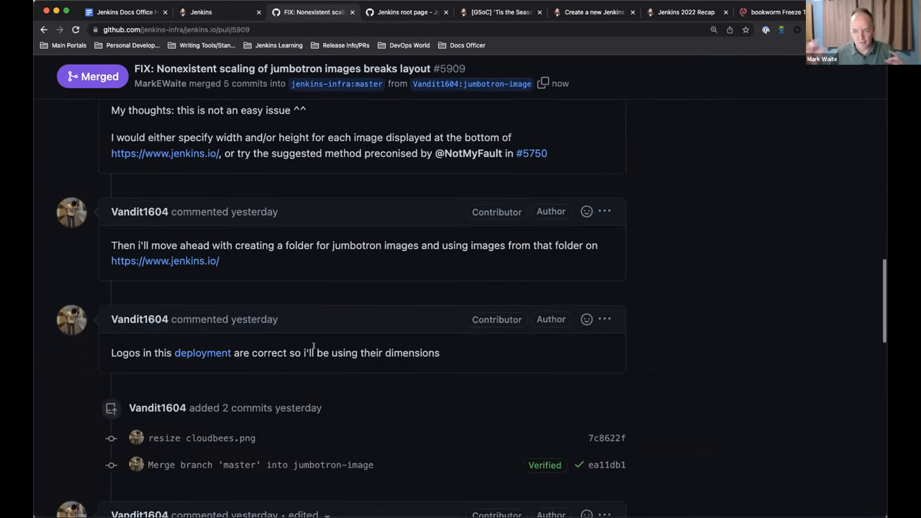
pyautogui.scroll(3)
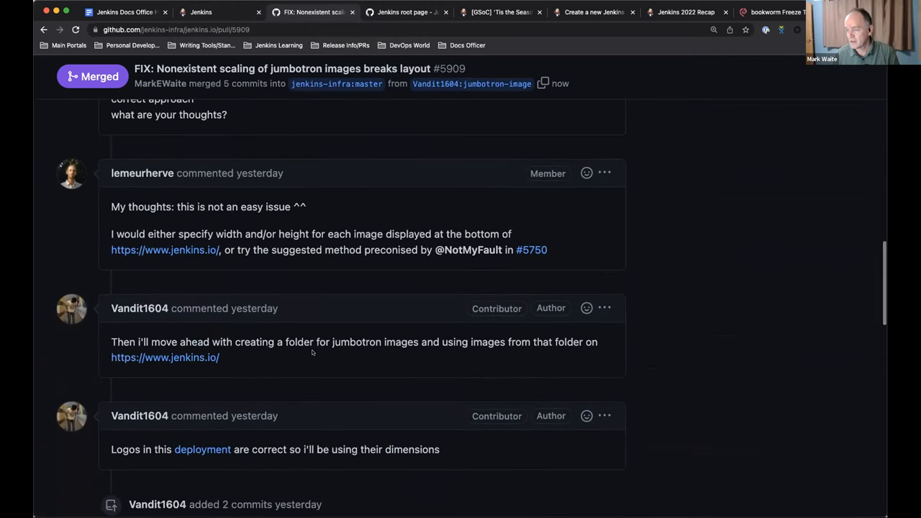
pyautogui.scroll(-3)
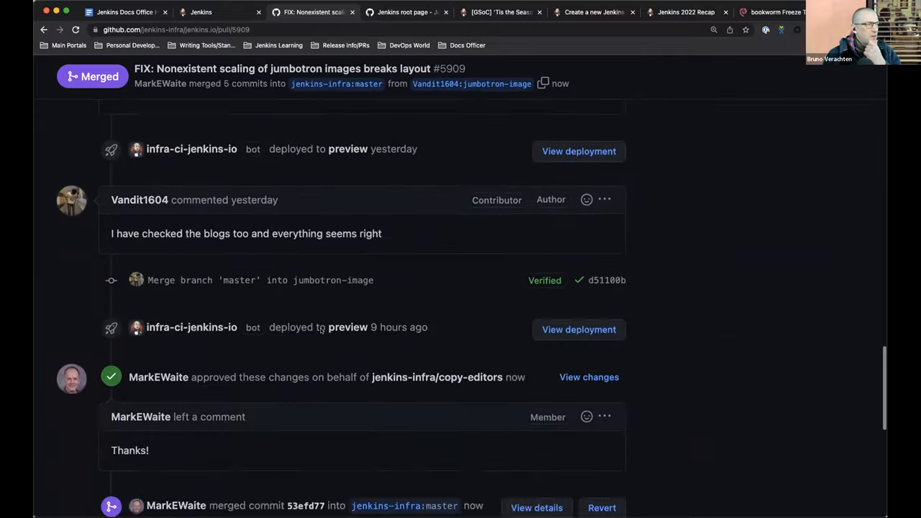
pyautogui.scroll(3)
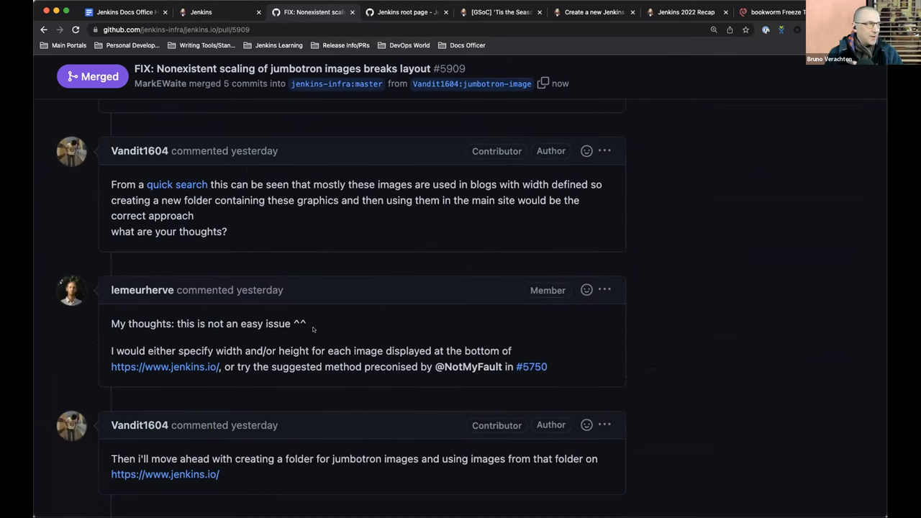
pyautogui.moveTo(406, 12)
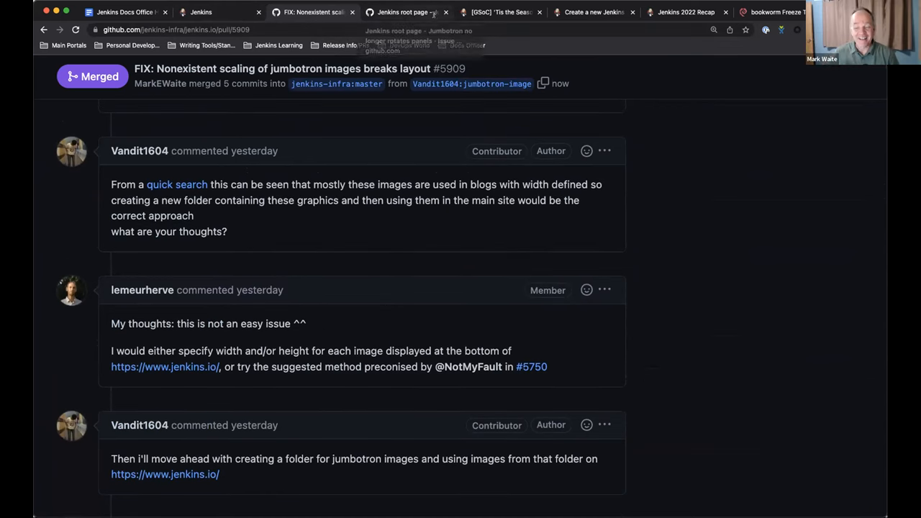
pyautogui.moveTo(126, 12)
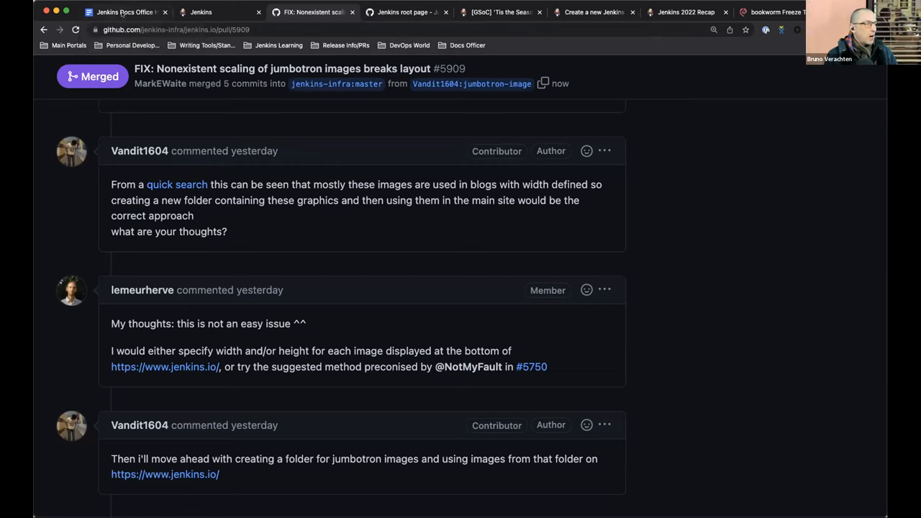
pyautogui.moveTo(122, 11)
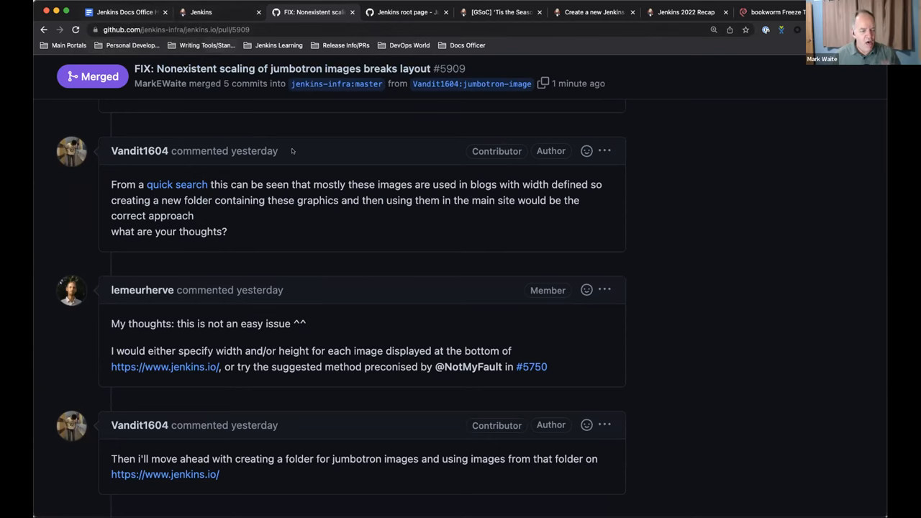
pyautogui.scroll(3)
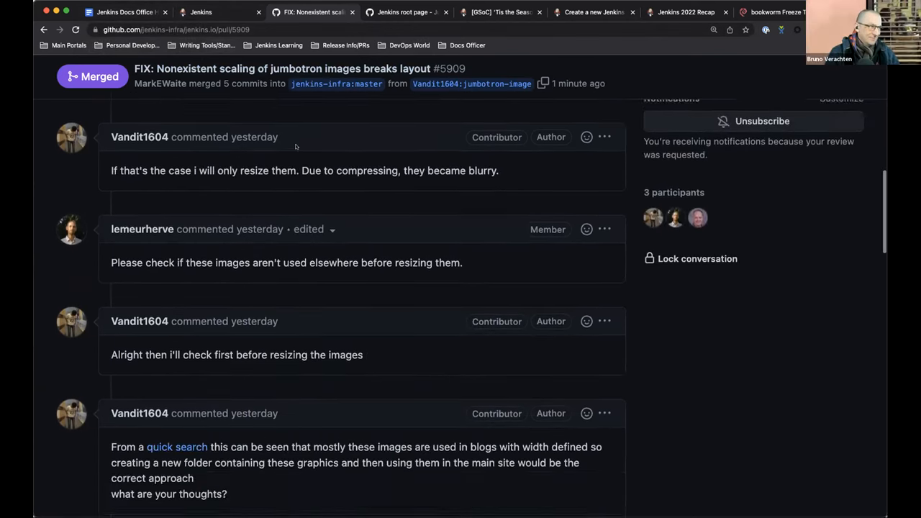
pyautogui.scroll(-3)
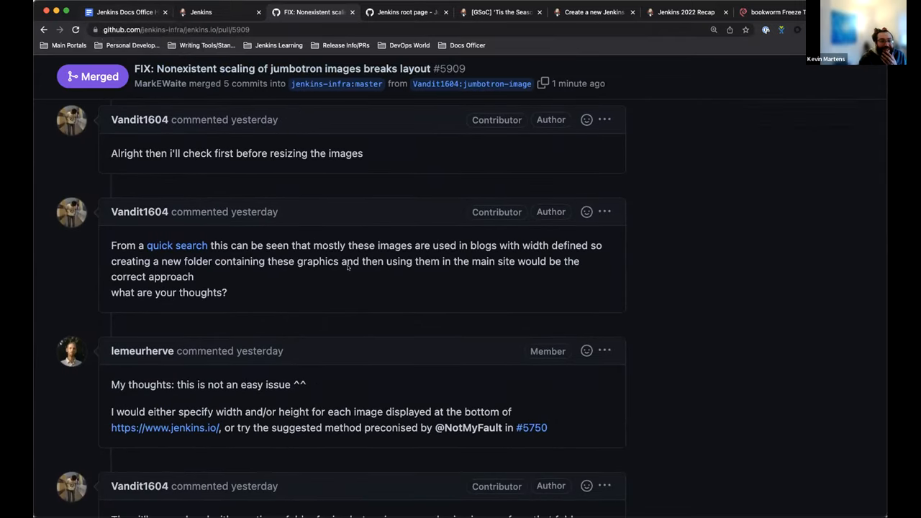
pyautogui.scroll(-3)
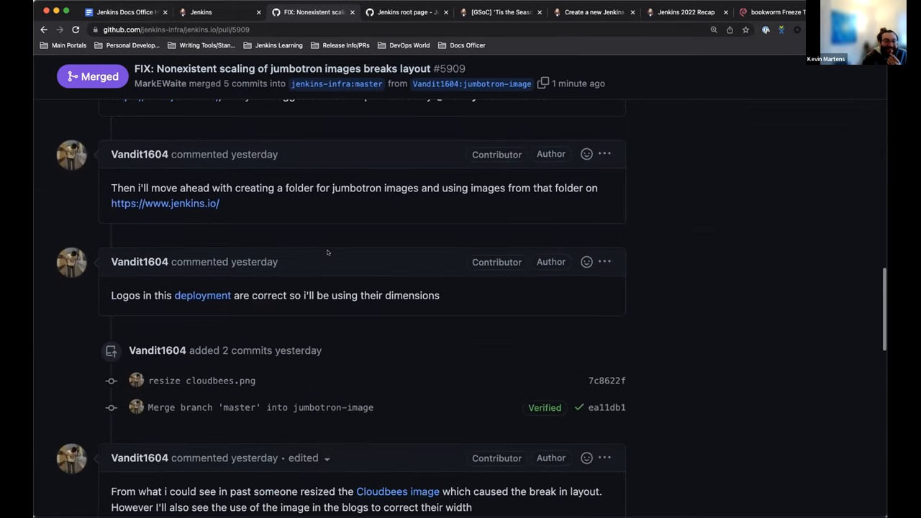
pyautogui.scroll(-3)
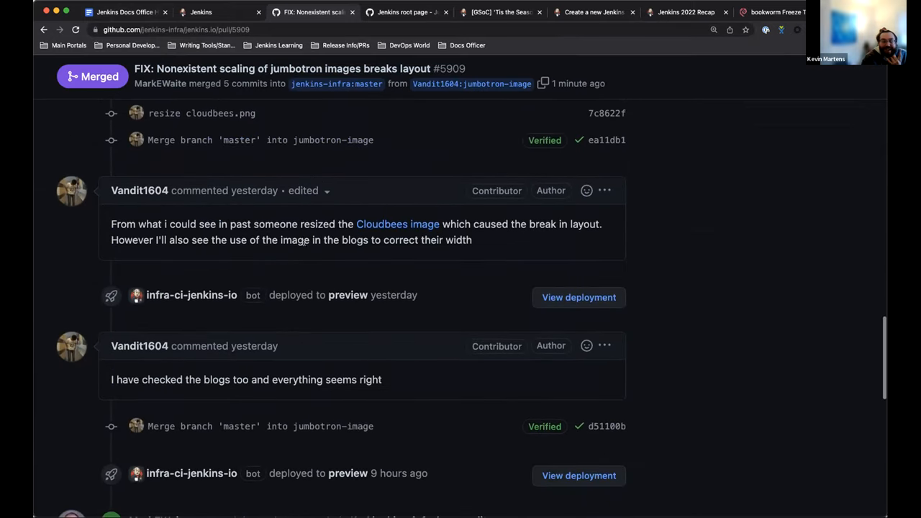
pyautogui.scroll(-3)
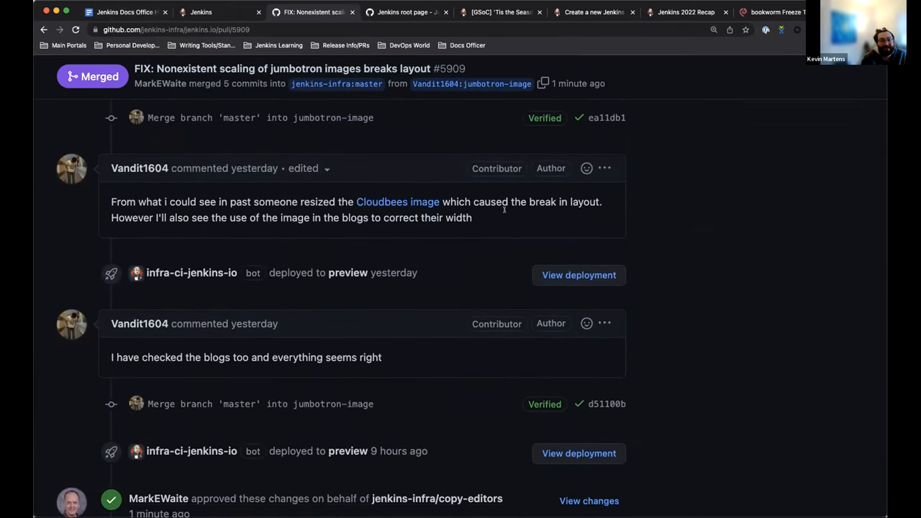
pyautogui.scroll(-3)
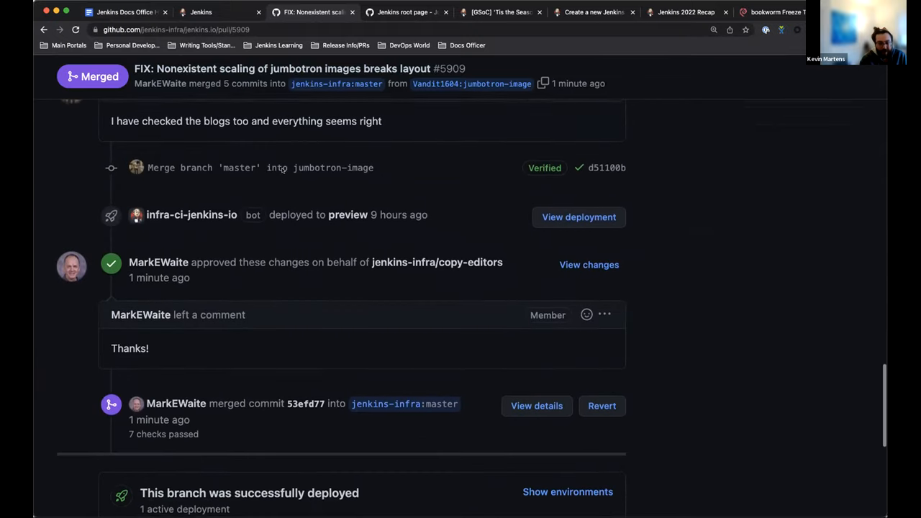
pyautogui.scroll(3)
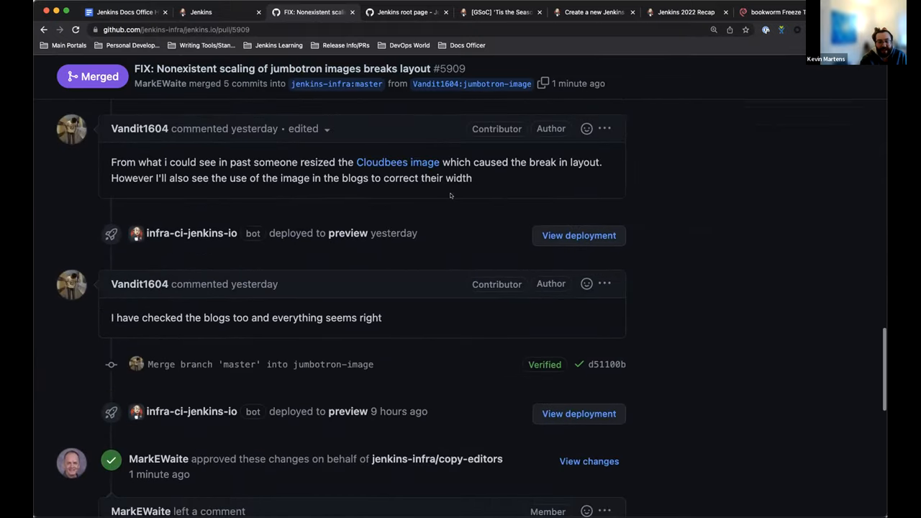
pyautogui.moveTo(665, 211)
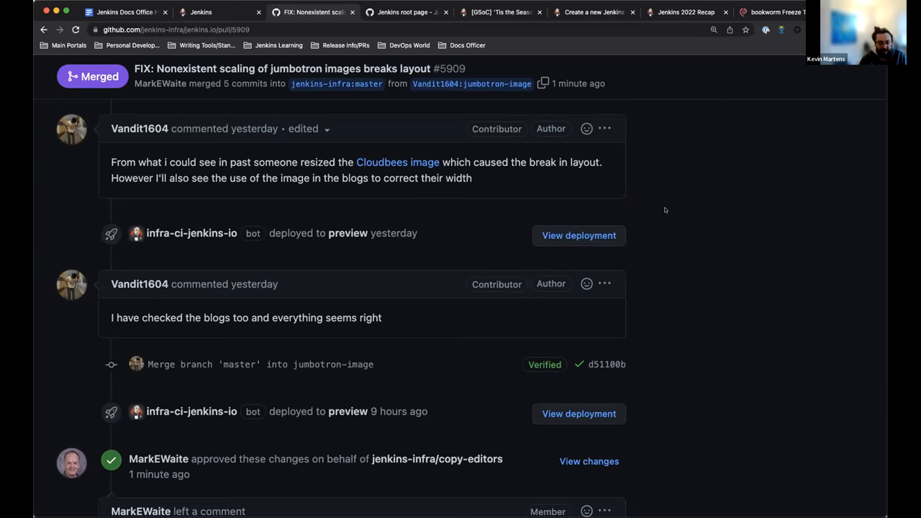
pyautogui.scroll(3)
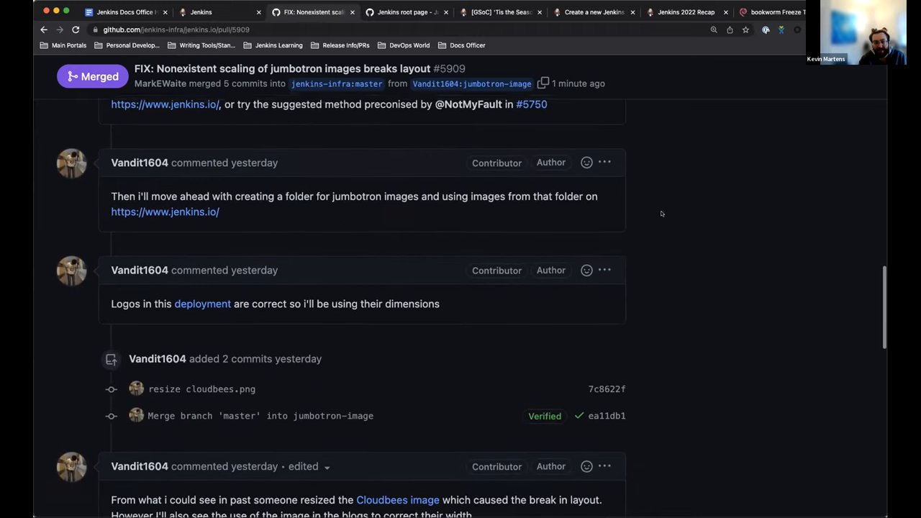
pyautogui.scroll(3)
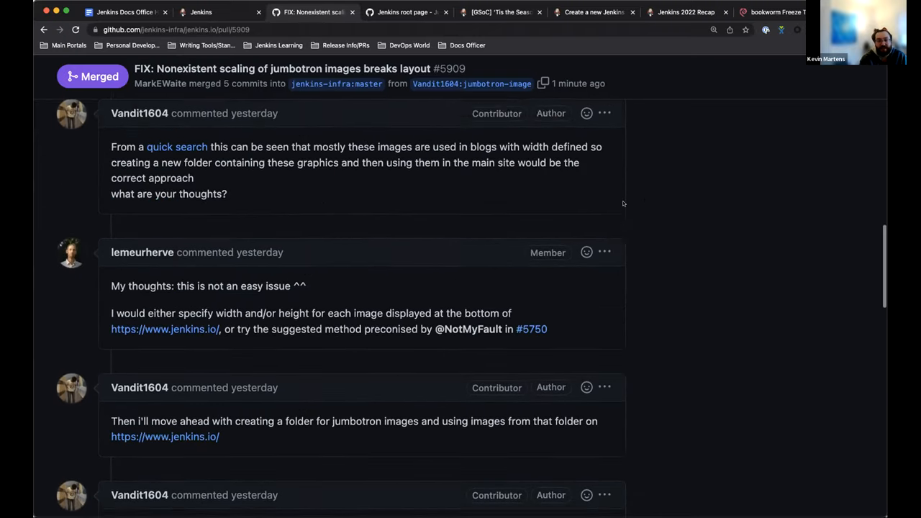
pyautogui.scroll(3)
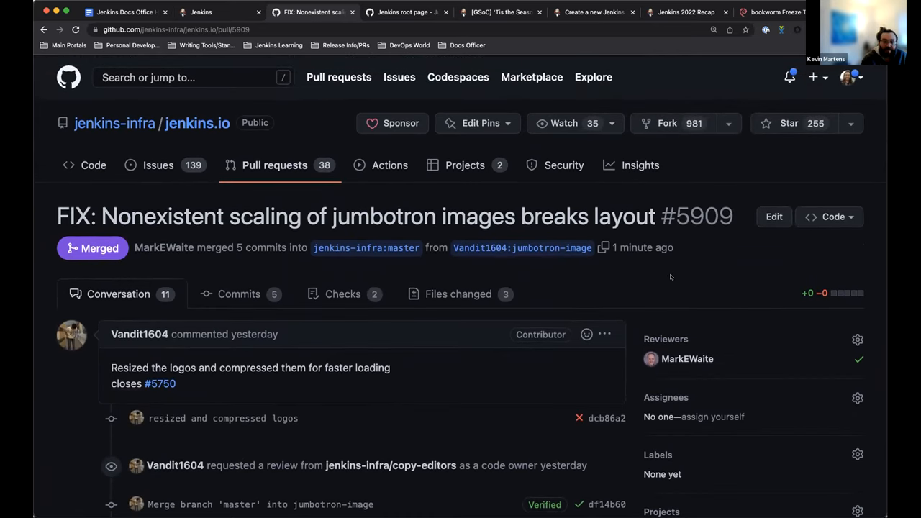
pyautogui.moveTo(416, 82)
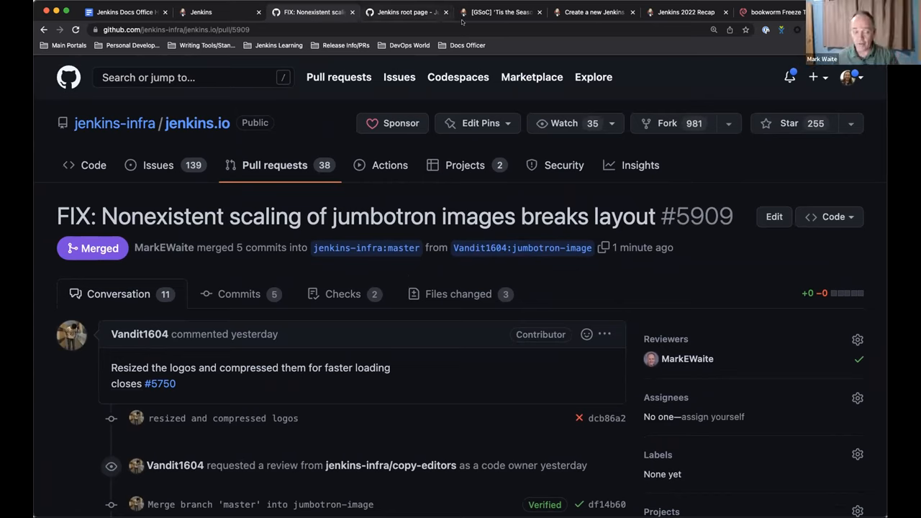
pyautogui.moveTo(694, 245)
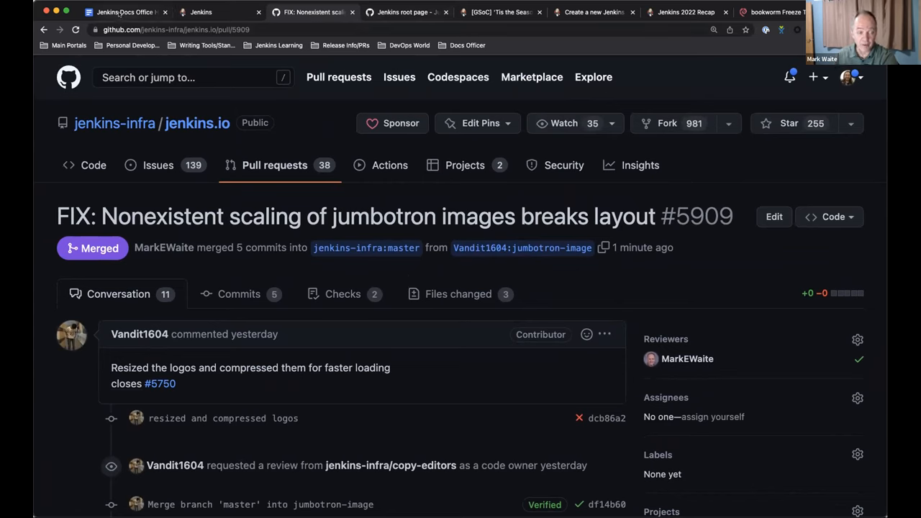
pyautogui.moveTo(122, 12)
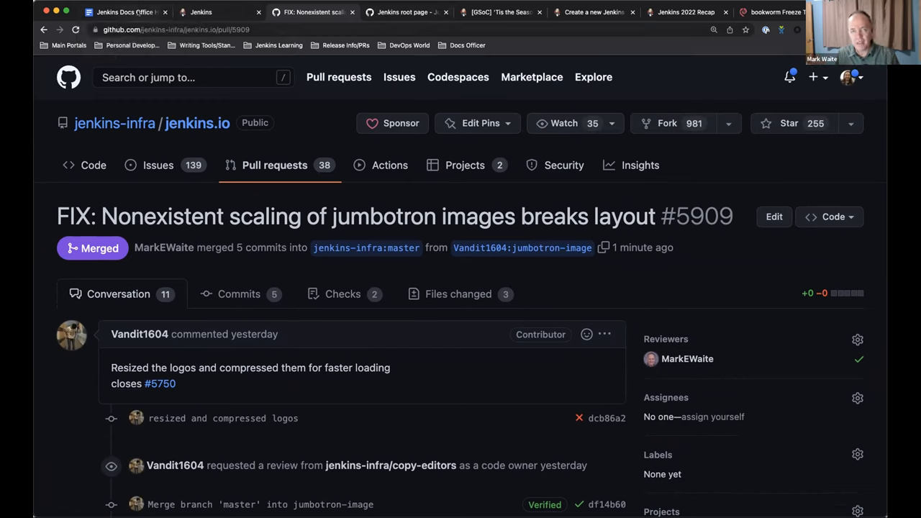
pyautogui.moveTo(122, 12)
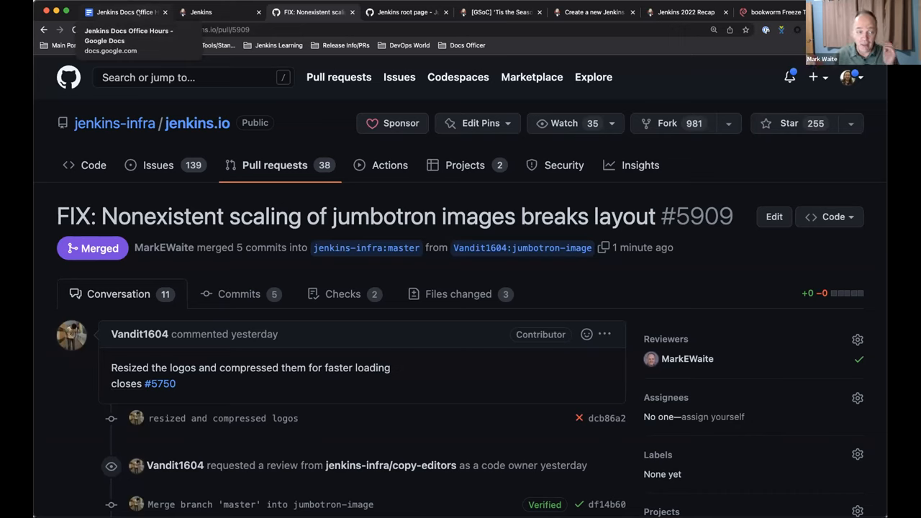
pyautogui.moveTo(300, 109)
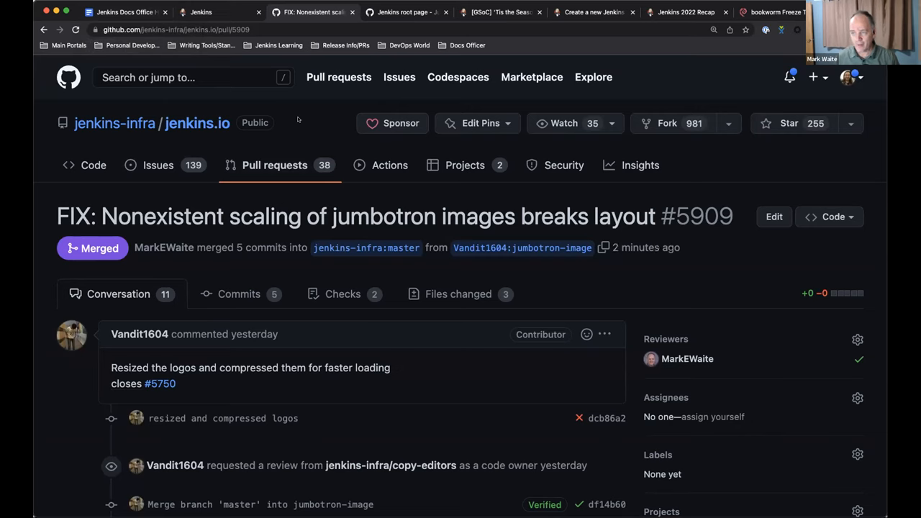
pyautogui.moveTo(135, 173)
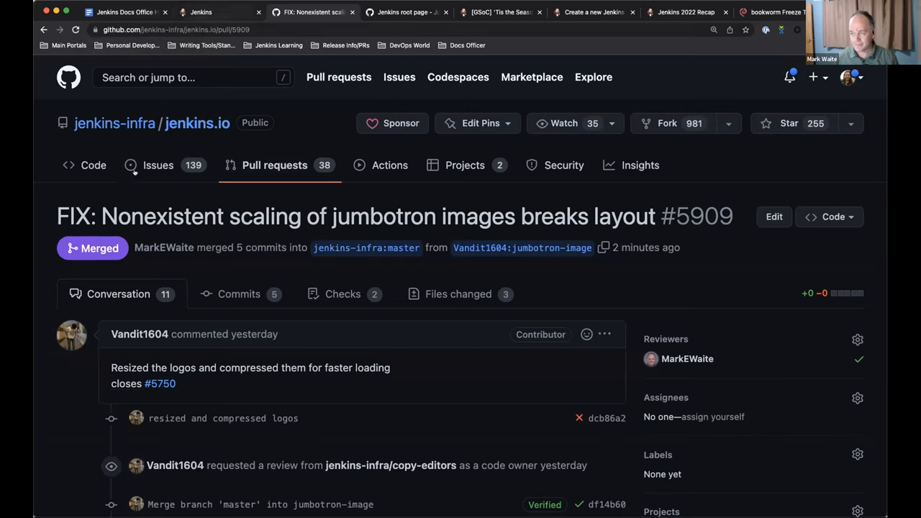
pyautogui.moveTo(190, 194)
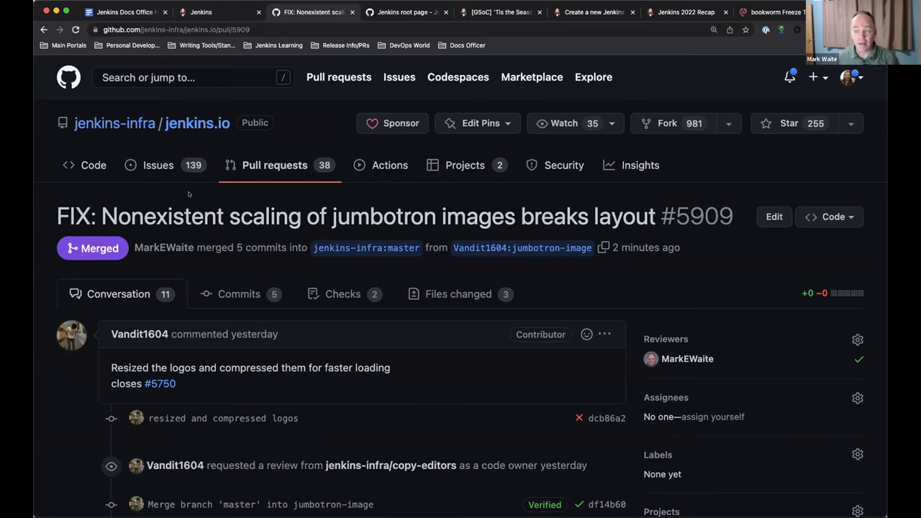
pyautogui.moveTo(211, 190)
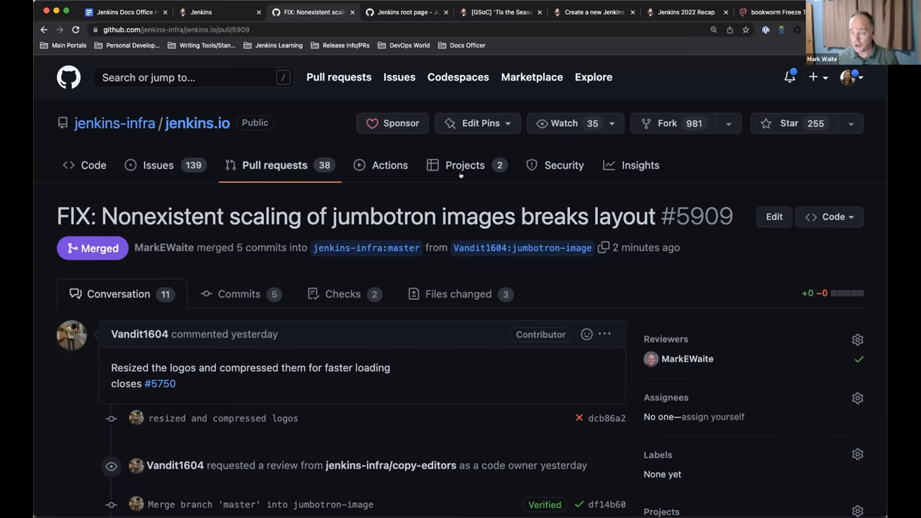
pyautogui.moveTo(273, 164)
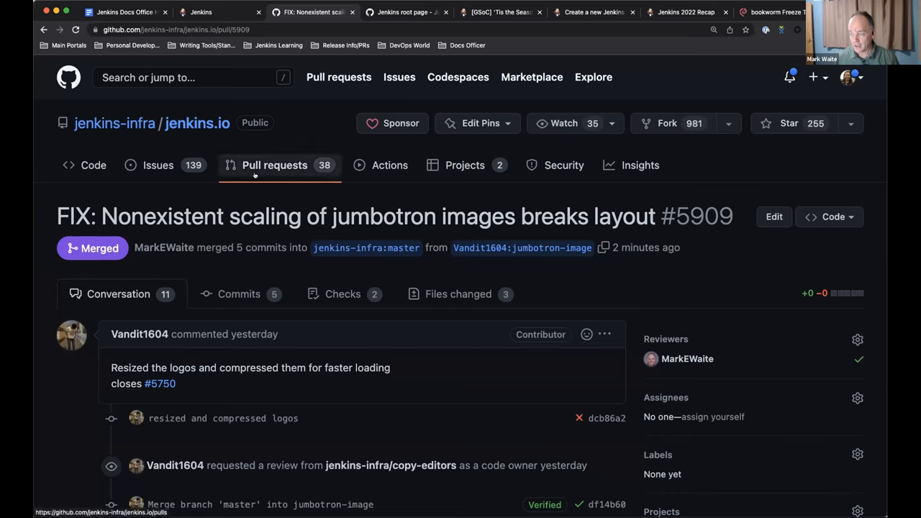
pyautogui.moveTo(380, 323)
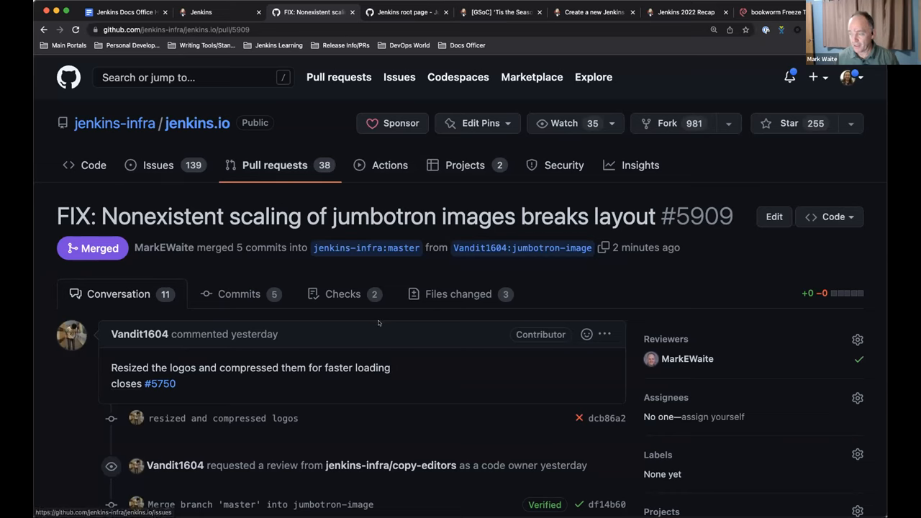
# Search the jenkins.io issues label filter for regression and bug labels without choosing one
pyautogui.click(158, 164)
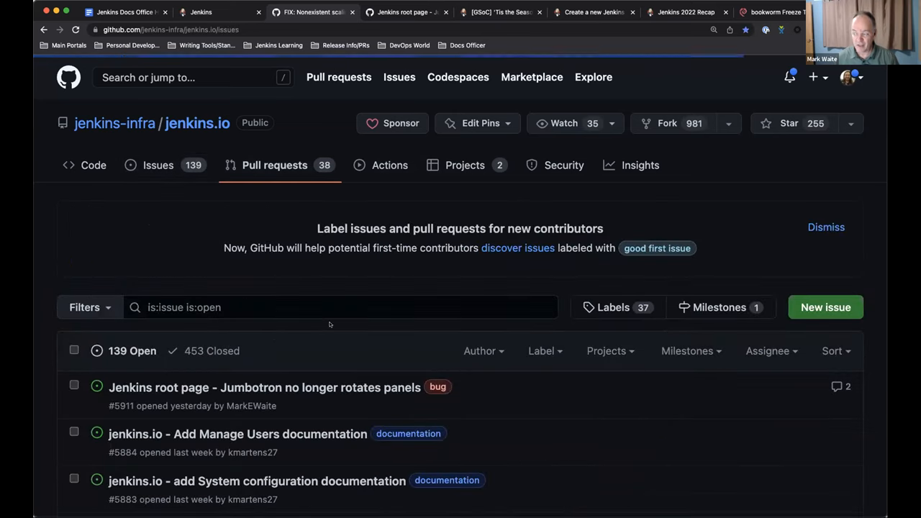
pyautogui.click(544, 351)
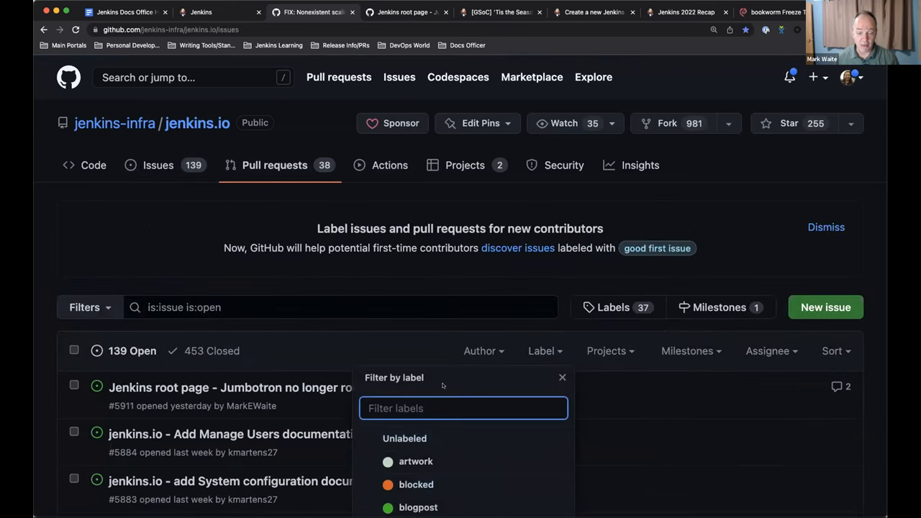
pyautogui.write('regre')
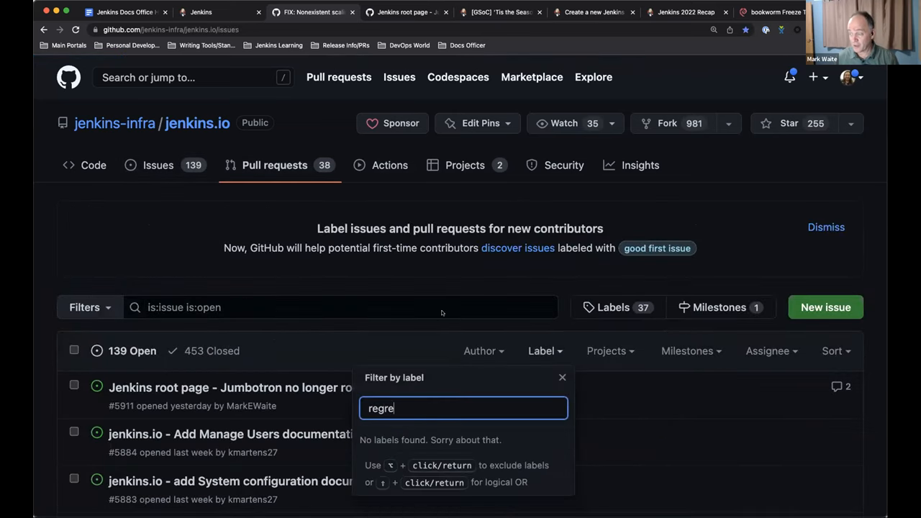
pyautogui.scroll(-3)
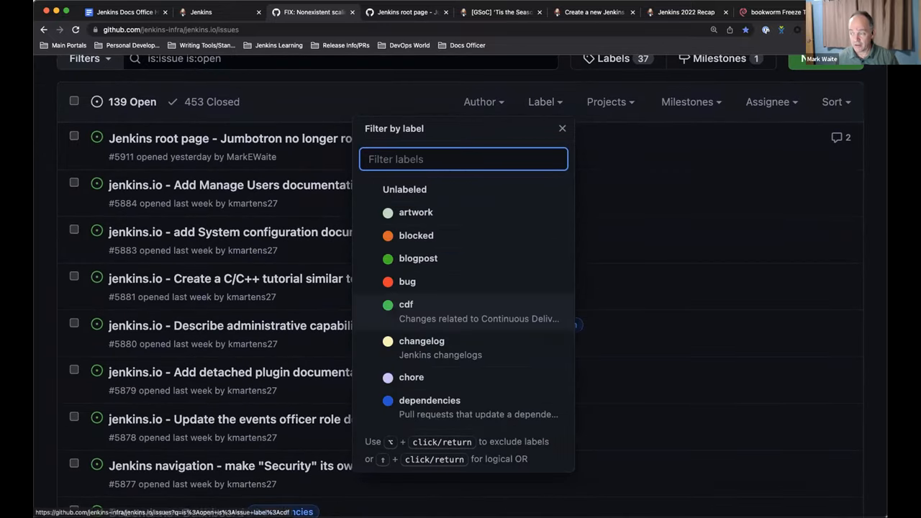
pyautogui.write('bu')
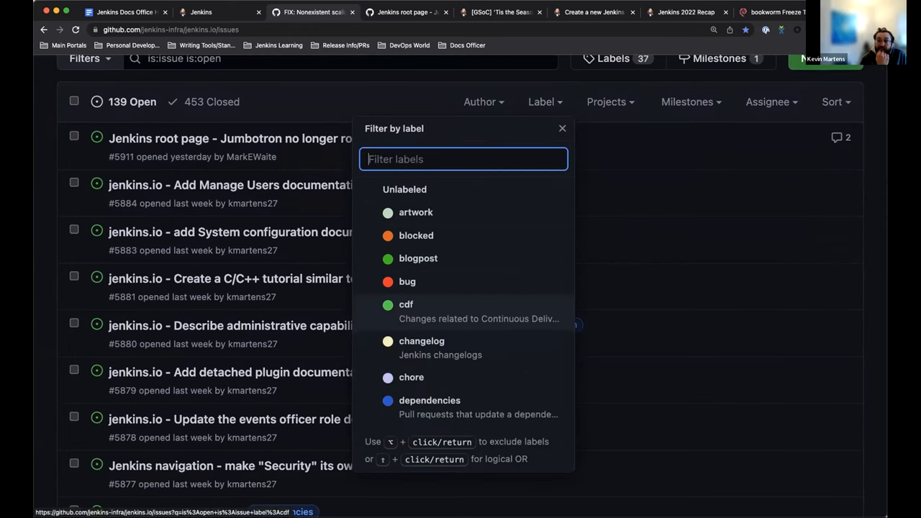
pyautogui.click(562, 128)
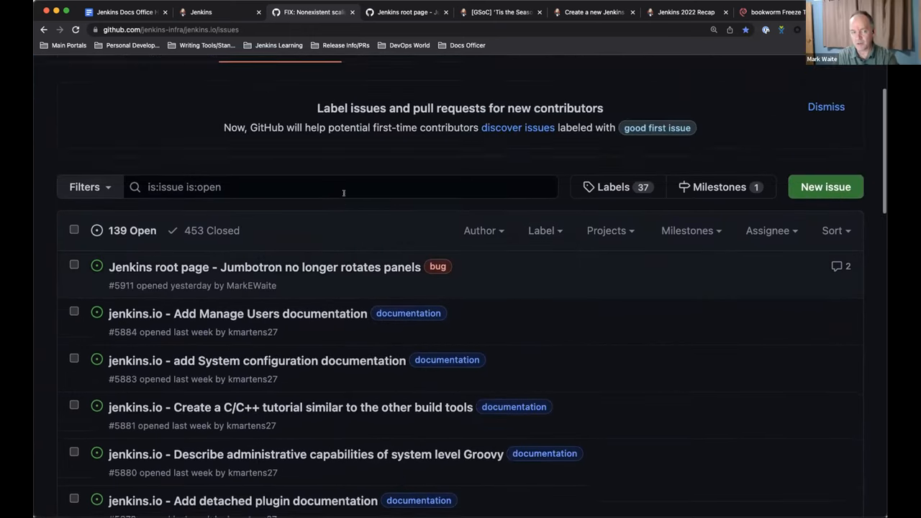
pyautogui.scroll(3)
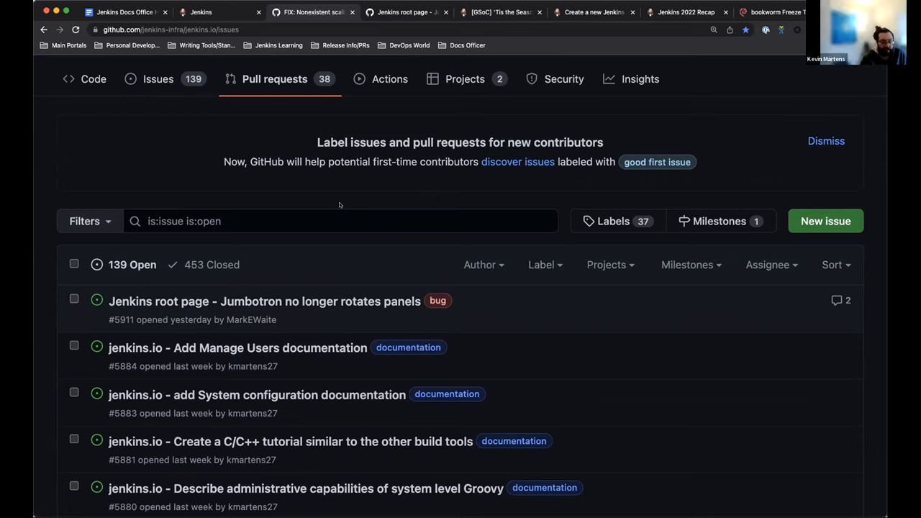
pyautogui.moveTo(245, 187)
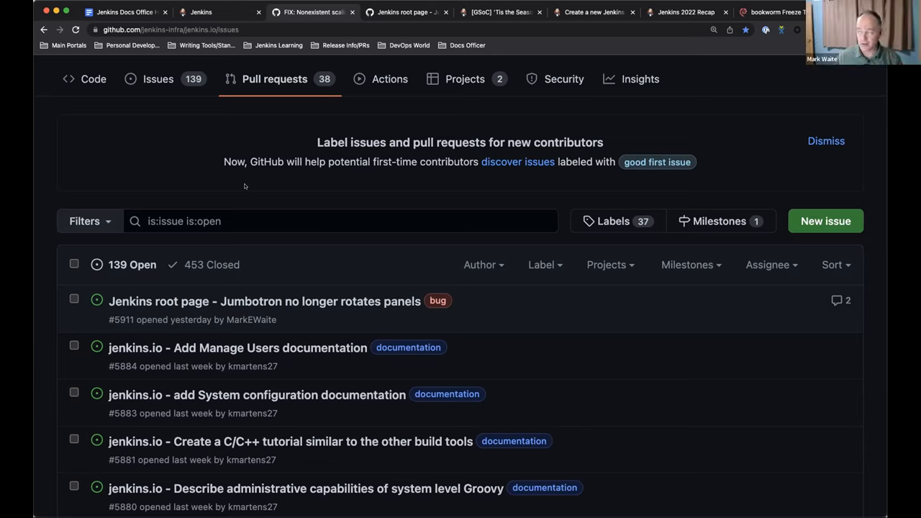
pyautogui.moveTo(241, 104)
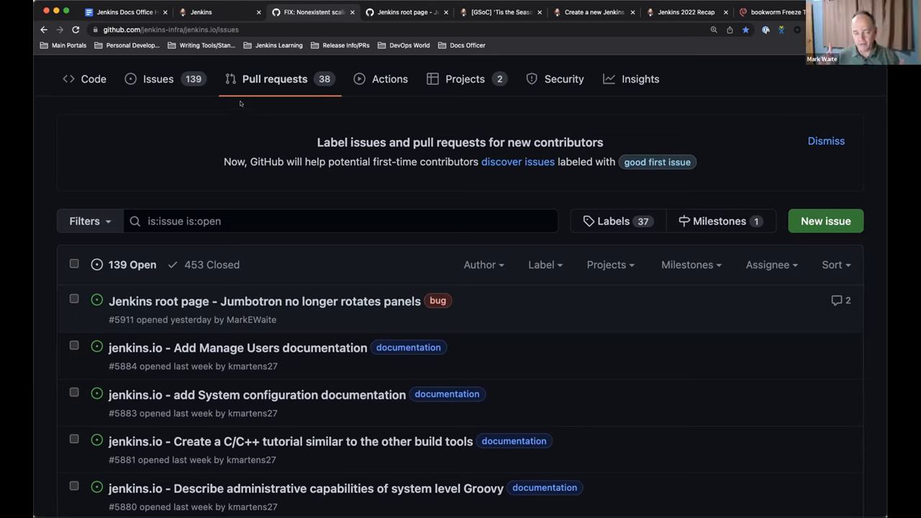
pyautogui.moveTo(202, 12)
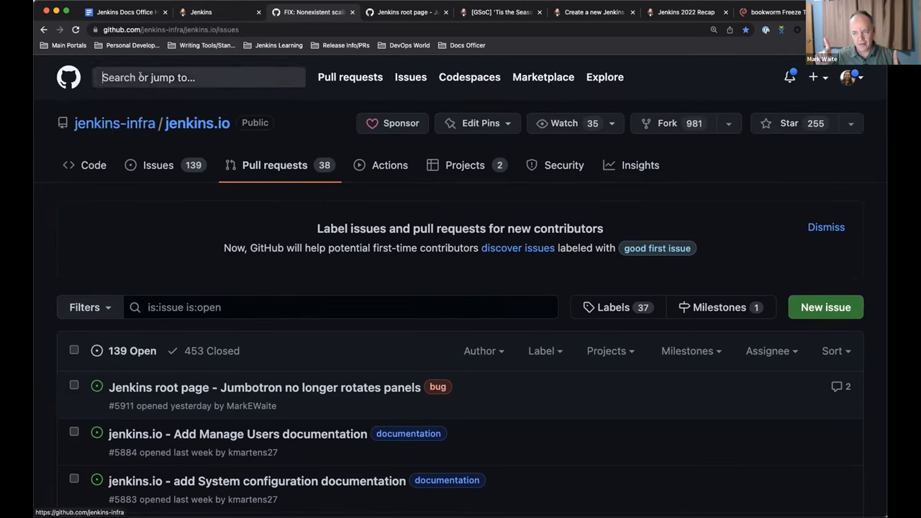
# Briefly visit the jenkinsci/jenkins repository, then return to the jenkins.io issues list
pyautogui.write('jenkinsci')
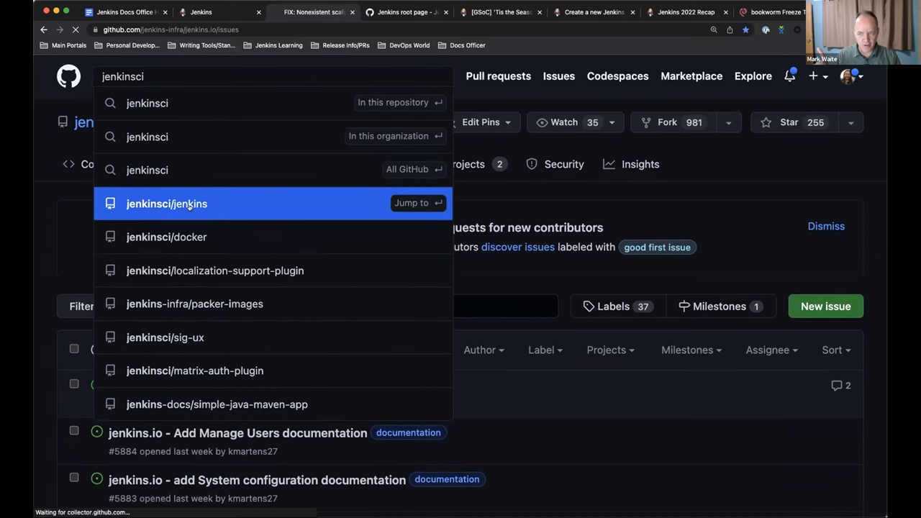
pyautogui.click(167, 204)
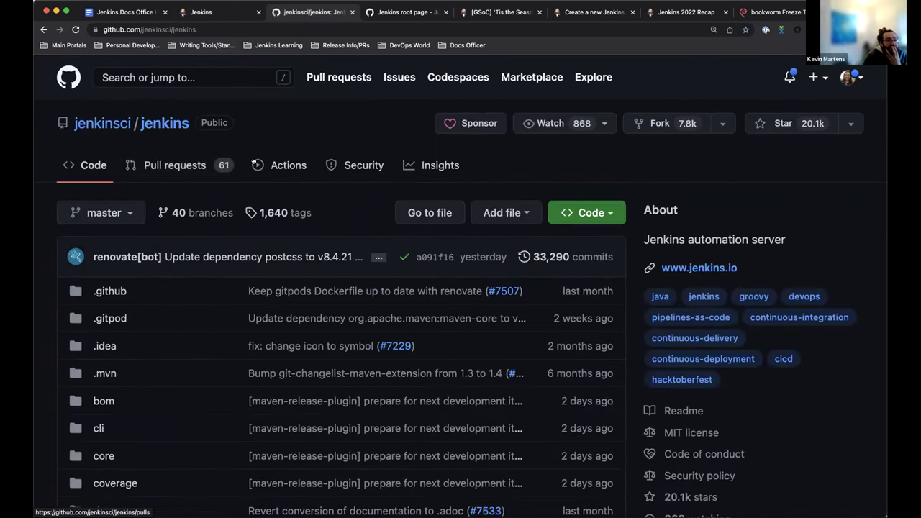
pyautogui.click(285, 212)
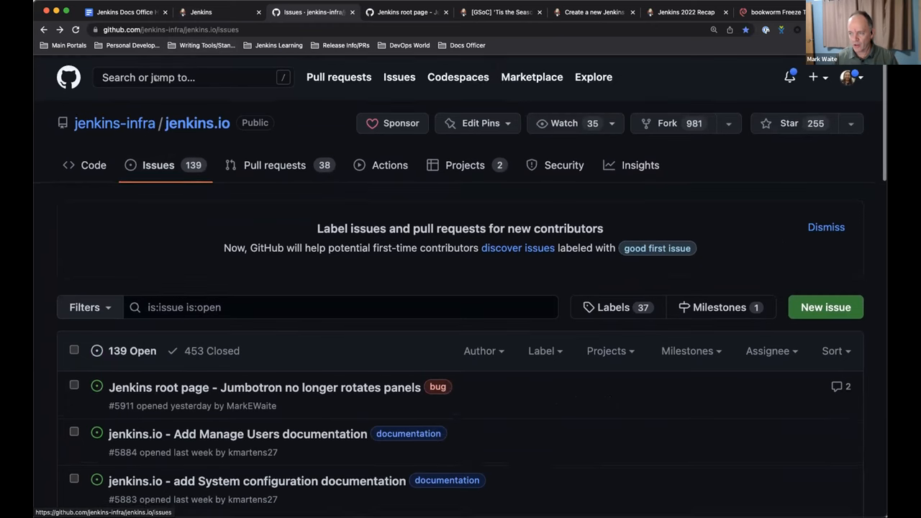
pyautogui.moveTo(346, 298)
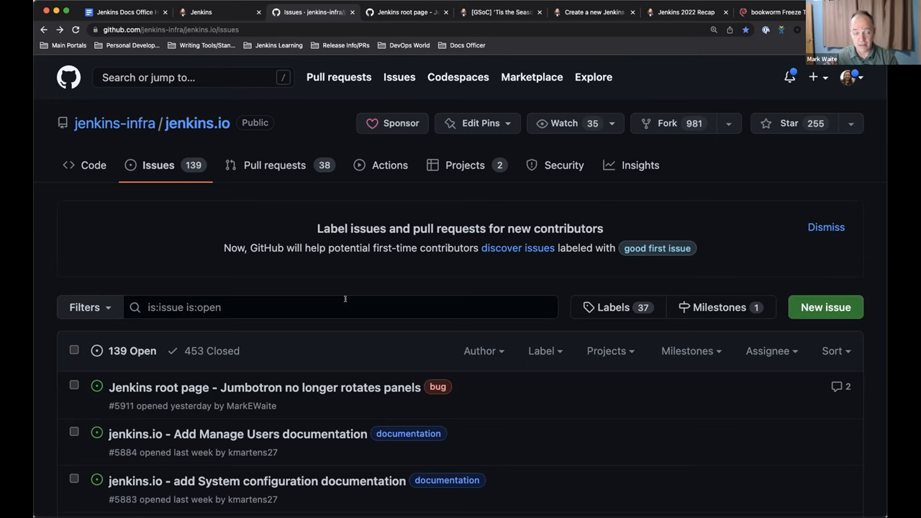
pyautogui.scroll(-3)
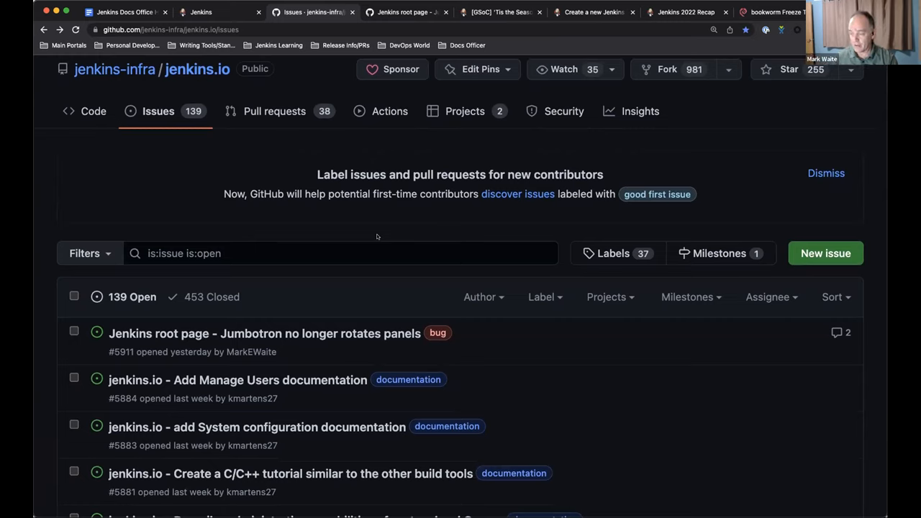
pyautogui.scroll(3)
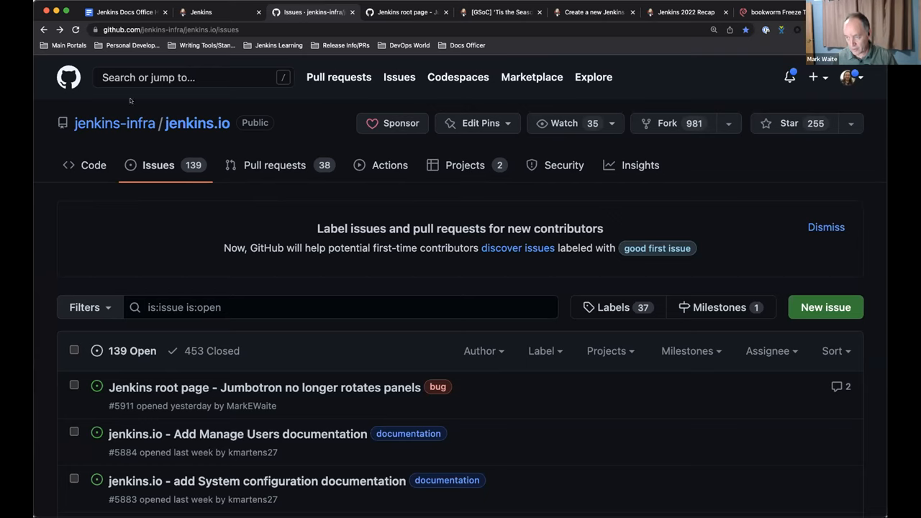
pyautogui.moveTo(251, 60)
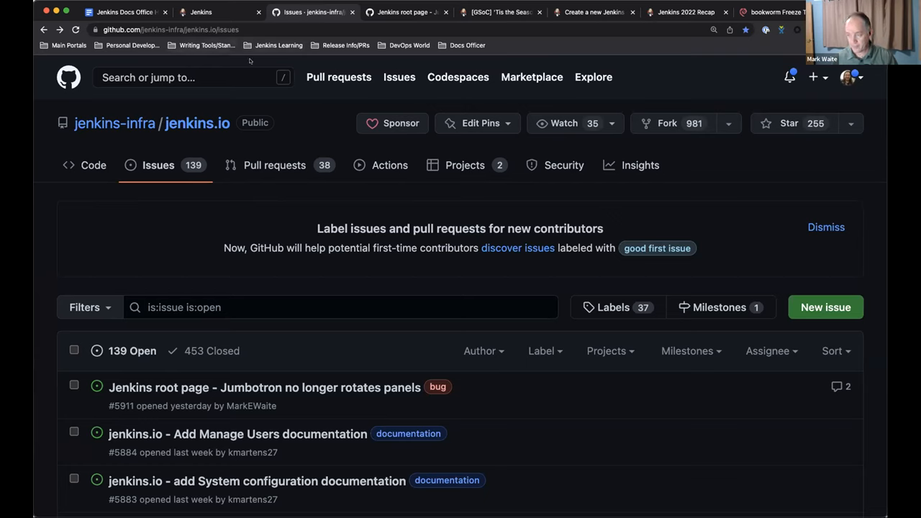
pyautogui.moveTo(273, 138)
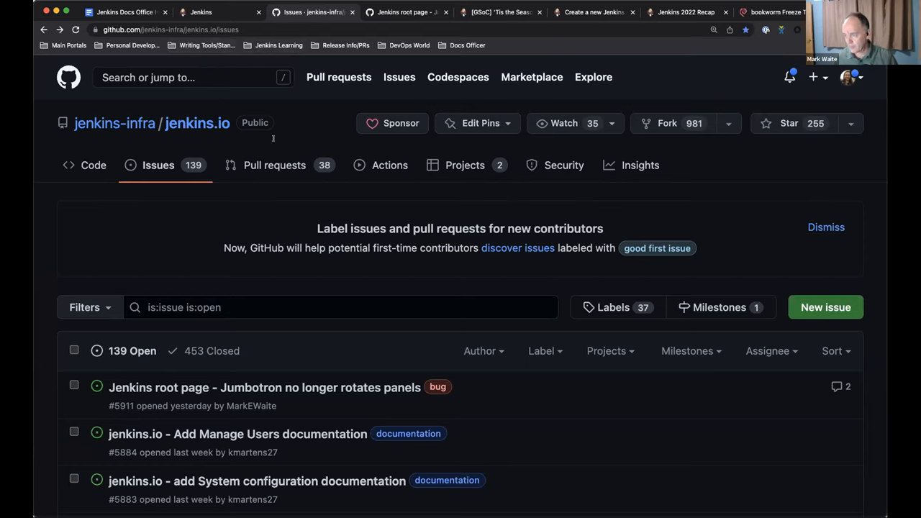
pyautogui.moveTo(283, 292)
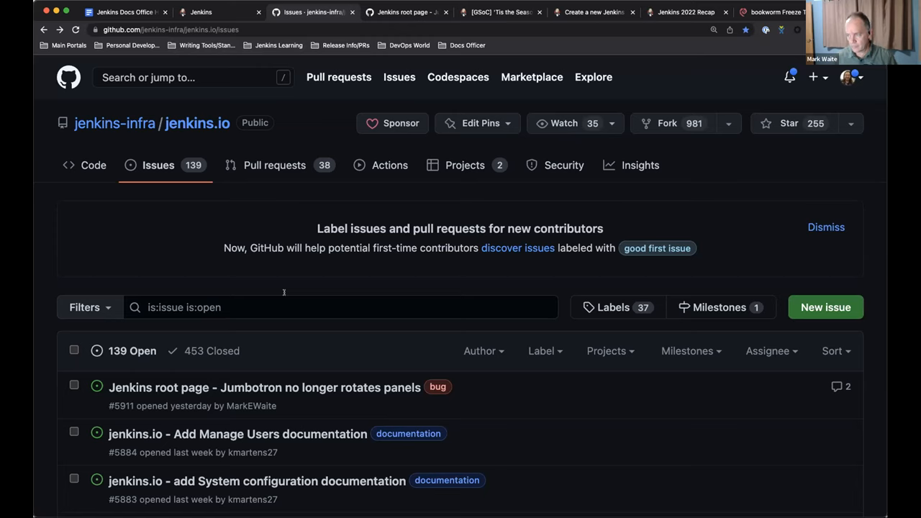
pyautogui.moveTo(272, 233)
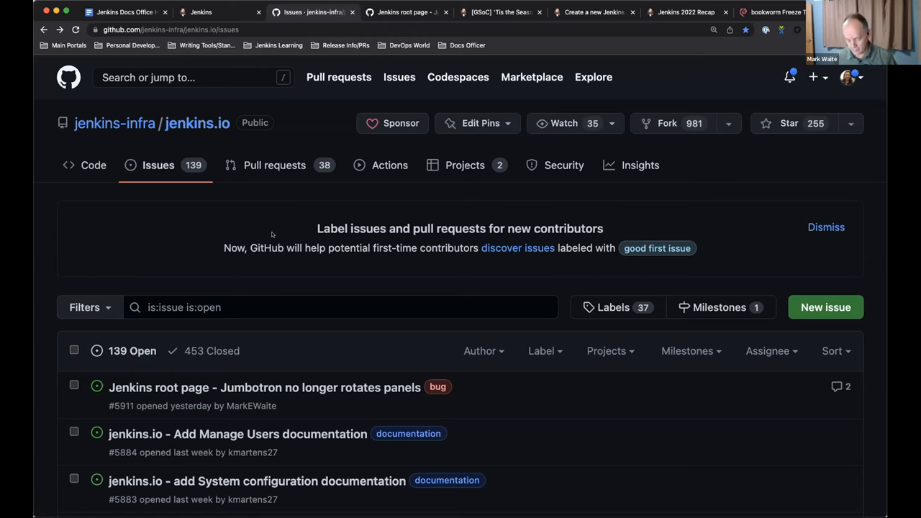
pyautogui.moveTo(236, 76)
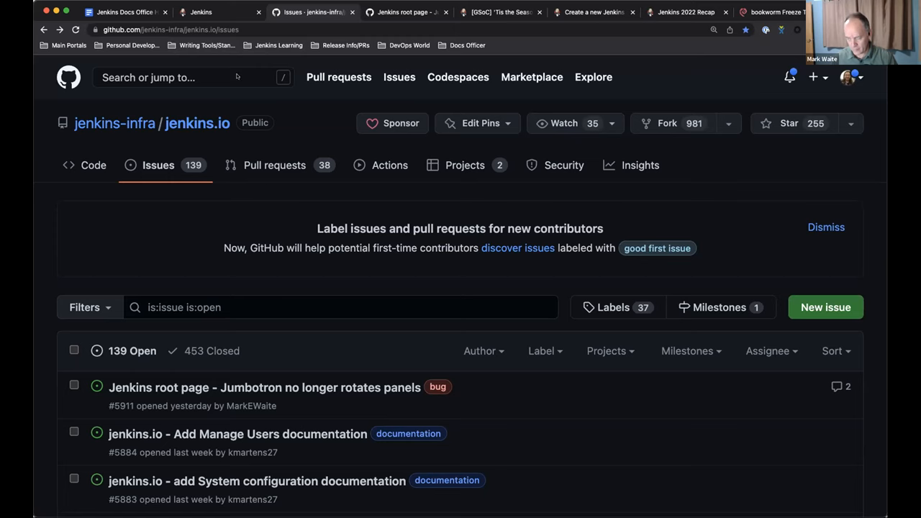
pyautogui.moveTo(602, 43)
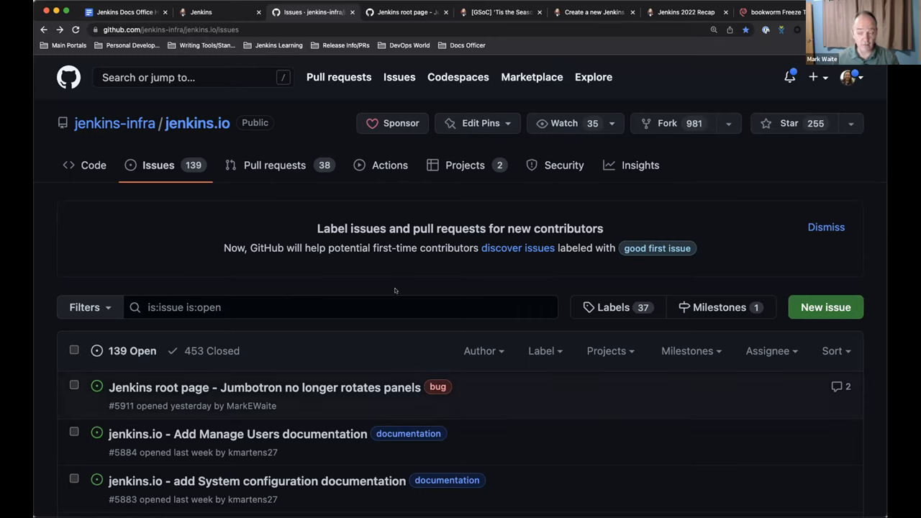
pyautogui.moveTo(380, 278)
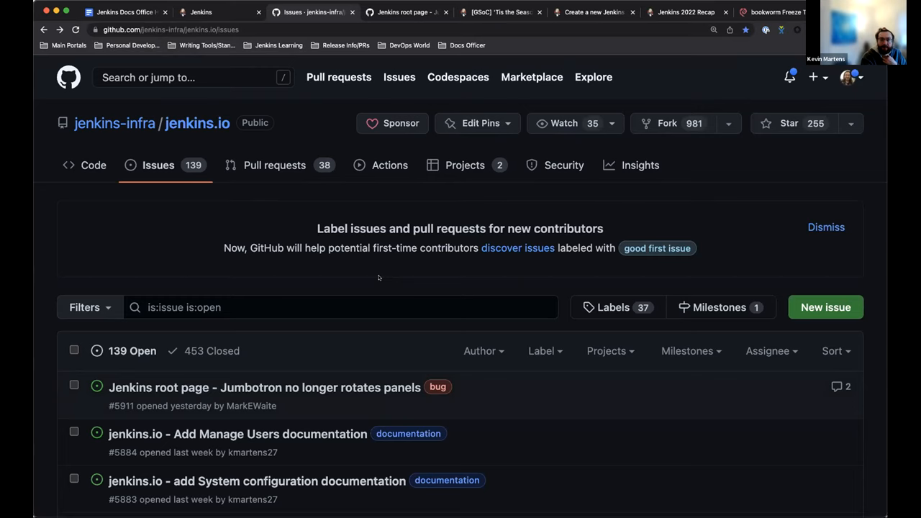
pyautogui.moveTo(268, 271)
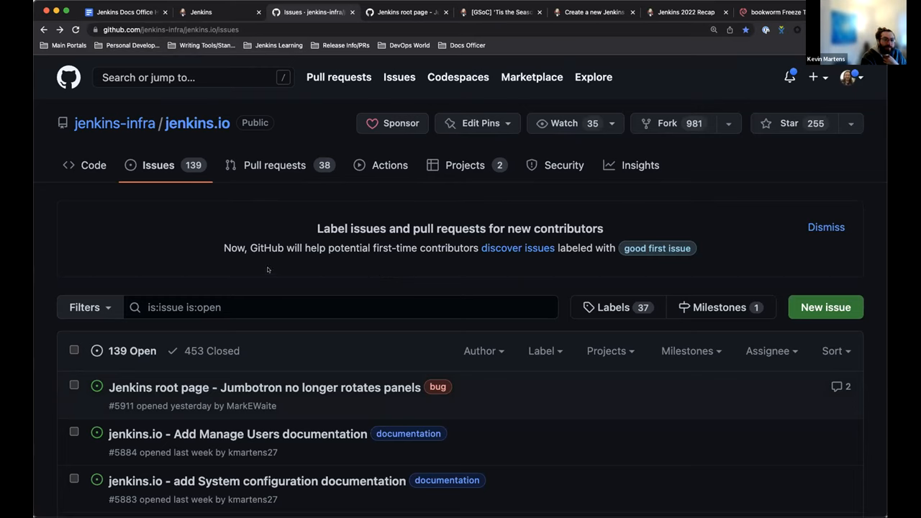
pyautogui.moveTo(179, 242)
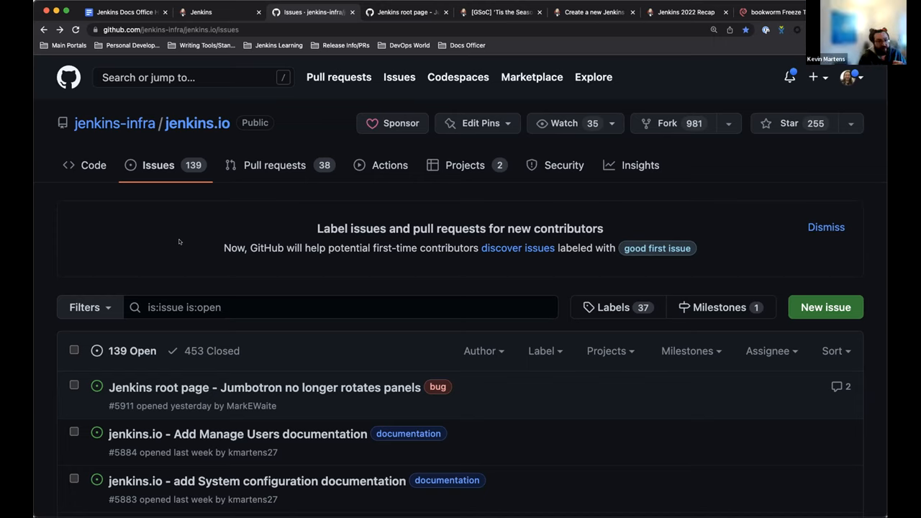
pyautogui.moveTo(225, 177)
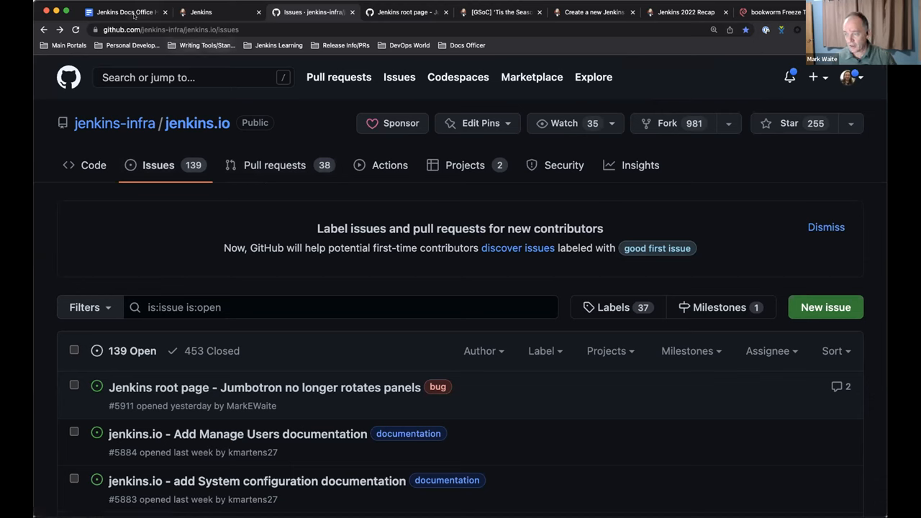
# Add the note 'New labels created for jenkins.io' under the regression-handling process
pyautogui.click(123, 12)
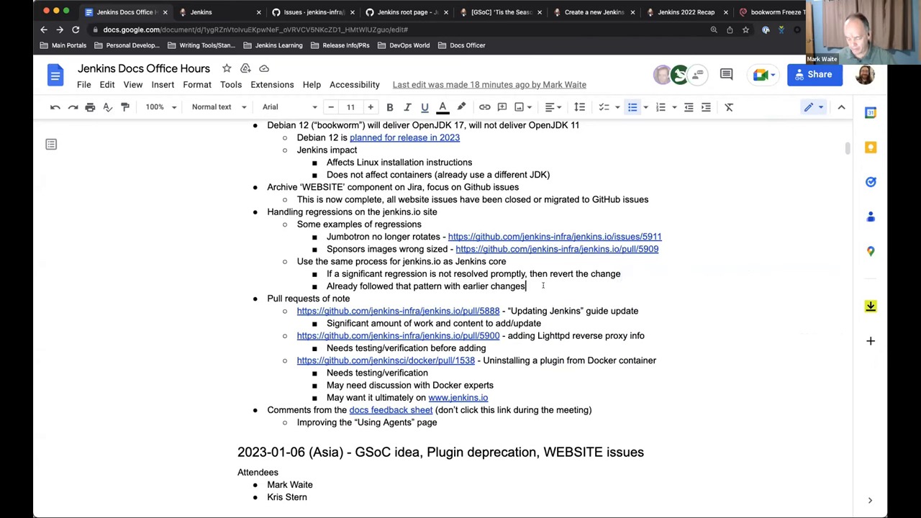
pyautogui.write('New')
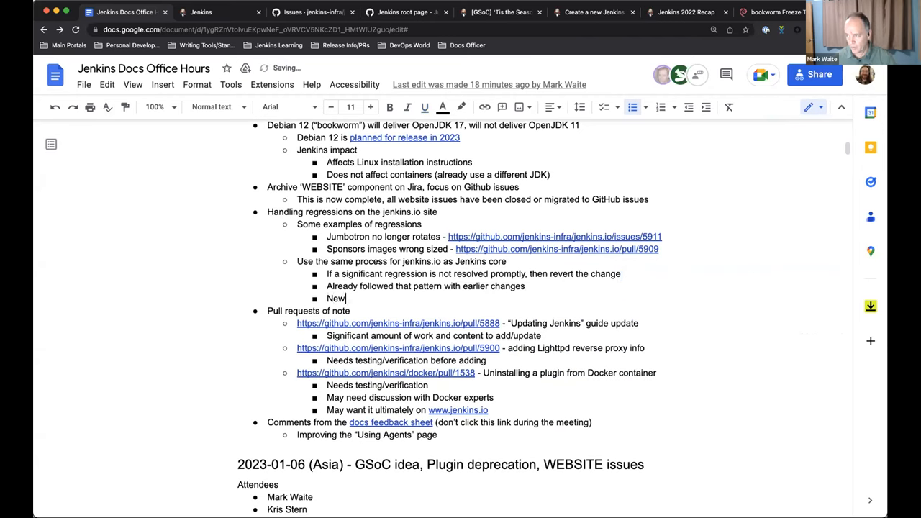
pyautogui.write('labels creatr')
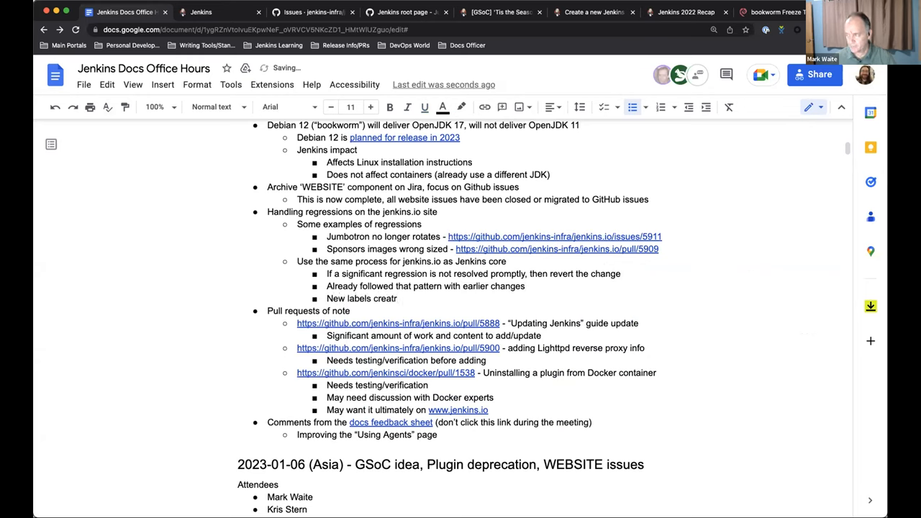
pyautogui.write('ed for jenkins')
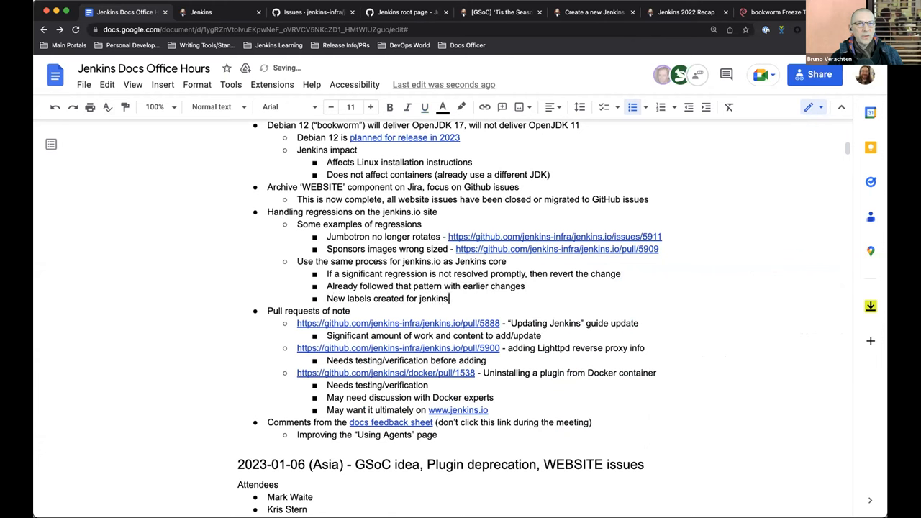
pyautogui.write('.io')
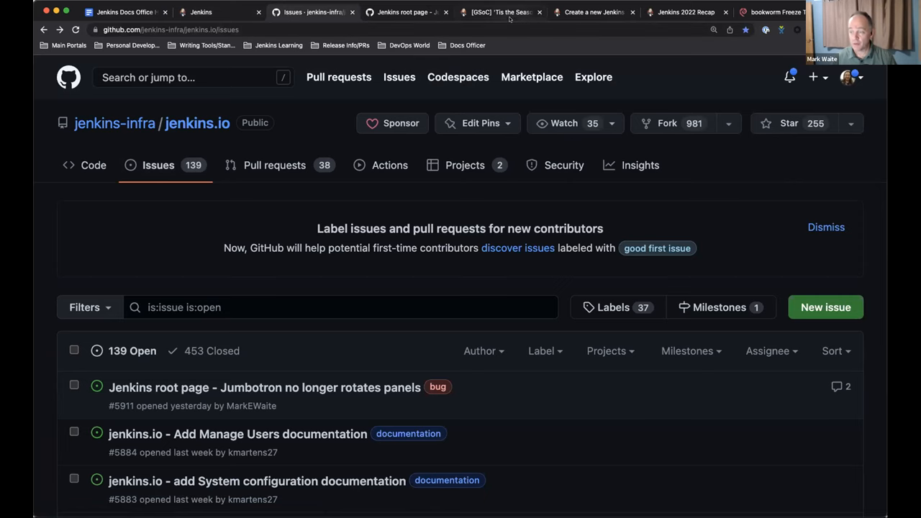
# Reopen Jumbotron rotation issue #5911 and search its labels for 'regression'
pyautogui.click(265, 387)
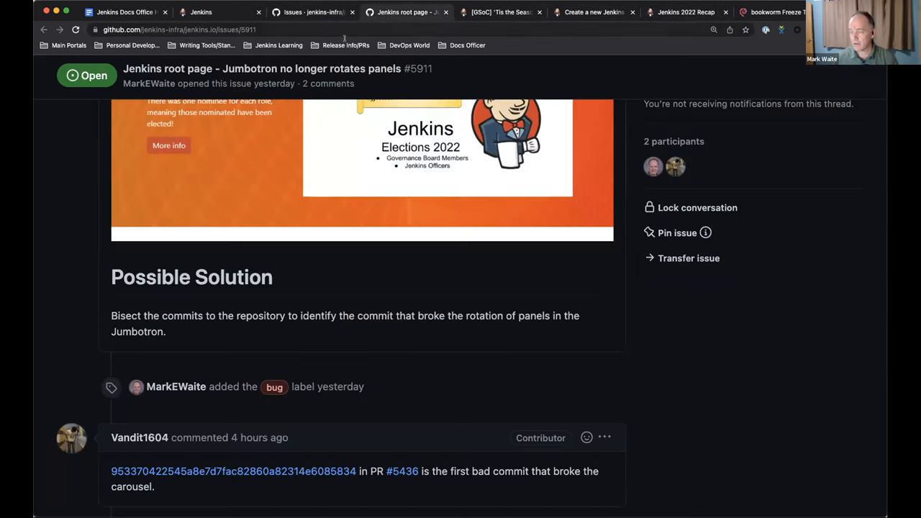
pyautogui.scroll(3)
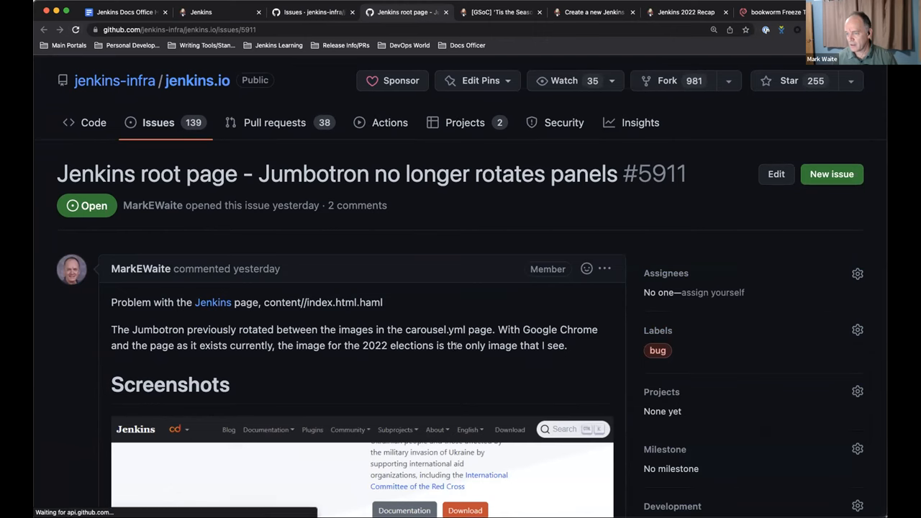
pyautogui.scroll(-3)
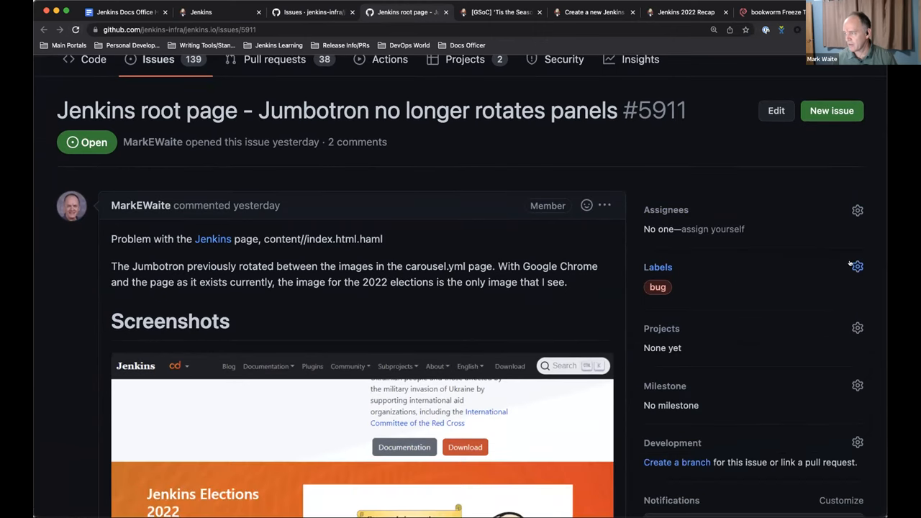
pyautogui.write('regr')
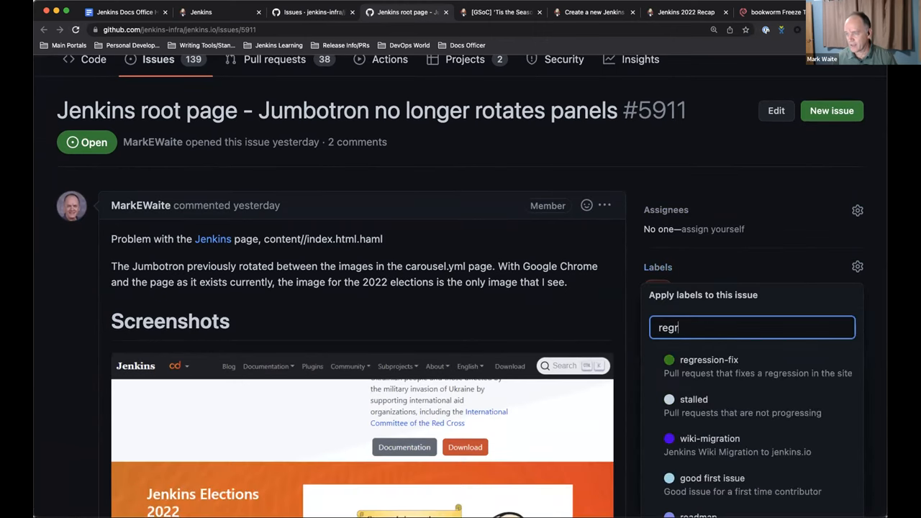
pyautogui.write('ession')
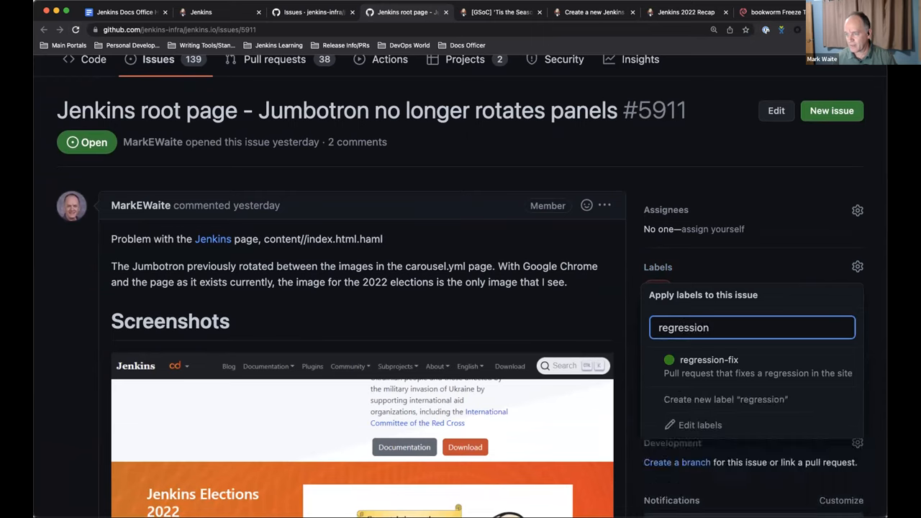
pyautogui.moveTo(812, 181)
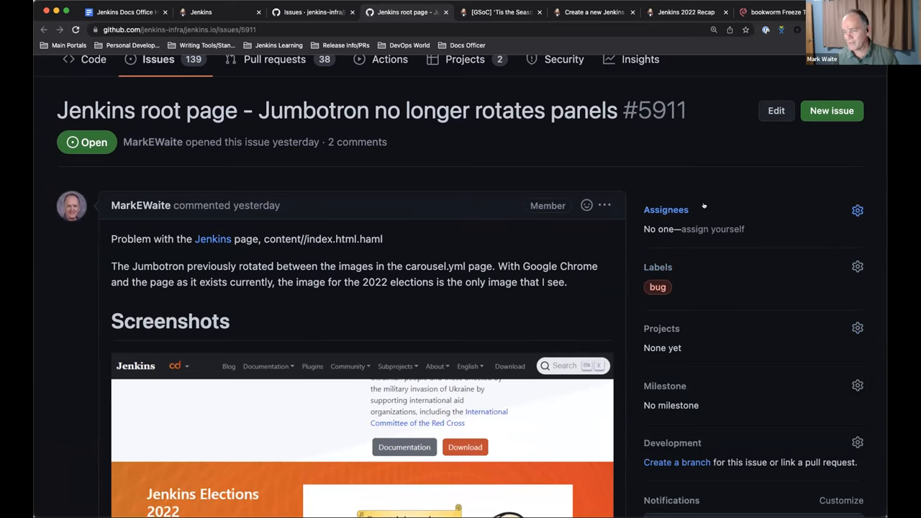
pyautogui.moveTo(560, 210)
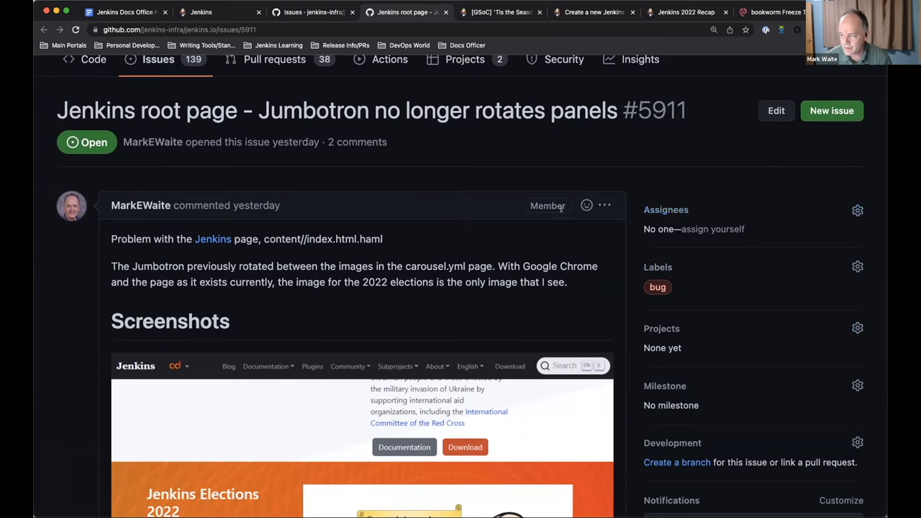
pyautogui.moveTo(602, 152)
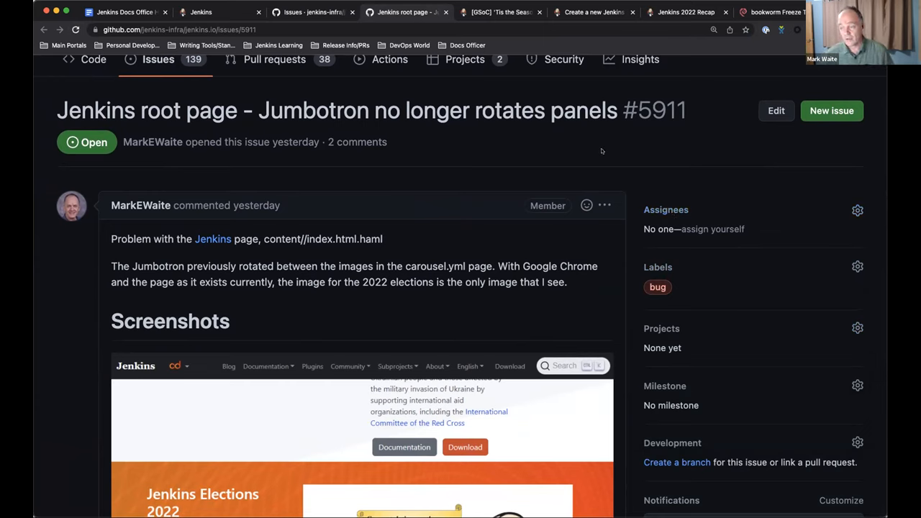
pyautogui.moveTo(832, 275)
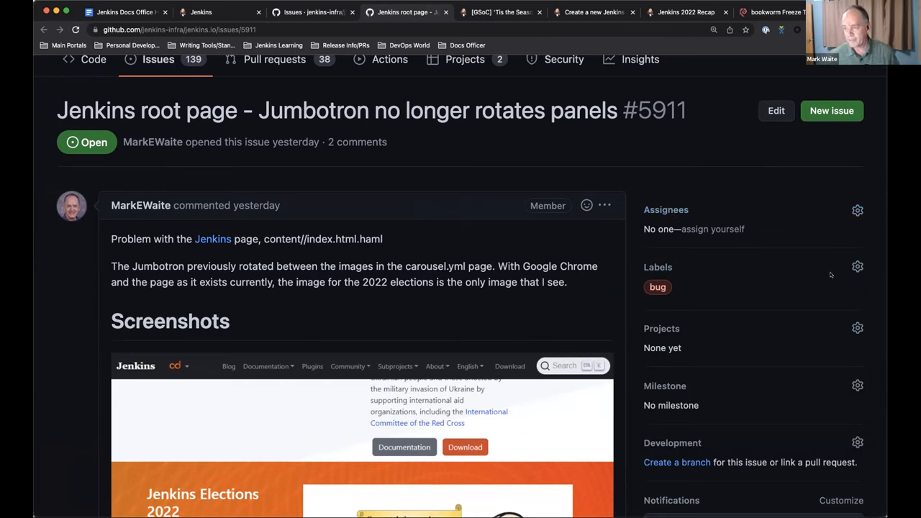
pyautogui.moveTo(866, 238)
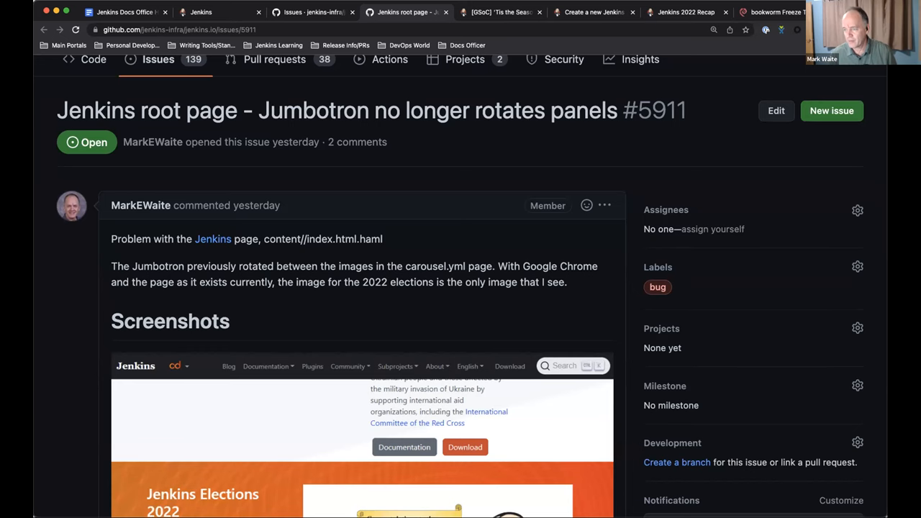
pyautogui.moveTo(858, 266)
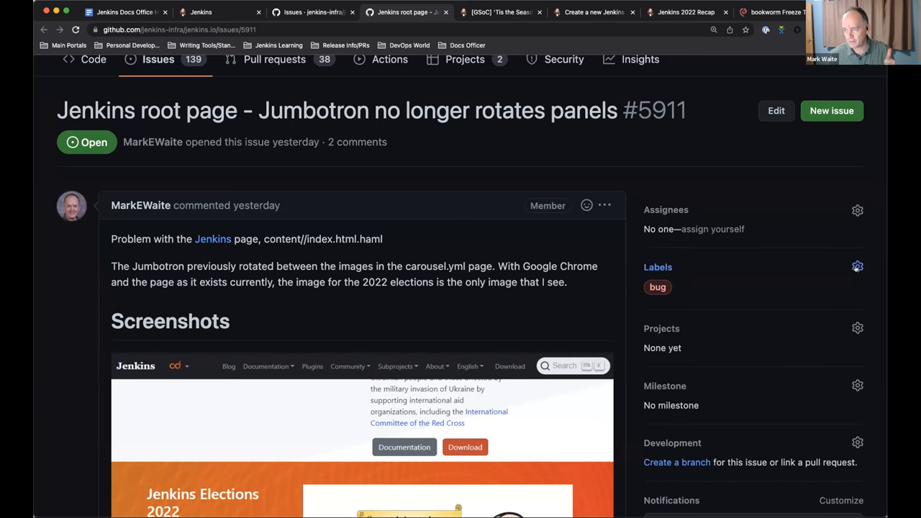
# Filter the issue's labels by 'regress' to see regression, regression-fix, major-regression, then return to the issues list
pyautogui.scroll(3)
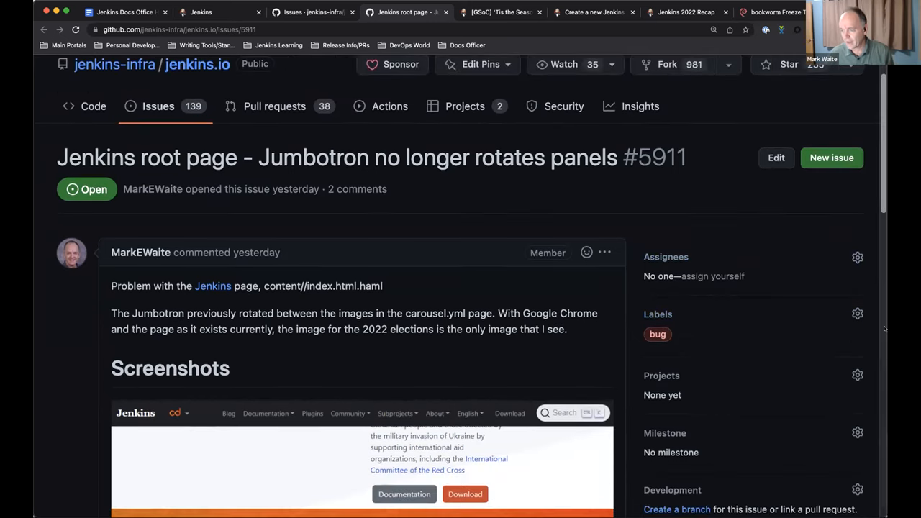
pyautogui.click(858, 314)
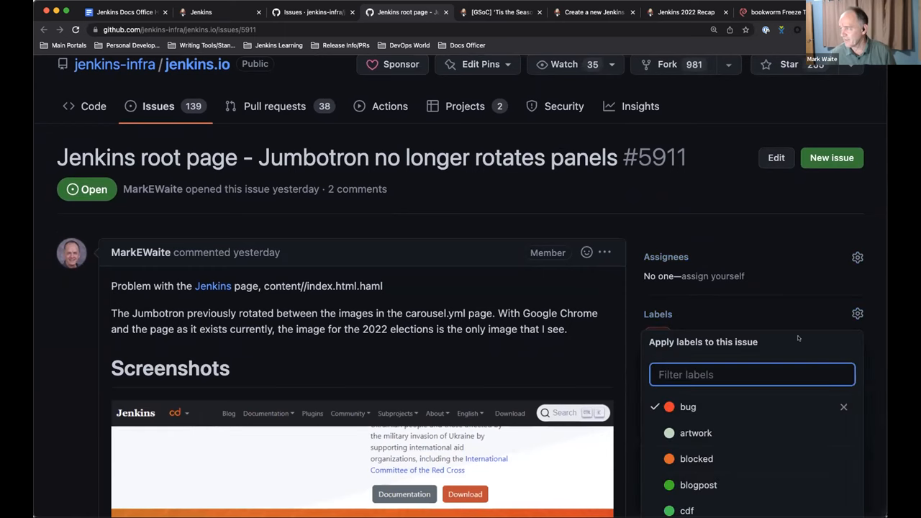
pyautogui.write('regress')
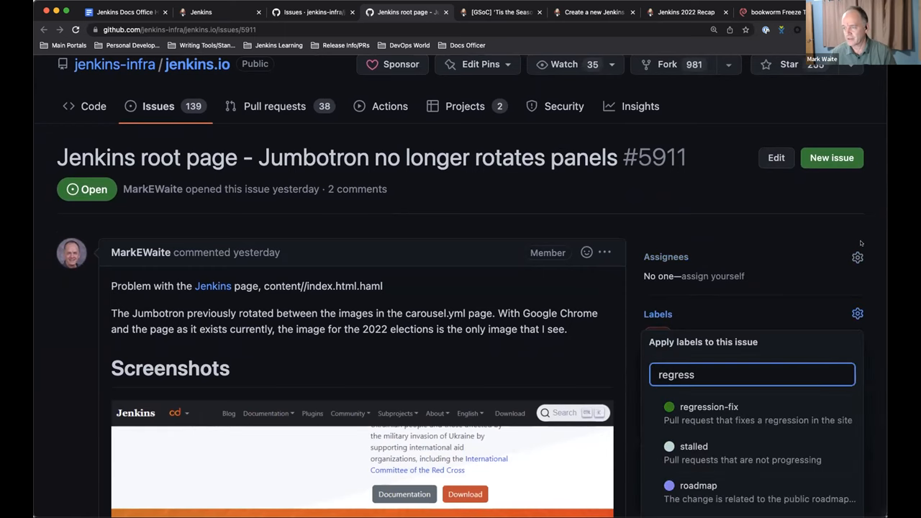
pyautogui.scroll(-3)
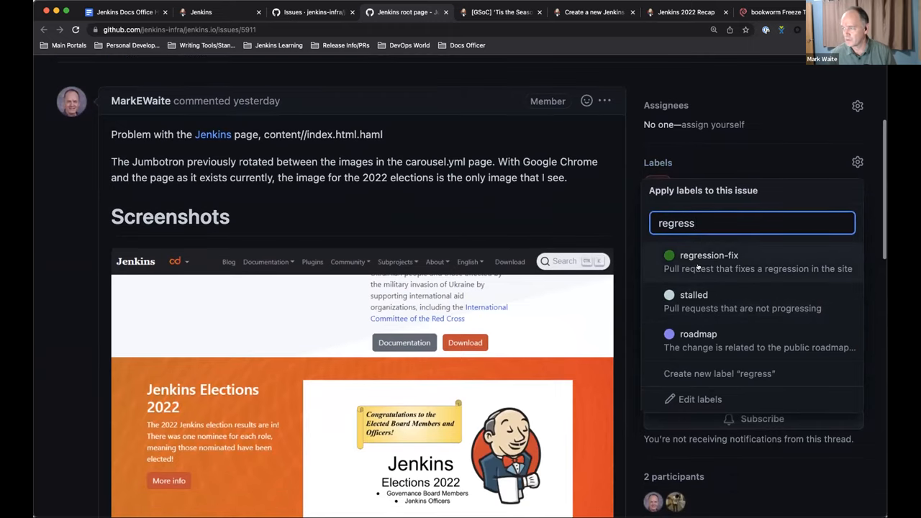
pyautogui.scroll(3)
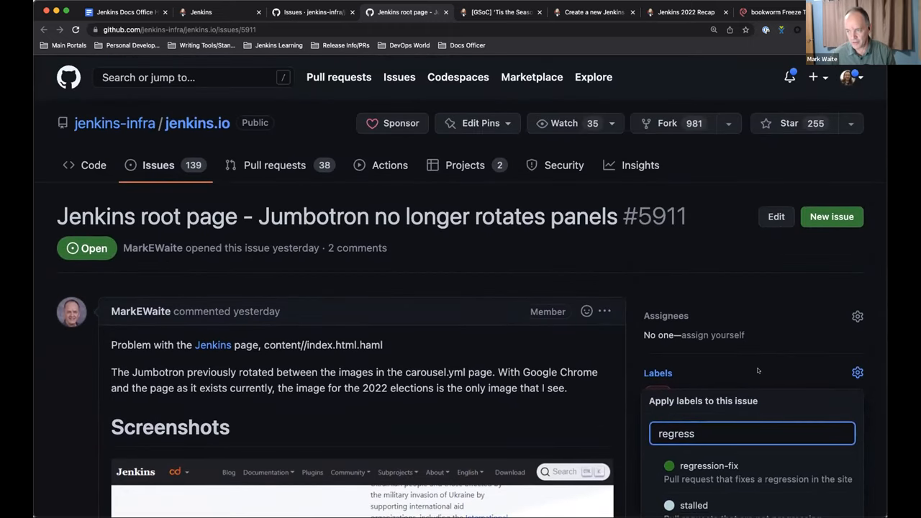
pyautogui.moveTo(748, 333)
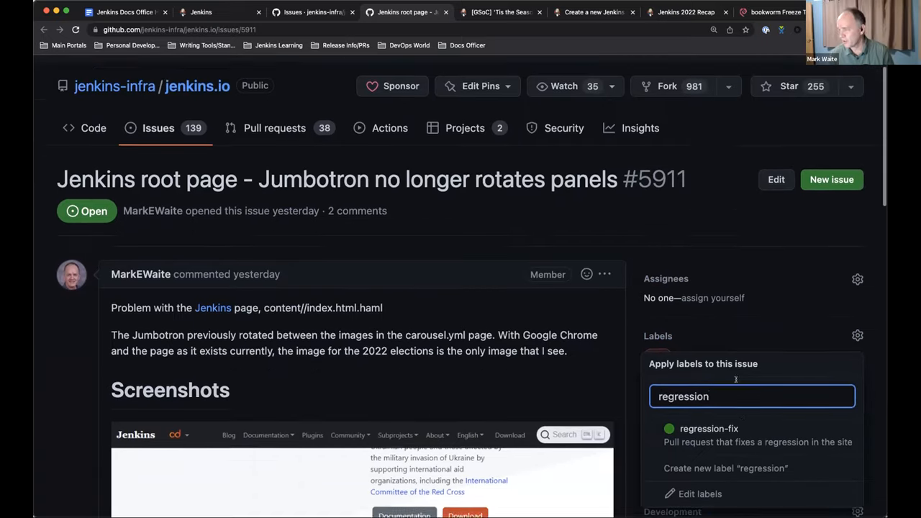
pyautogui.scroll(-3)
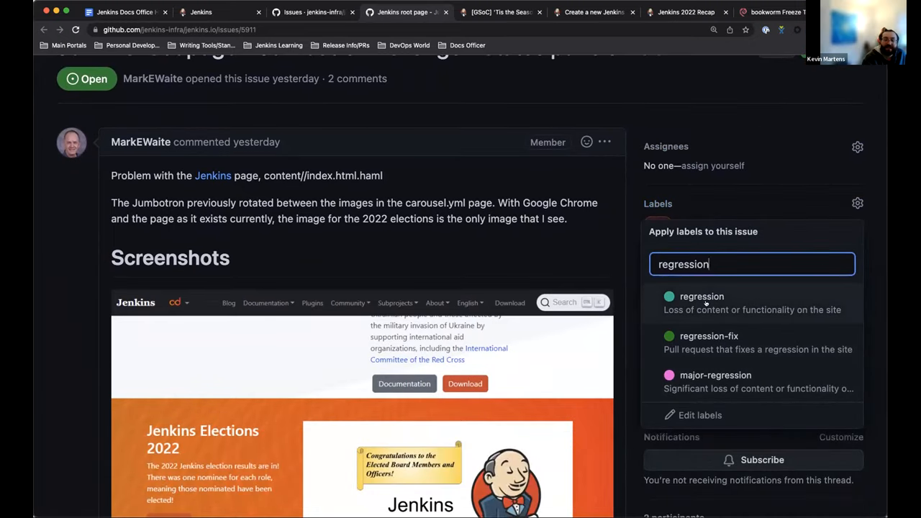
pyautogui.click(702, 296)
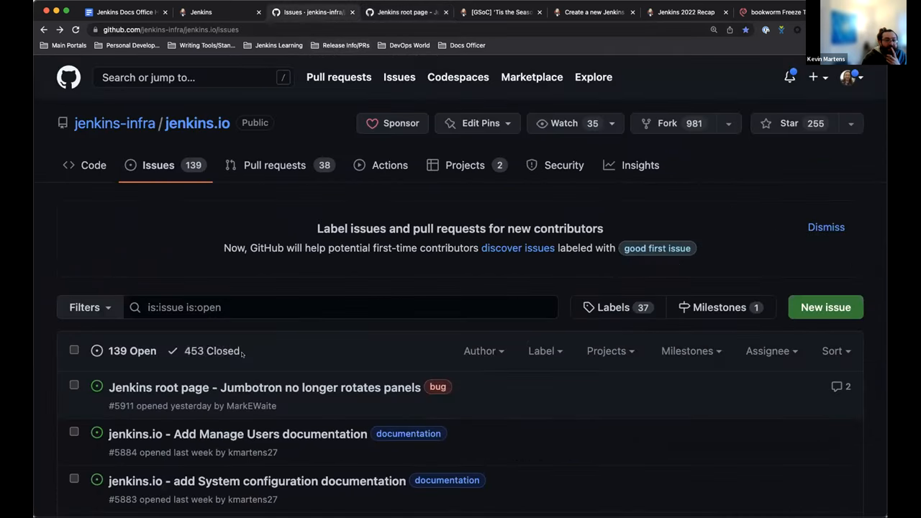
# Leave the jenkins.io issues list and switch back to the office hours notes
pyautogui.scroll(-3)
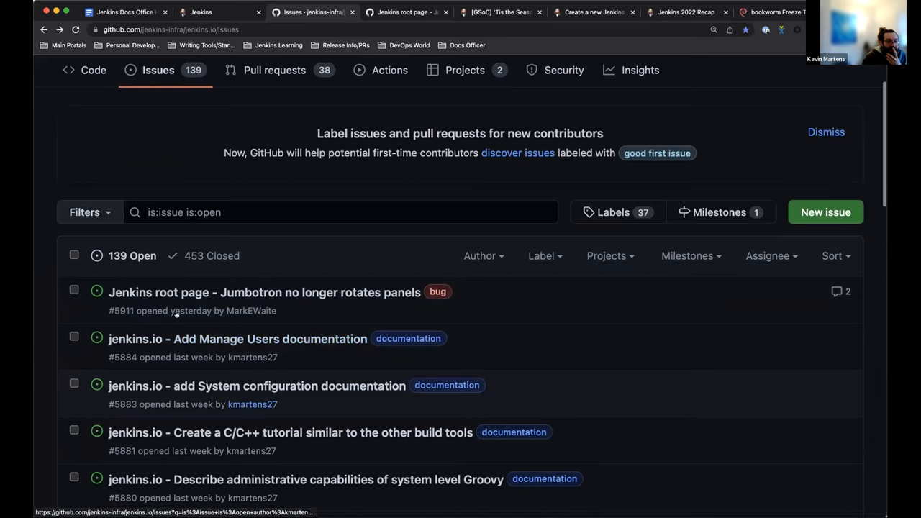
pyautogui.scroll(3)
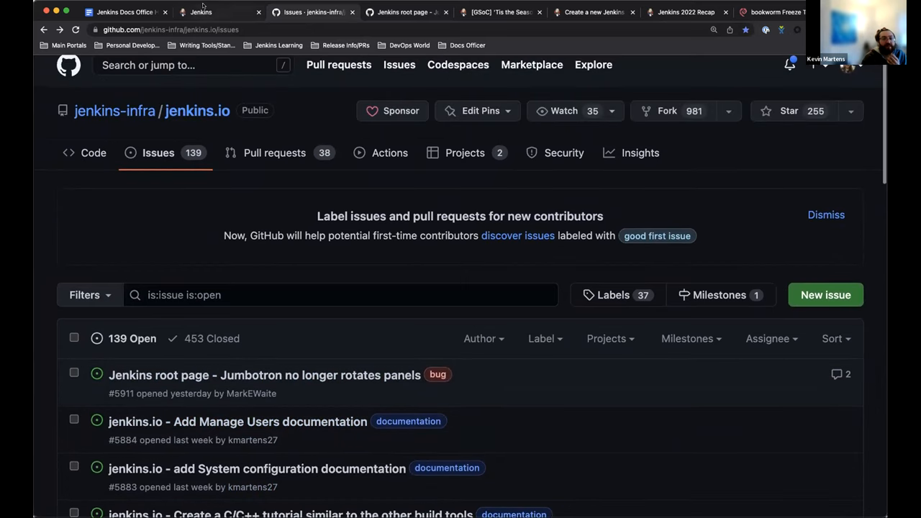
pyautogui.click(124, 11)
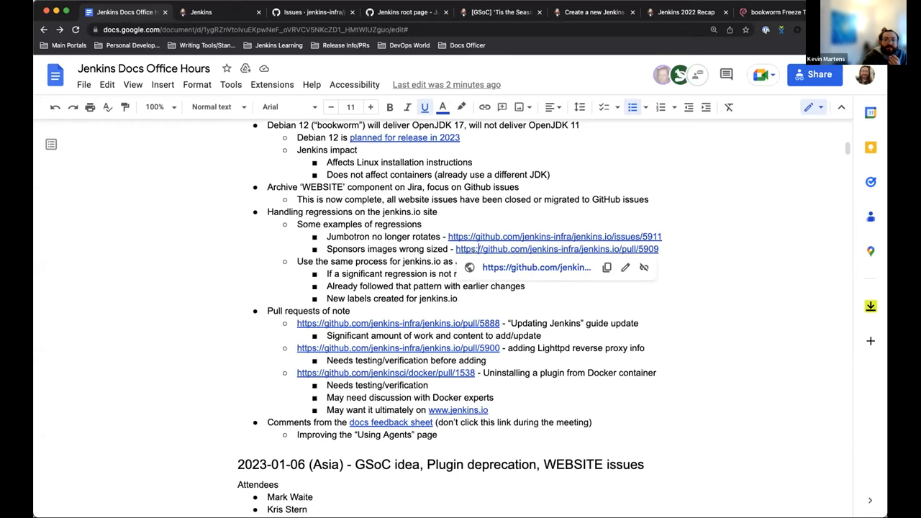
# Revisit PR #5909 and issue #5911 from the notes' links, then return to the agenda
pyautogui.click(557, 249)
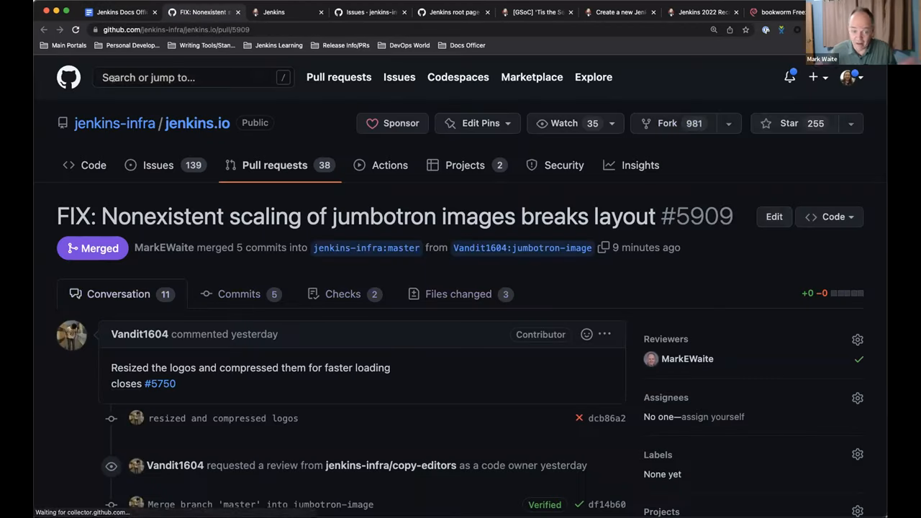
pyautogui.moveTo(205, 12)
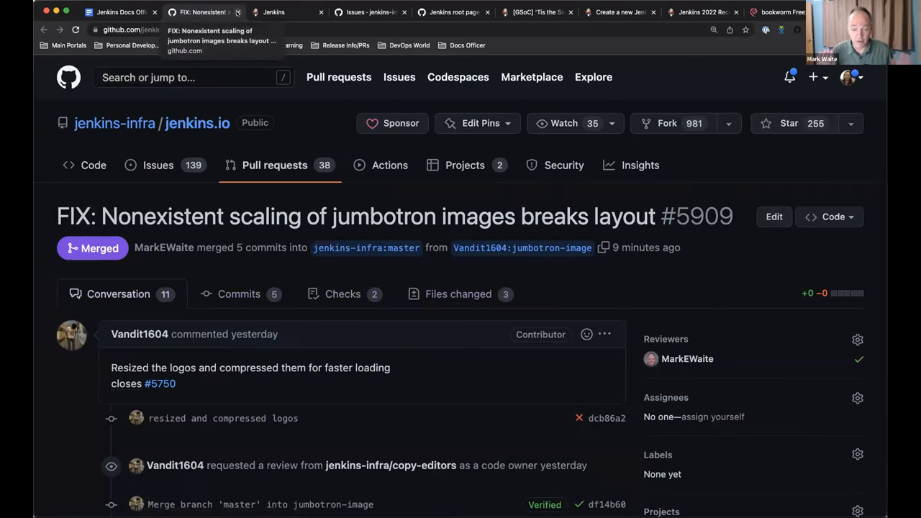
pyautogui.click(123, 11)
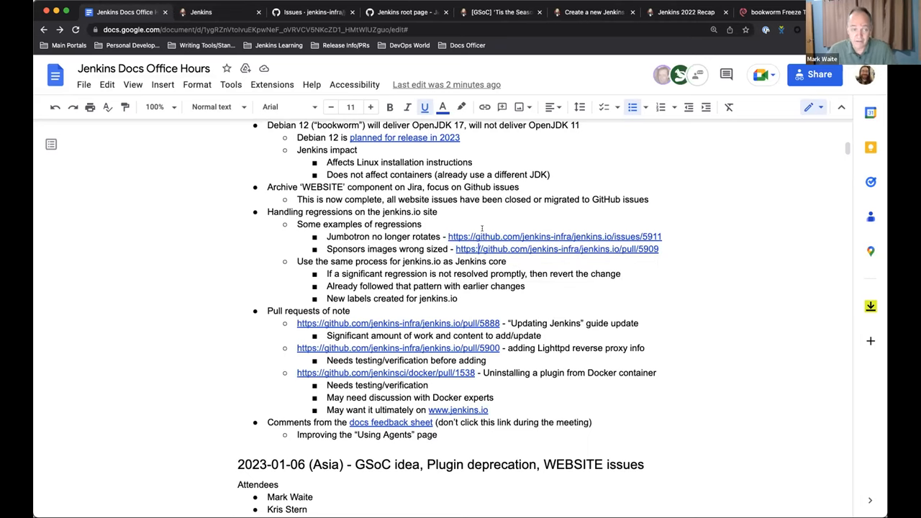
pyautogui.click(554, 236)
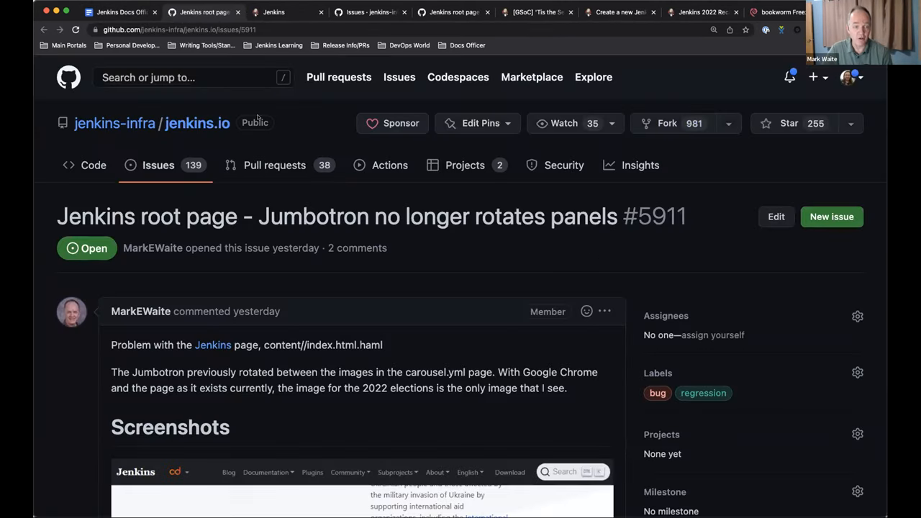
pyautogui.scroll(-3)
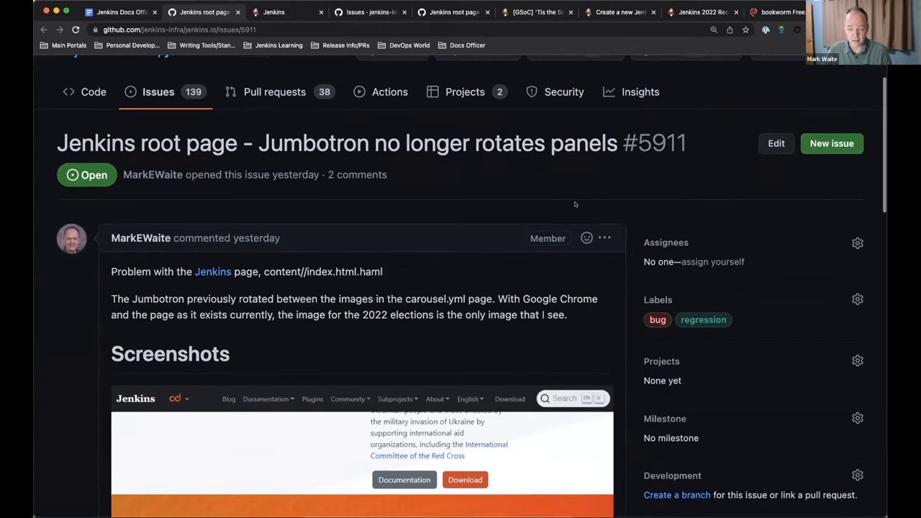
pyautogui.scroll(-3)
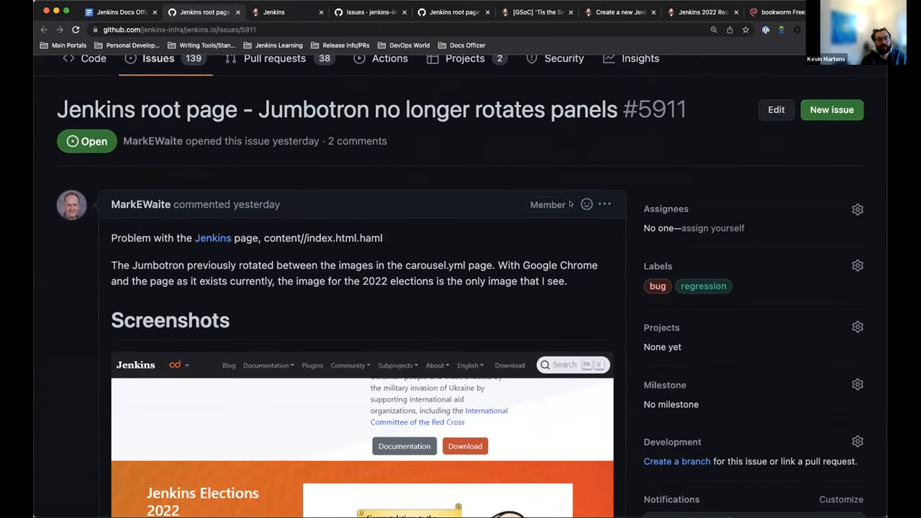
pyautogui.click(118, 12)
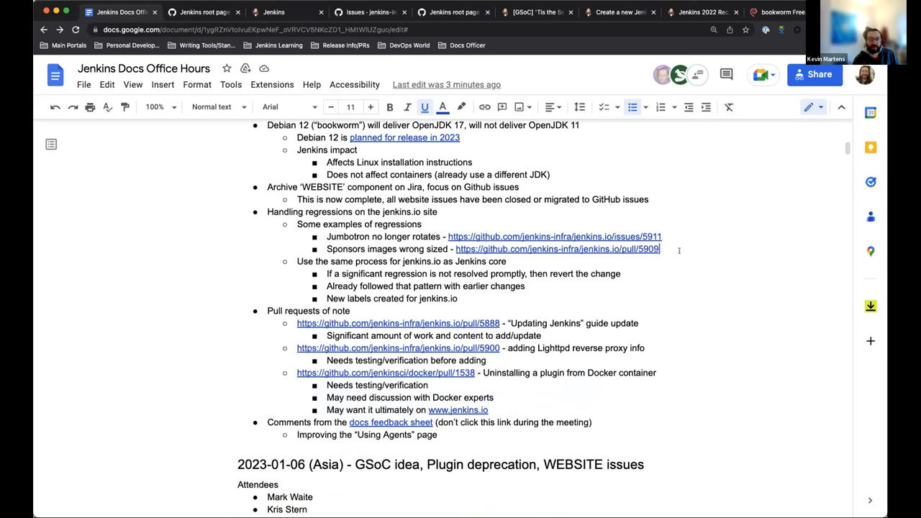
# Mark pull request #5909 as '- merged' in the agenda notes
pyautogui.write('- me')
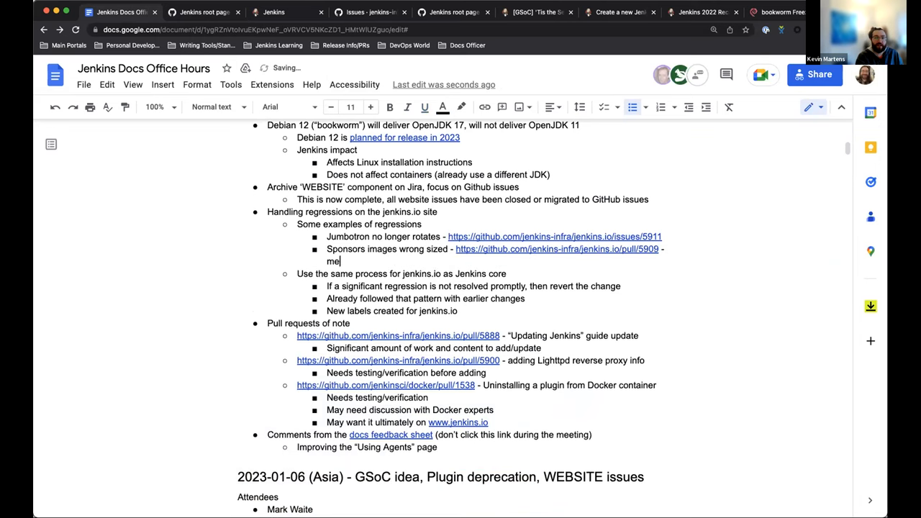
pyautogui.scroll(-3)
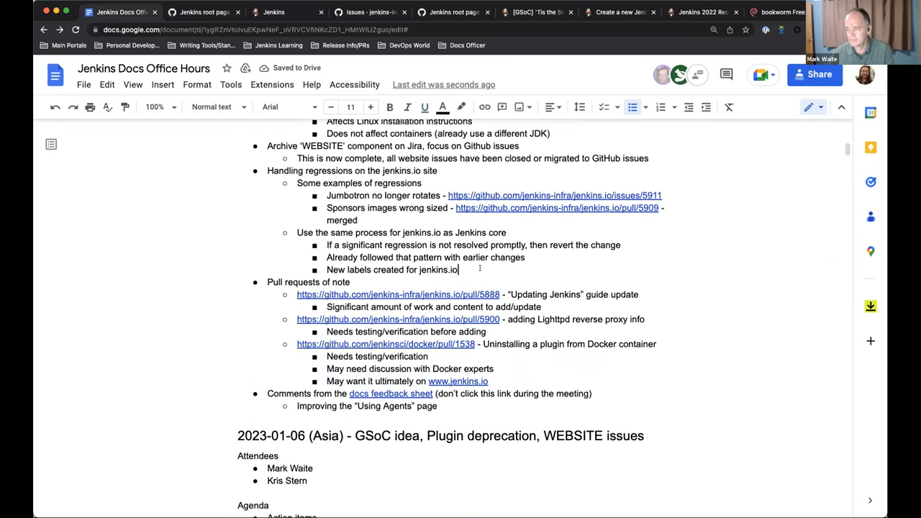
# List the new jenkins.io labels as '(regression, major-regression)', confirming names on GitHub
pyautogui.write('(regre')
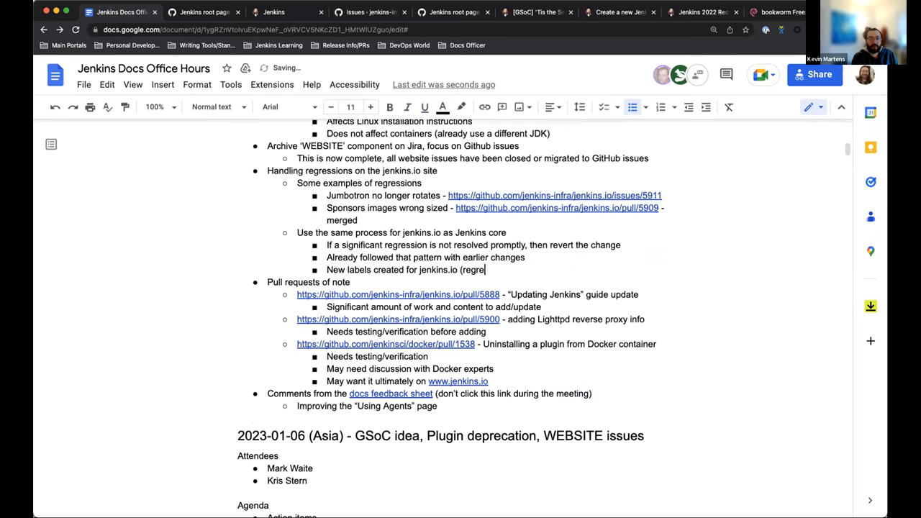
pyautogui.write('ssion,')
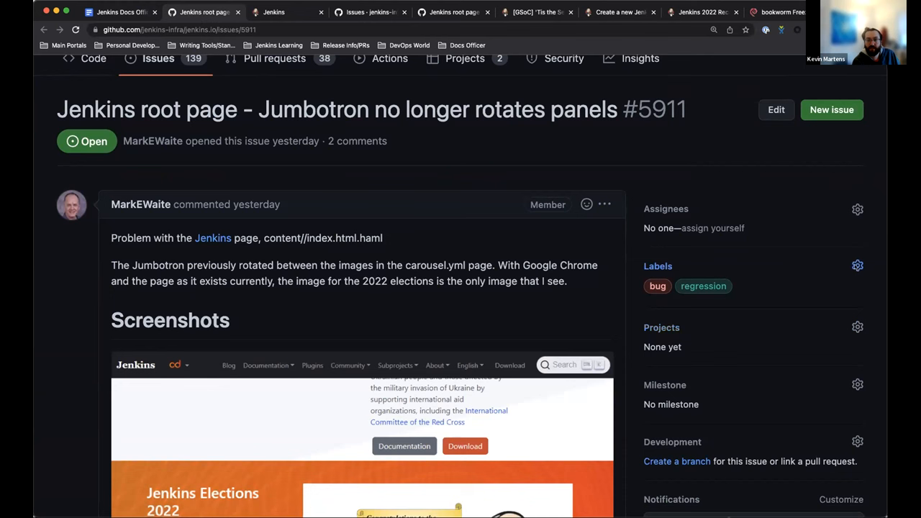
pyautogui.write('ma')
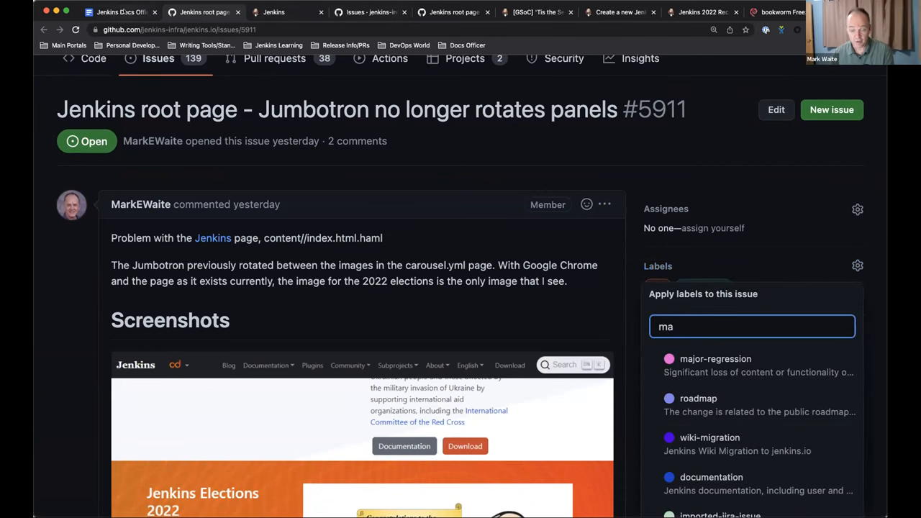
pyautogui.click(118, 11)
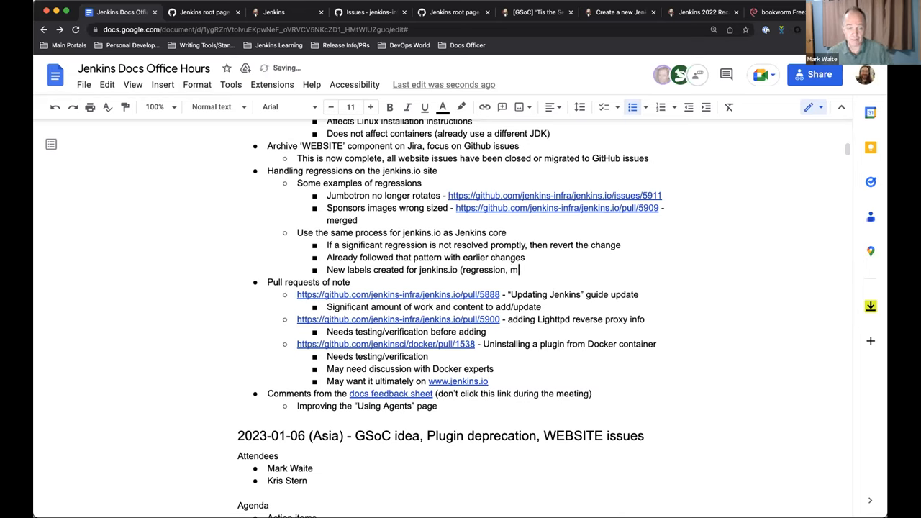
pyautogui.write('ajor-regression)')
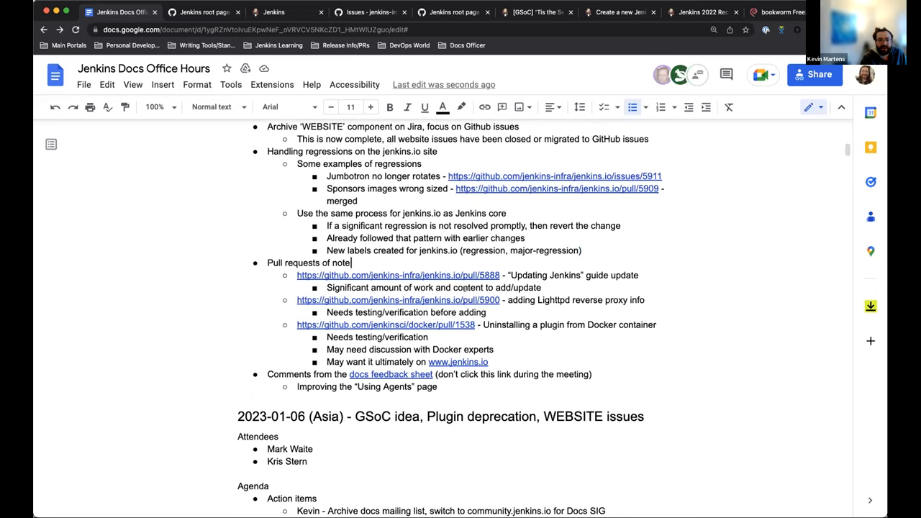
# Open pull request #5888 adding an Updating Jenkins section to the User's Handbook
pyautogui.click(397, 275)
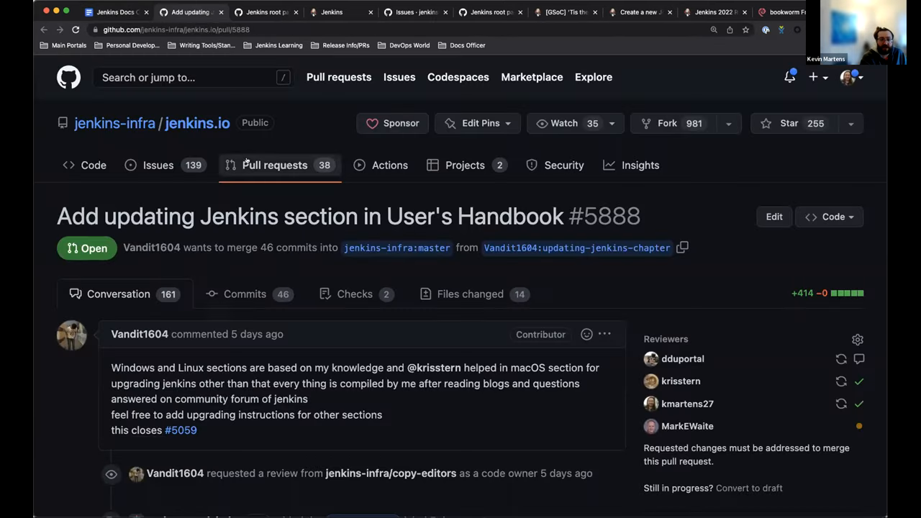
pyautogui.scroll(-3)
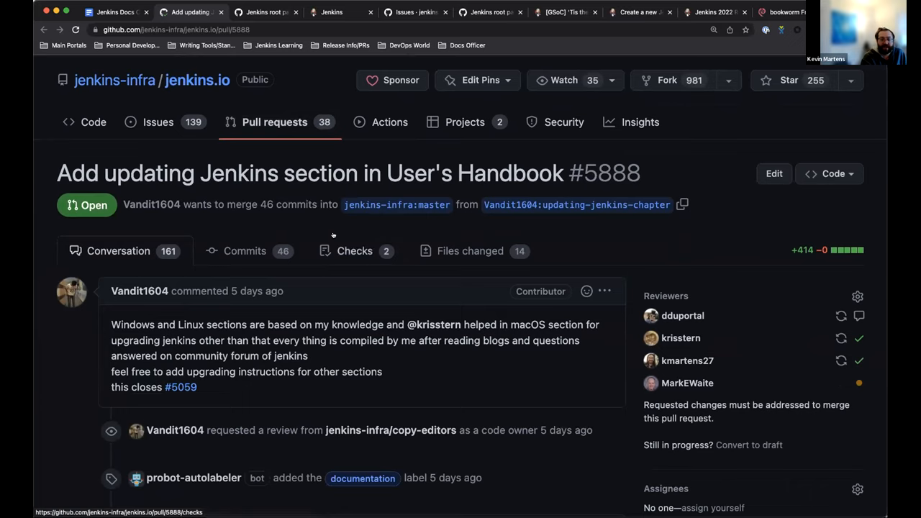
pyautogui.scroll(-3)
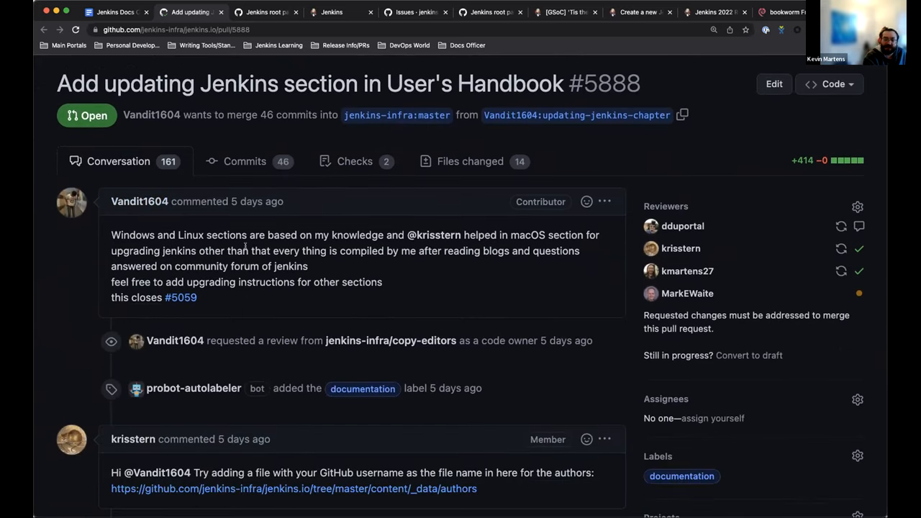
pyautogui.scroll(3)
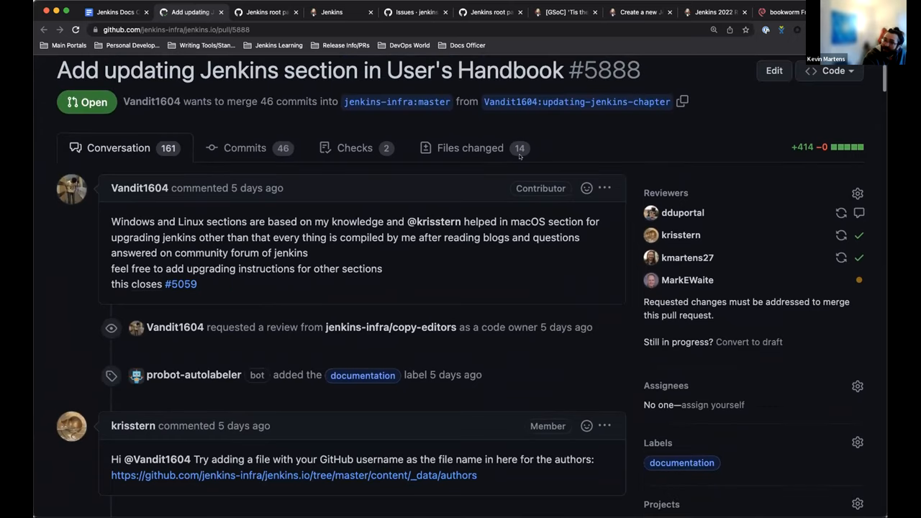
pyautogui.moveTo(387, 288)
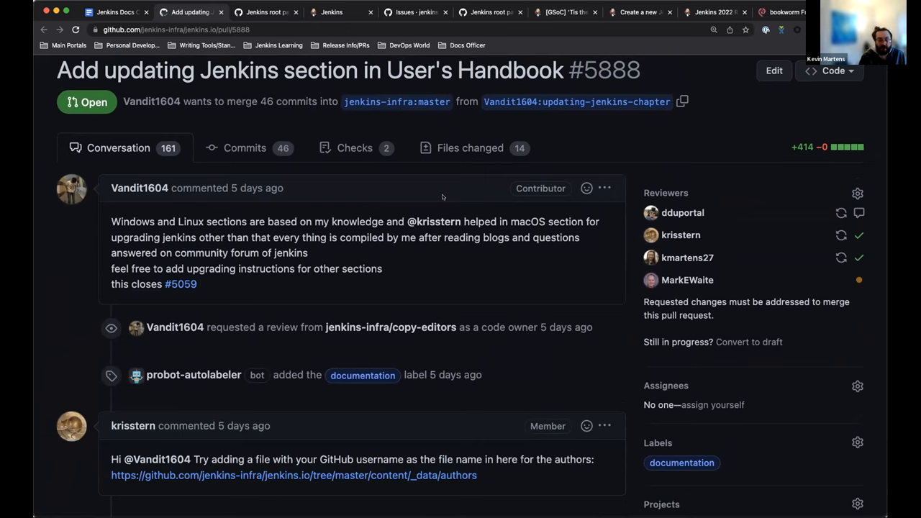
pyautogui.moveTo(395, 233)
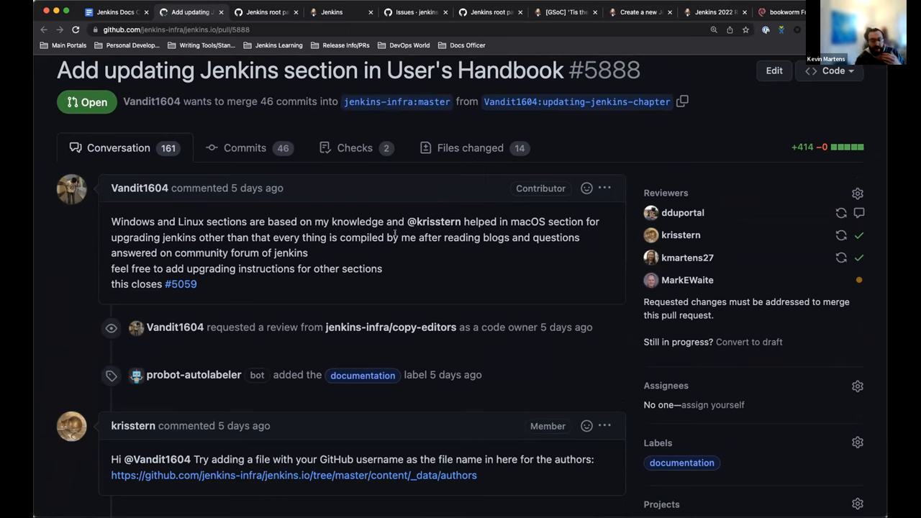
# Read down through the full review conversation of pull request #5888
pyautogui.scroll(-3)
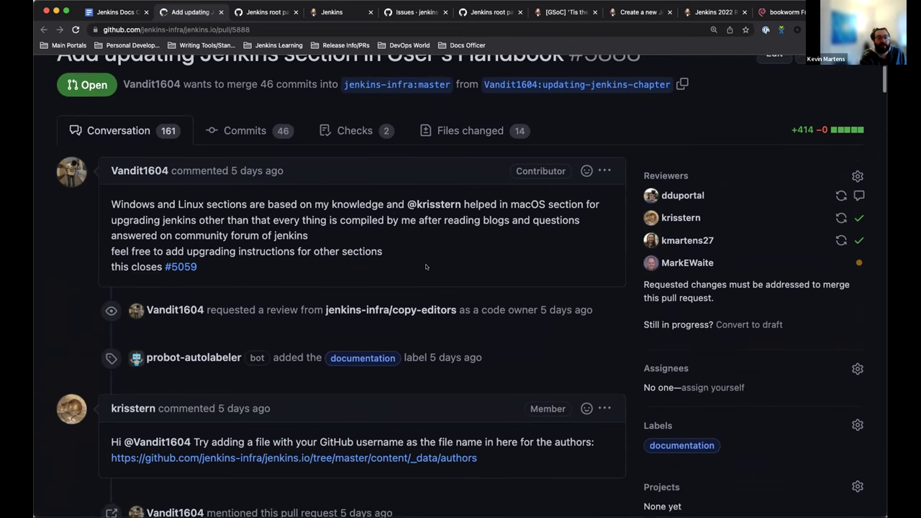
pyautogui.scroll(-3)
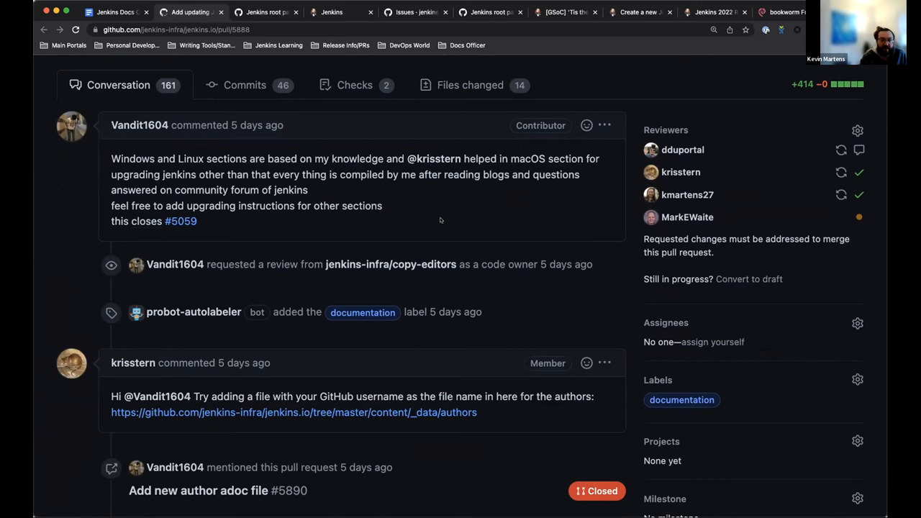
pyautogui.scroll(-3)
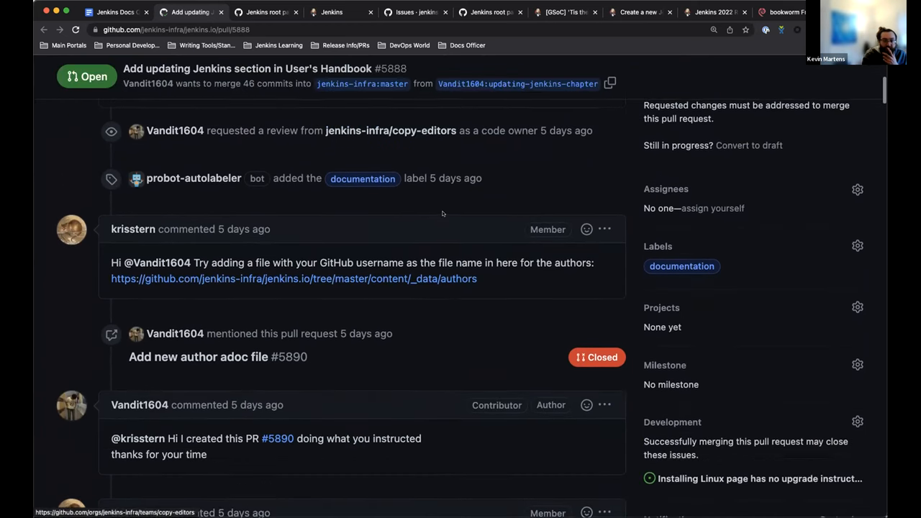
pyautogui.scroll(-3)
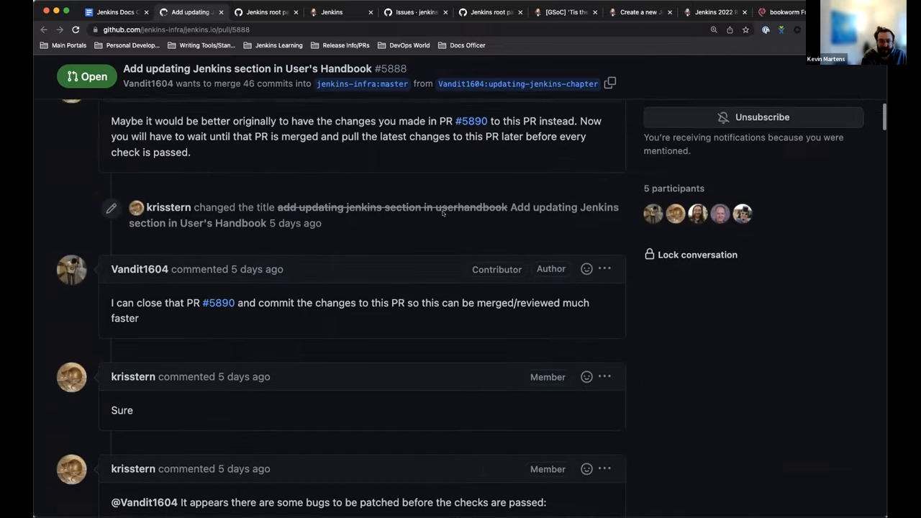
pyautogui.scroll(-3)
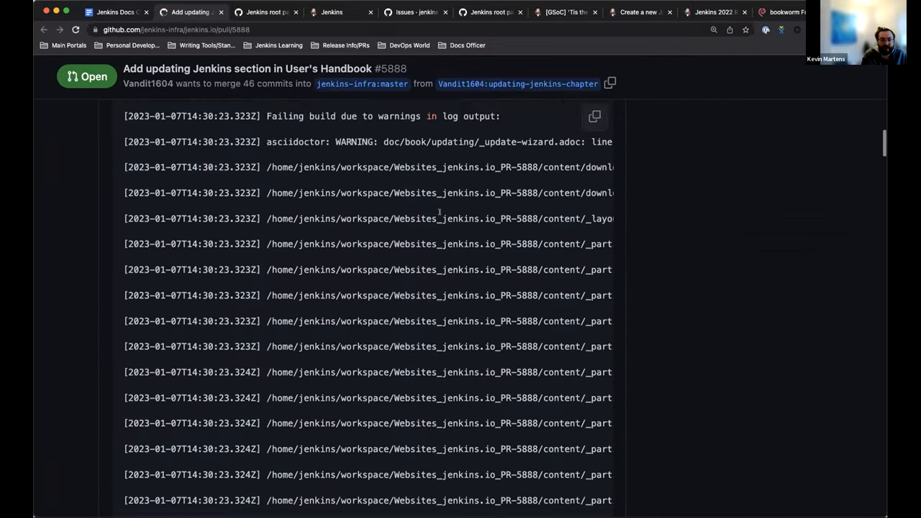
pyautogui.scroll(-3)
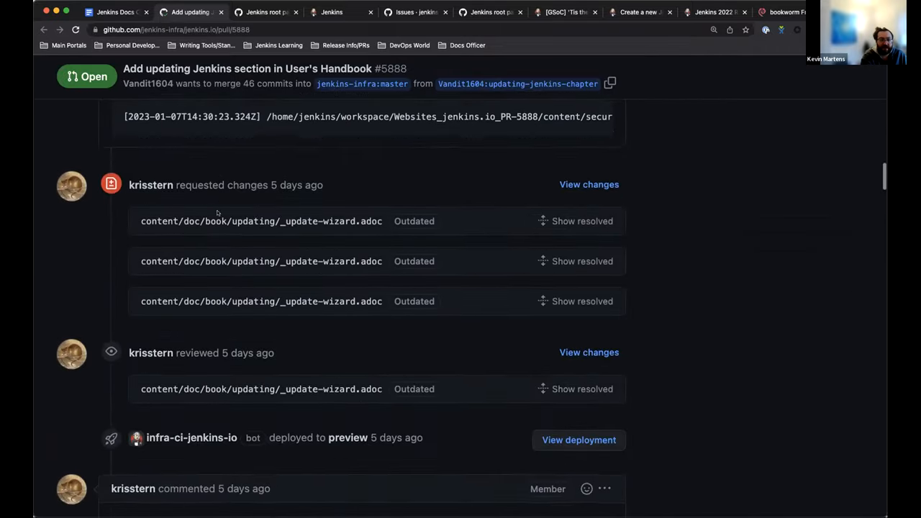
pyautogui.scroll(-3)
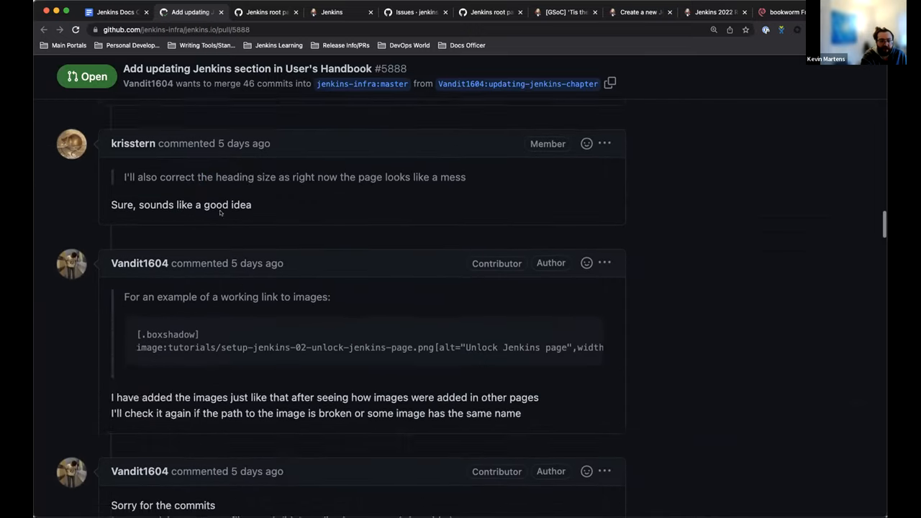
pyautogui.scroll(-3)
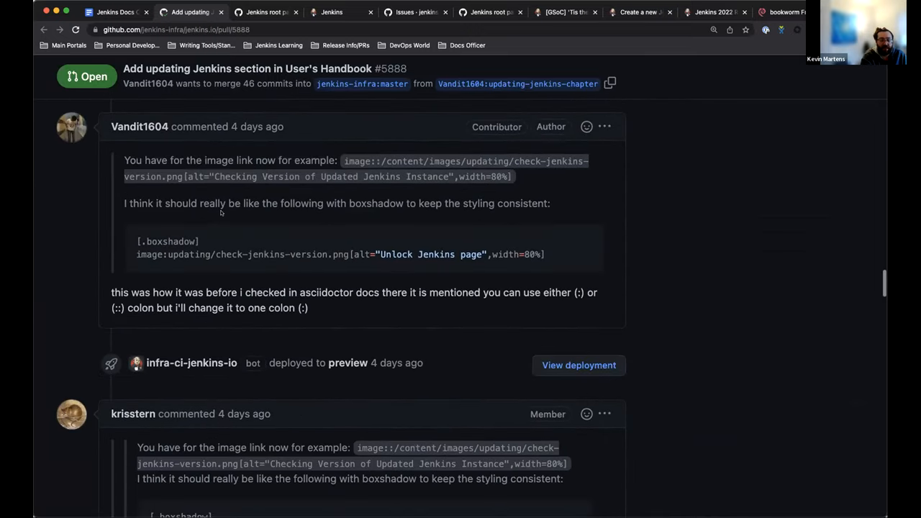
pyautogui.scroll(-3)
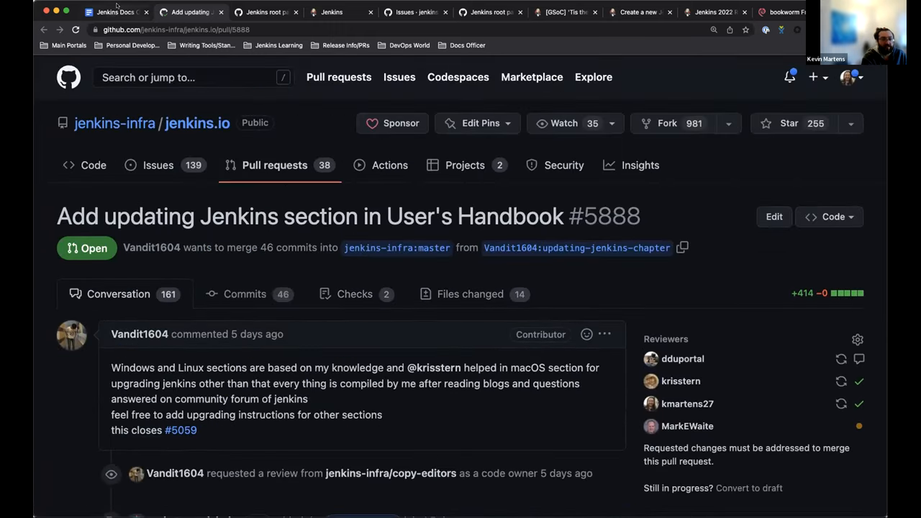
pyautogui.moveTo(115, 12)
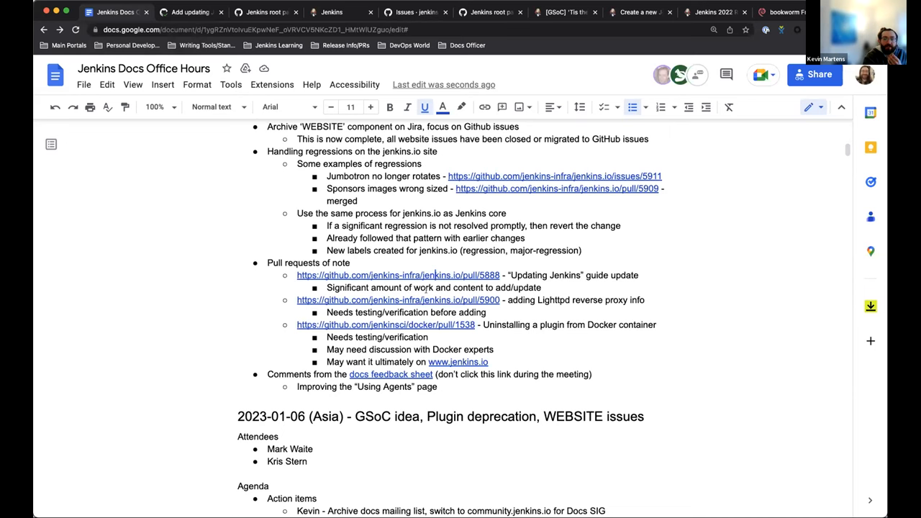
# Review pull request #5900 adding a lighttpd reverse proxy example, then return to the agenda
pyautogui.scroll(-3)
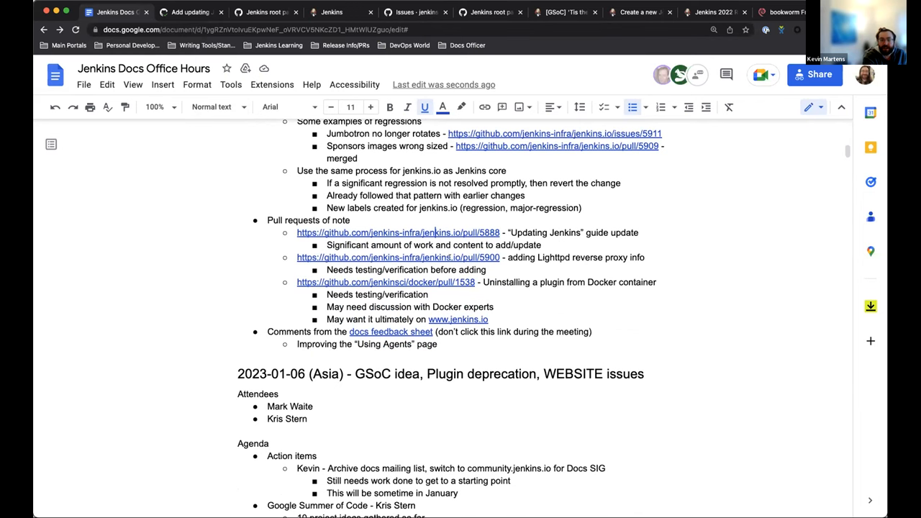
pyautogui.click(397, 256)
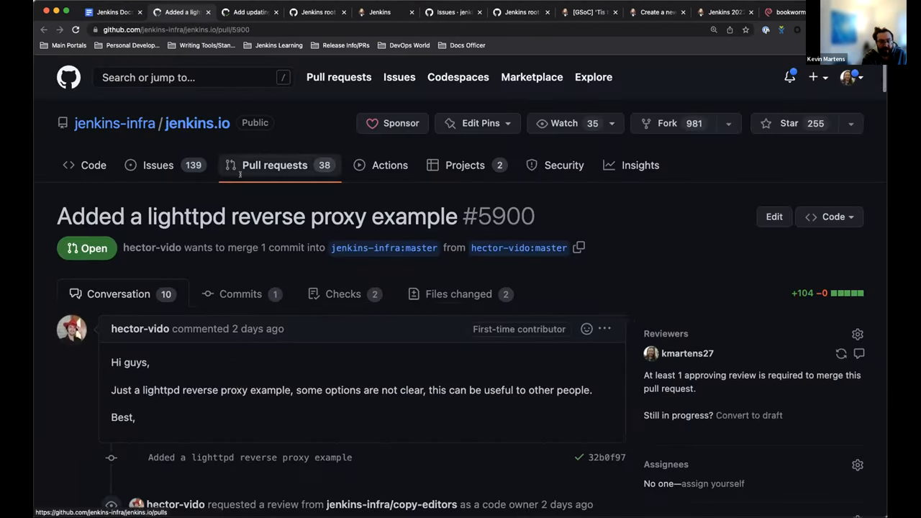
pyautogui.scroll(-3)
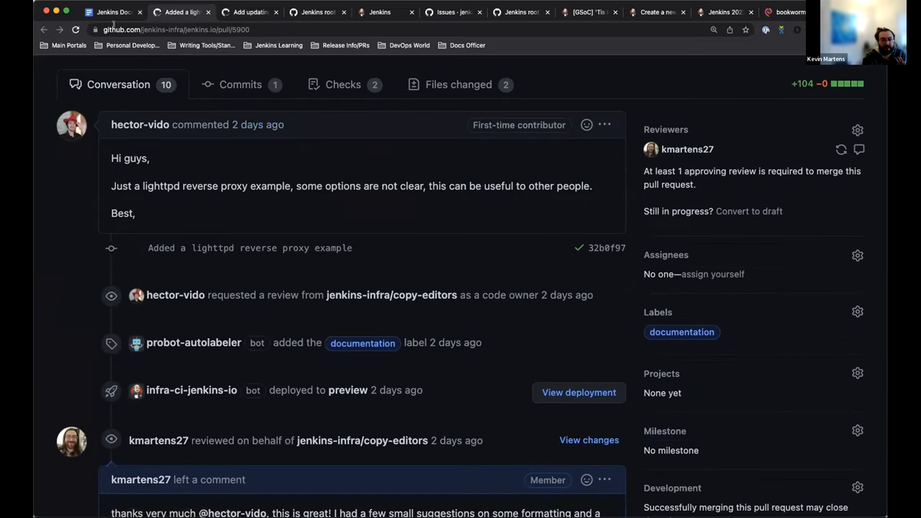
pyautogui.moveTo(112, 11)
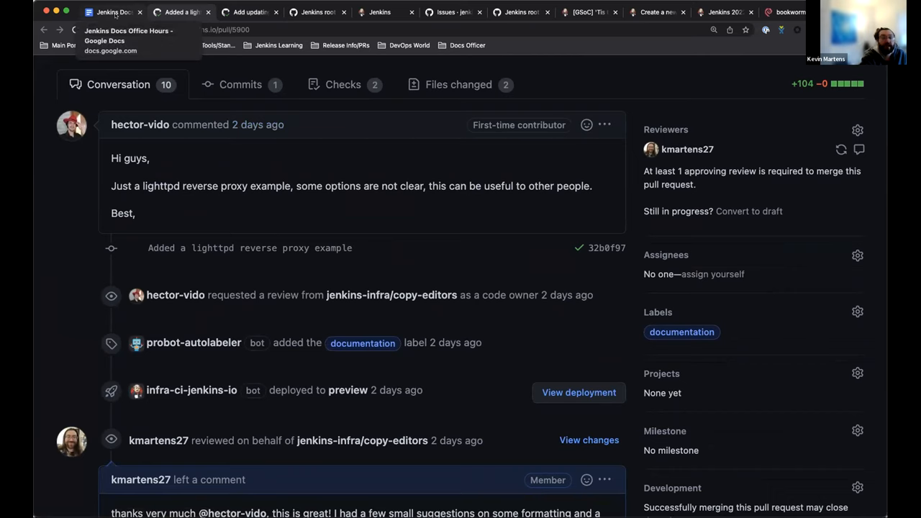
pyautogui.click(108, 12)
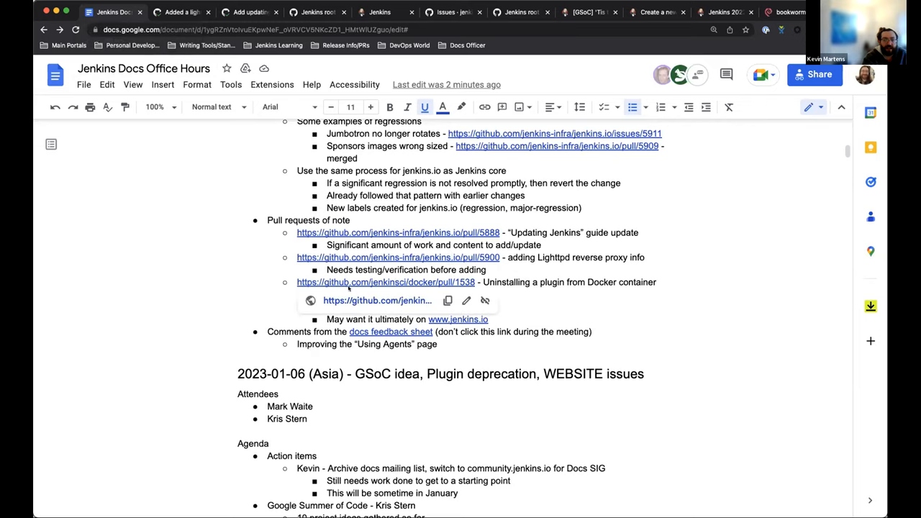
# Open jenkinsci/docker pull request #1538 on uninstalling a plugin and read its description
pyautogui.click(386, 282)
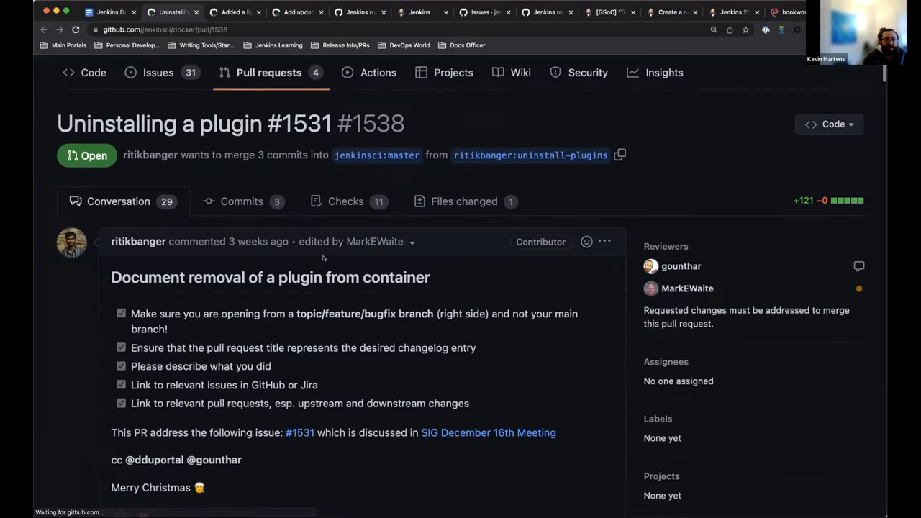
pyautogui.scroll(-3)
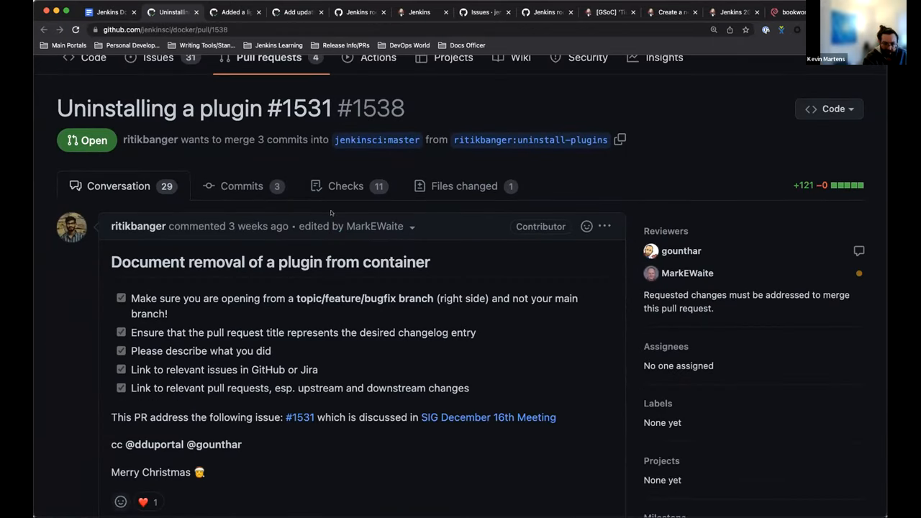
pyautogui.scroll(3)
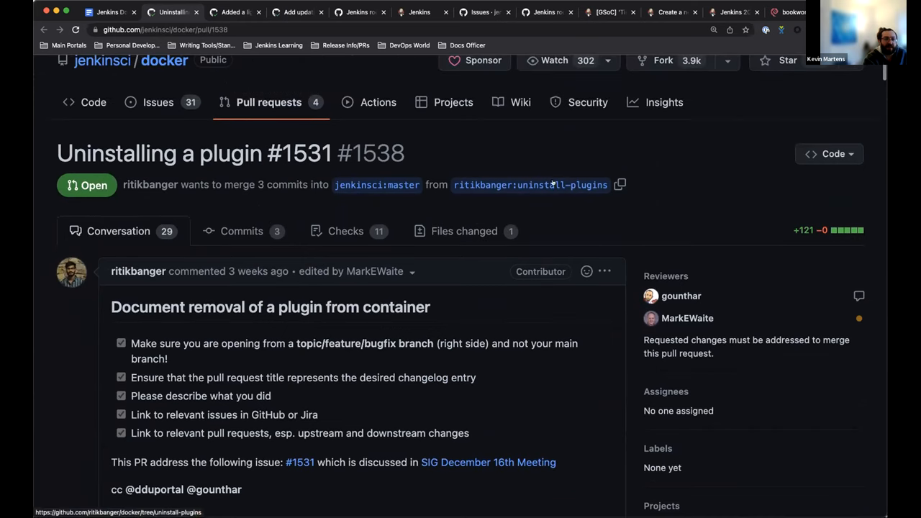
pyautogui.scroll(3)
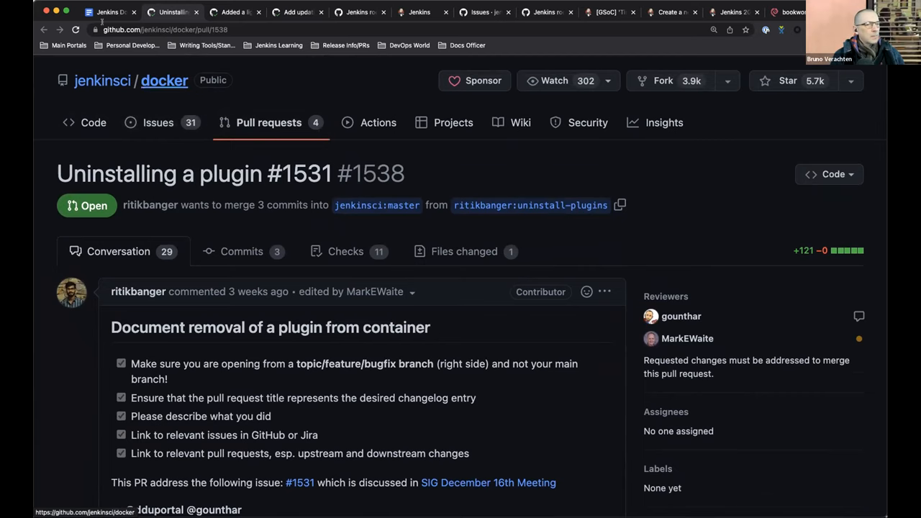
pyautogui.moveTo(108, 12)
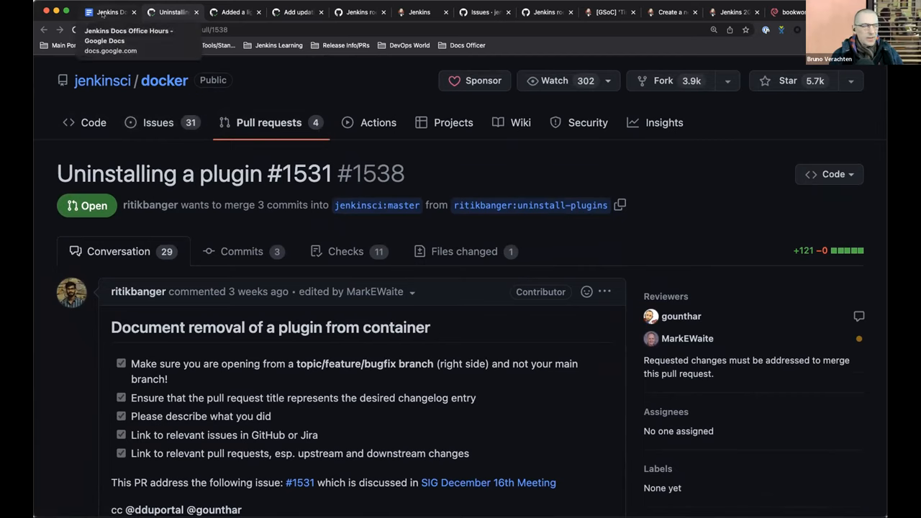
# Read through the review thread down to the typo-fix suggestion
pyautogui.scroll(-3)
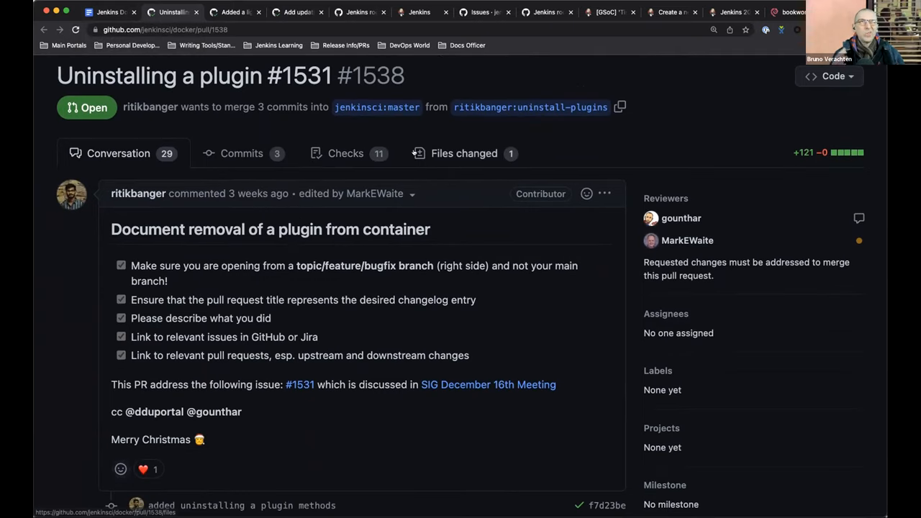
pyautogui.scroll(-3)
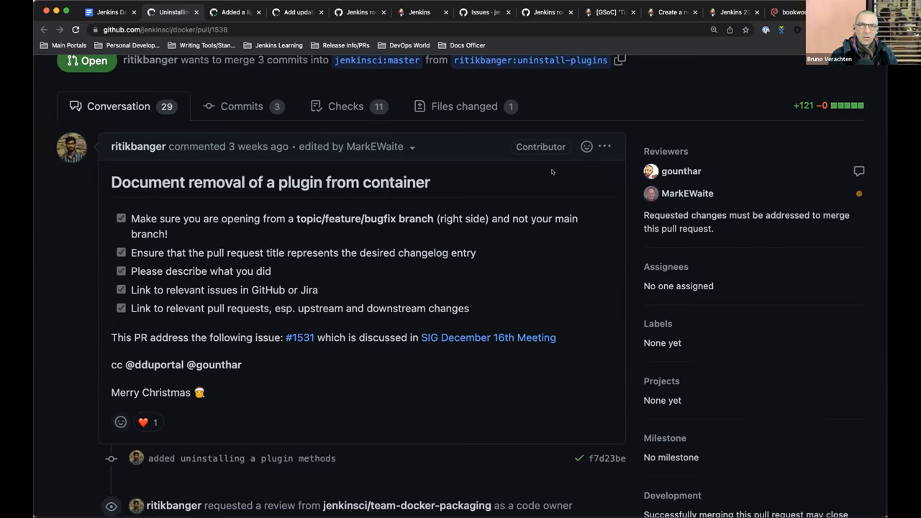
pyautogui.scroll(-3)
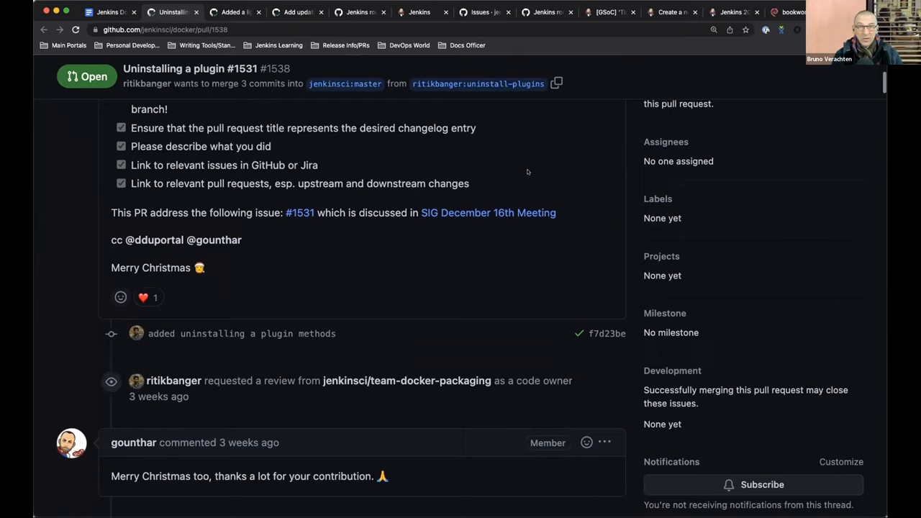
pyautogui.scroll(-3)
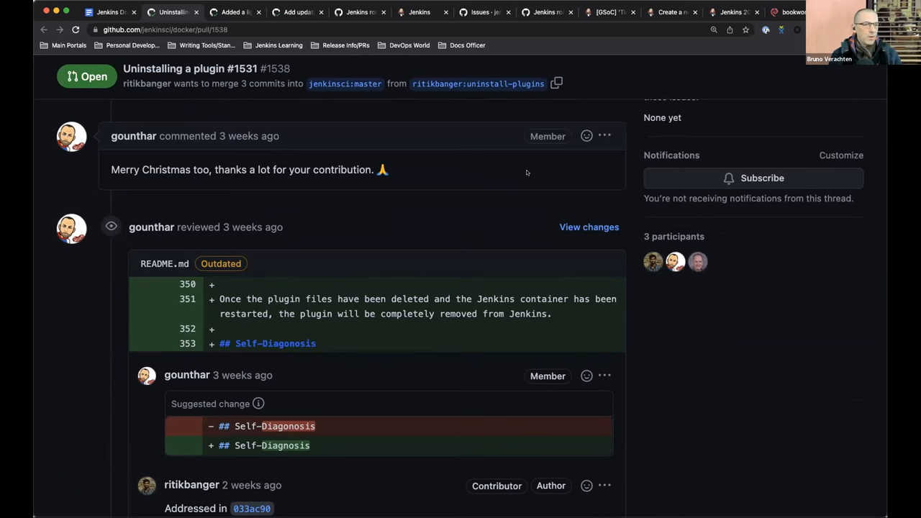
pyautogui.scroll(-3)
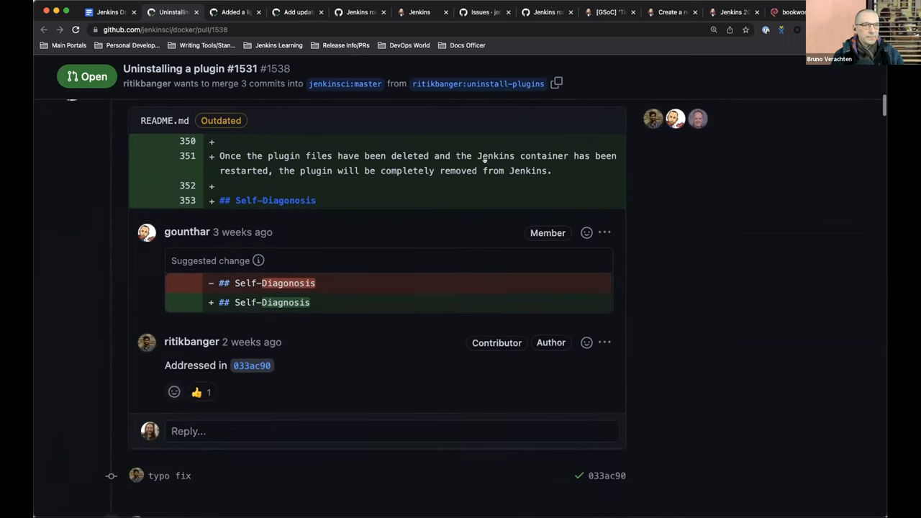
pyautogui.scroll(-3)
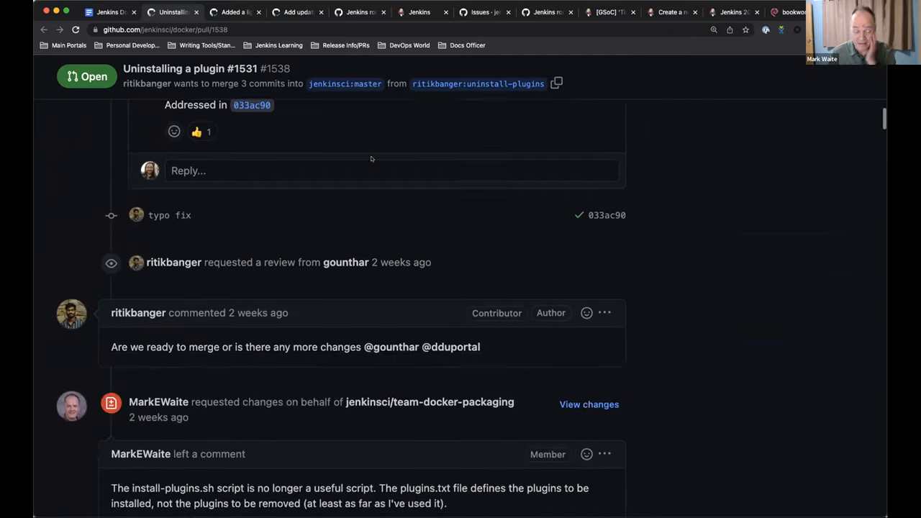
pyautogui.scroll(-3)
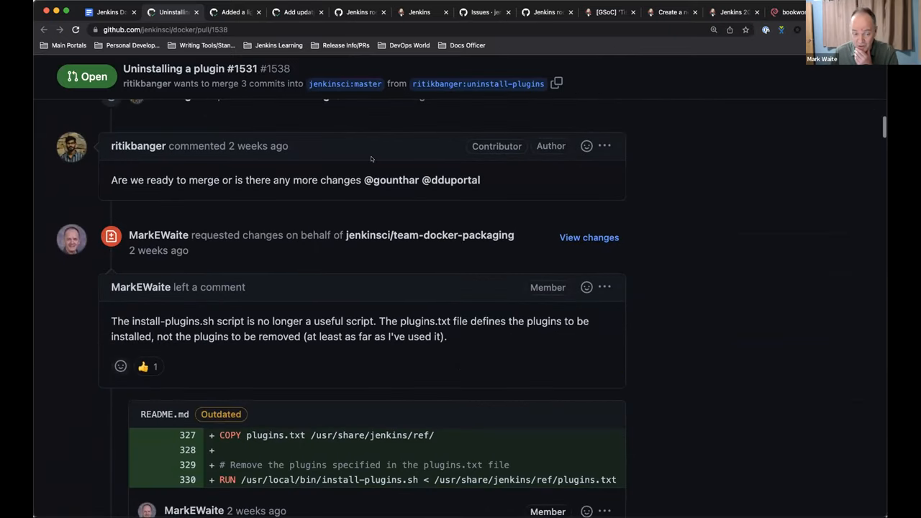
pyautogui.moveTo(462, 354)
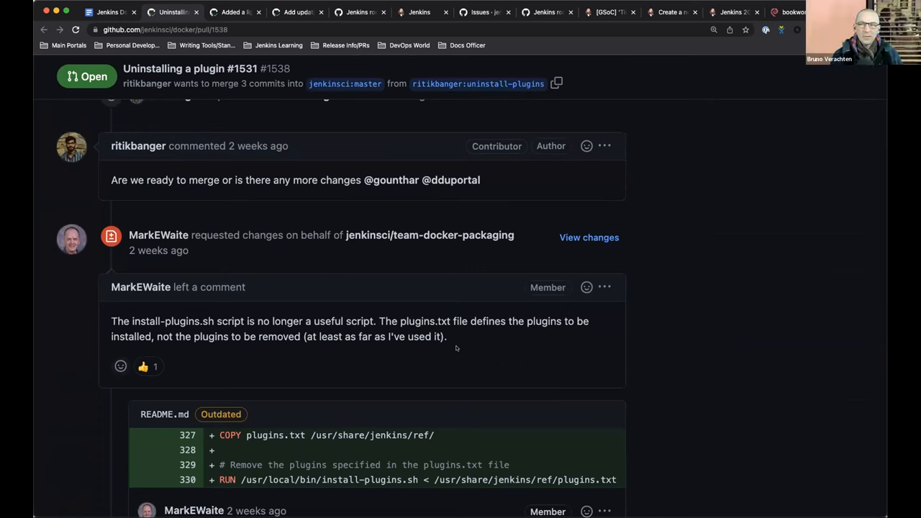
pyautogui.scroll(-3)
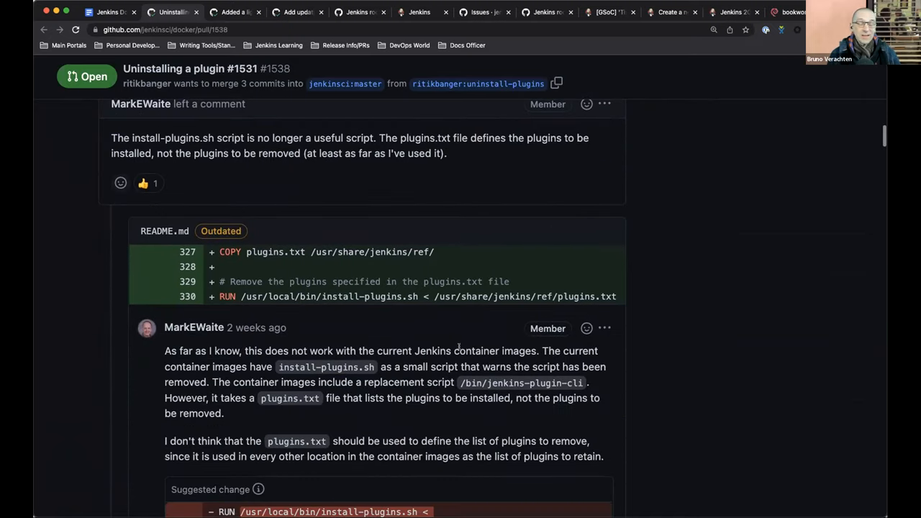
pyautogui.scroll(-3)
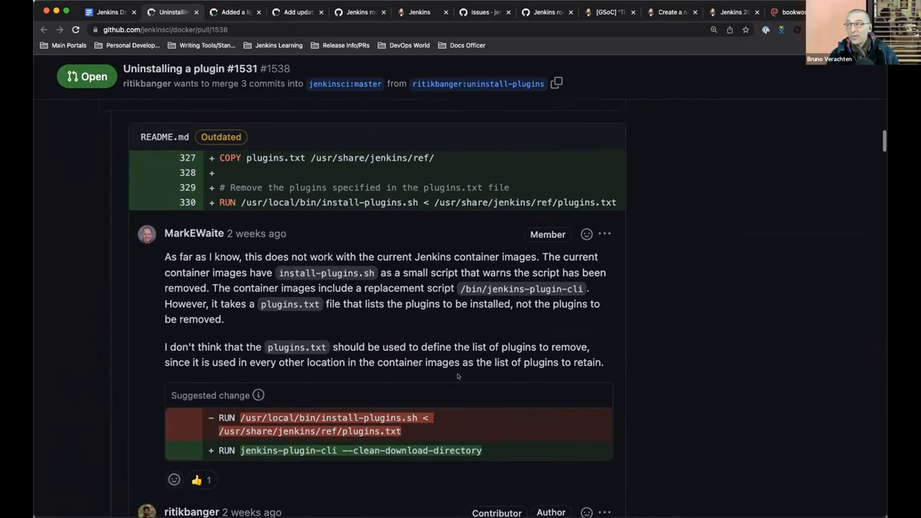
pyautogui.scroll(-3)
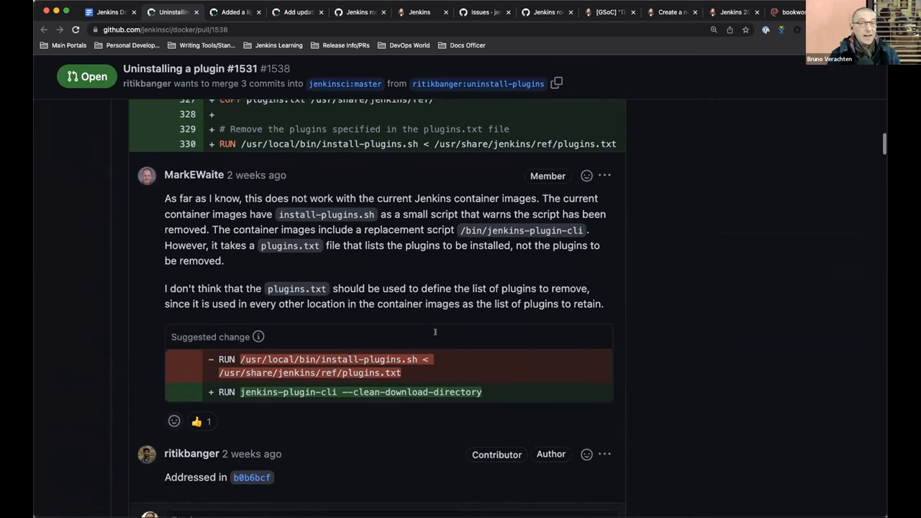
pyautogui.scroll(3)
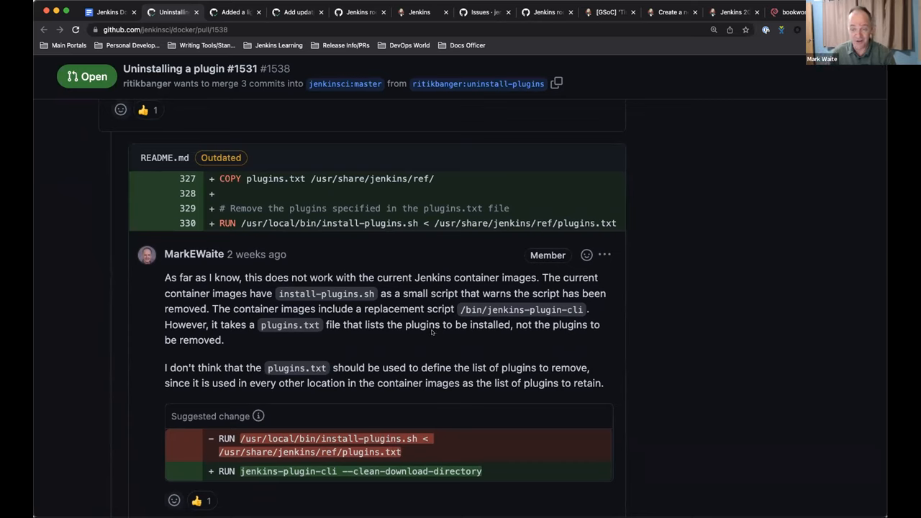
pyautogui.moveTo(767, 293)
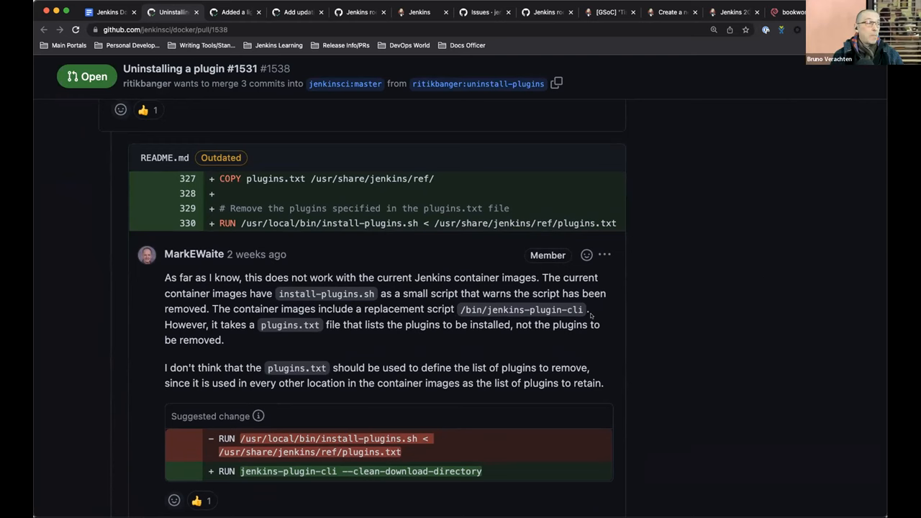
pyautogui.scroll(-3)
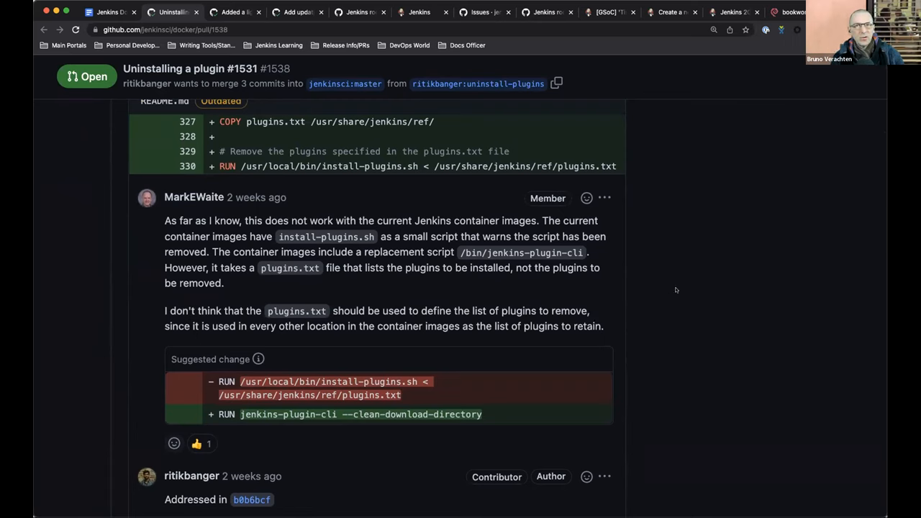
pyautogui.moveTo(576, 277)
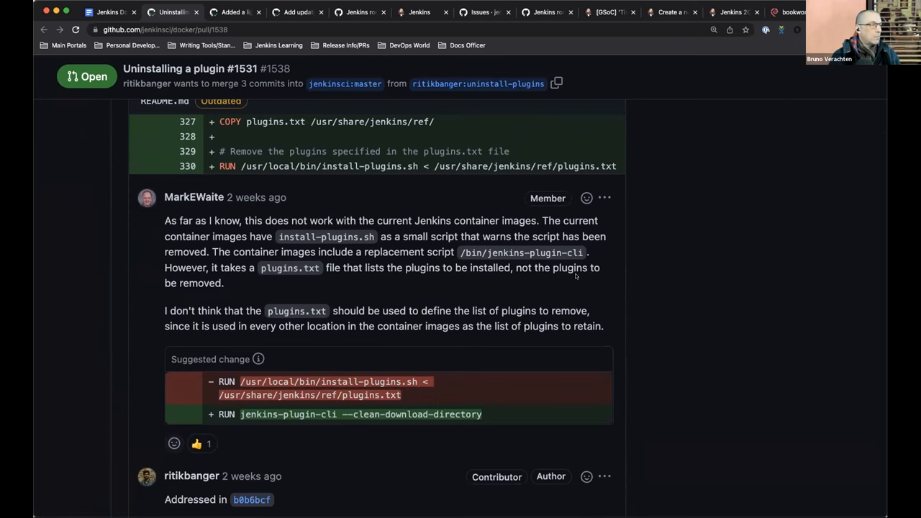
pyautogui.scroll(-3)
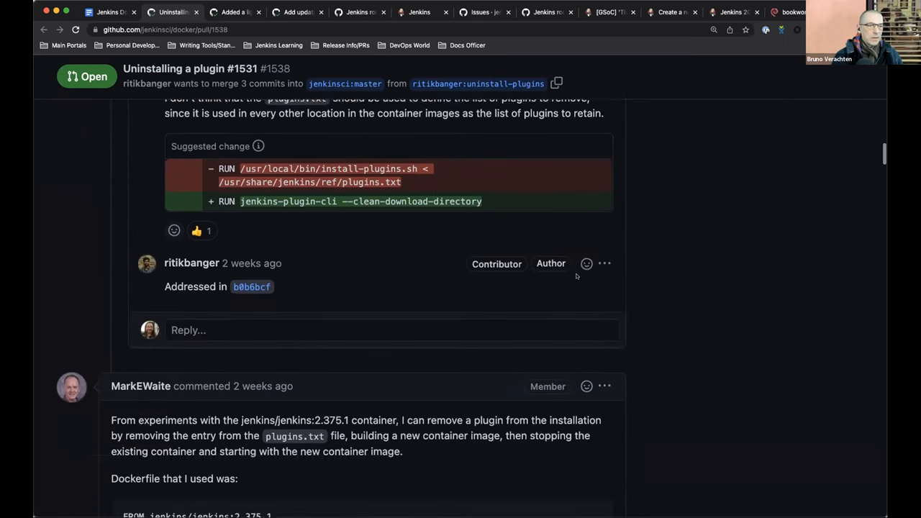
pyautogui.scroll(-3)
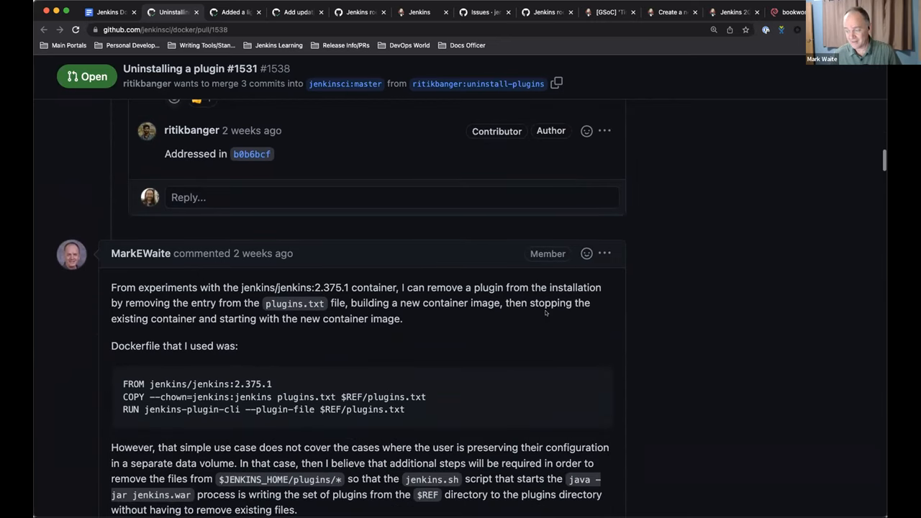
pyautogui.scroll(-3)
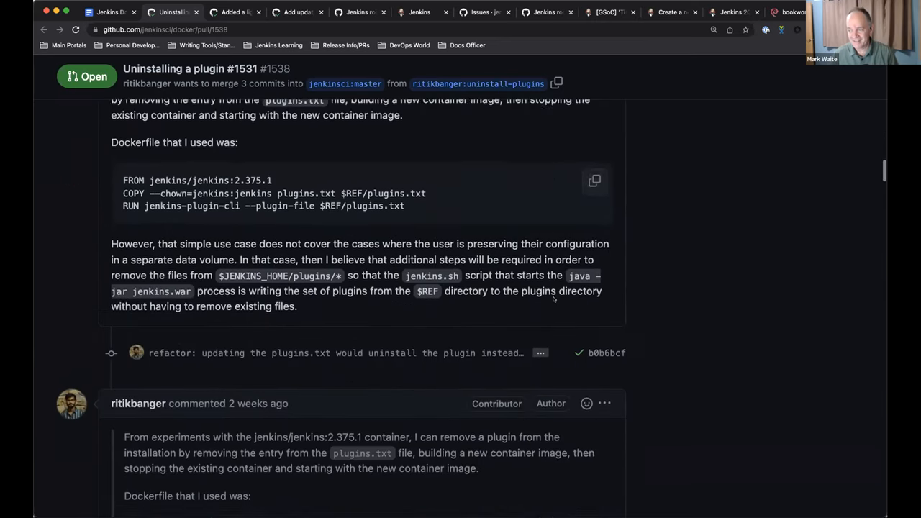
pyautogui.scroll(-3)
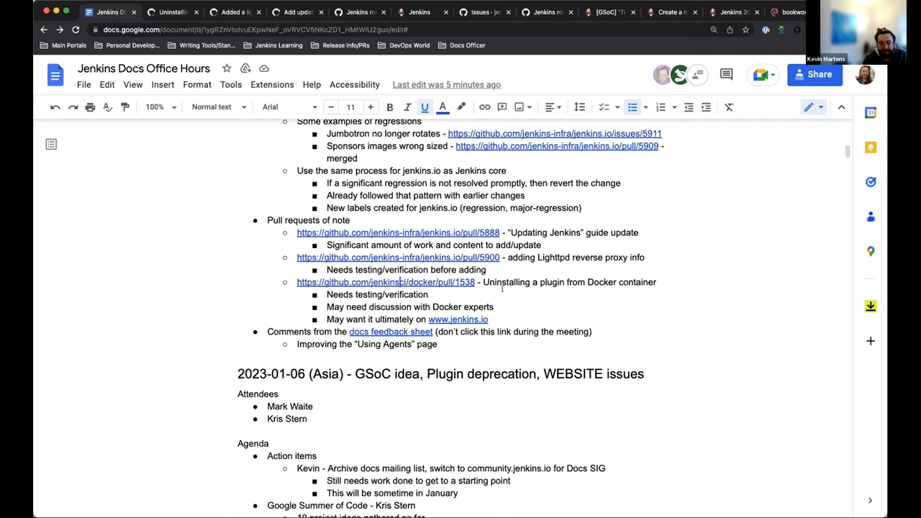
# Scroll the notes to the 2023-01-12 (EU/US) meeting heading and attendees
pyautogui.scroll(3)
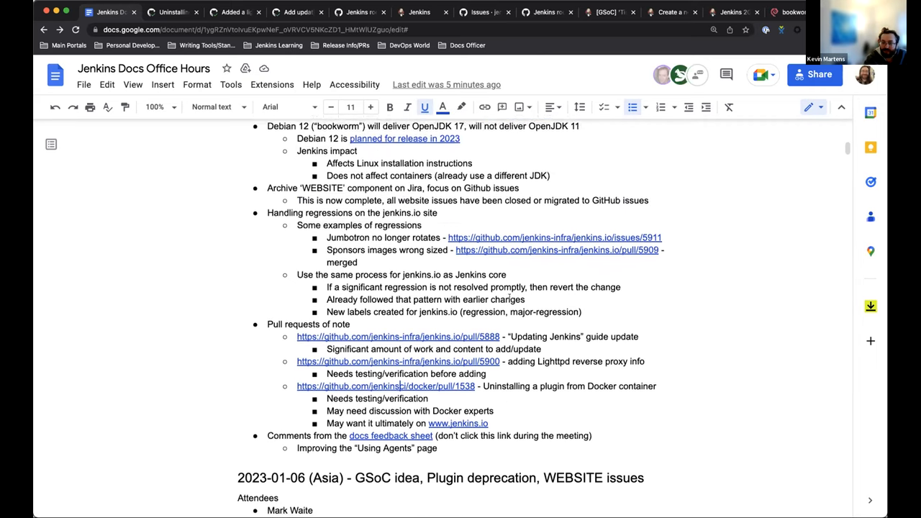
pyautogui.scroll(3)
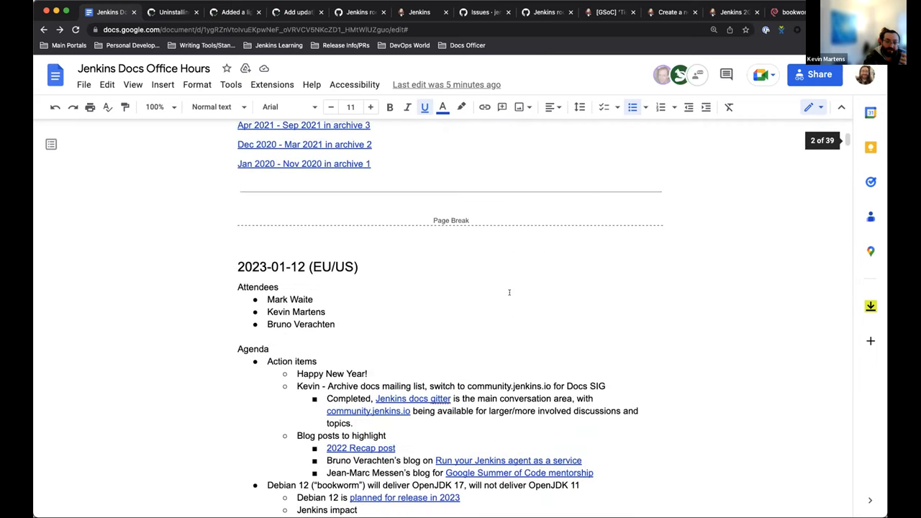
pyautogui.scroll(-3)
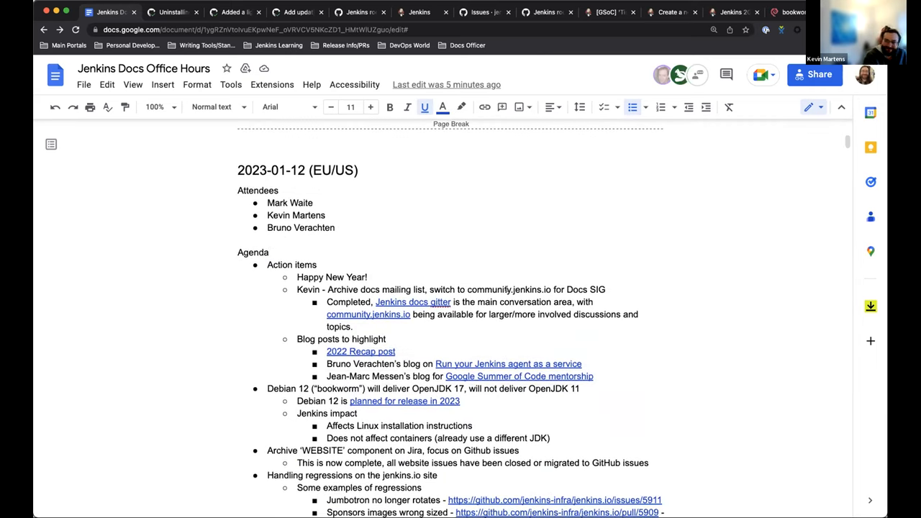